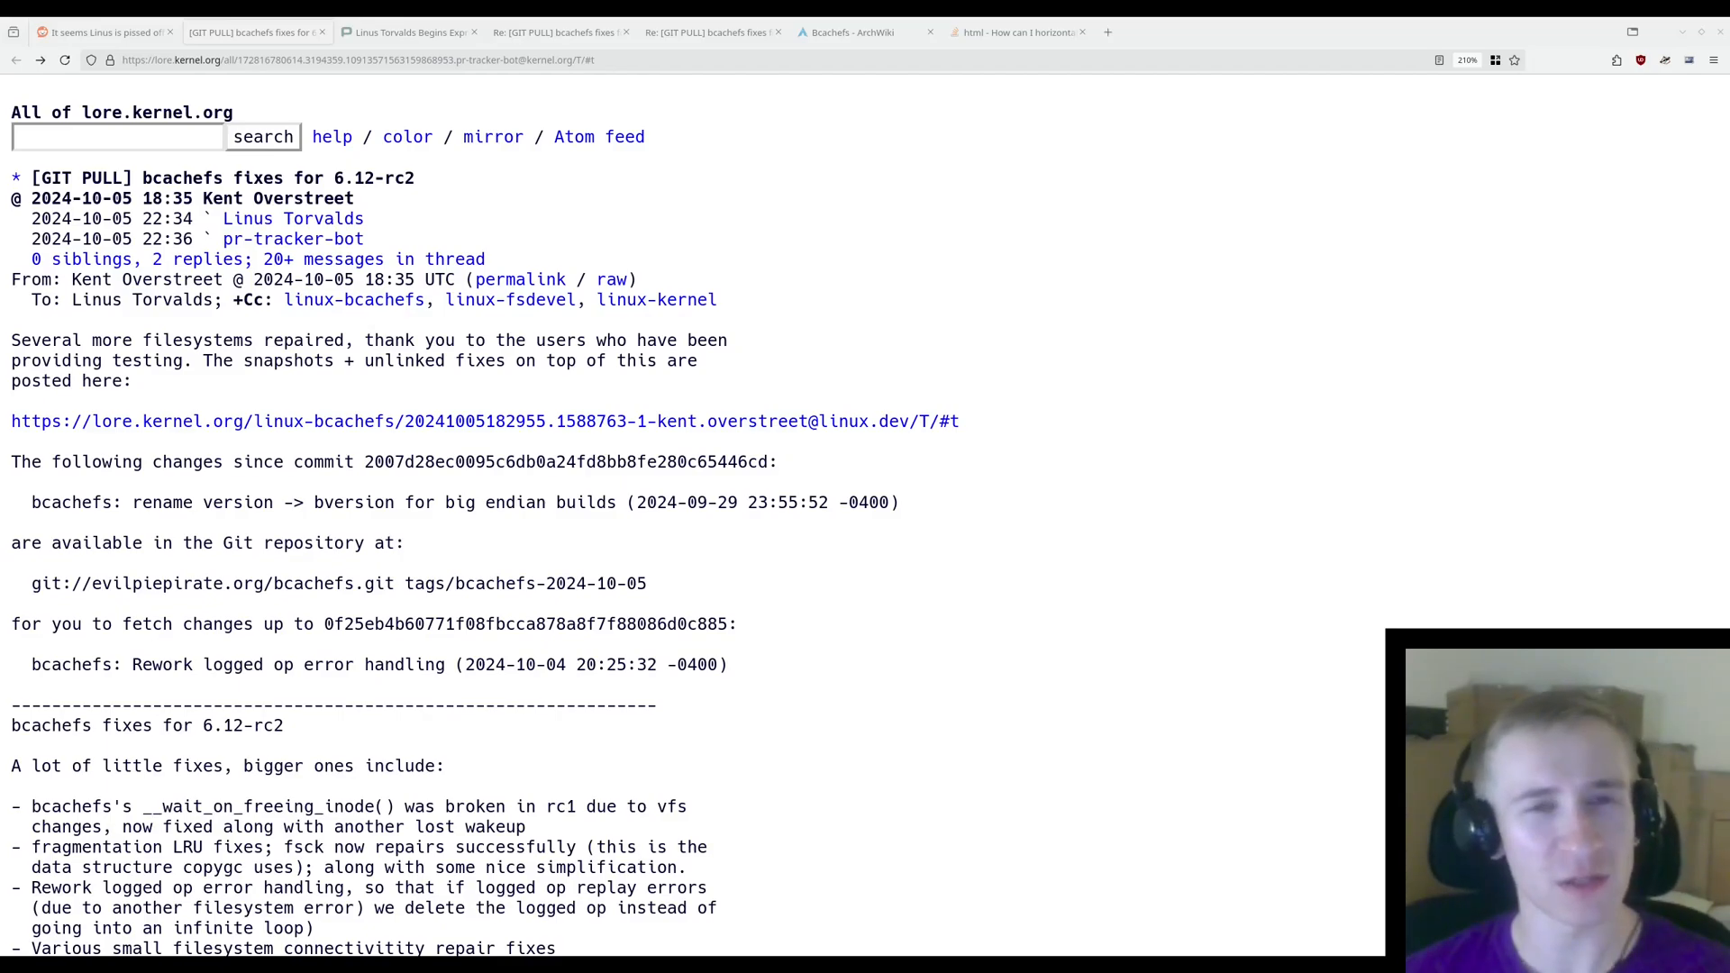
{"action": "mouse_move", "coordinate": [1260, 673]}
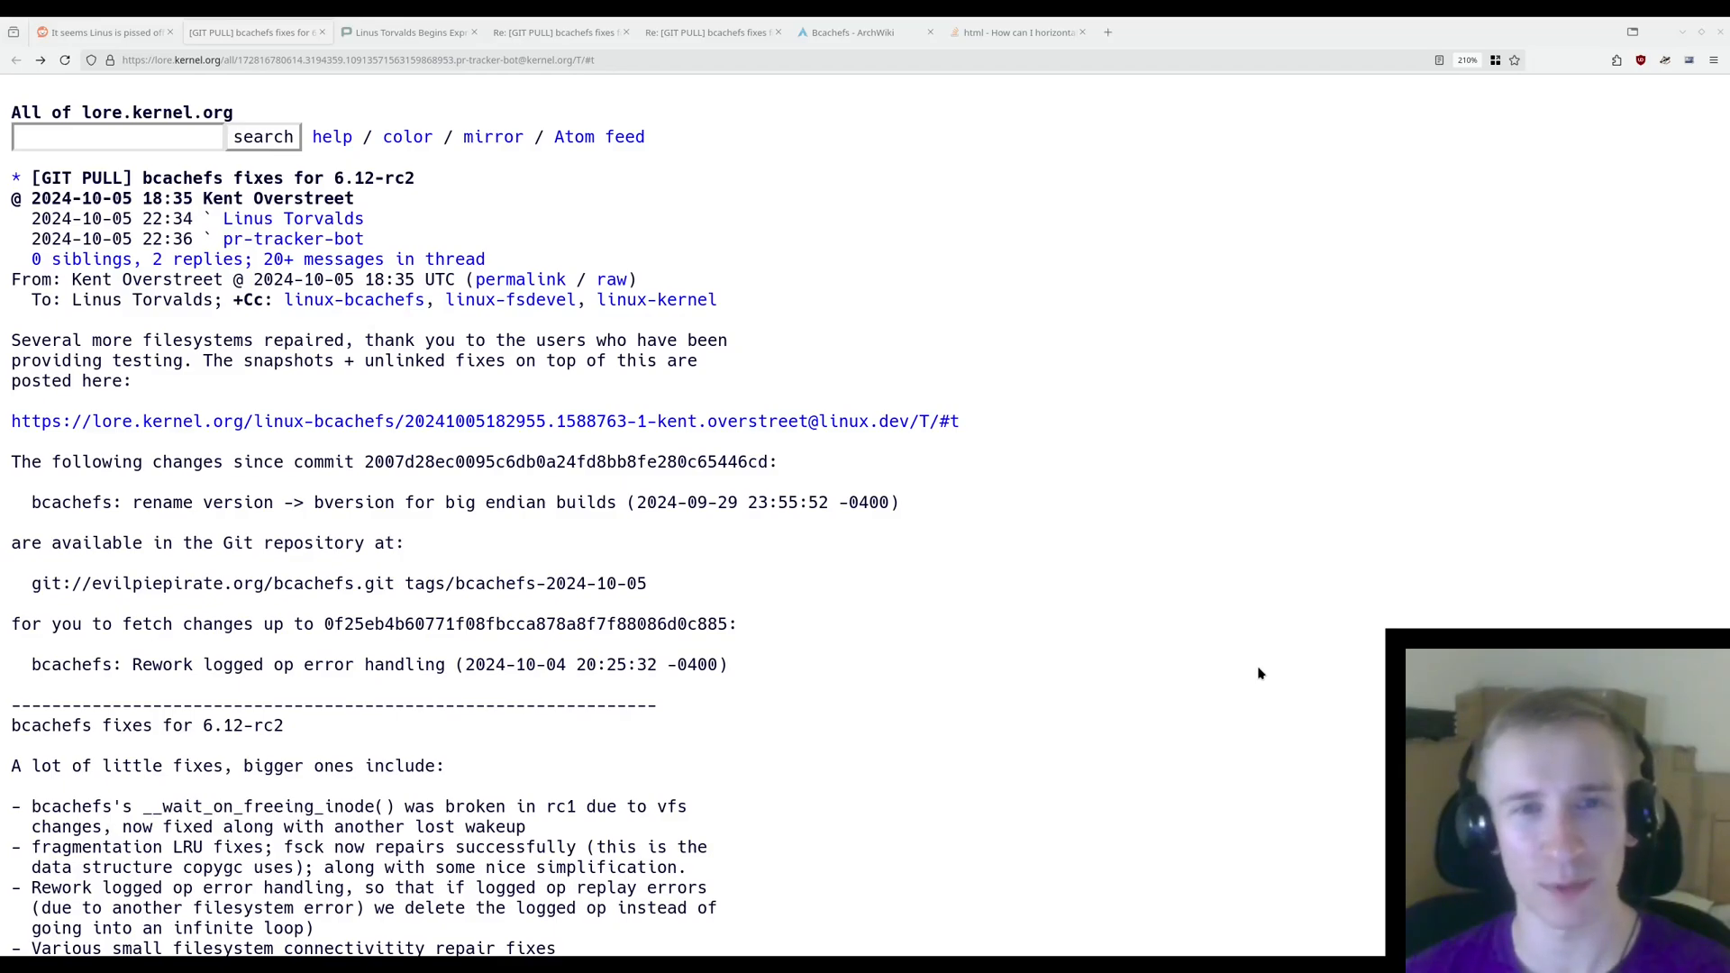
{"action": "mouse_move", "coordinate": [1060, 476]}
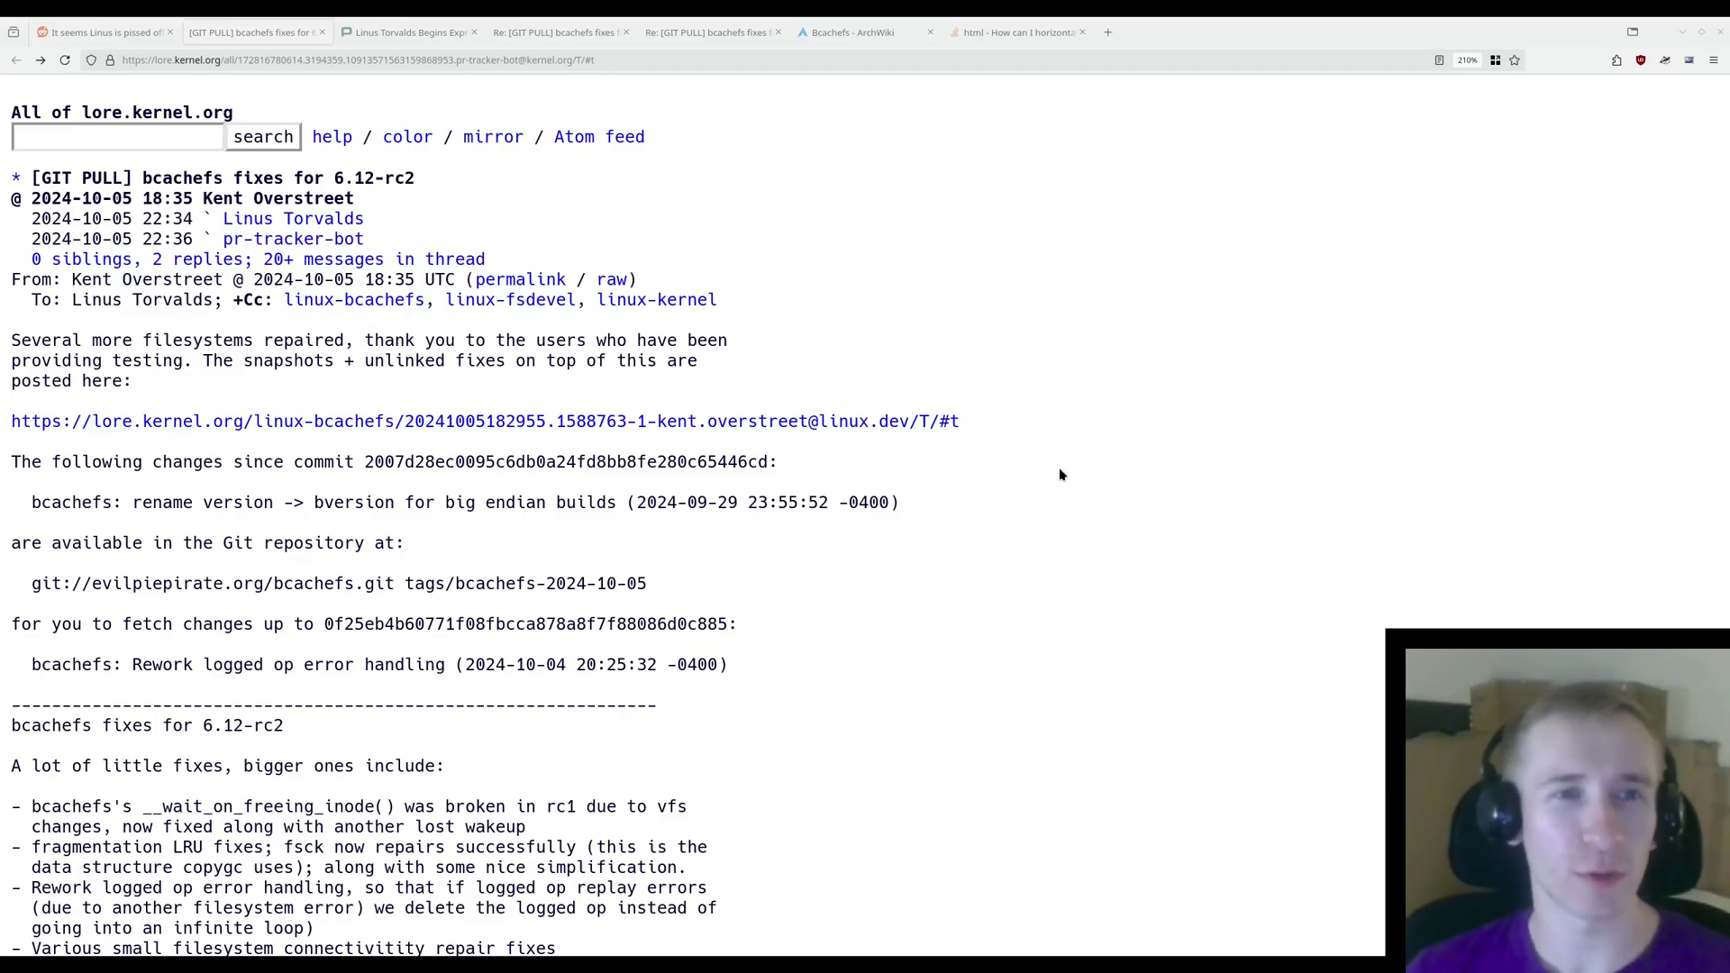
- Highlight the pull request's opening note about repaired filesystems, then its commit range and repository details
{"action": "left_click_drag", "start_coordinate": [251, 279], "coordinate": [408, 280]}
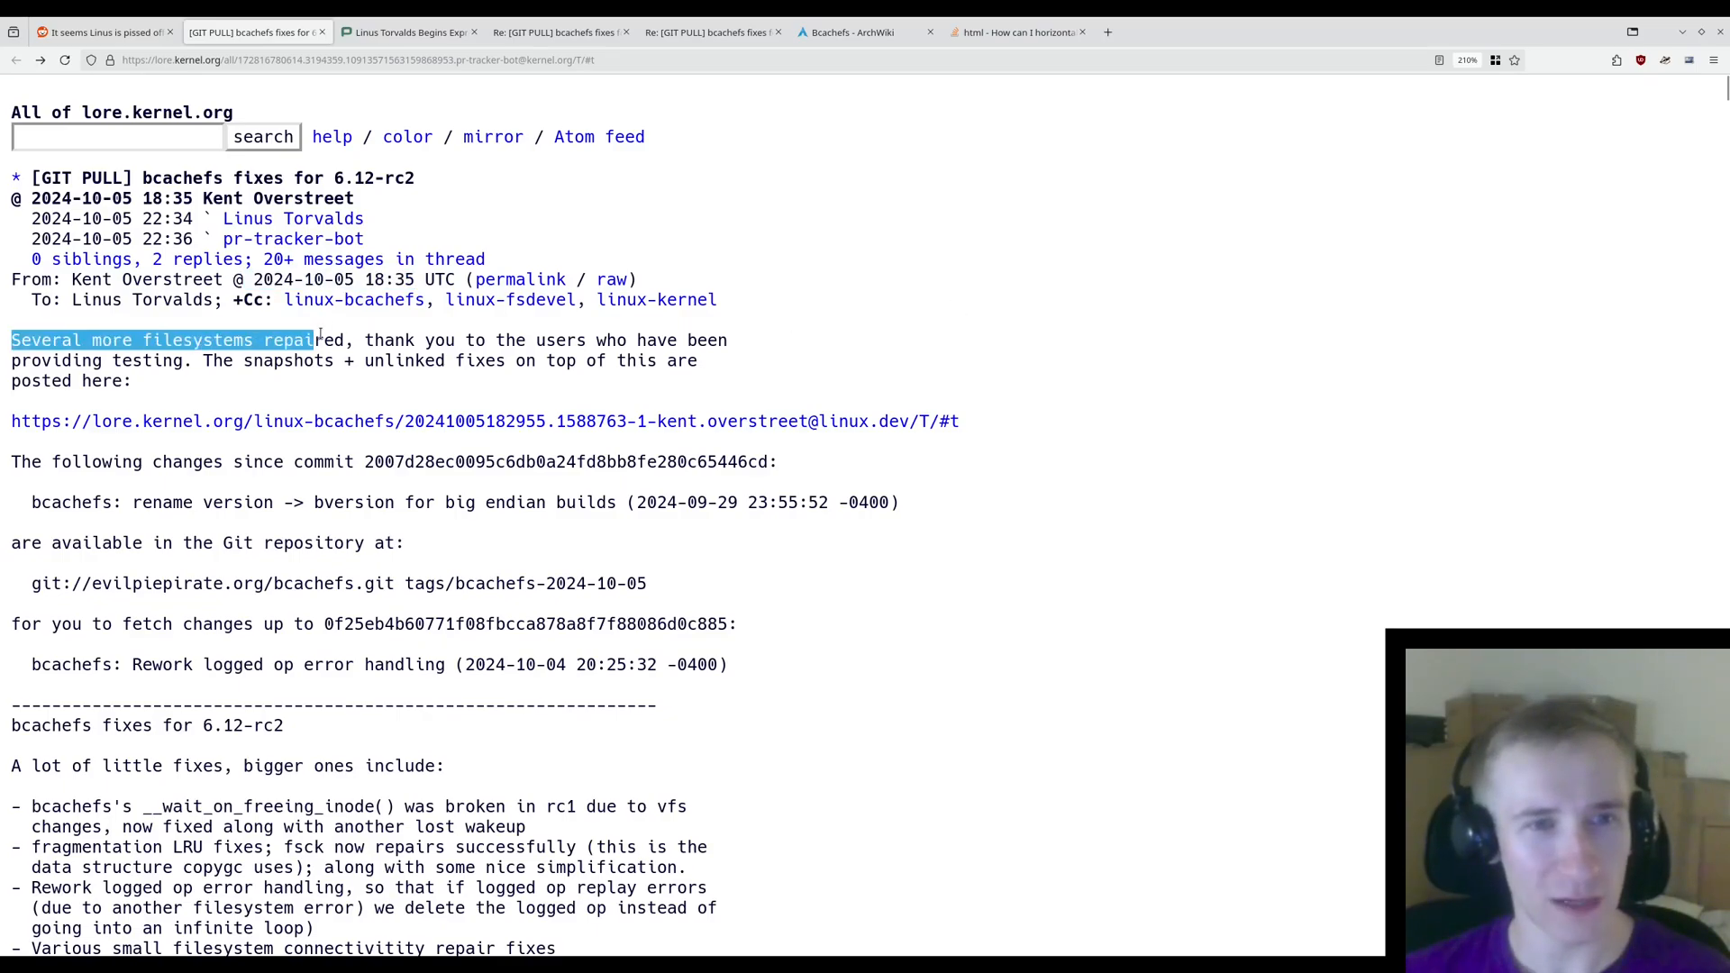
{"action": "left_click_drag", "start_coordinate": [315, 340], "coordinate": [635, 340]}
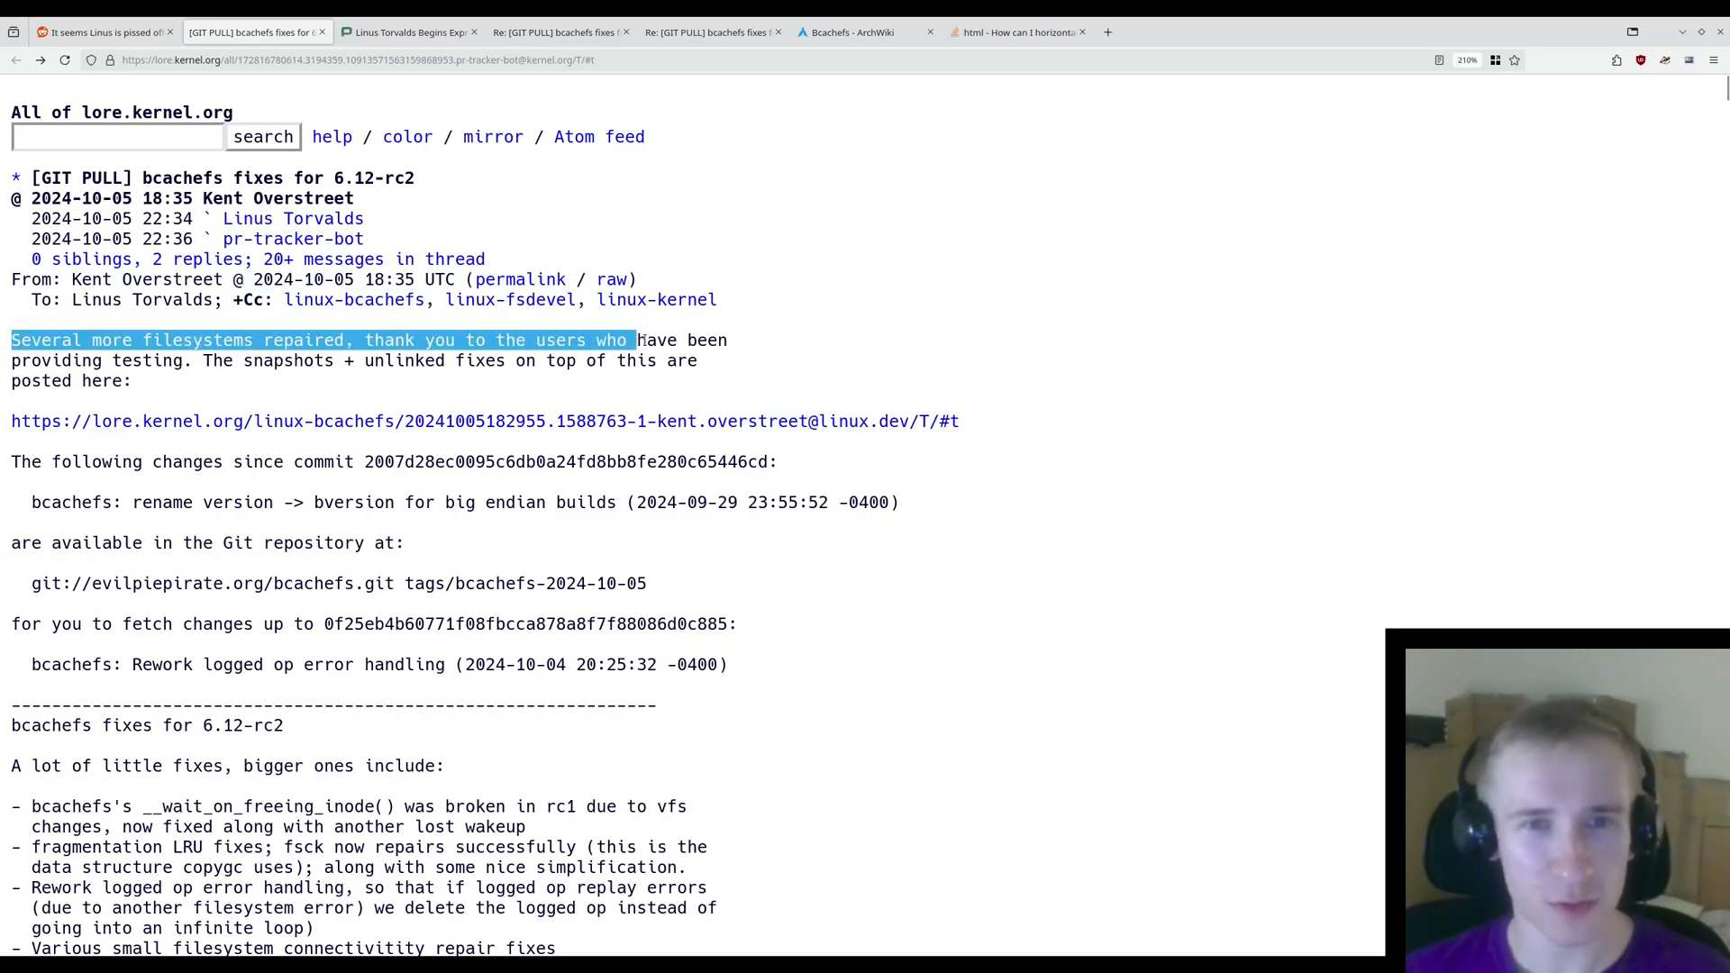
{"action": "left_click_drag", "start_coordinate": [636, 340], "coordinate": [220, 360]}
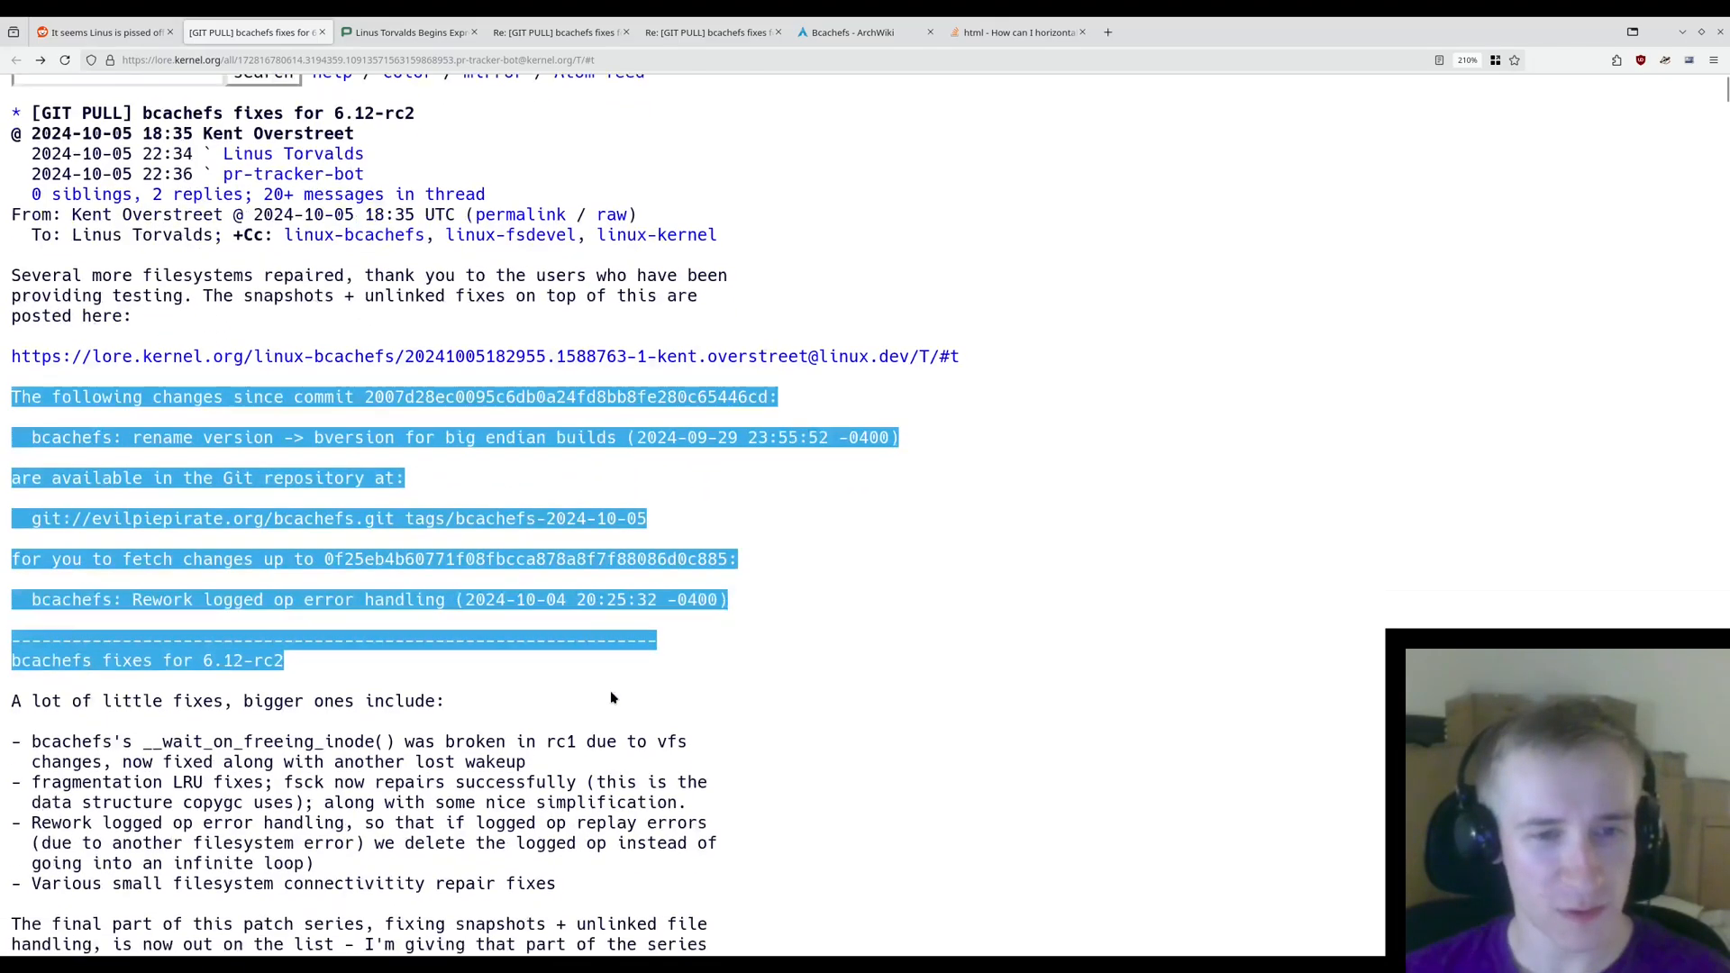
- Scroll to Linus's reply and highlight the fed-up remark, commit times, whining and big-endian failures
{"action": "scroll", "scroll_direction": "down", "scroll_amount": 3}
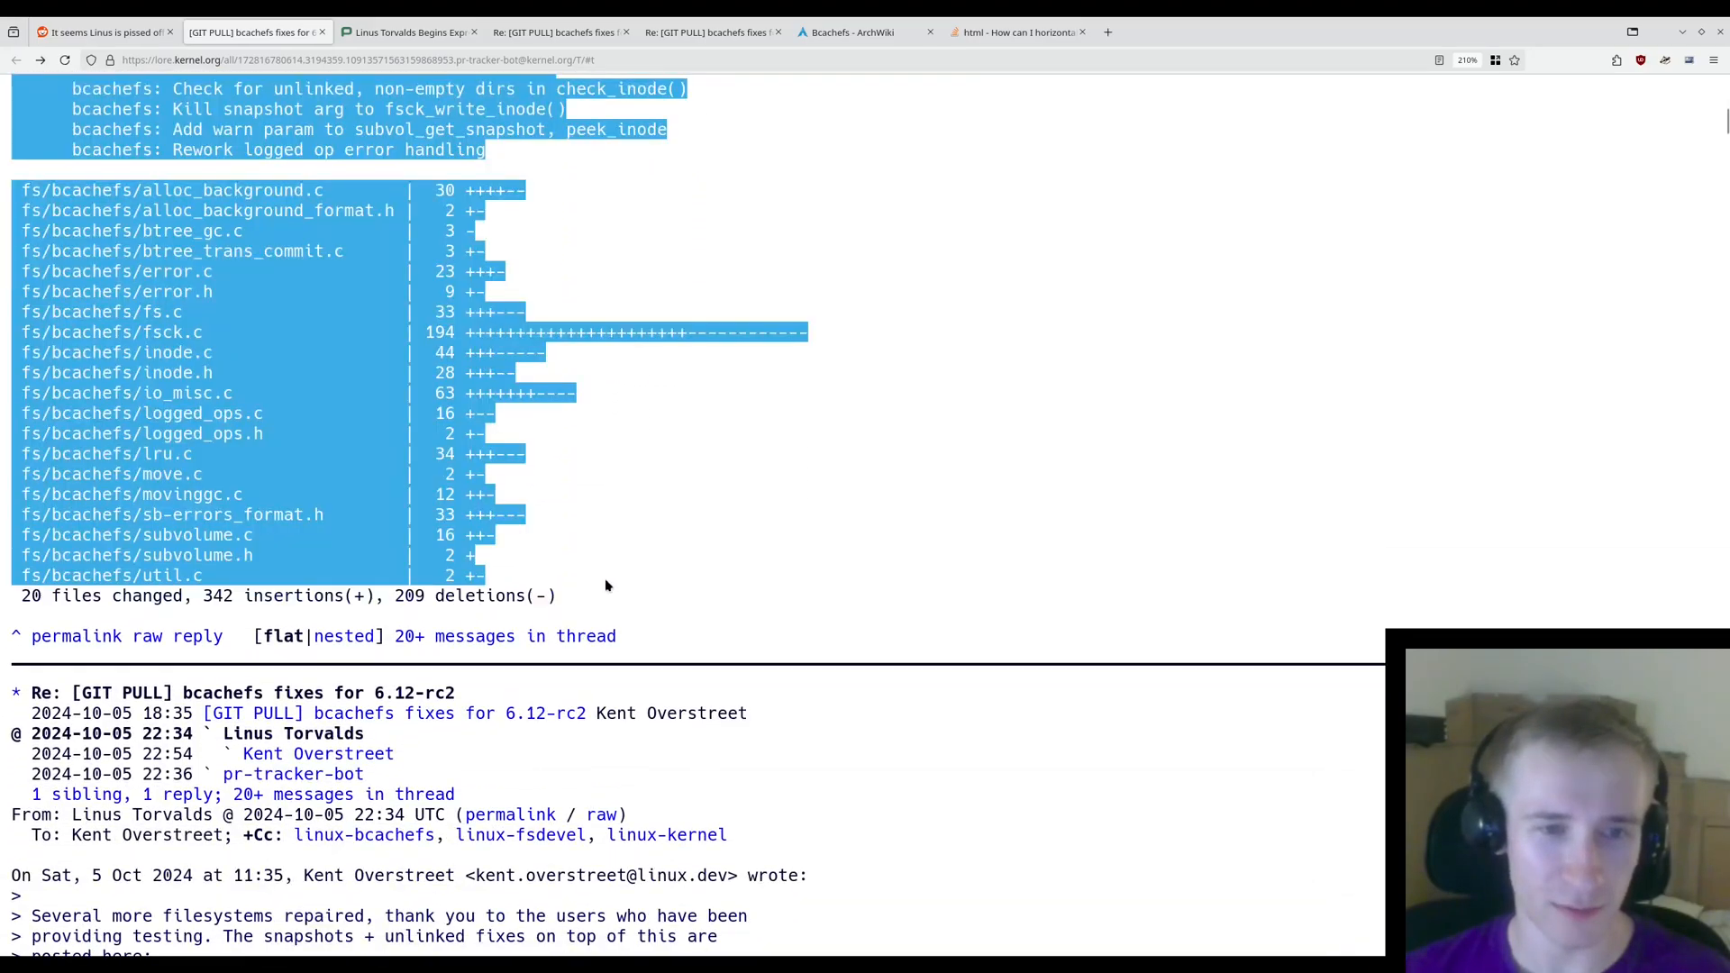
{"action": "scroll", "scroll_direction": "down", "scroll_amount": 3}
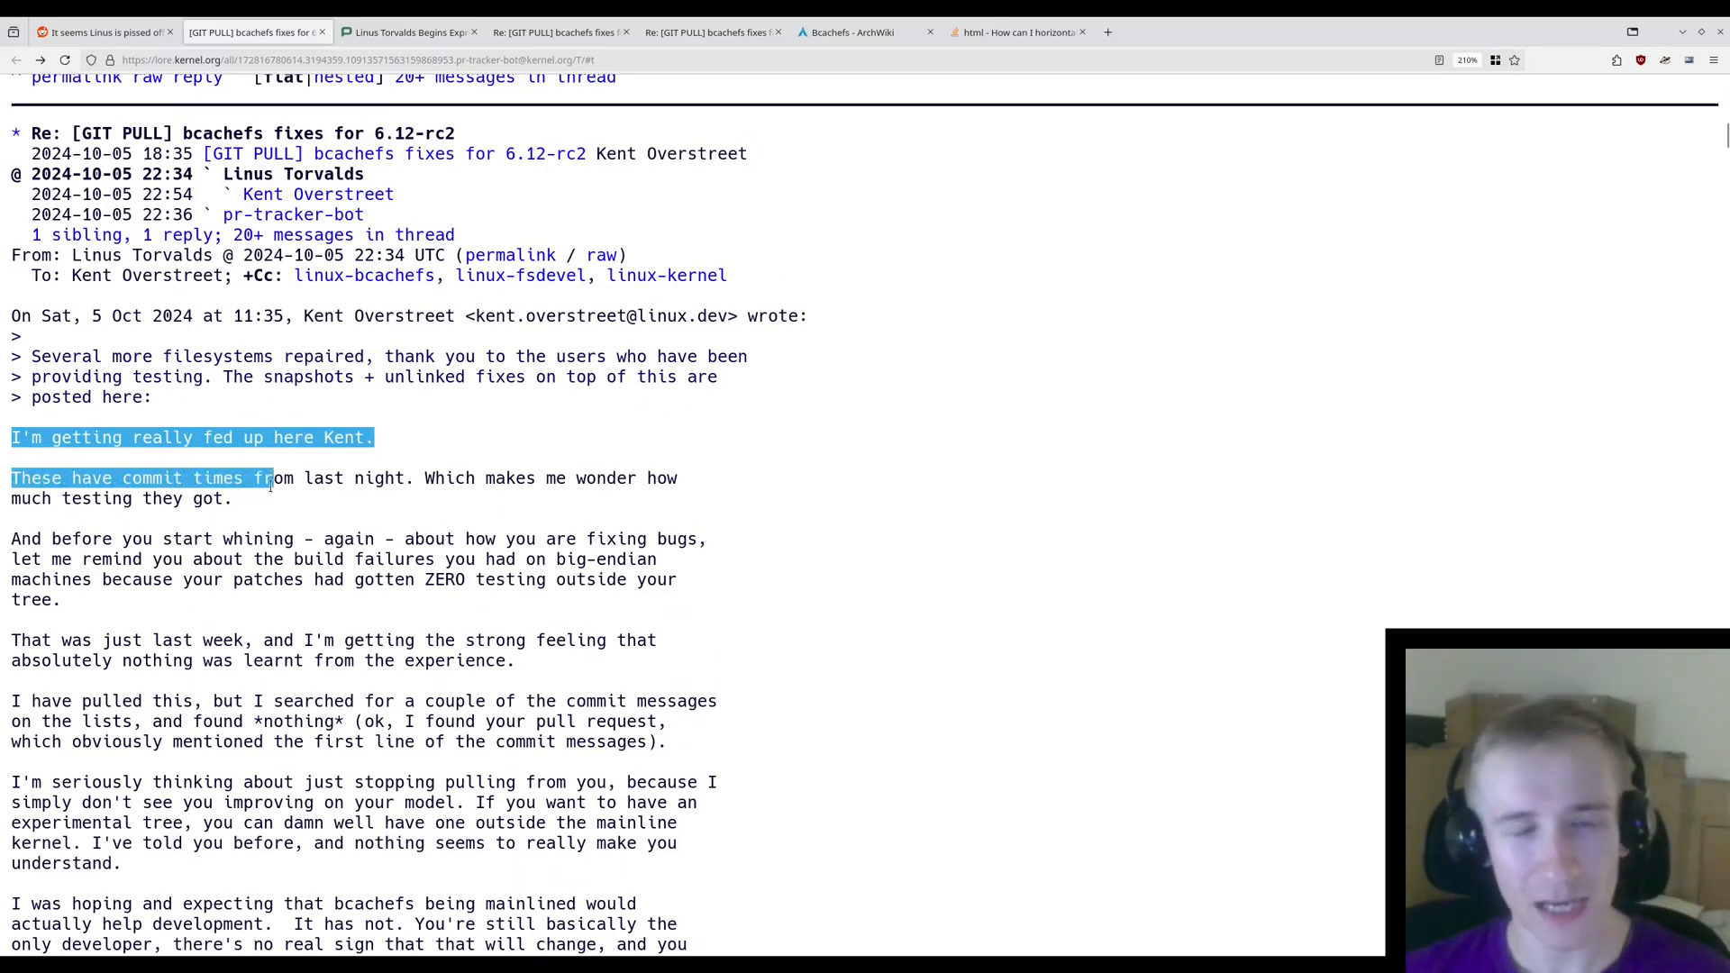
{"action": "left_click_drag", "start_coordinate": [265, 478], "coordinate": [565, 477]}
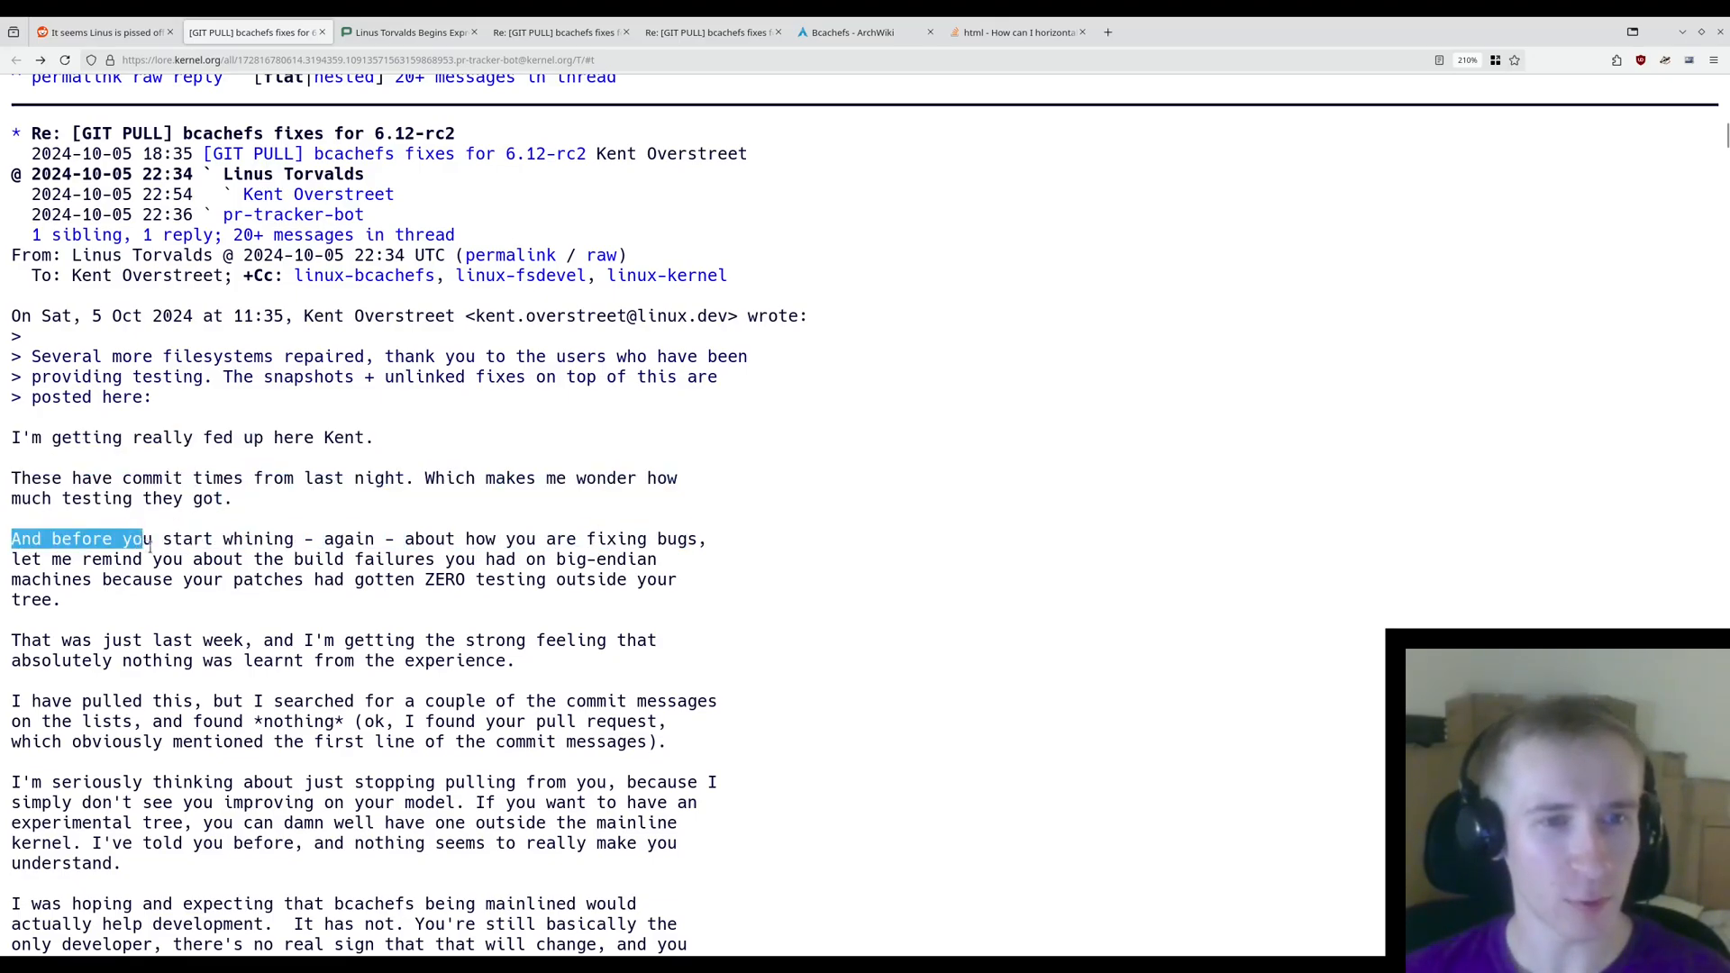
{"action": "left_click_drag", "start_coordinate": [147, 539], "coordinate": [500, 560]}
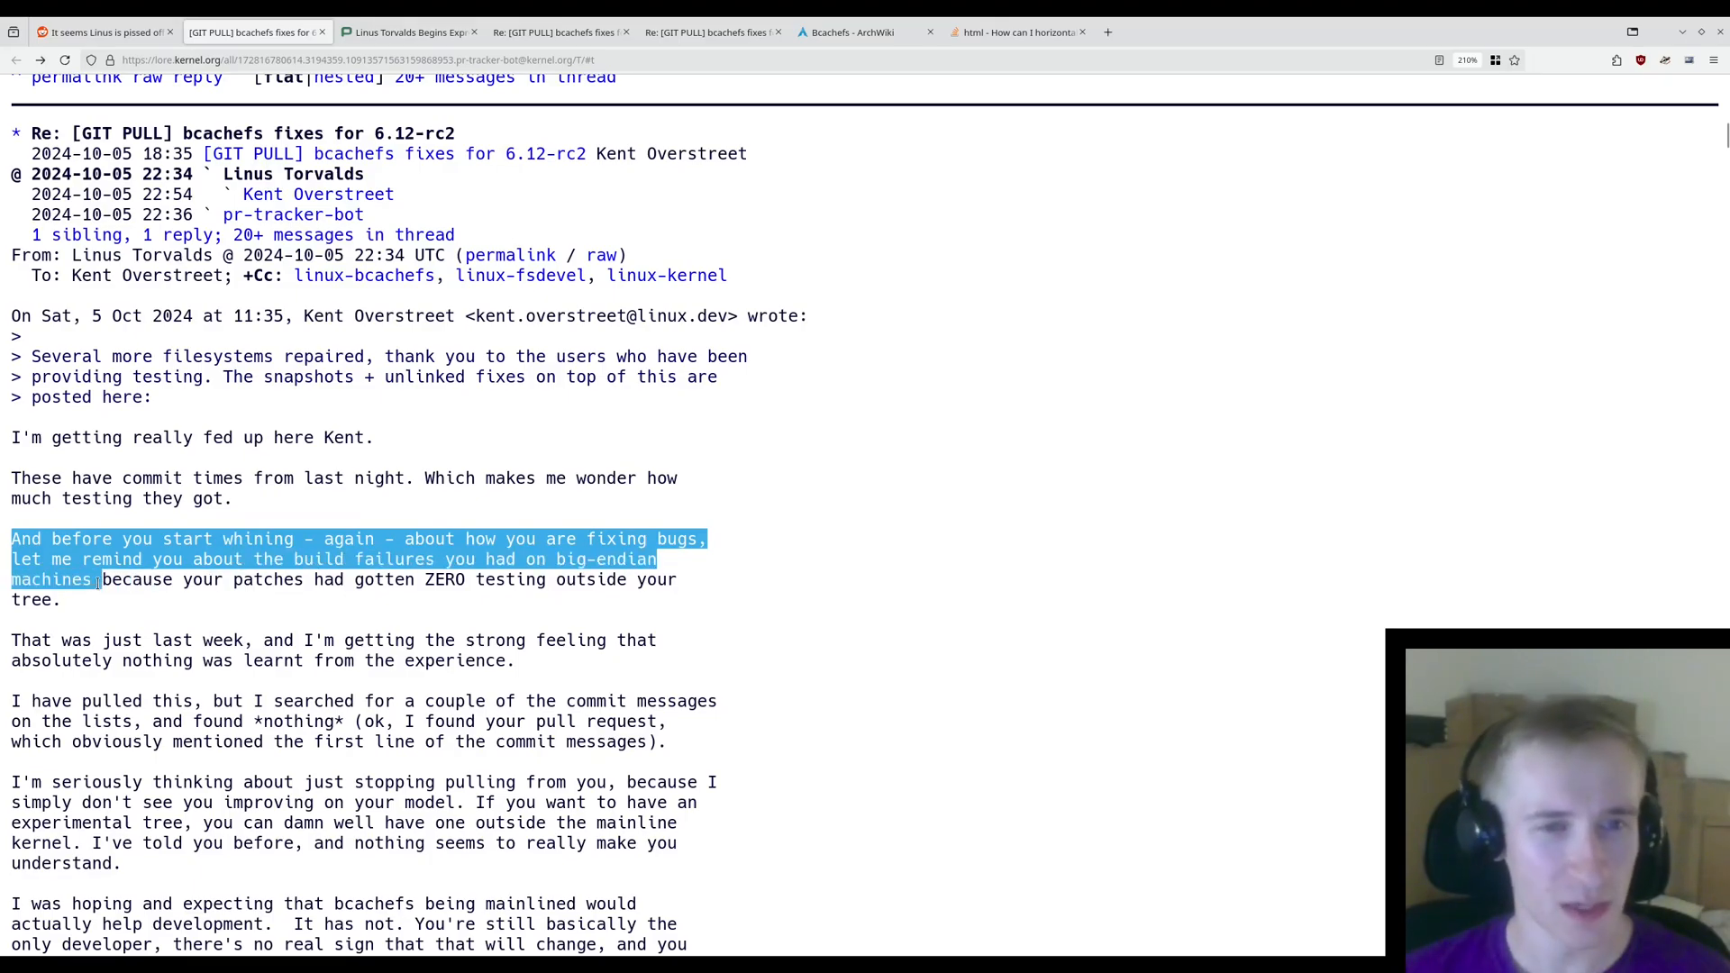
{"action": "left_click_drag", "start_coordinate": [99, 580], "coordinate": [417, 580]}
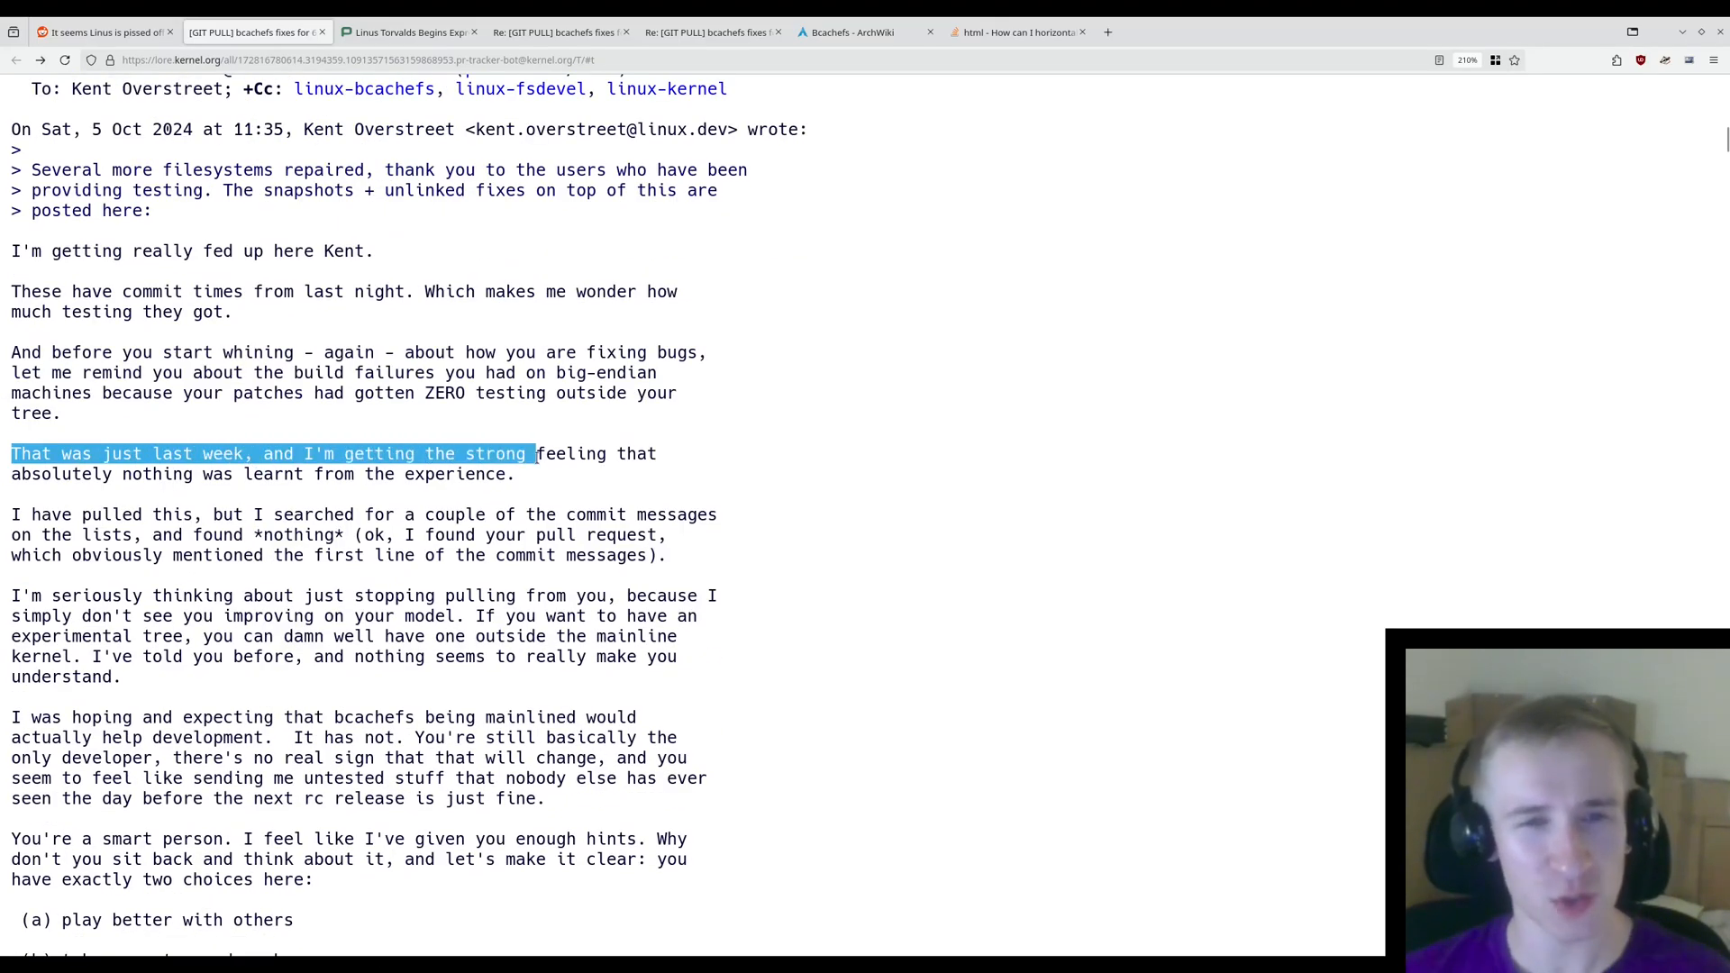
- Highlight the nothing-learnt and pulled-this lines, then the threat to stop pulling
{"action": "left_click_drag", "start_coordinate": [536, 453], "coordinate": [405, 473]}
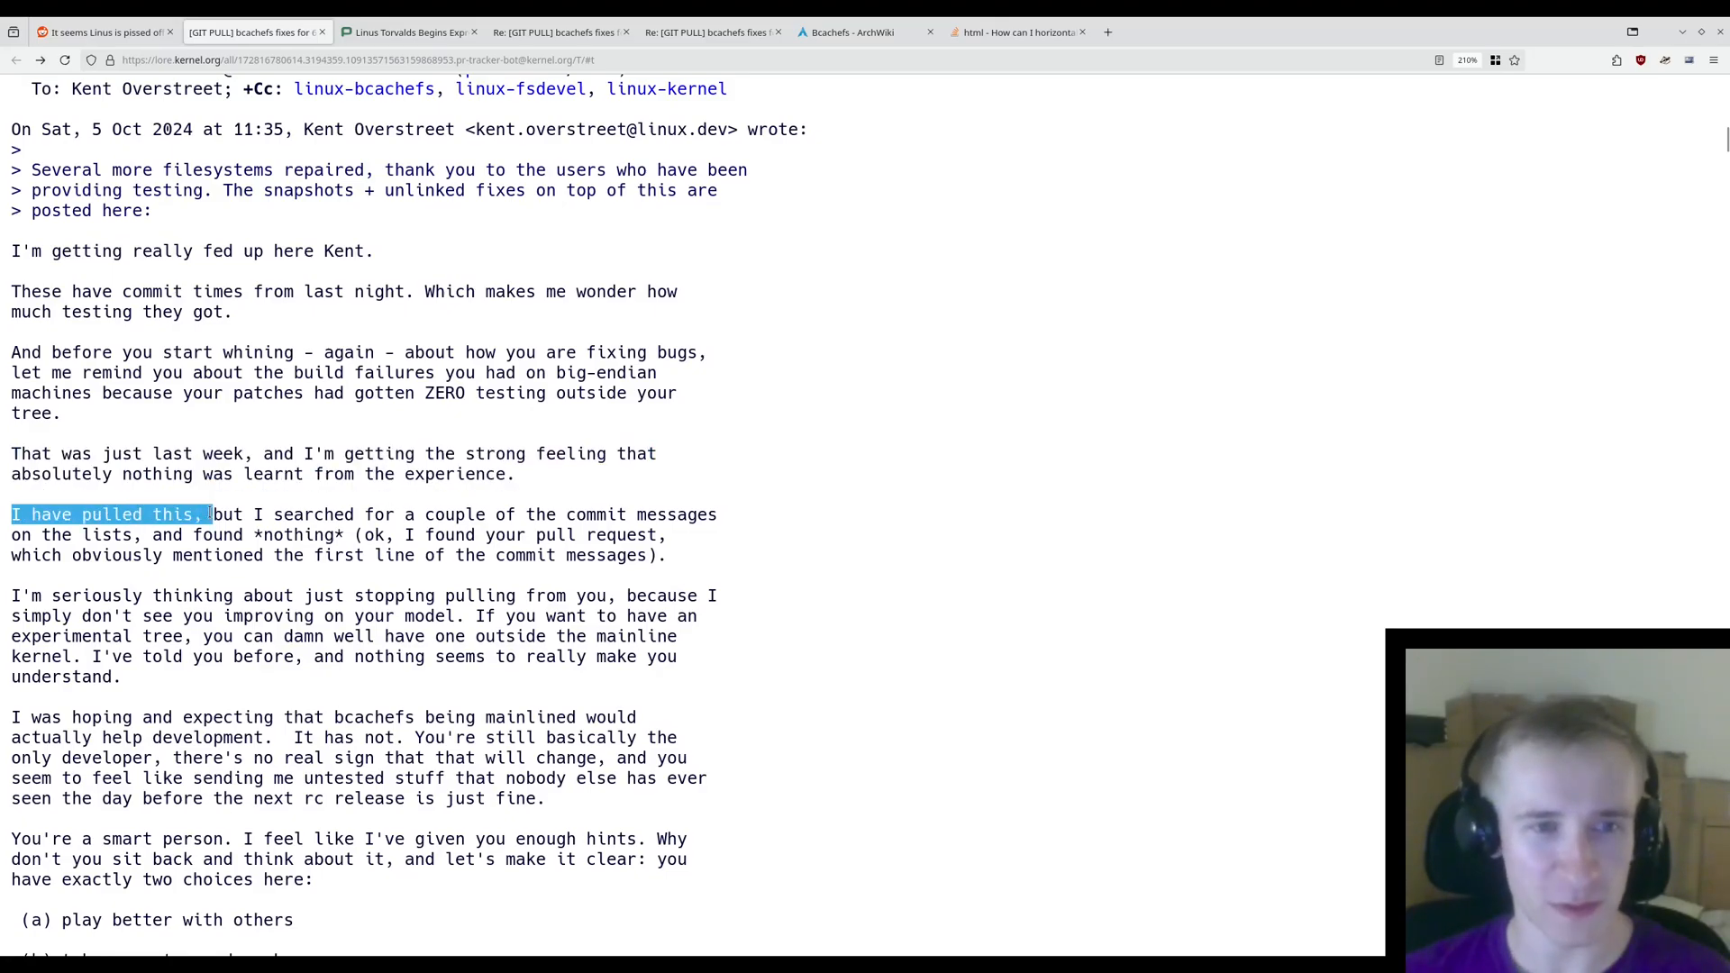
{"action": "left_click_drag", "start_coordinate": [207, 515], "coordinate": [665, 515]}
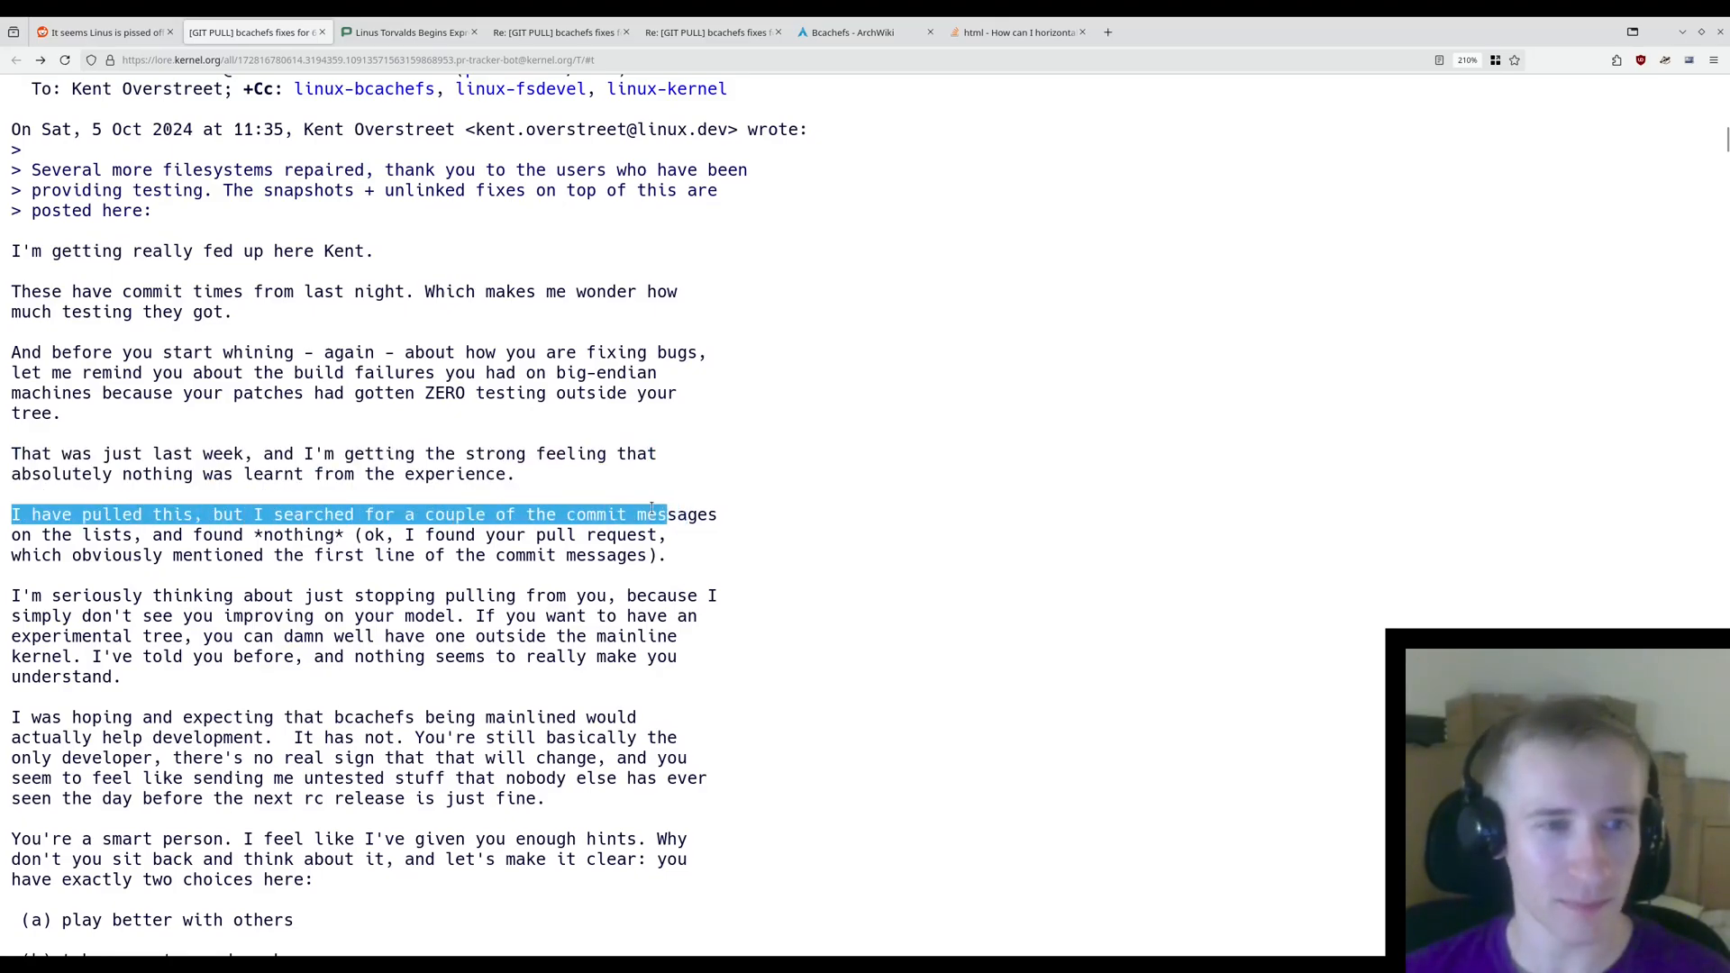
{"action": "left_click_drag", "start_coordinate": [665, 512], "coordinate": [336, 534]}
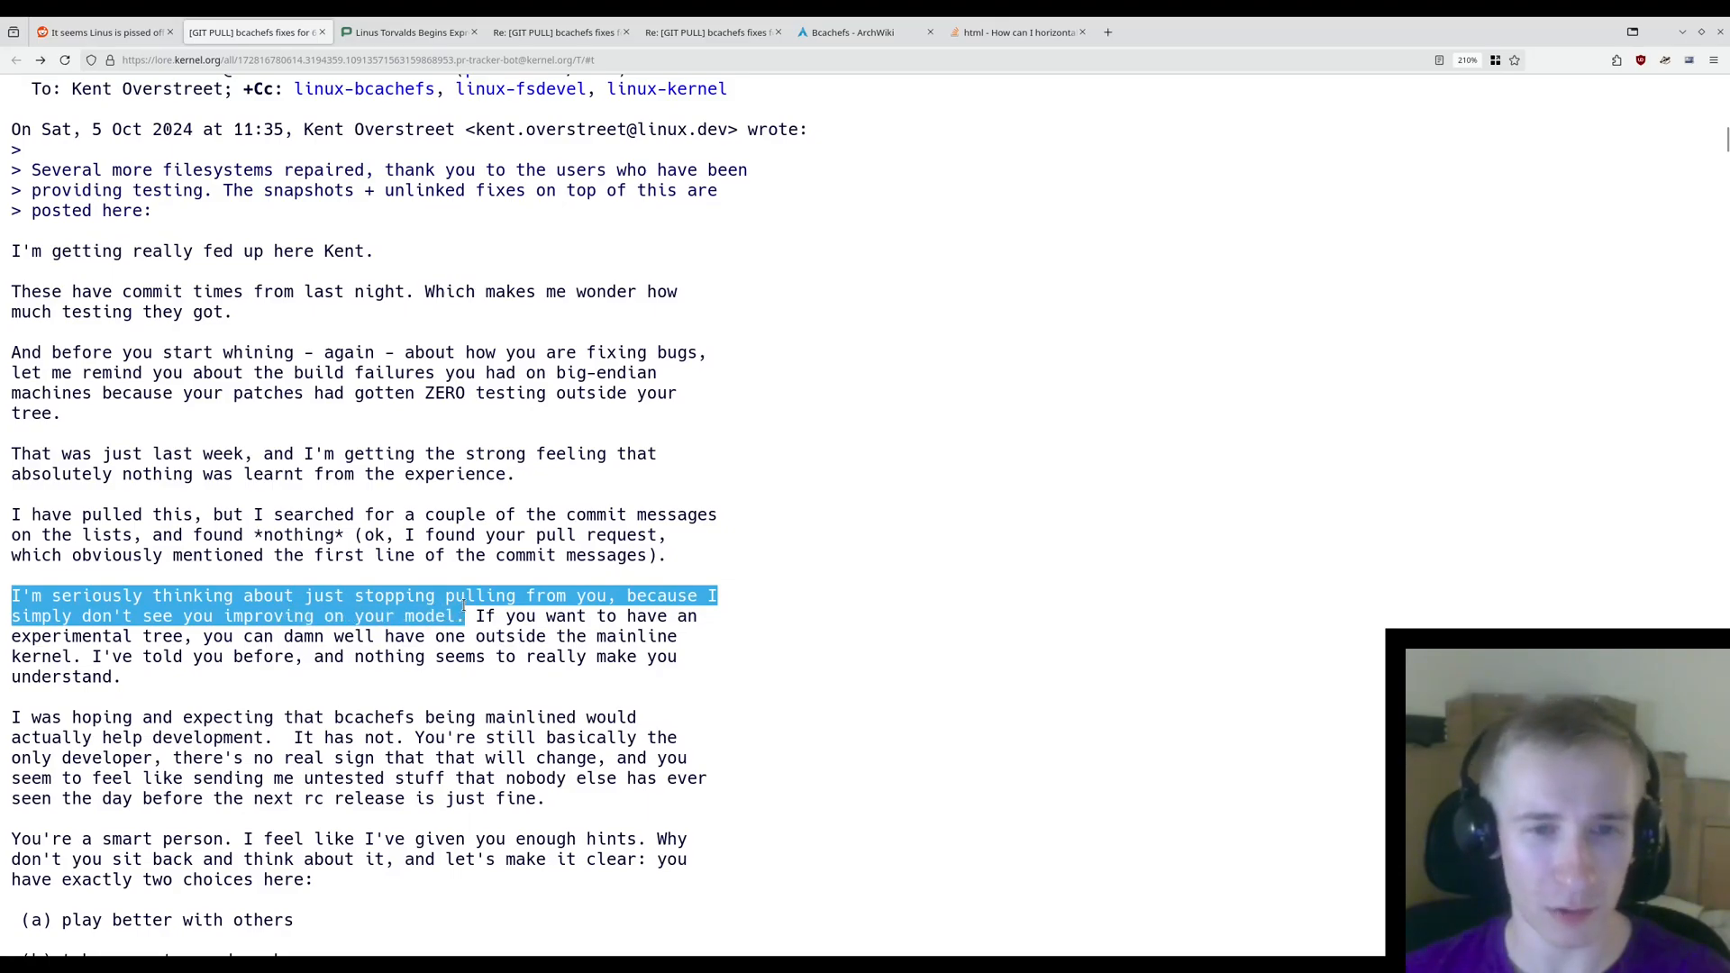
{"action": "left_click_drag", "start_coordinate": [467, 616], "coordinate": [188, 636]}
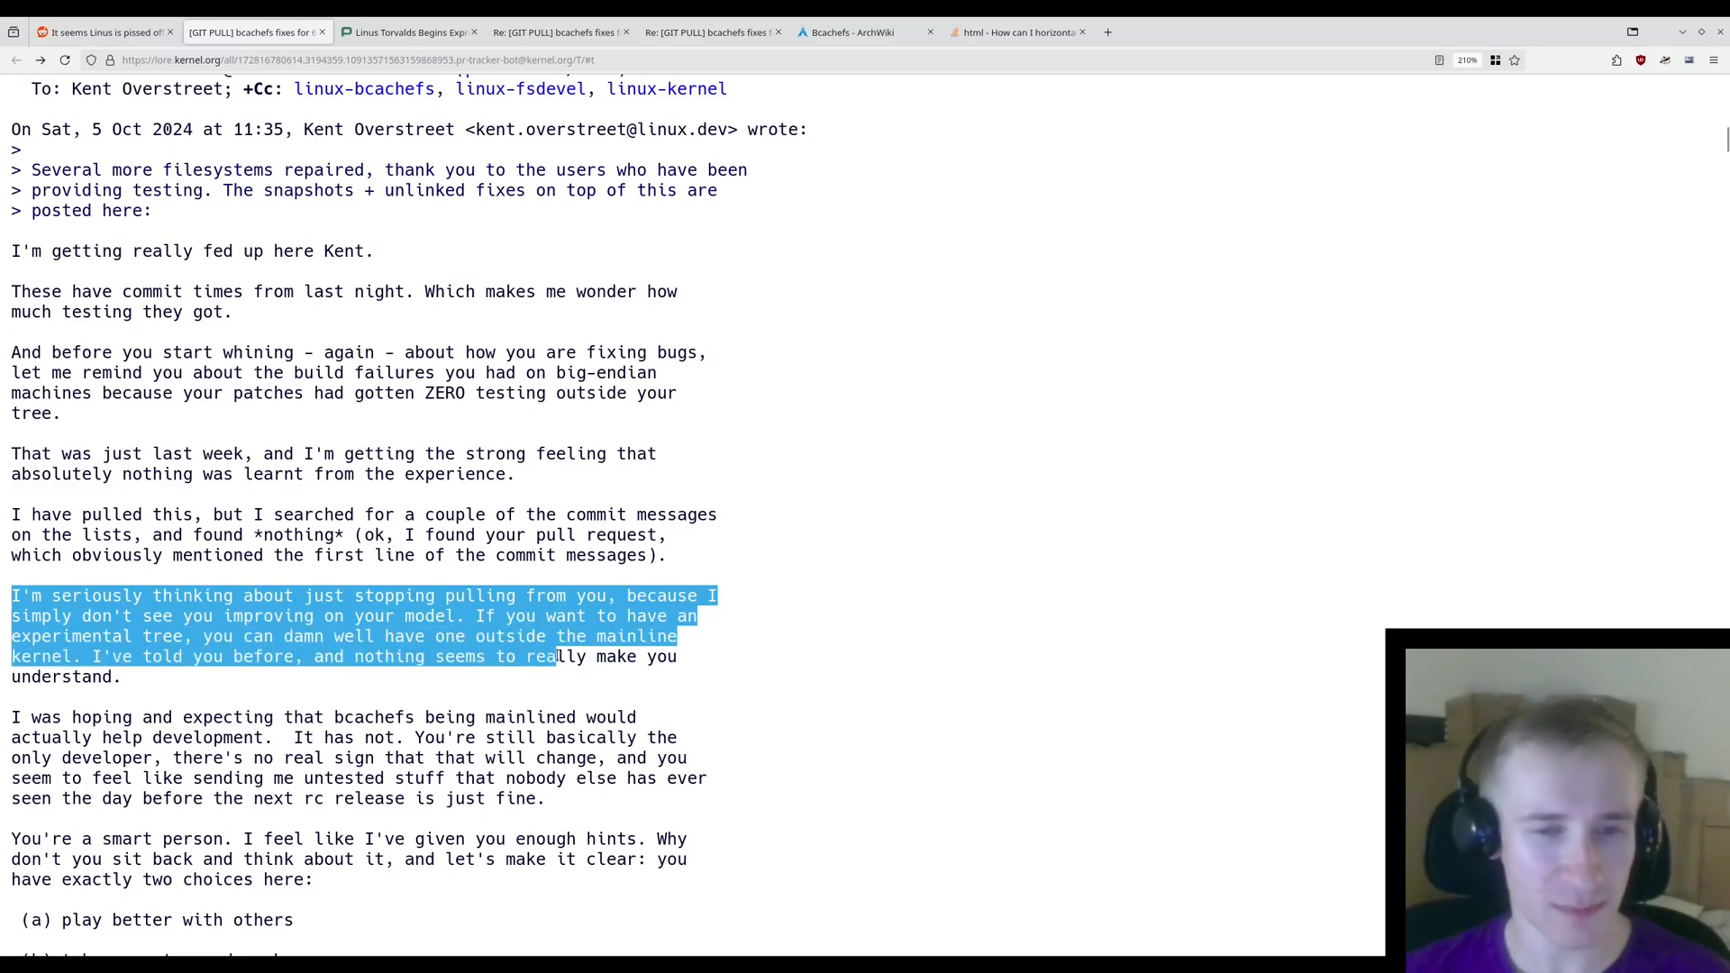
- Highlight the 'I was hoping and expecting' paragraph and the opening of 'You're a smart person'
{"action": "scroll", "scroll_direction": "down", "scroll_amount": 3}
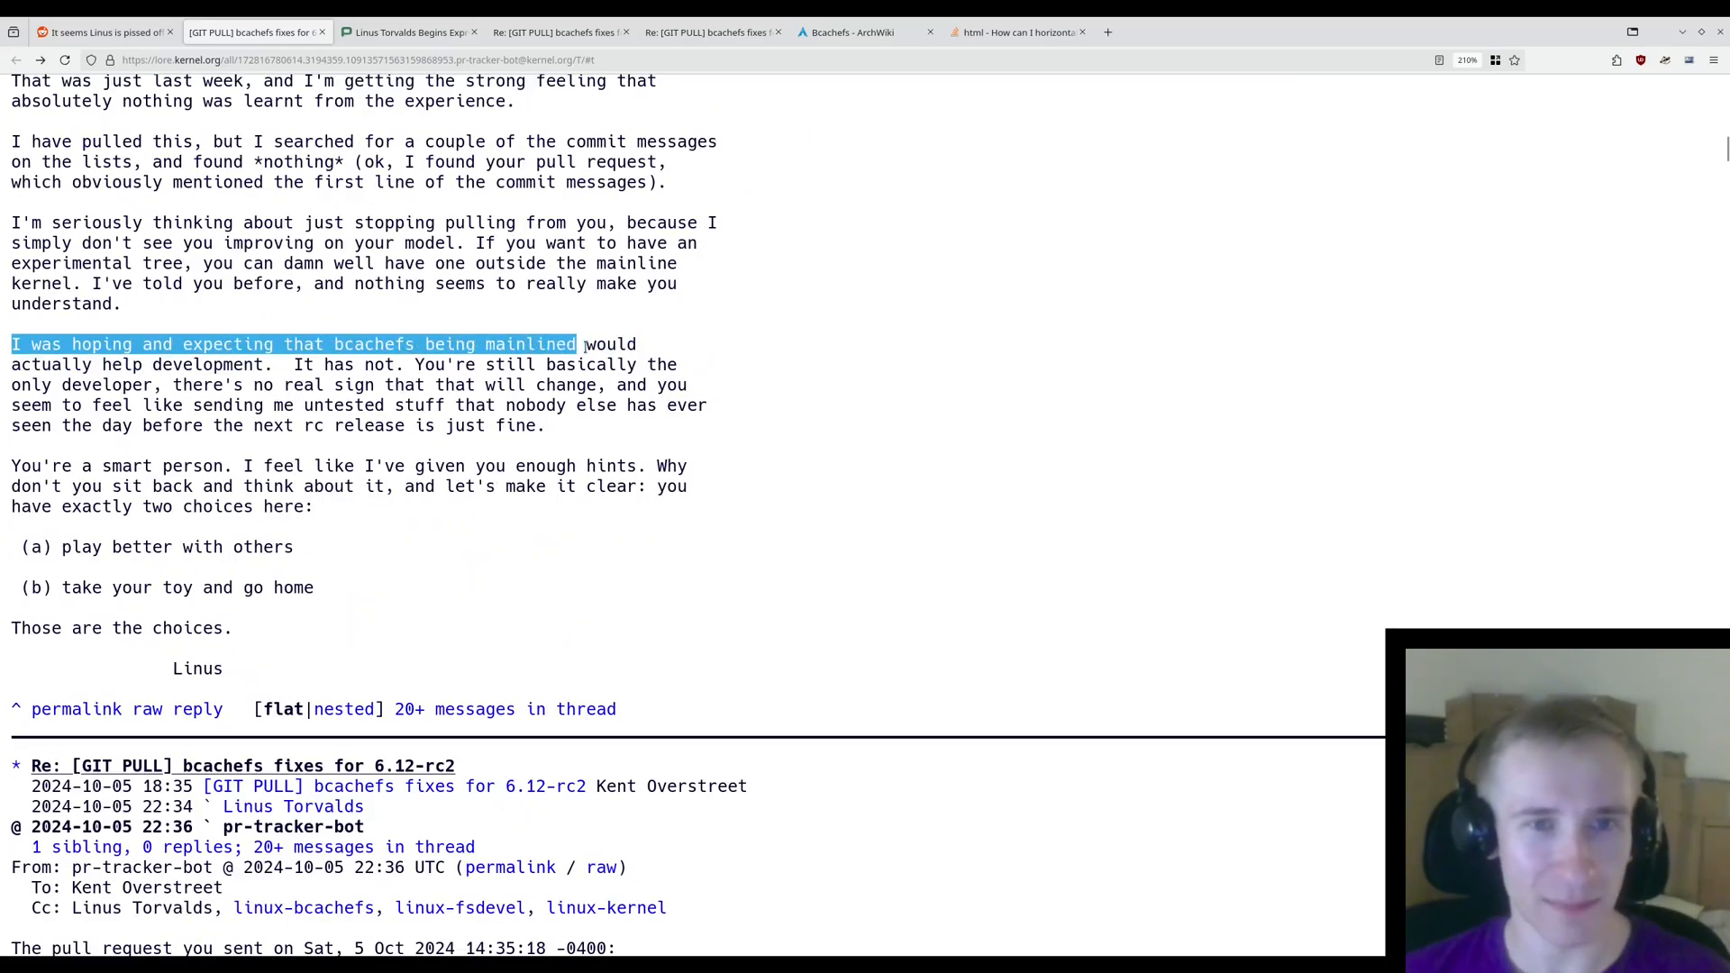
{"action": "left_click_drag", "start_coordinate": [575, 344], "coordinate": [336, 364]}
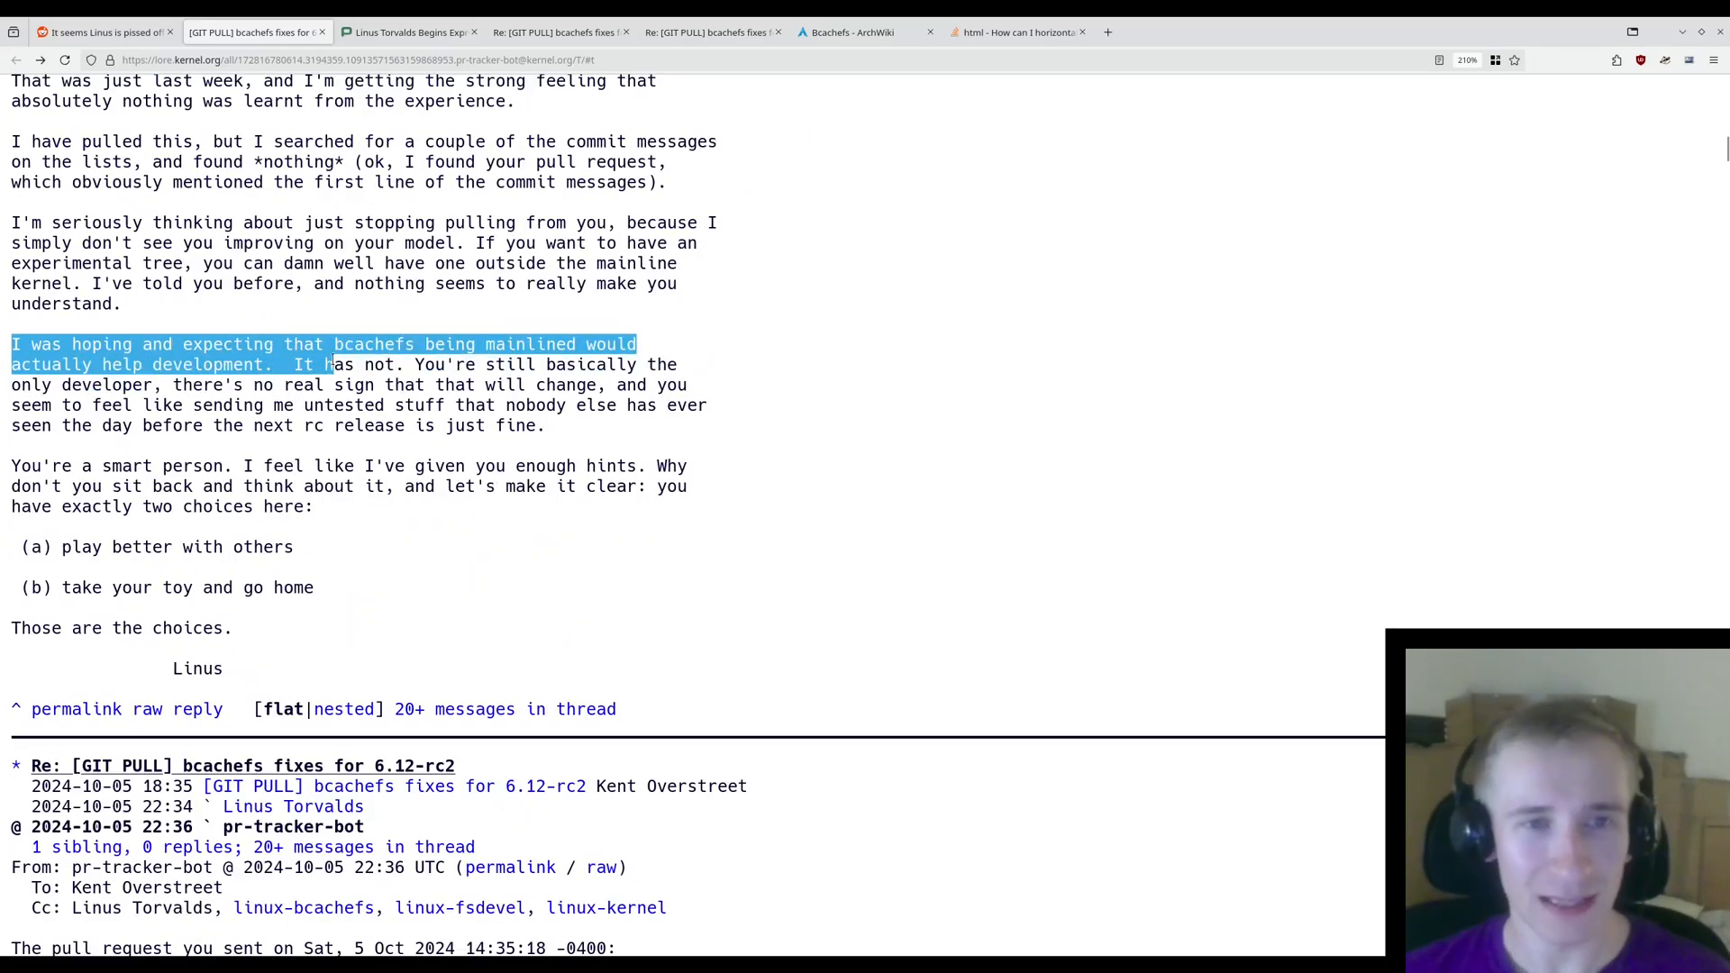
{"action": "left_click_drag", "start_coordinate": [326, 364], "coordinate": [673, 364]}
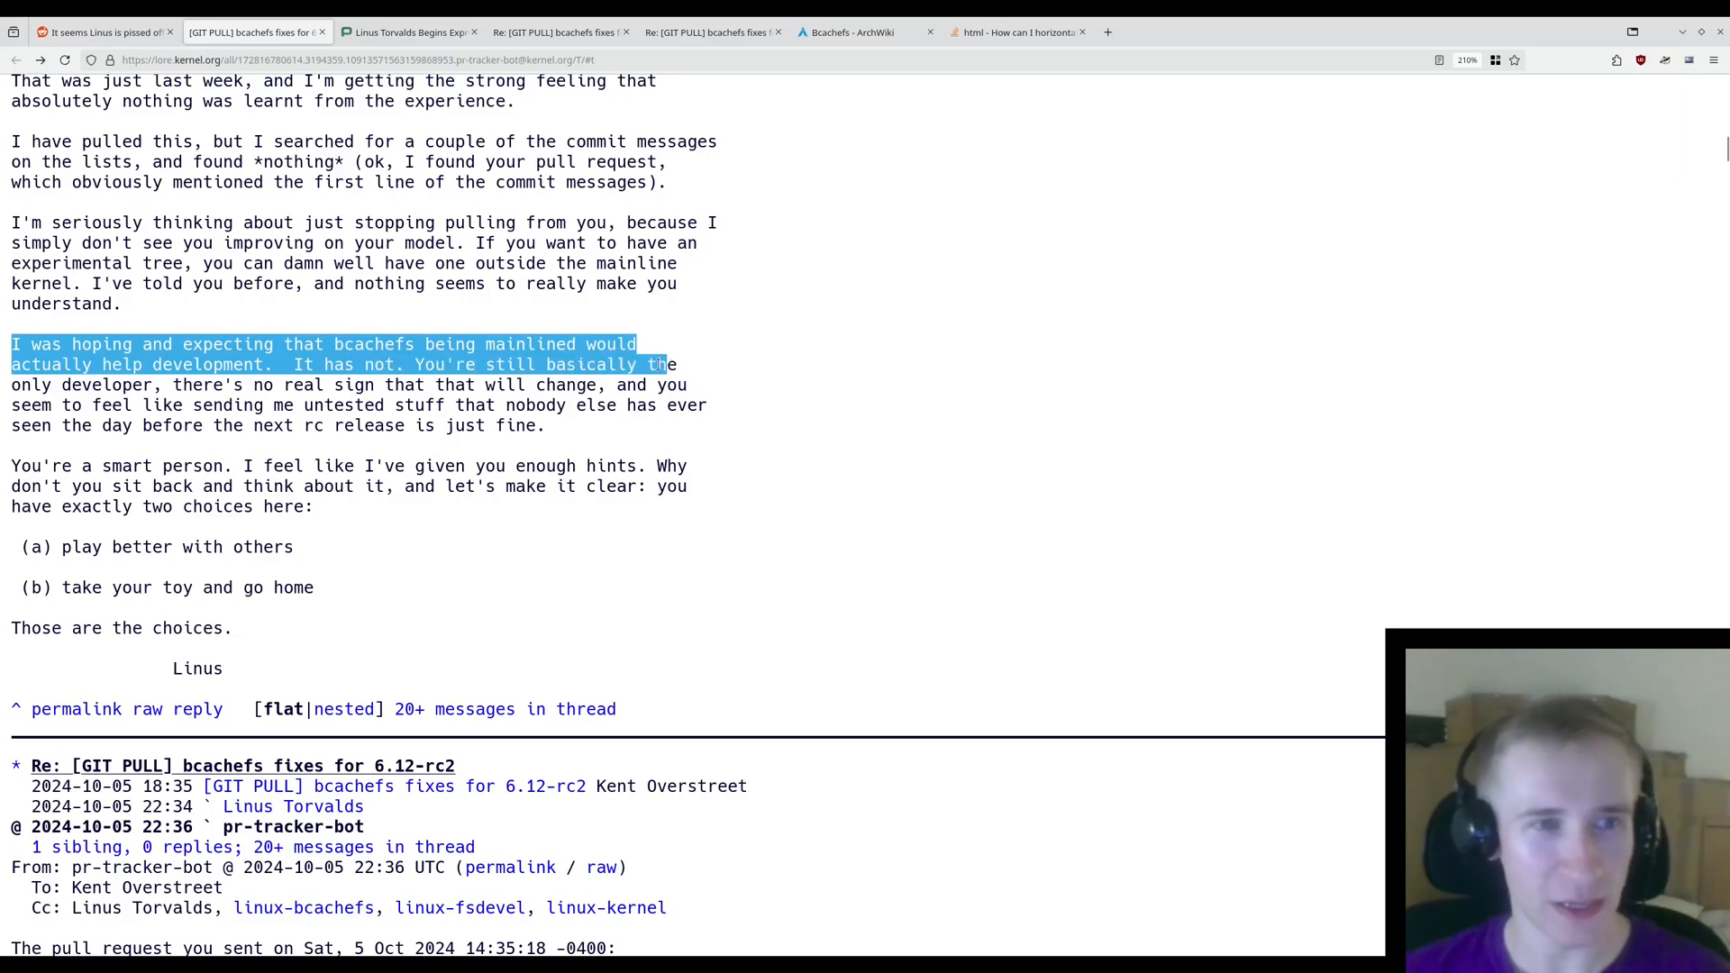
{"action": "left_click_drag", "start_coordinate": [663, 364], "coordinate": [375, 384]}
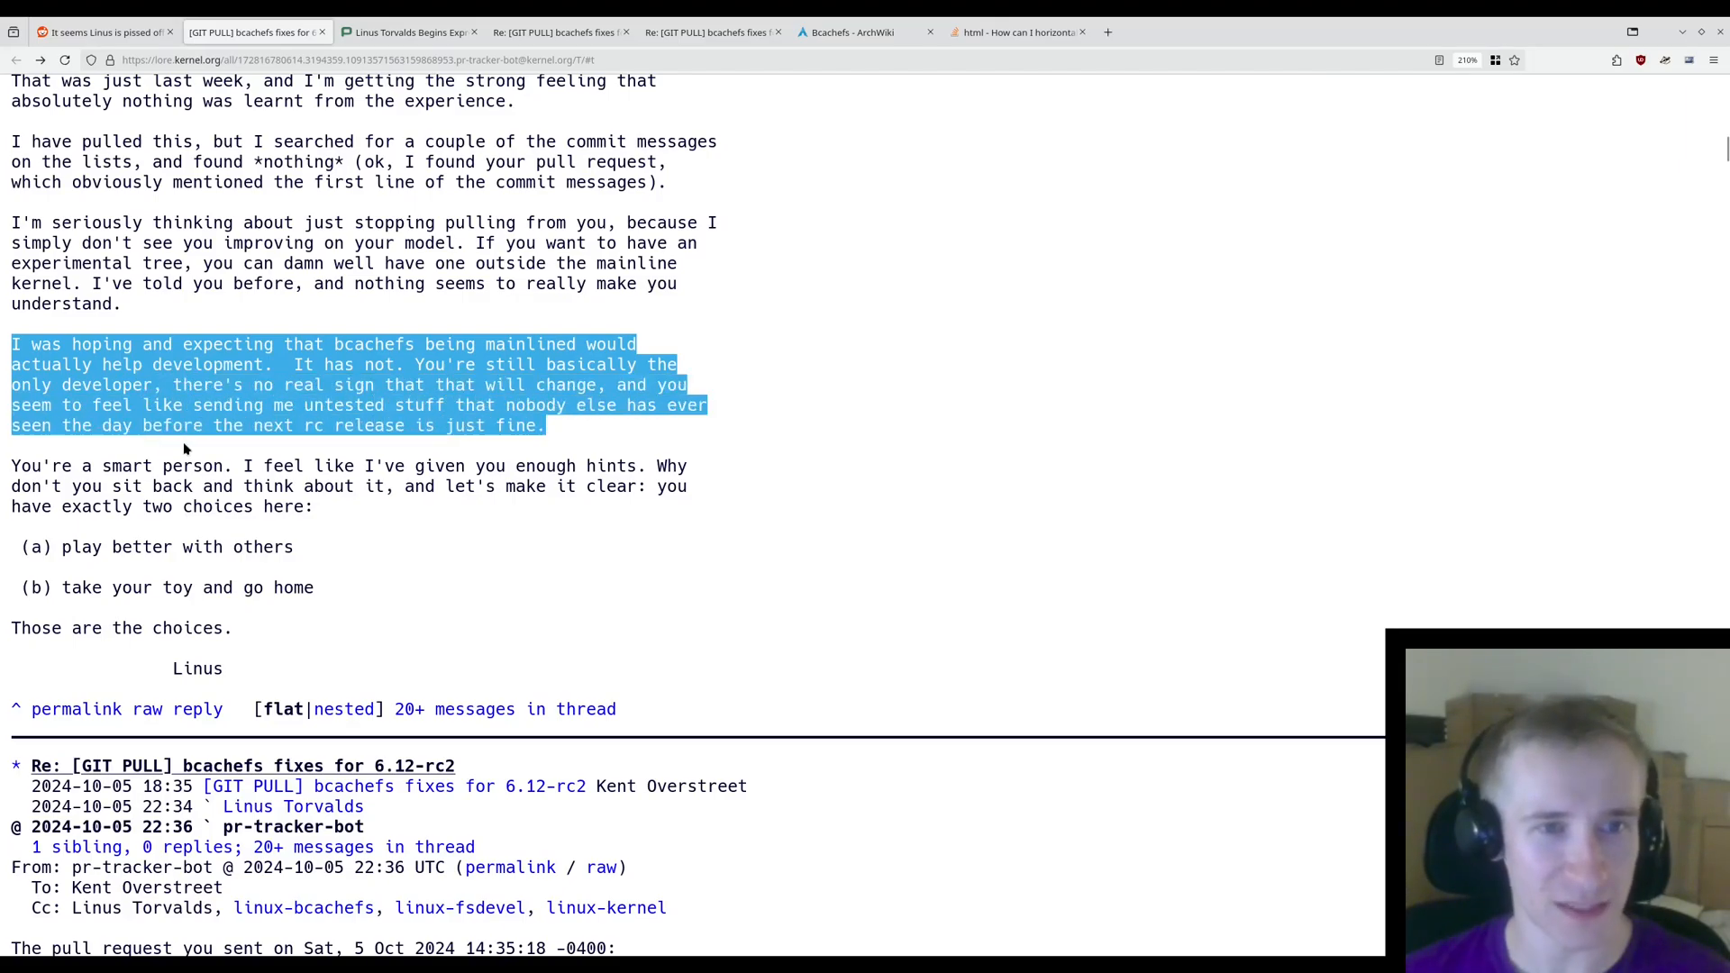
{"action": "mouse_move", "coordinate": [336, 453]}
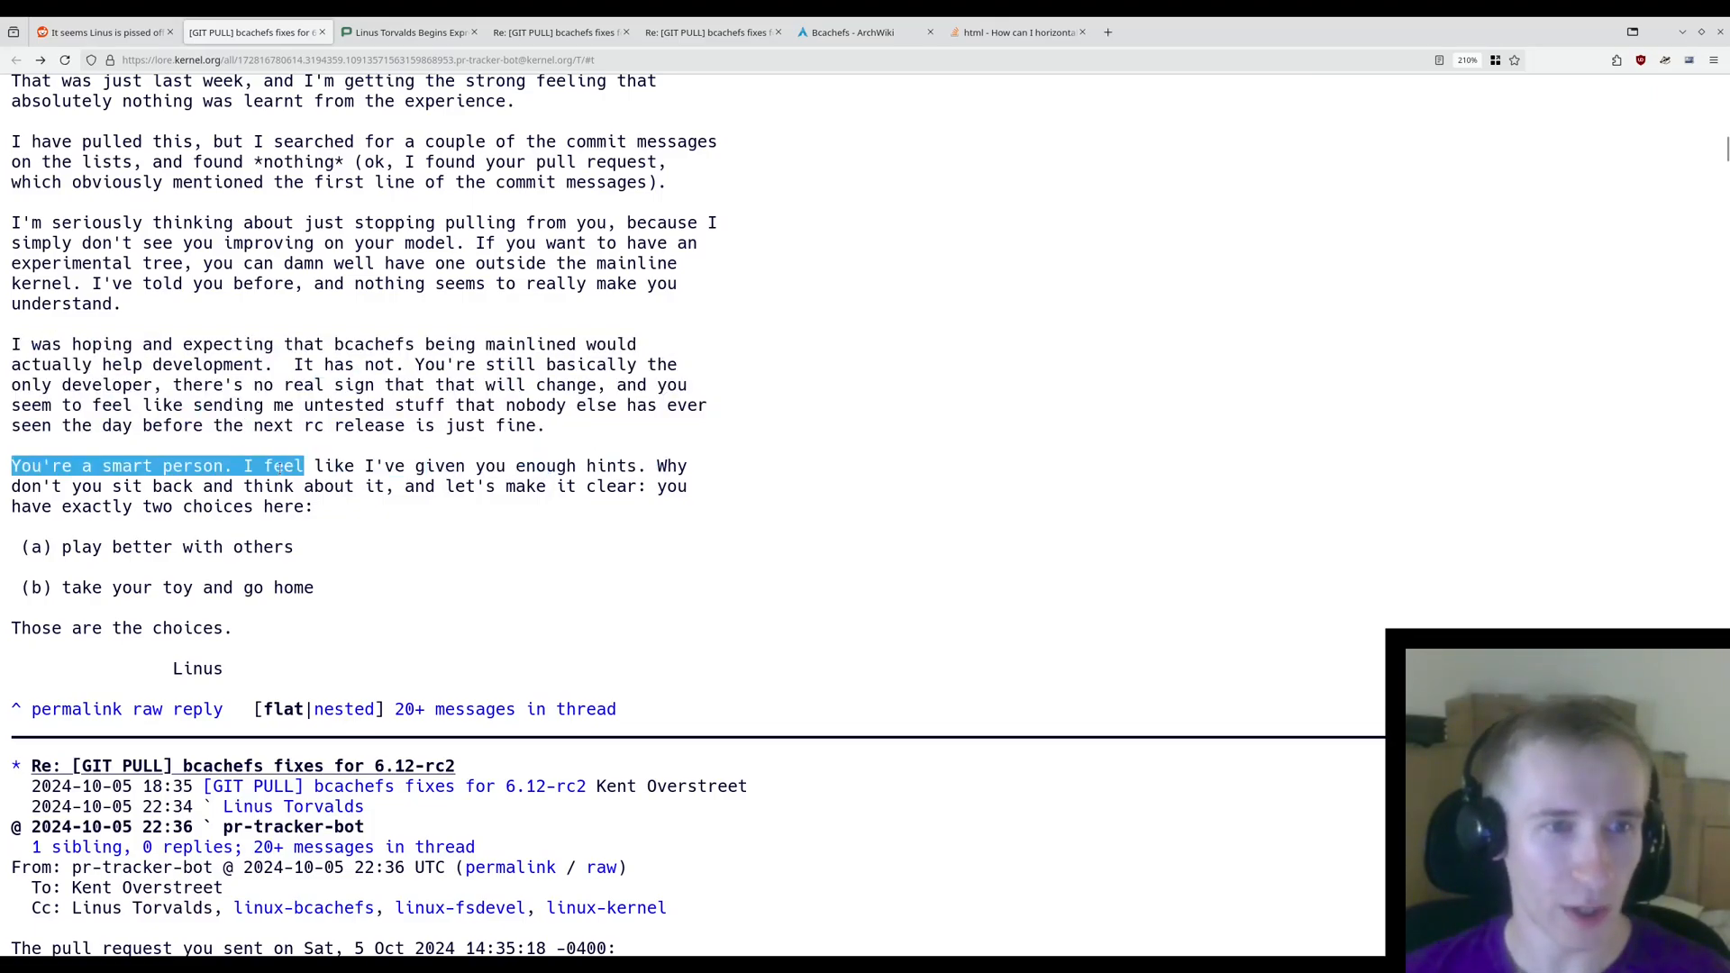
{"action": "left_click_drag", "start_coordinate": [290, 465], "coordinate": [604, 487]}
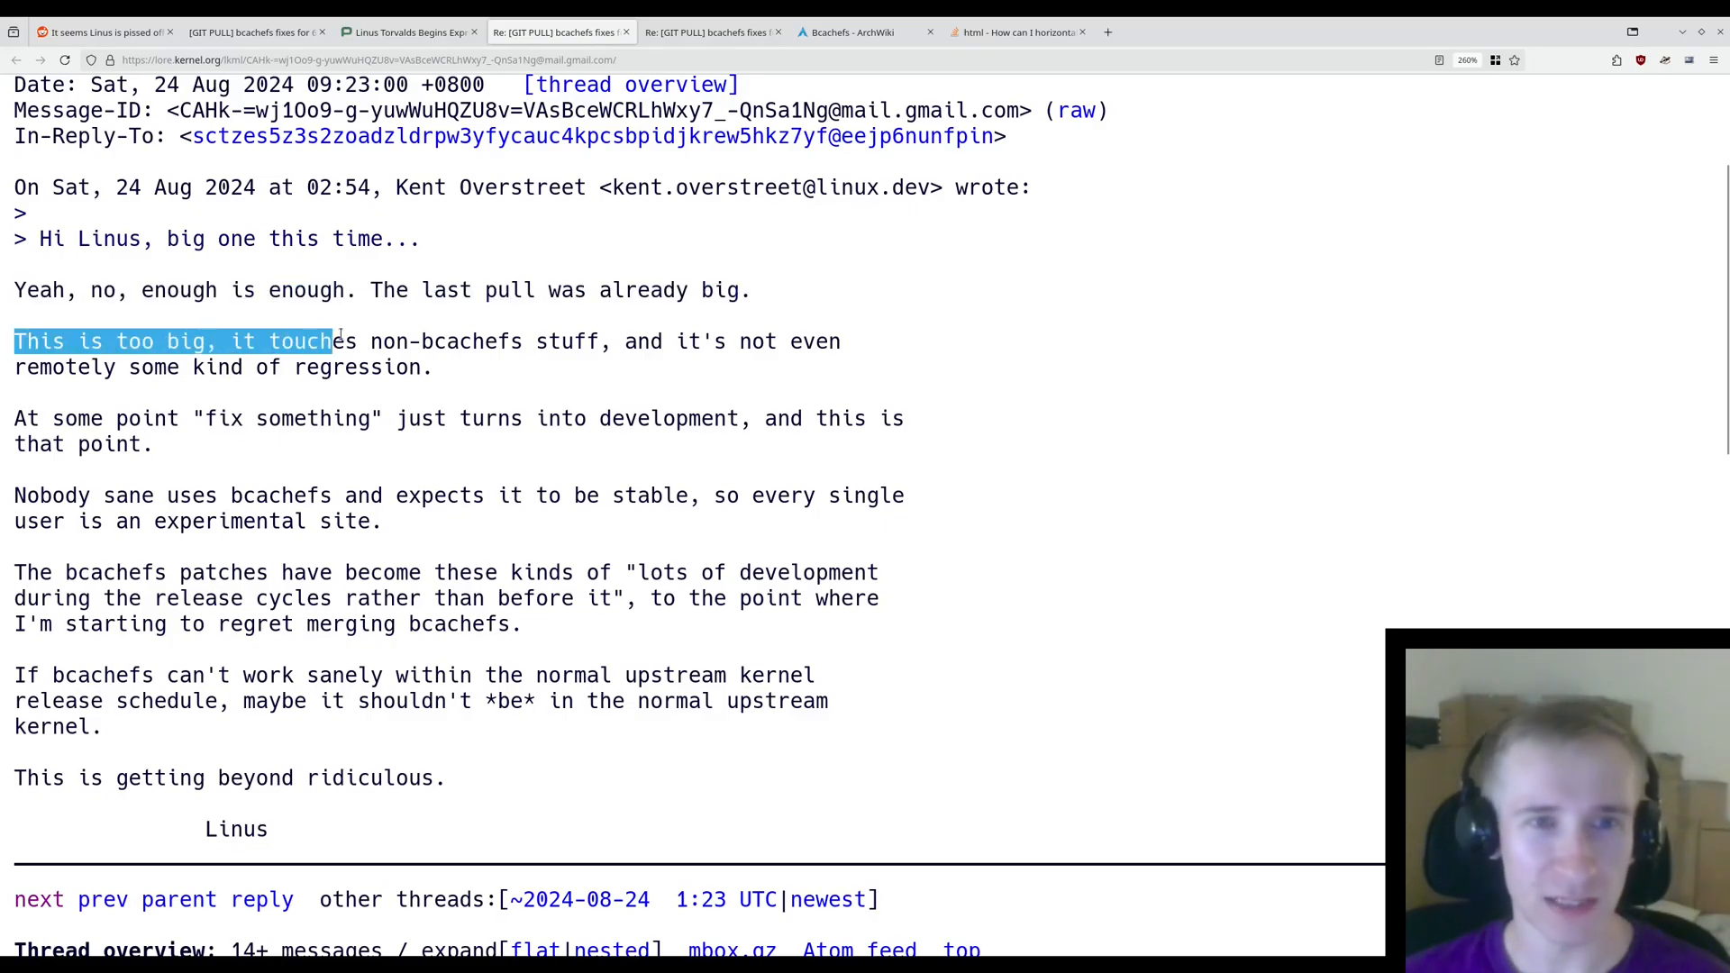
- Highlight the too-big pull, 'fix something' development, and nobody-sane-uses-bcachefs remarks in the August reply
{"action": "left_click_drag", "start_coordinate": [331, 340], "coordinate": [433, 368]}
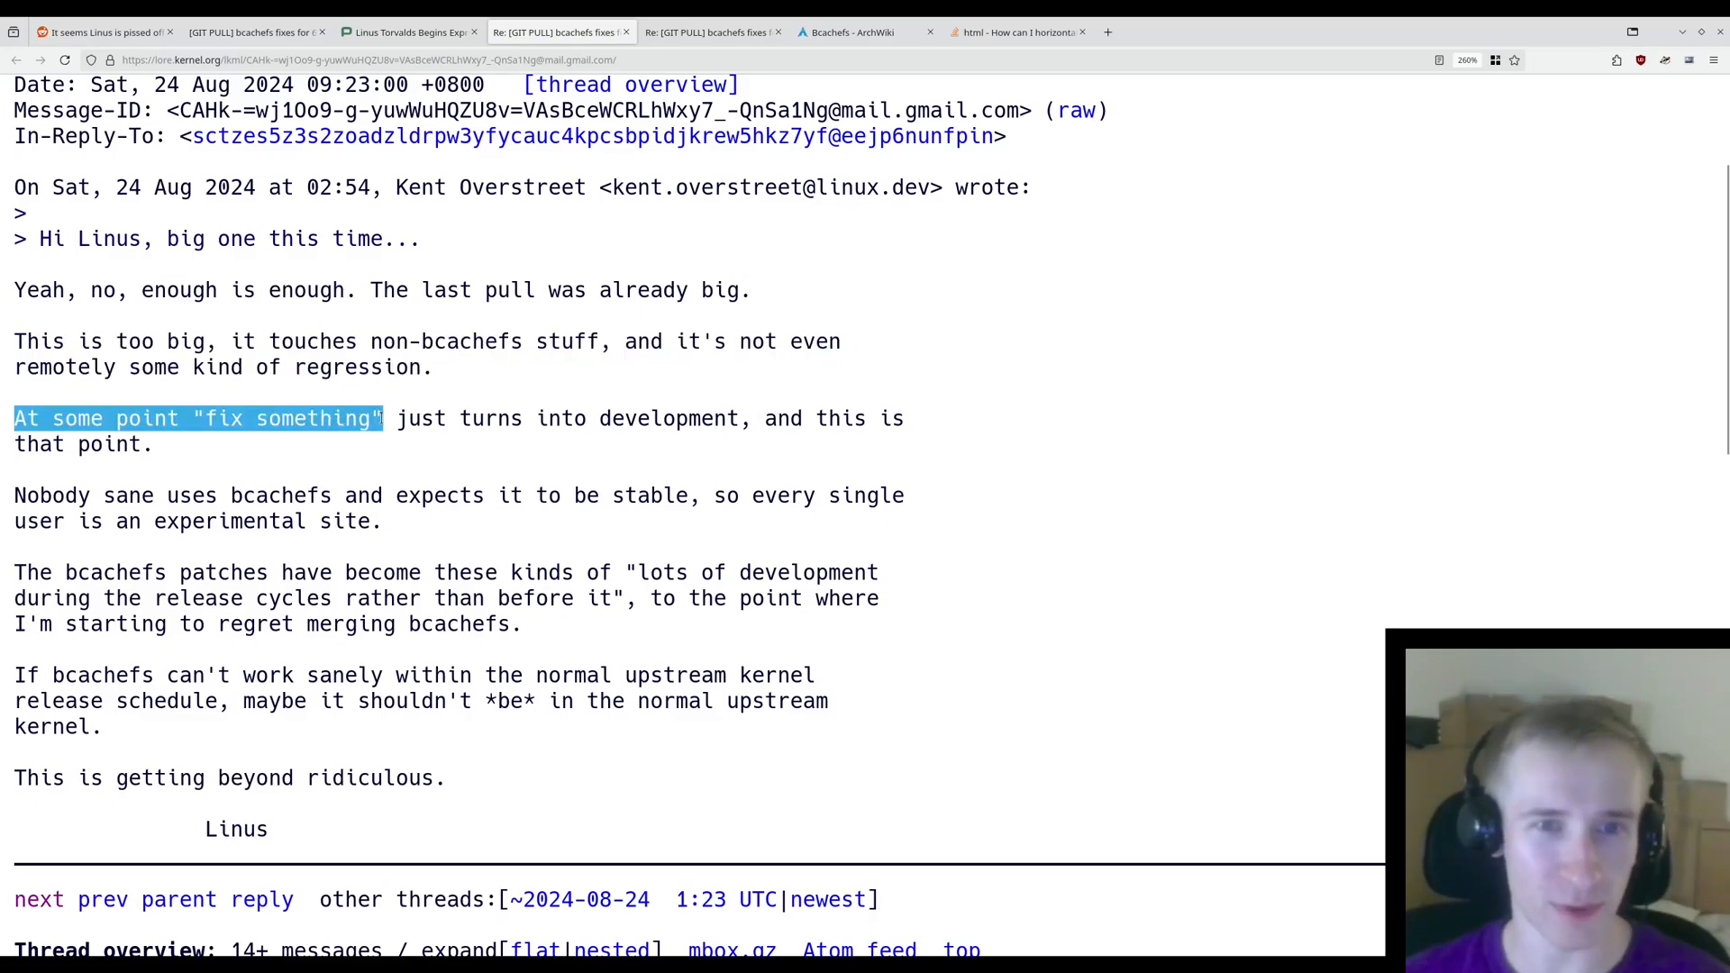
{"action": "left_click_drag", "start_coordinate": [384, 418], "coordinate": [152, 444]}
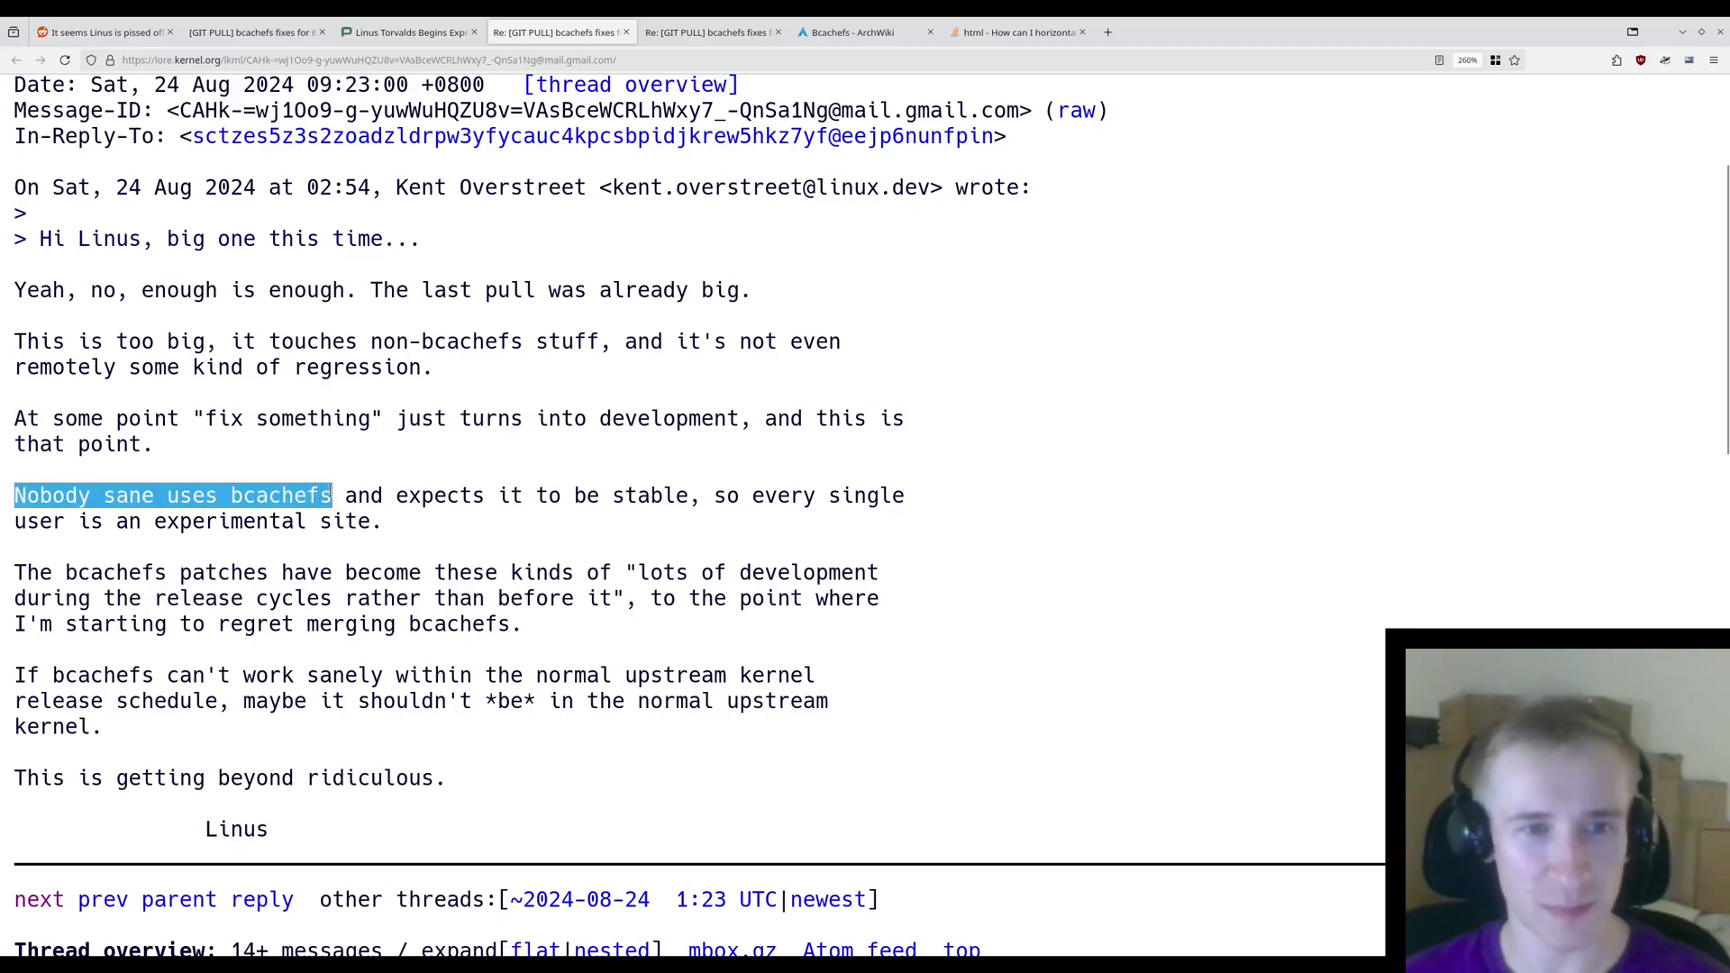
{"action": "left_click_drag", "start_coordinate": [330, 495], "coordinate": [689, 495]}
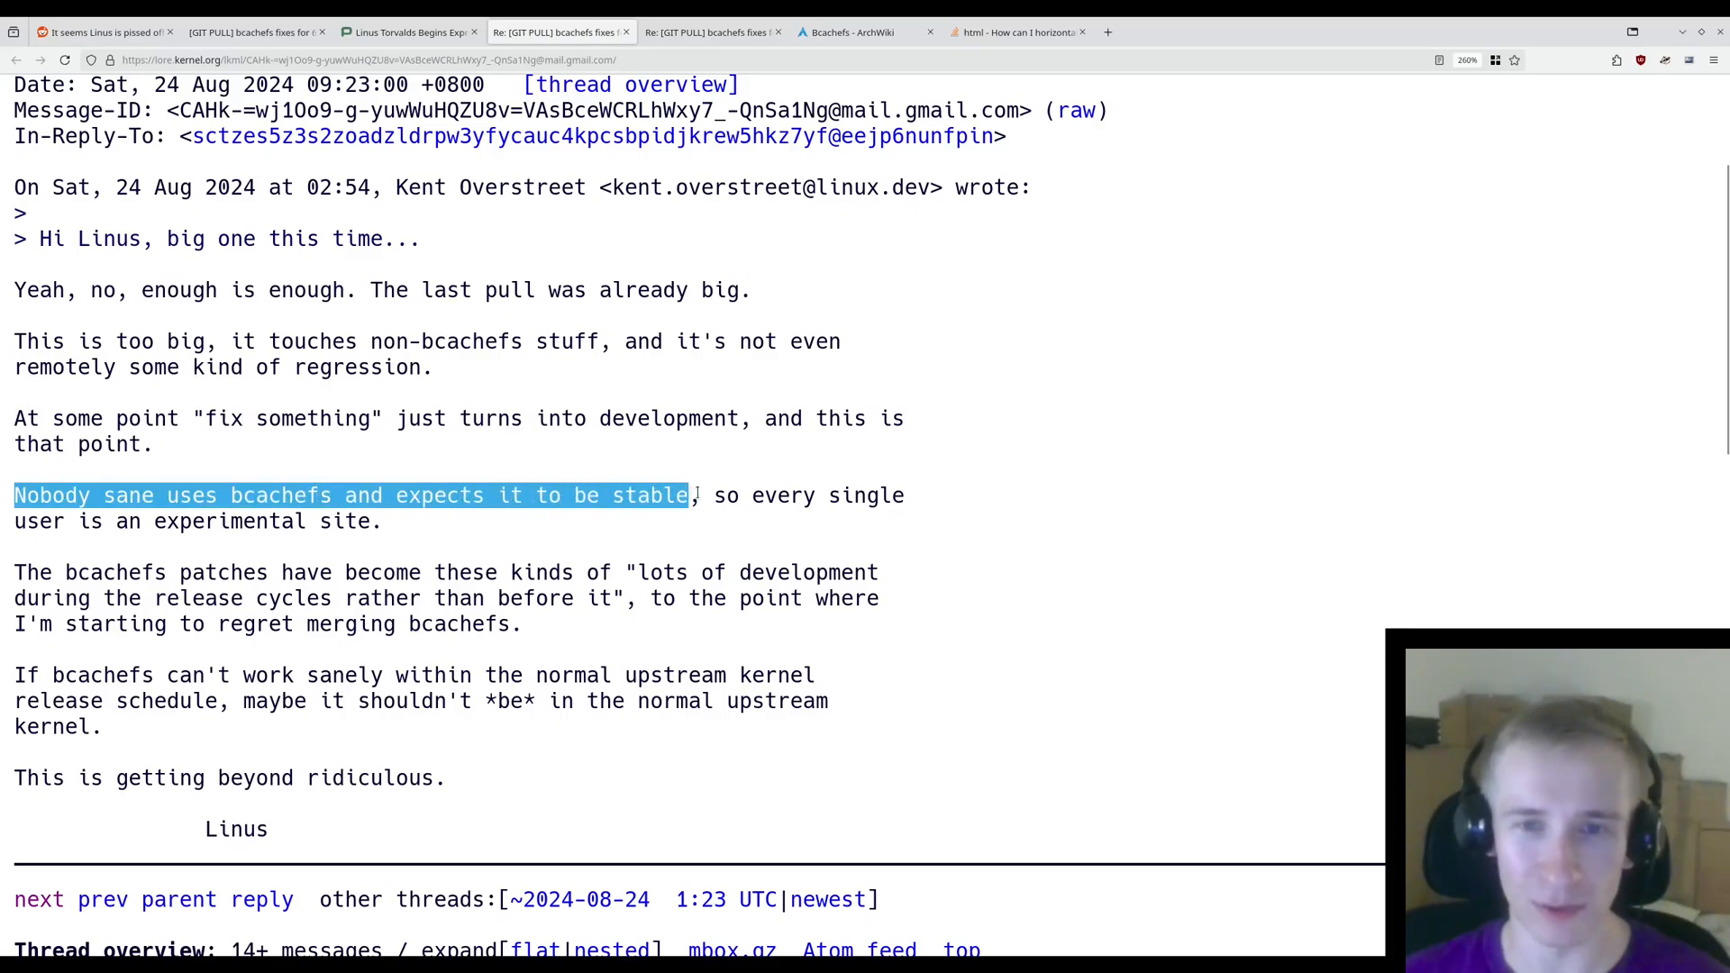
{"action": "left_click_drag", "start_coordinate": [684, 495], "coordinate": [384, 521]}
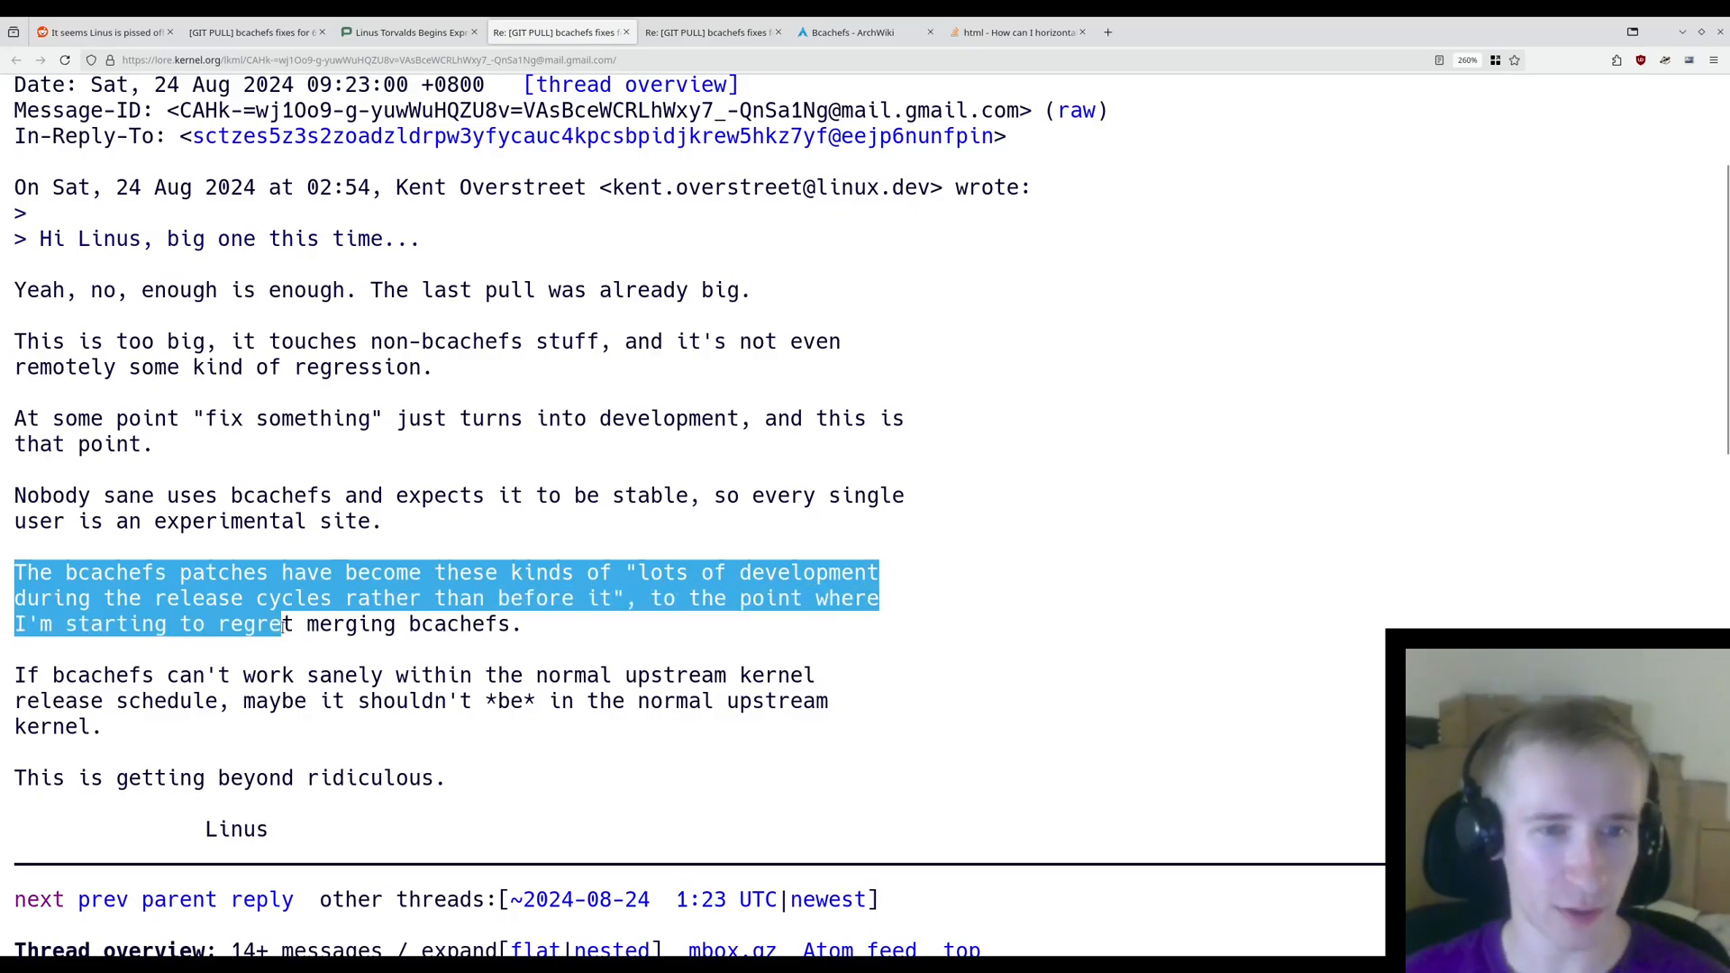
- Clear the selection and highlight the doubt about bcachefs working within the upstream schedule
{"action": "left_click", "coordinate": [11, 675]}
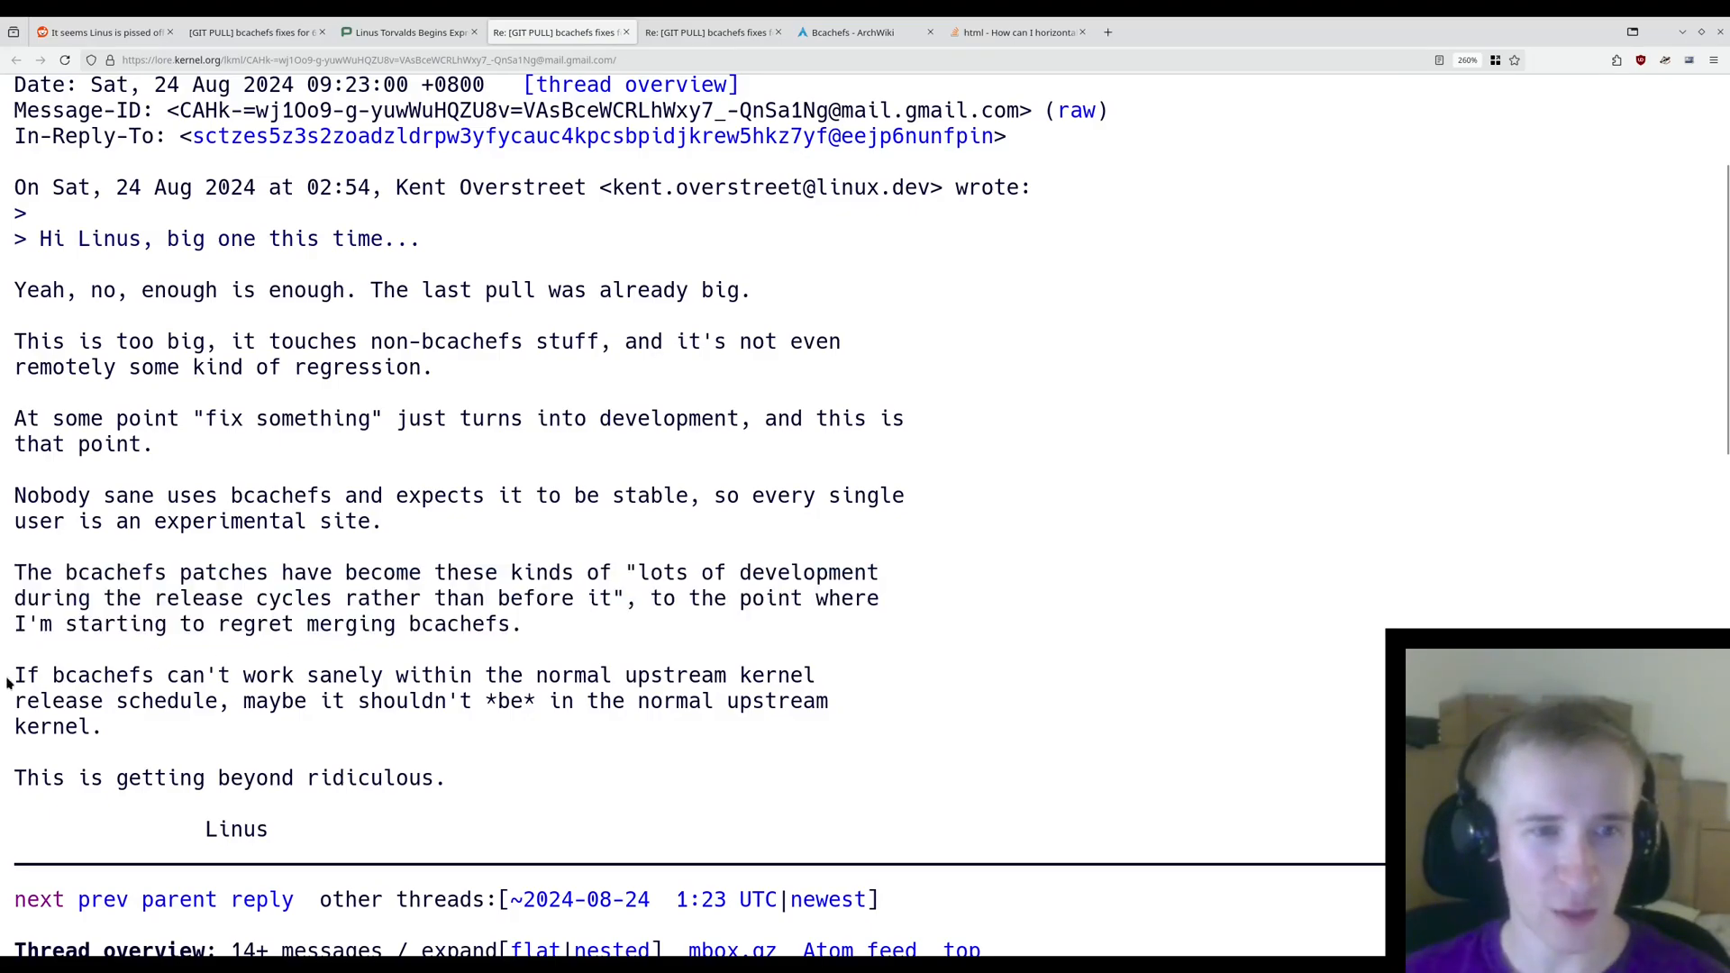
{"action": "left_click_drag", "start_coordinate": [15, 675], "coordinate": [615, 675]}
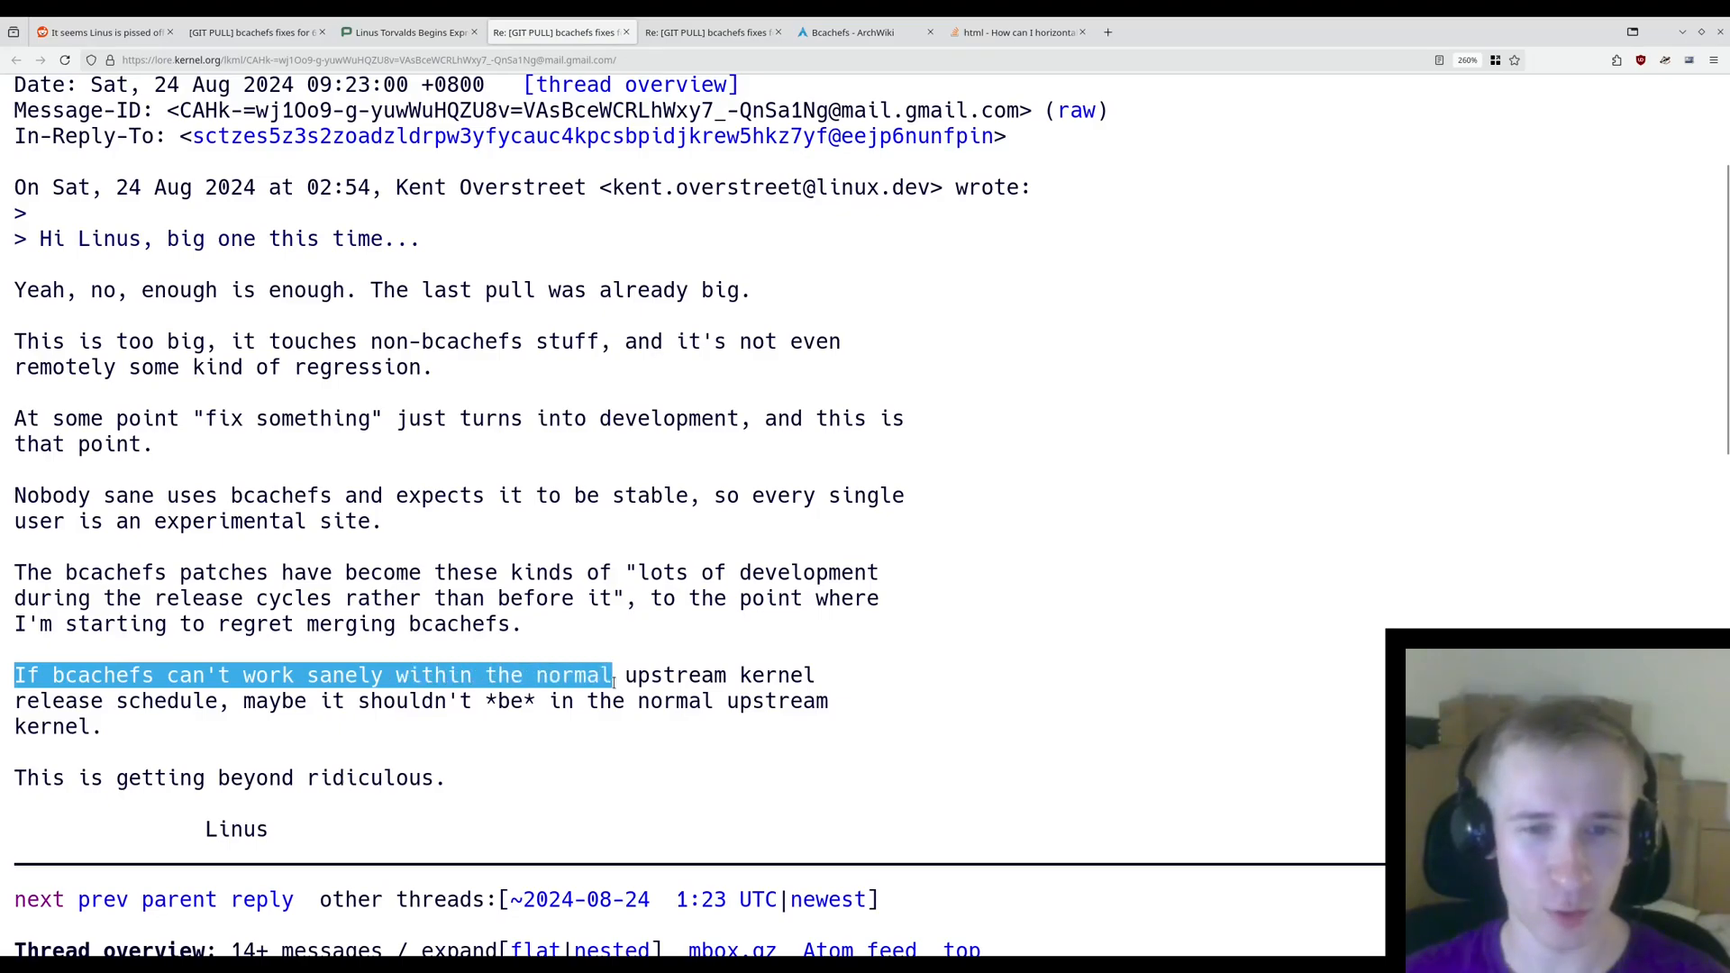
{"action": "left_click_drag", "start_coordinate": [613, 675], "coordinate": [237, 702]}
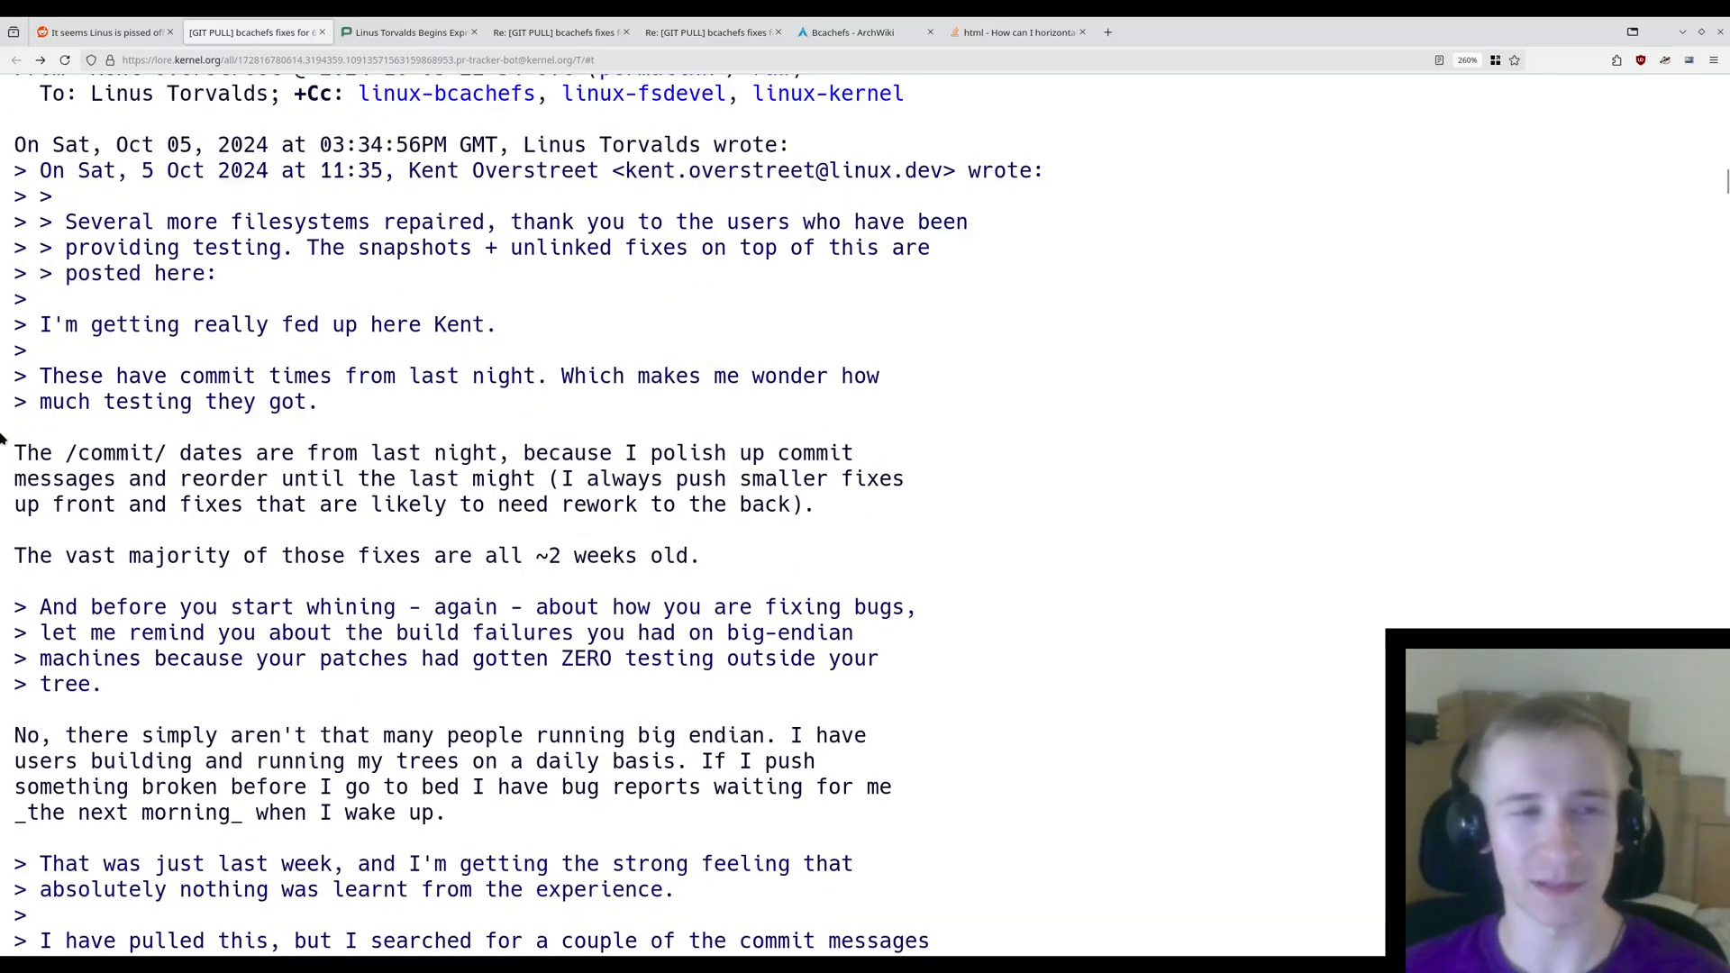
- Highlight Kent's explanation of the commit dates and that most fixes are two weeks old
{"action": "left_click_drag", "start_coordinate": [15, 453], "coordinate": [380, 453]}
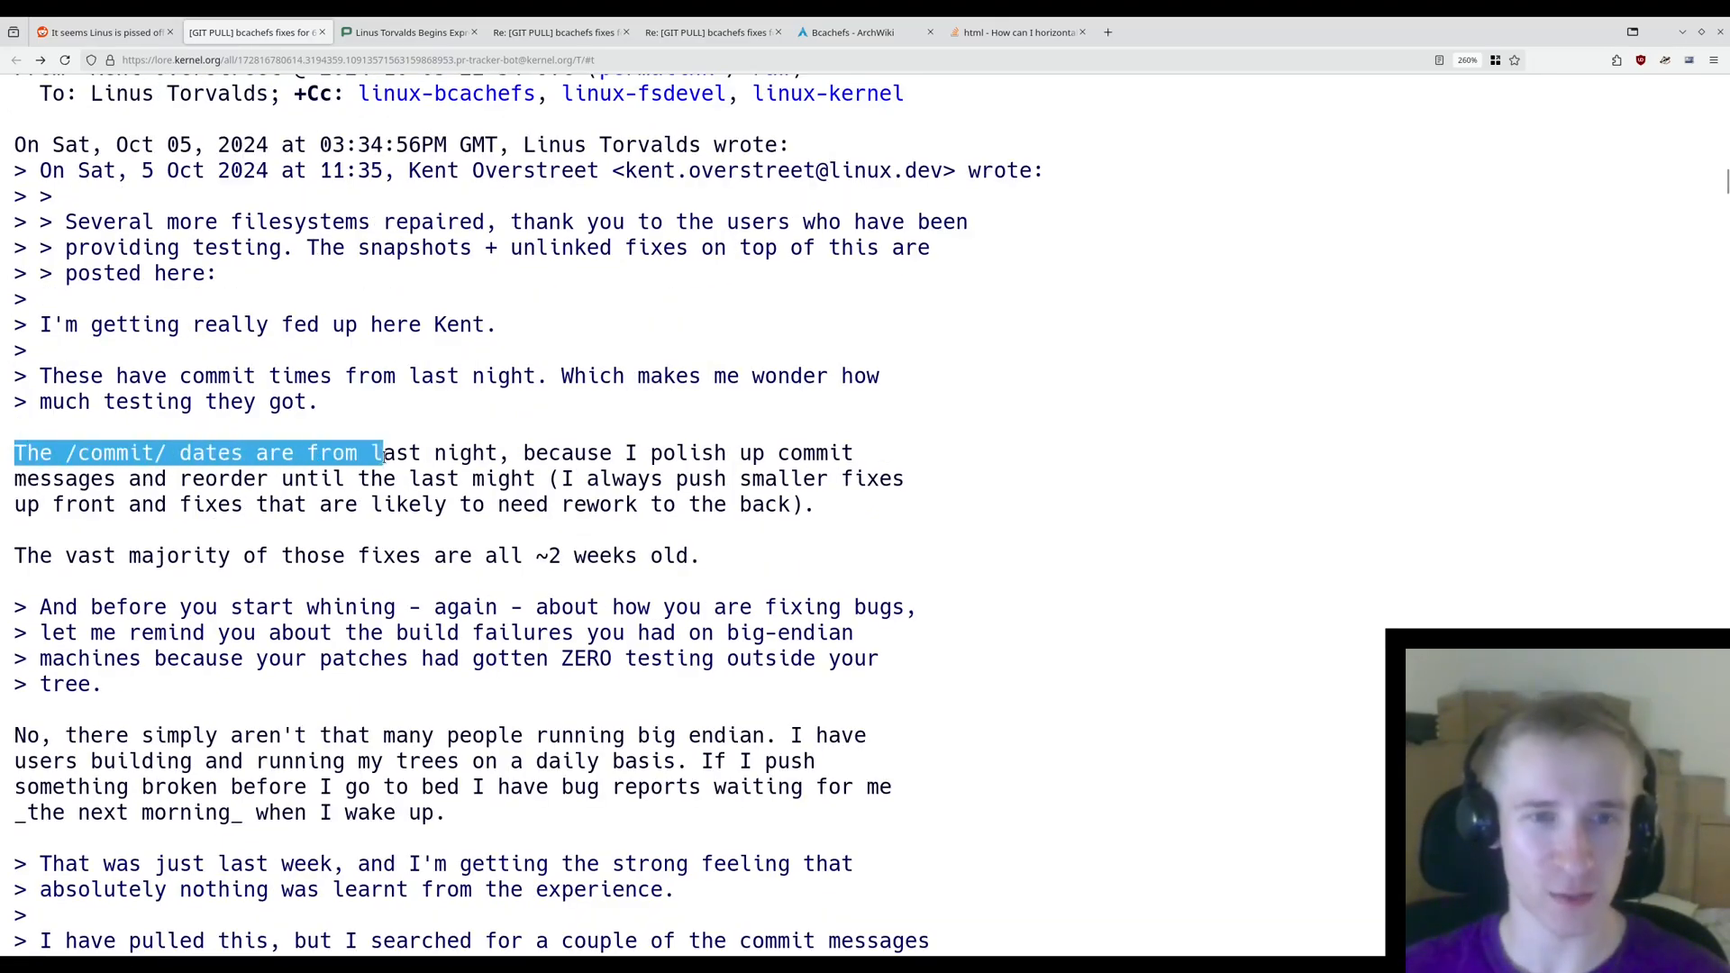
{"action": "left_click_drag", "start_coordinate": [375, 452], "coordinate": [99, 505]}
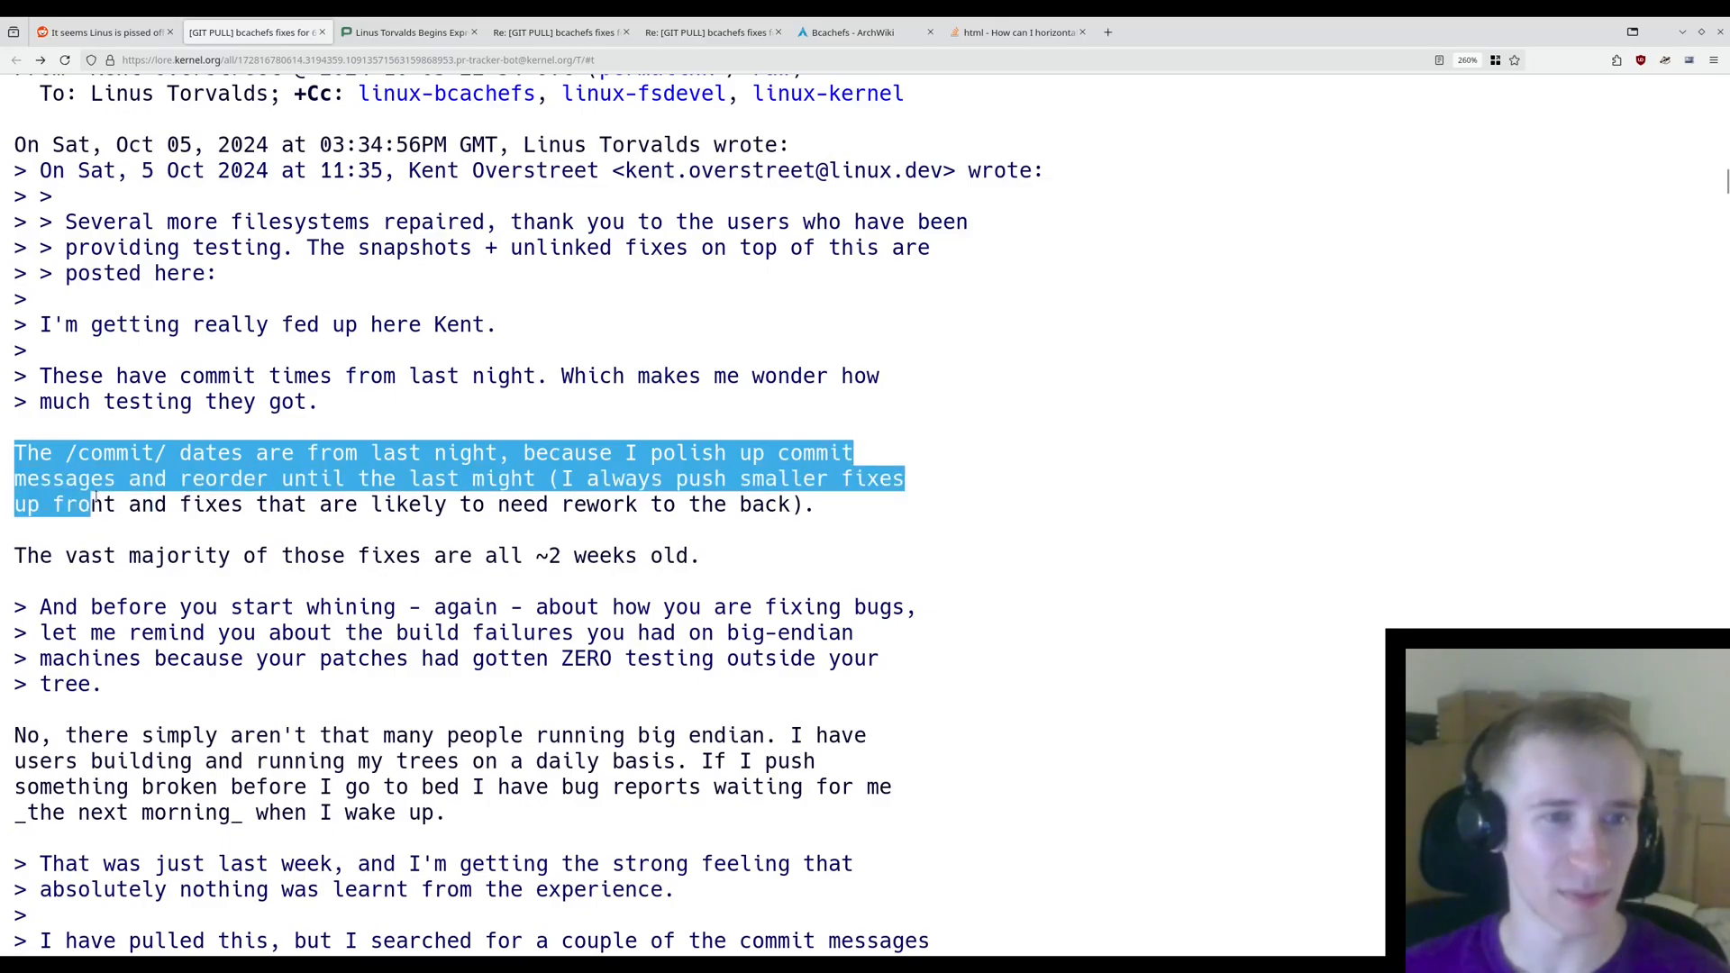
{"action": "left_click_drag", "start_coordinate": [93, 504], "coordinate": [528, 477]}
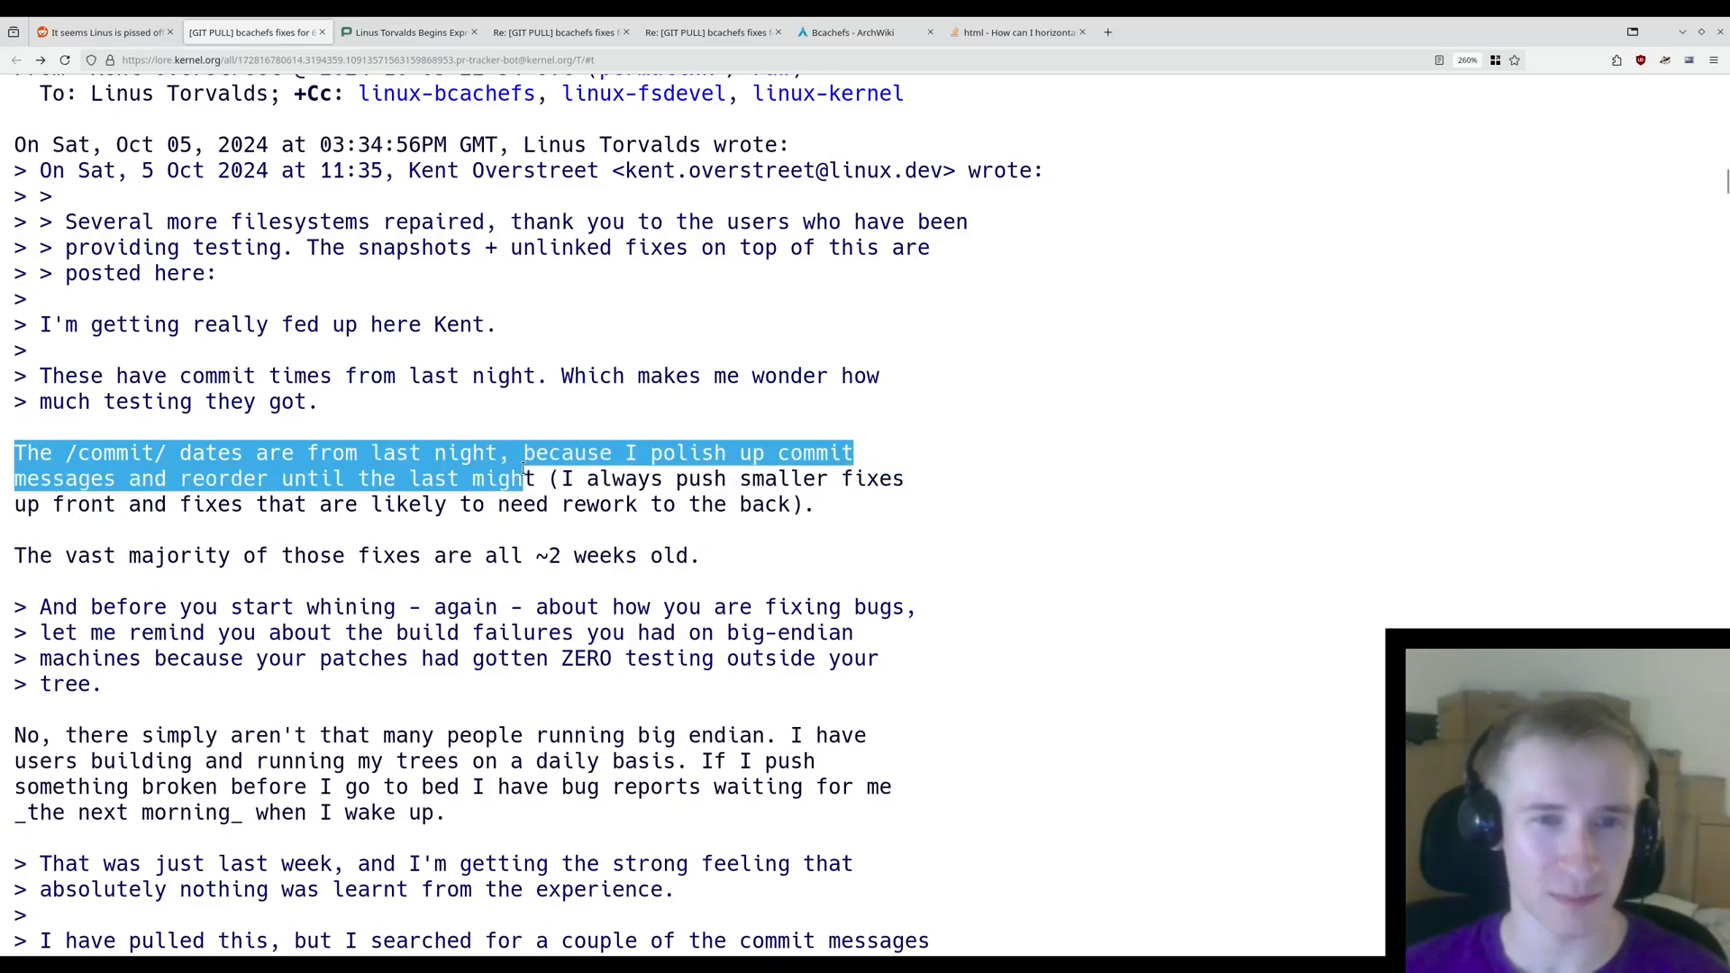
{"action": "left_click_drag", "start_coordinate": [530, 478], "coordinate": [117, 505]}
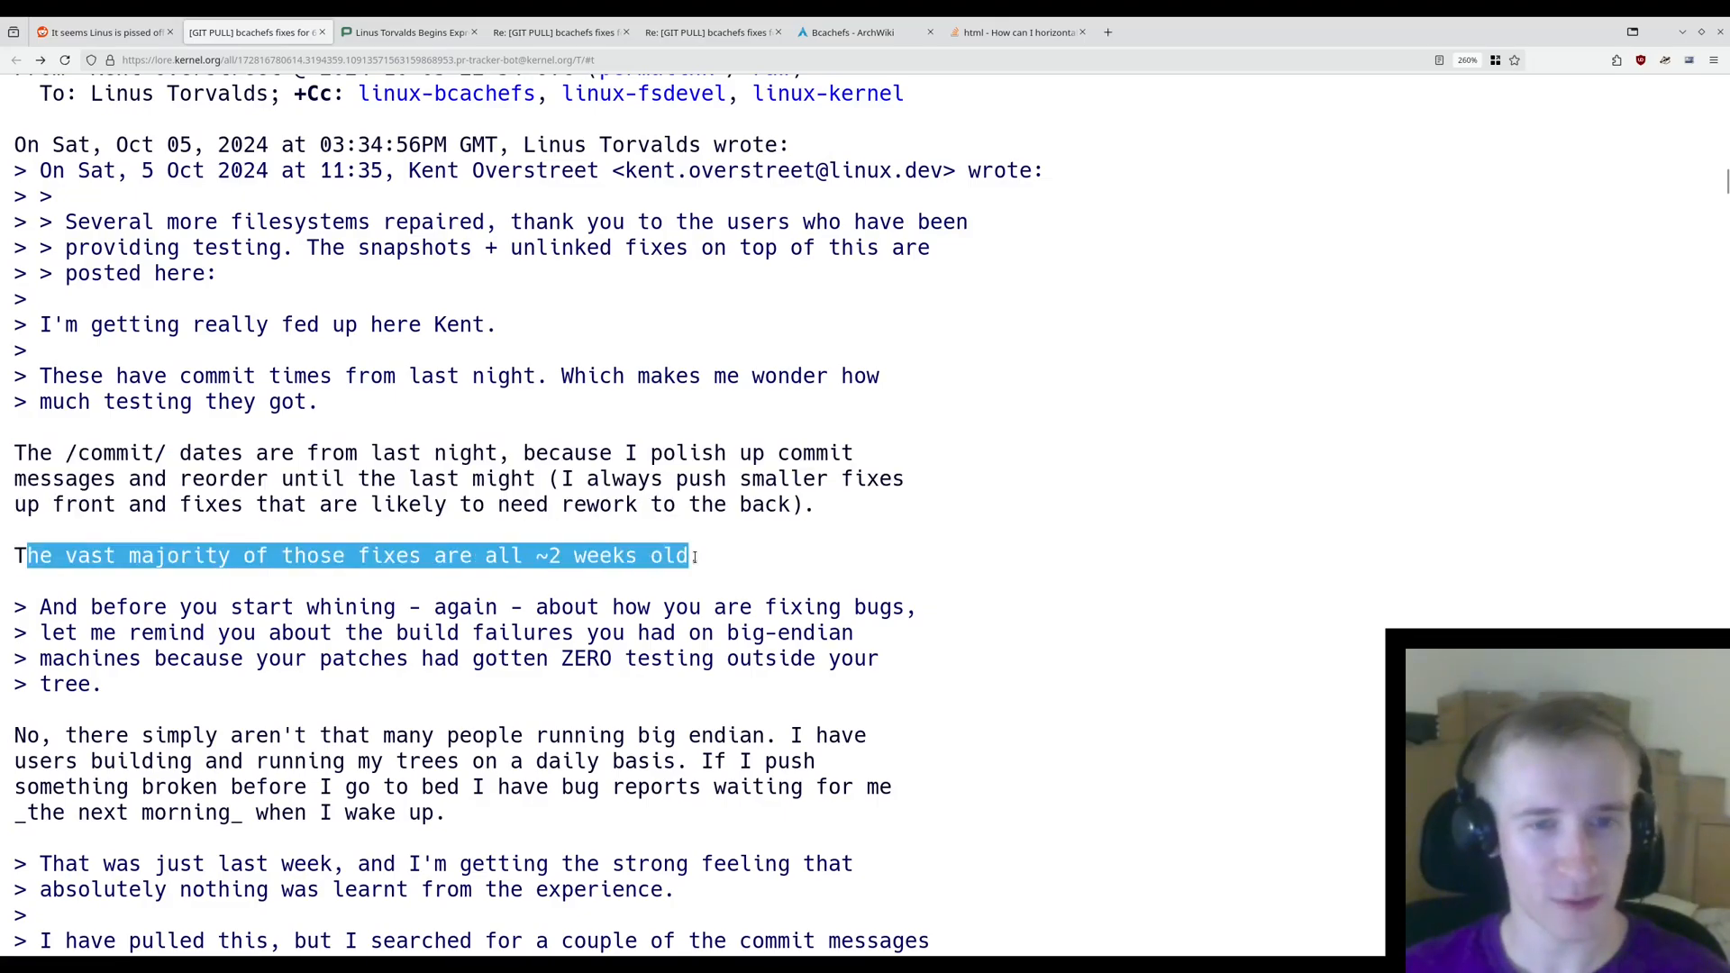
- Highlight the 'not many people running big endian' paragraph through the next-morning line
{"action": "scroll", "scroll_direction": "down", "scroll_amount": 3}
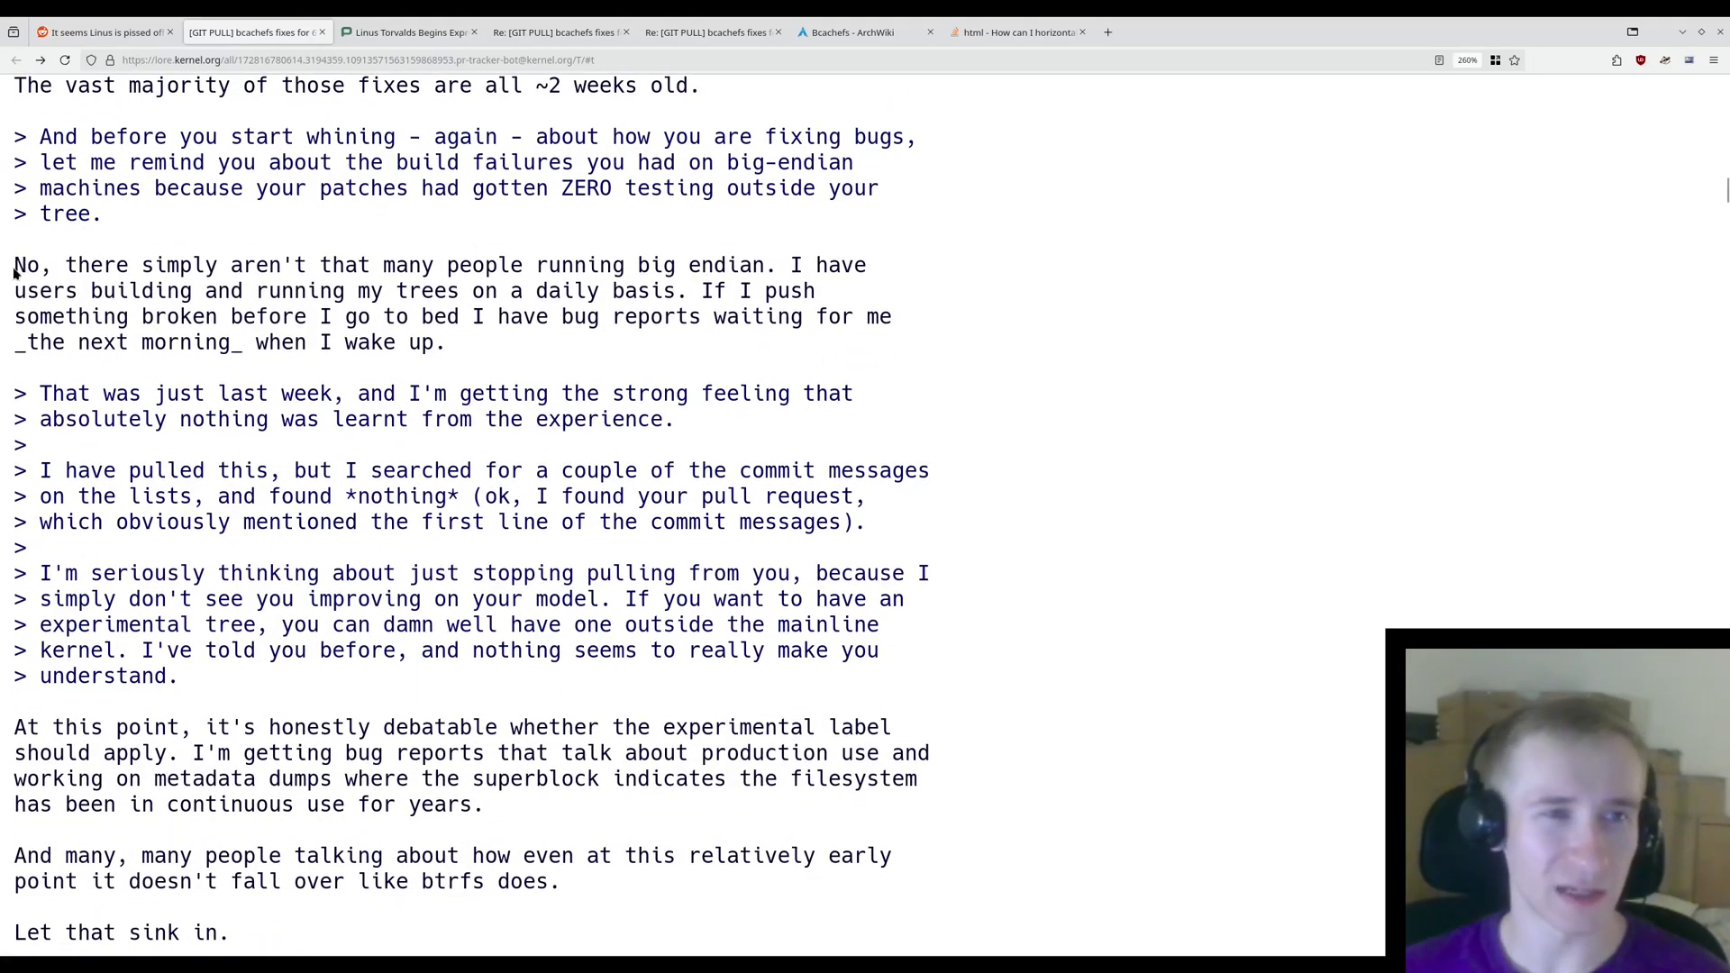
{"action": "left_click_drag", "start_coordinate": [13, 265], "coordinate": [281, 265]}
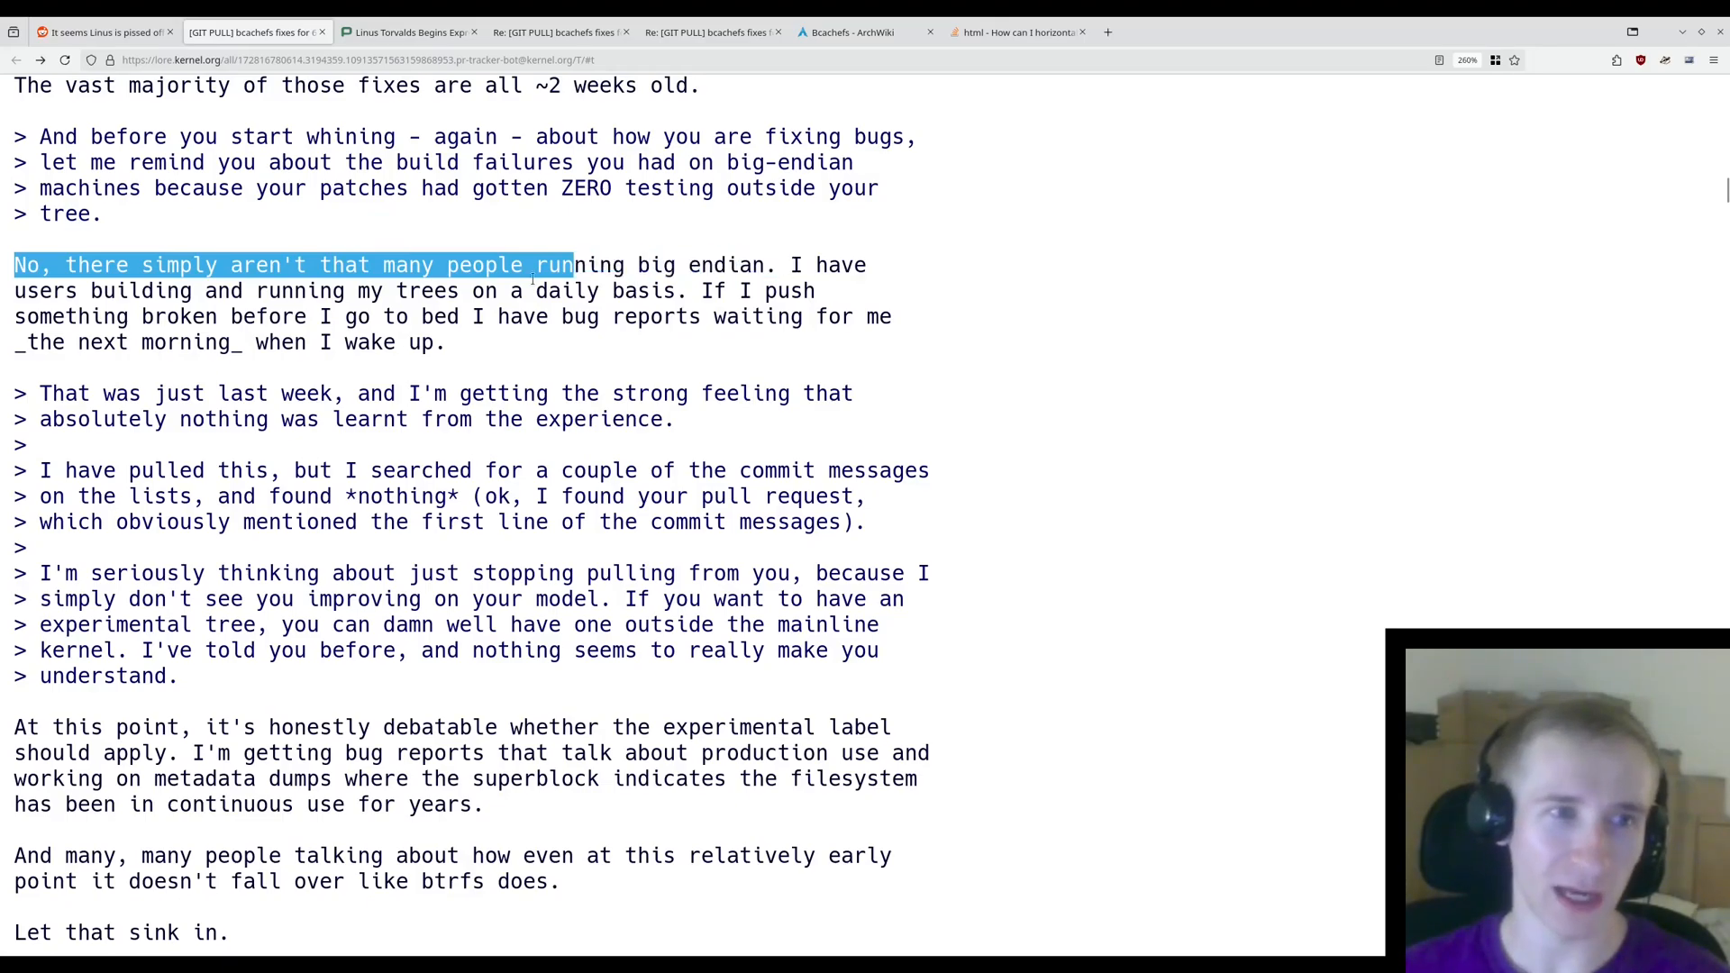
{"action": "left_click_drag", "start_coordinate": [571, 265], "coordinate": [624, 290]}
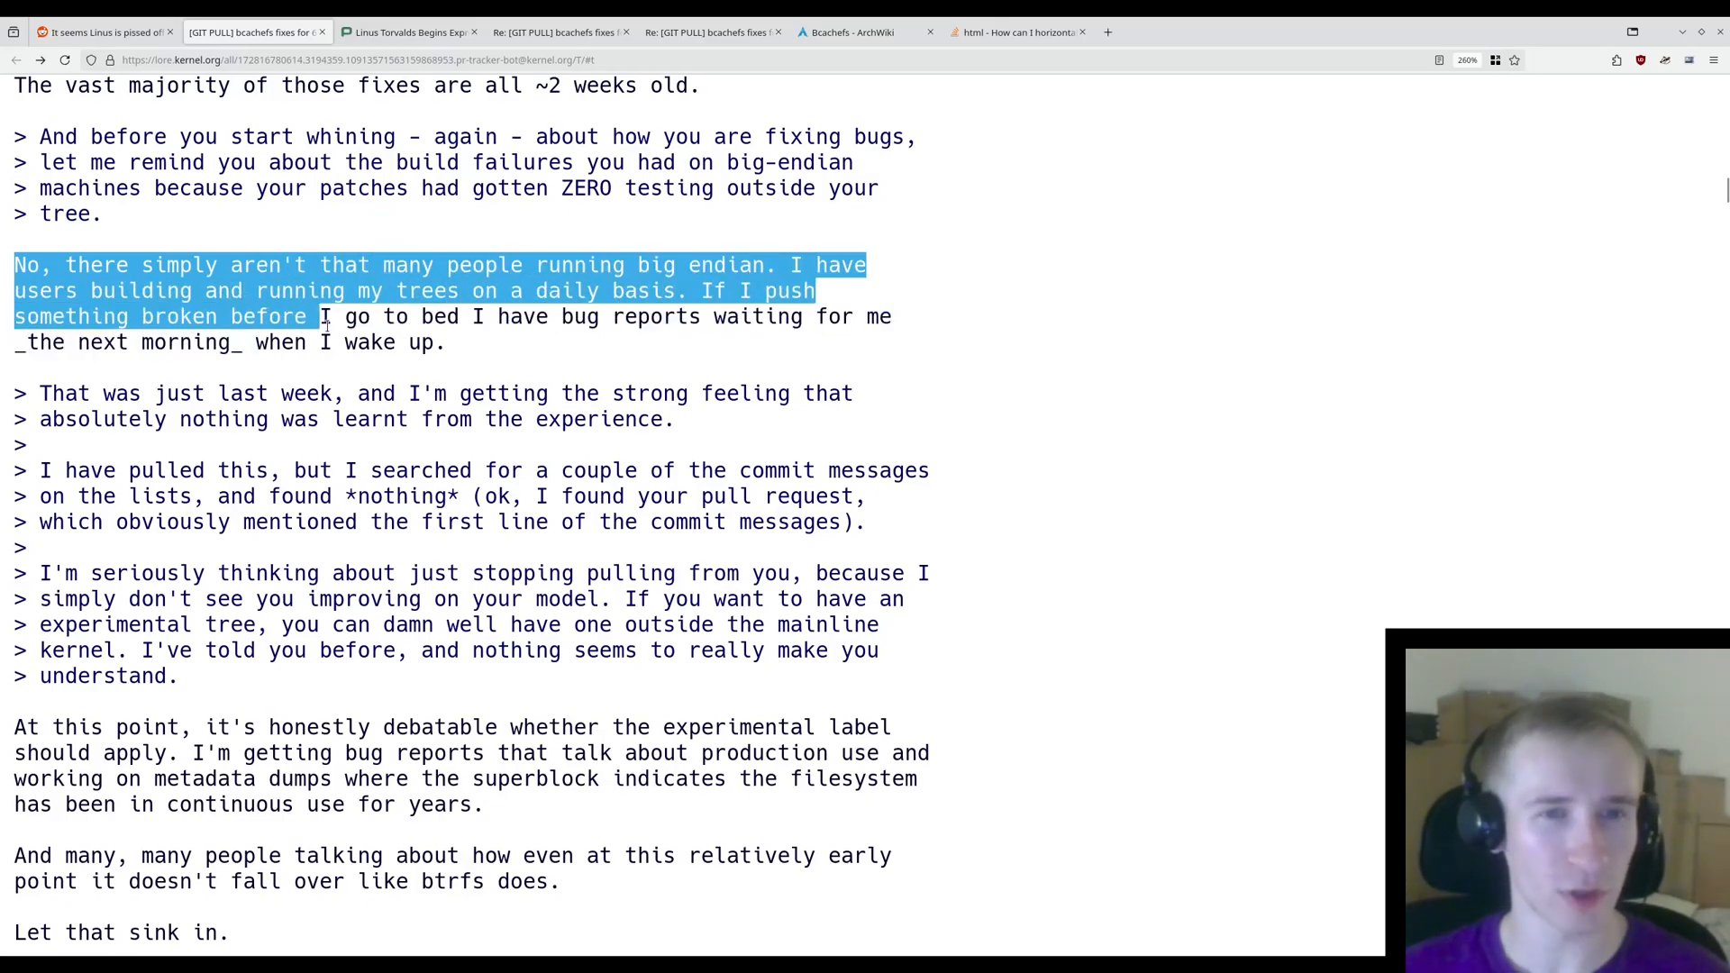
{"action": "left_click_drag", "start_coordinate": [320, 316], "coordinate": [281, 342]}
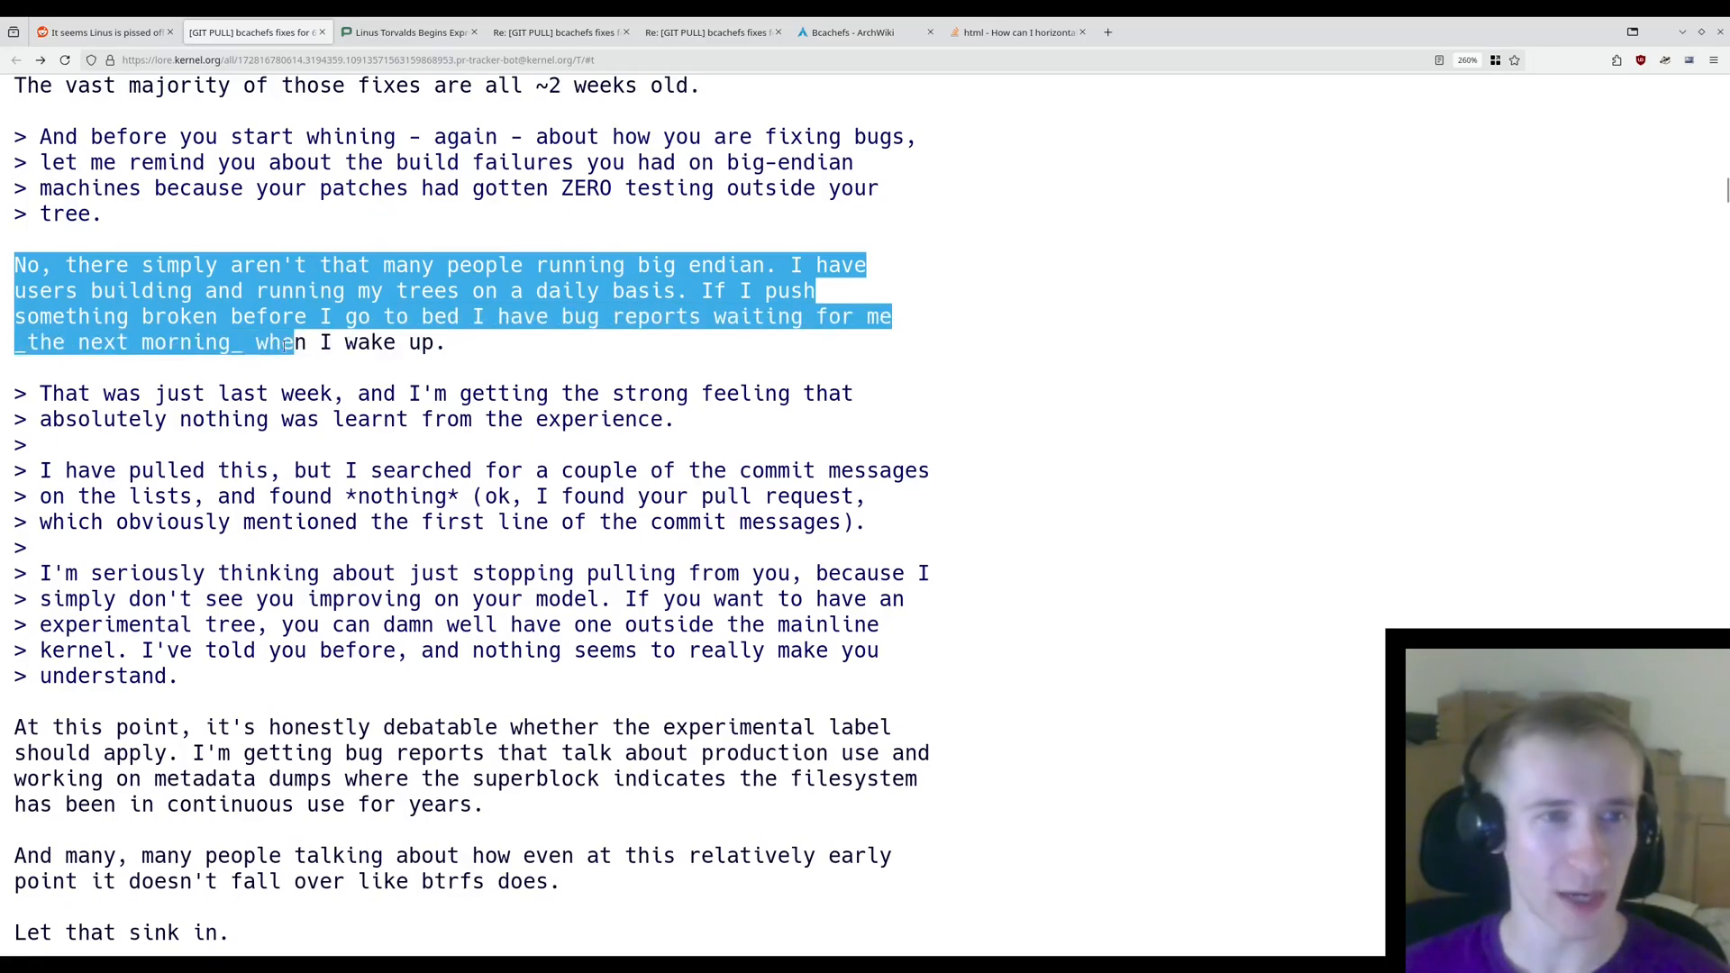
- Highlight the experimental-label paragraph and the relatively-early-point btrfs comparison
{"action": "scroll", "scroll_direction": "down", "scroll_amount": 3}
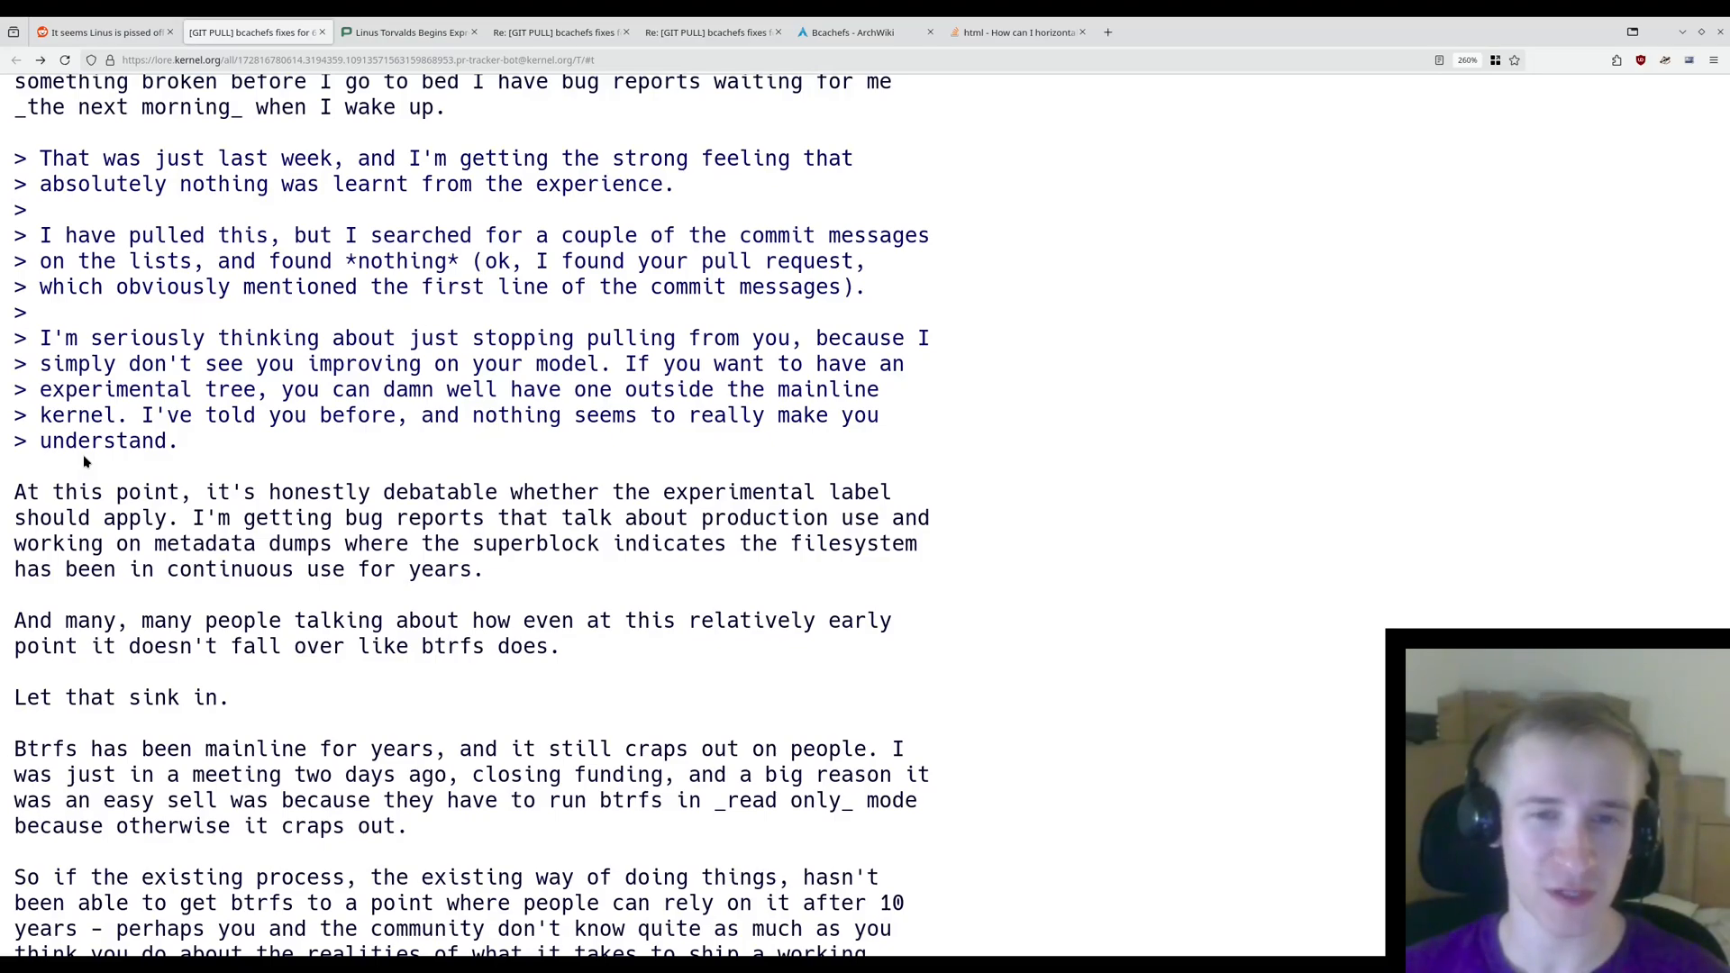
{"action": "double_click", "coordinate": [26, 491]}
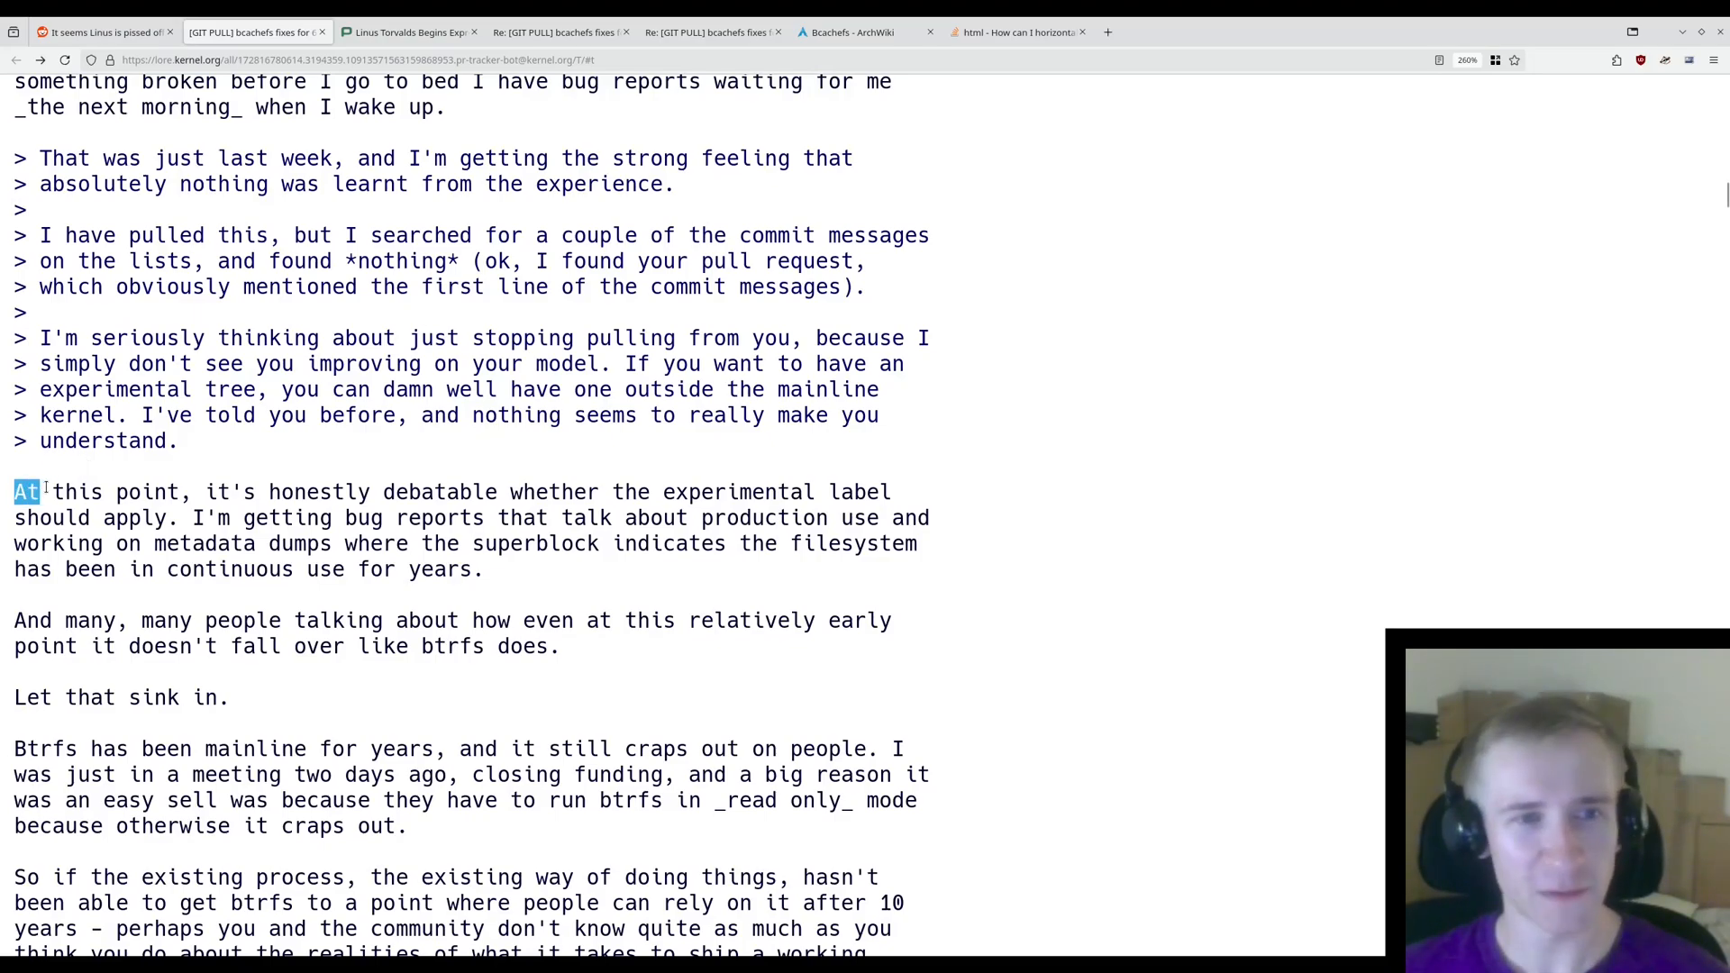
{"action": "left_click_drag", "start_coordinate": [33, 491], "coordinate": [762, 491]}
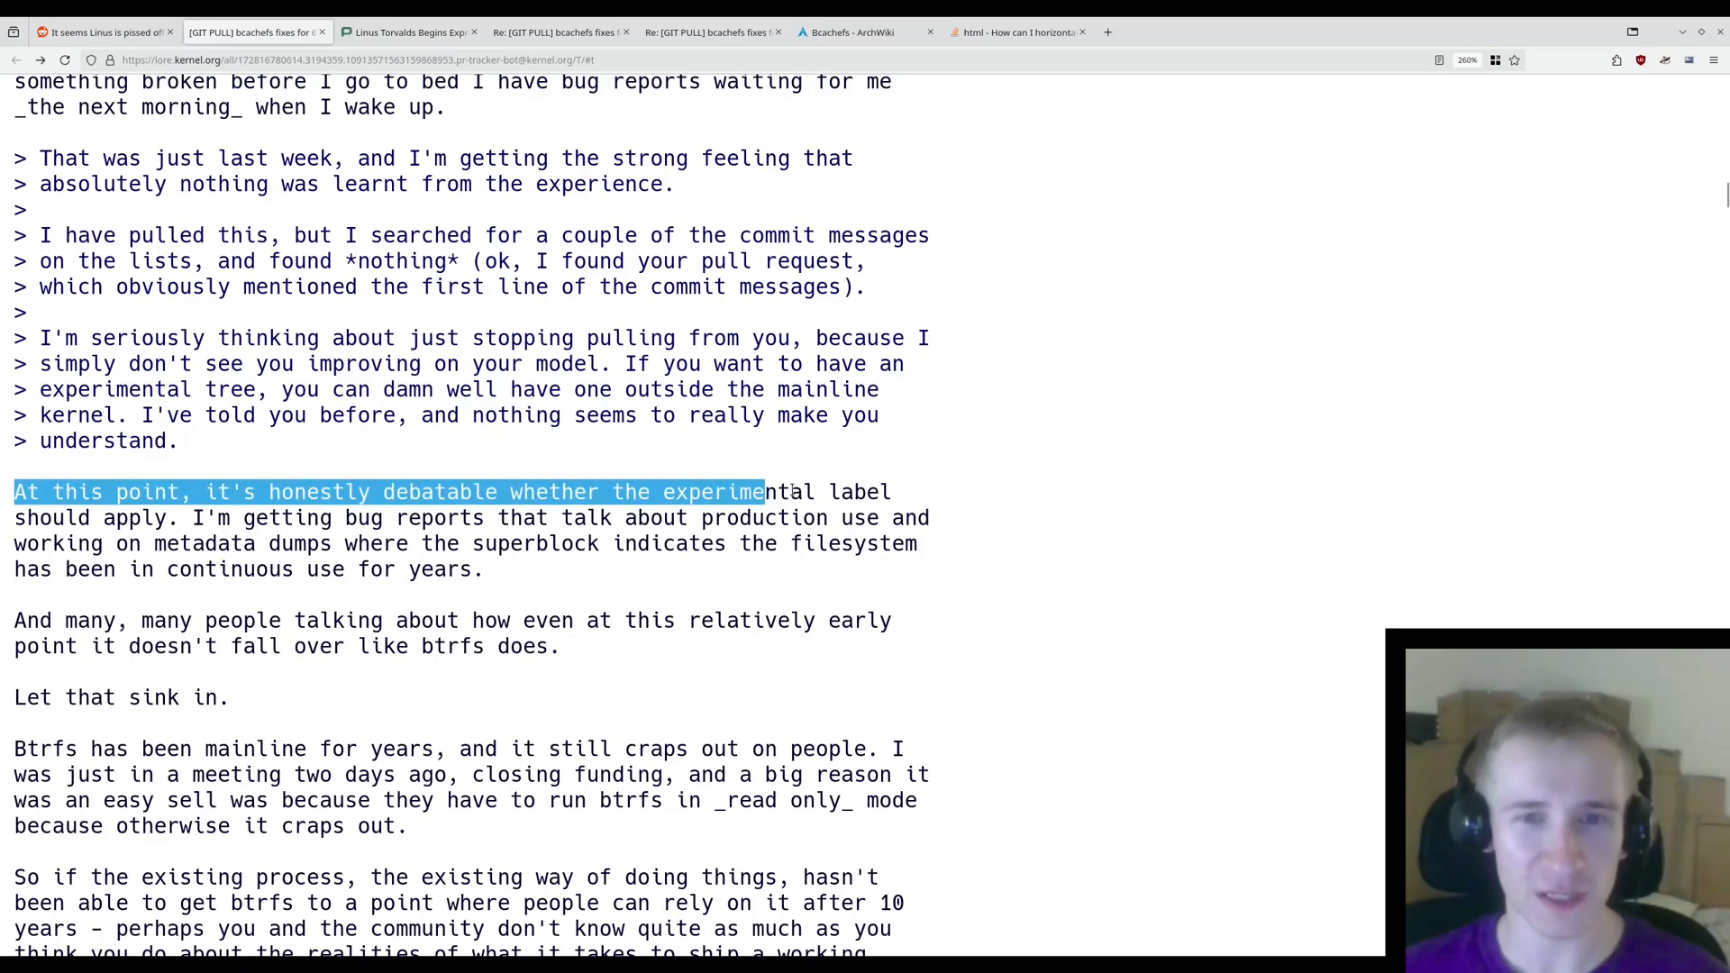
{"action": "left_click_drag", "start_coordinate": [756, 491], "coordinate": [336, 517]}
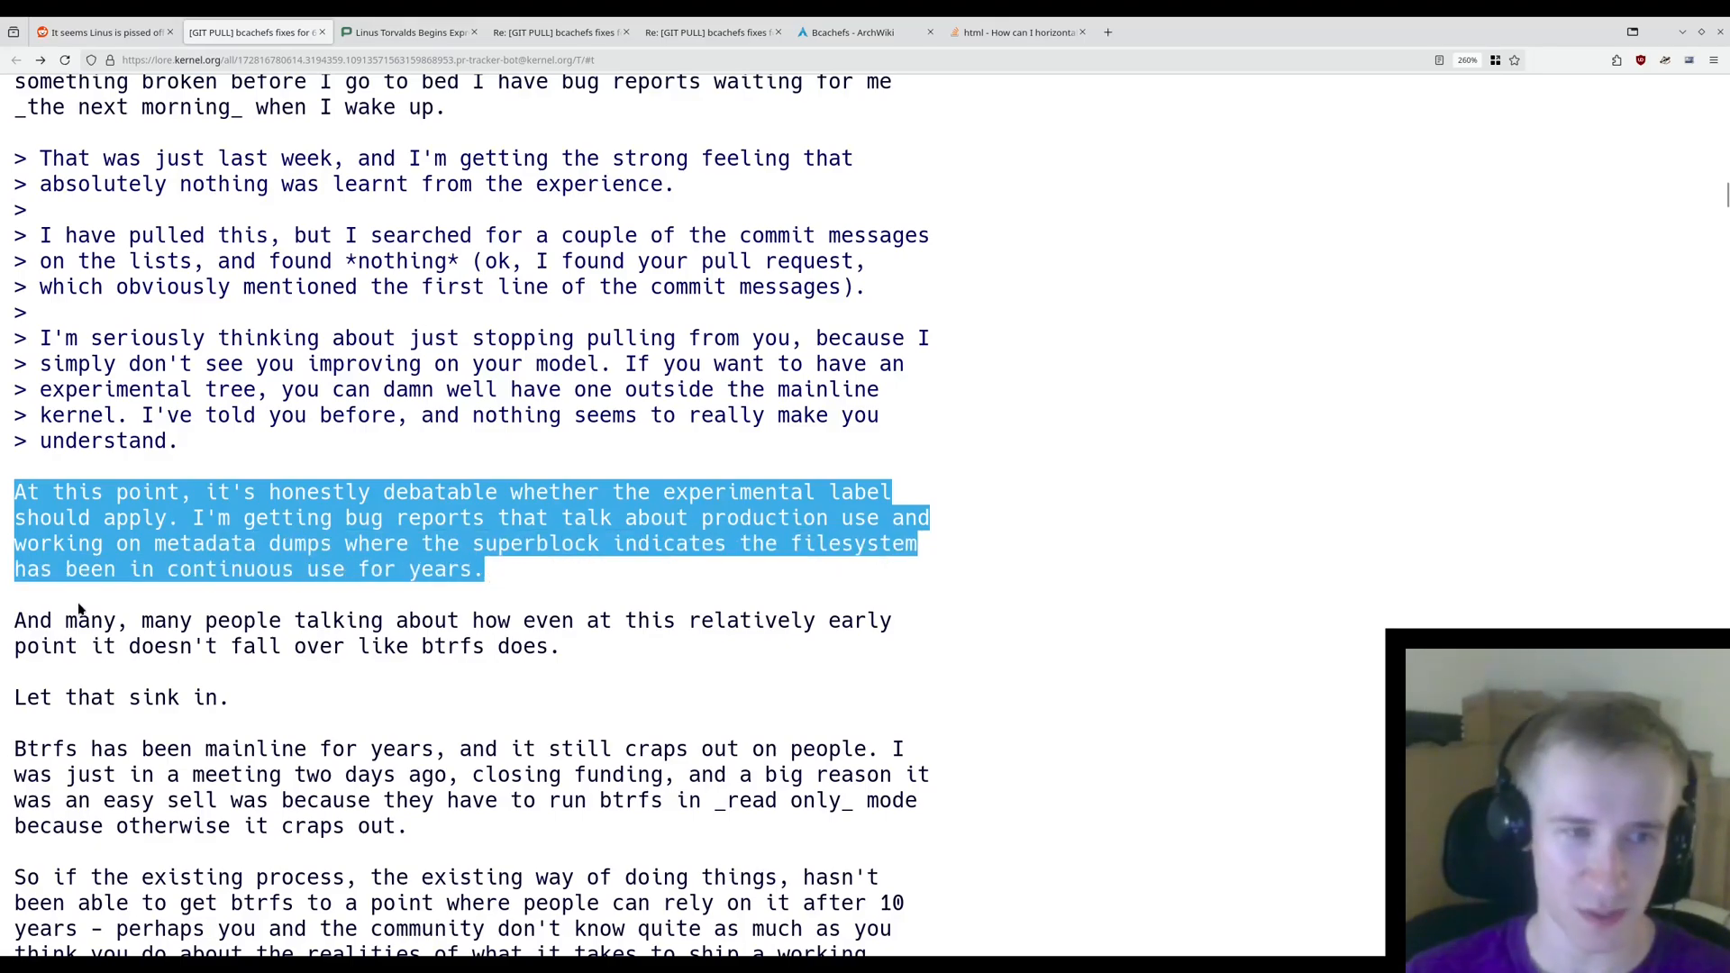
{"action": "left_click_drag", "start_coordinate": [14, 492], "coordinate": [357, 620]}
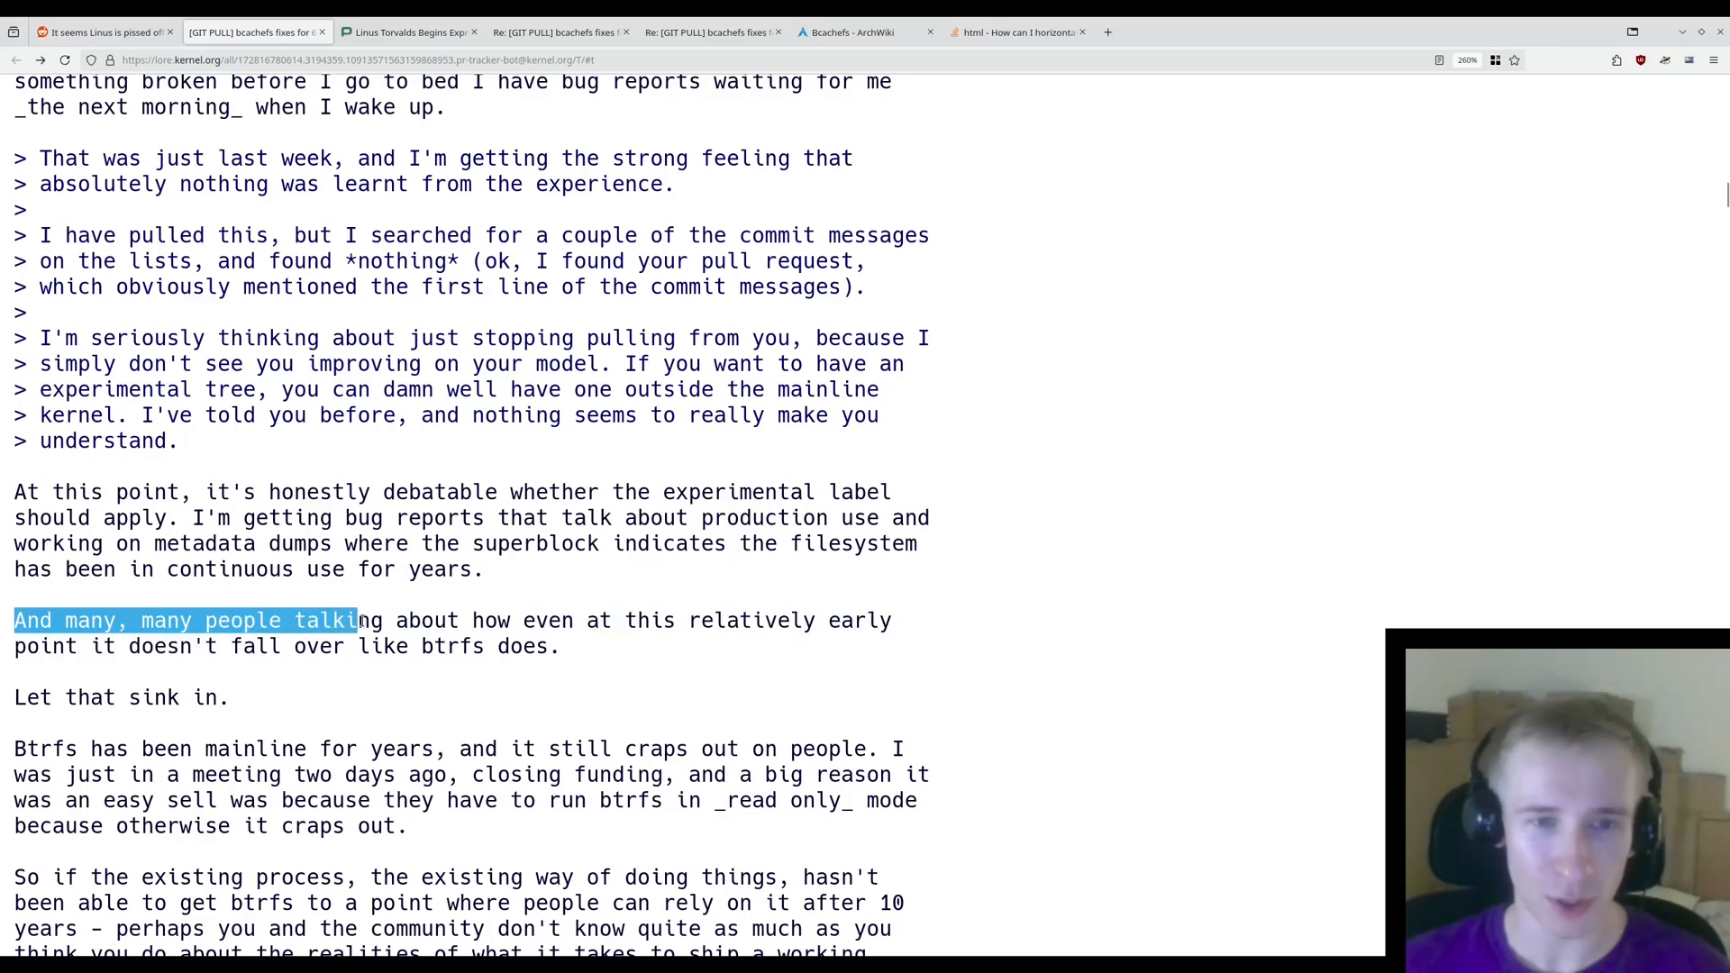
{"action": "left_click_drag", "start_coordinate": [357, 620], "coordinate": [368, 646]}
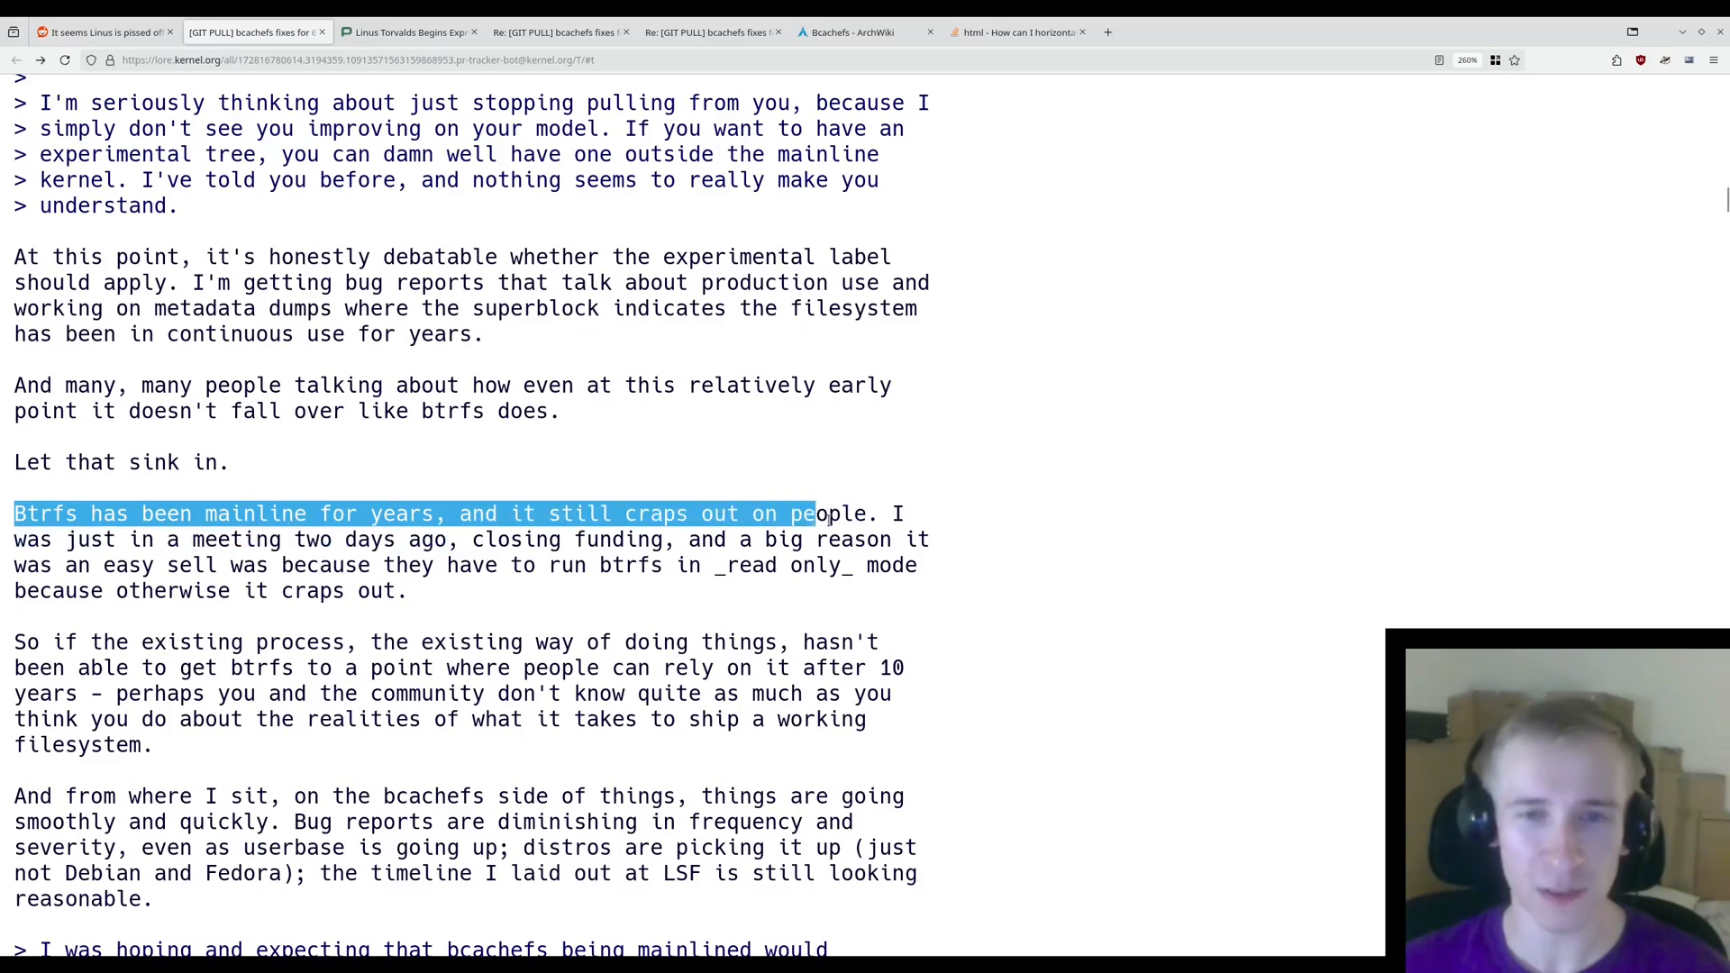
- Highlight the btrfs craps-out, funding meeting, and existing-process ten-years paragraphs
{"action": "left_click_drag", "start_coordinate": [817, 513], "coordinate": [281, 540]}
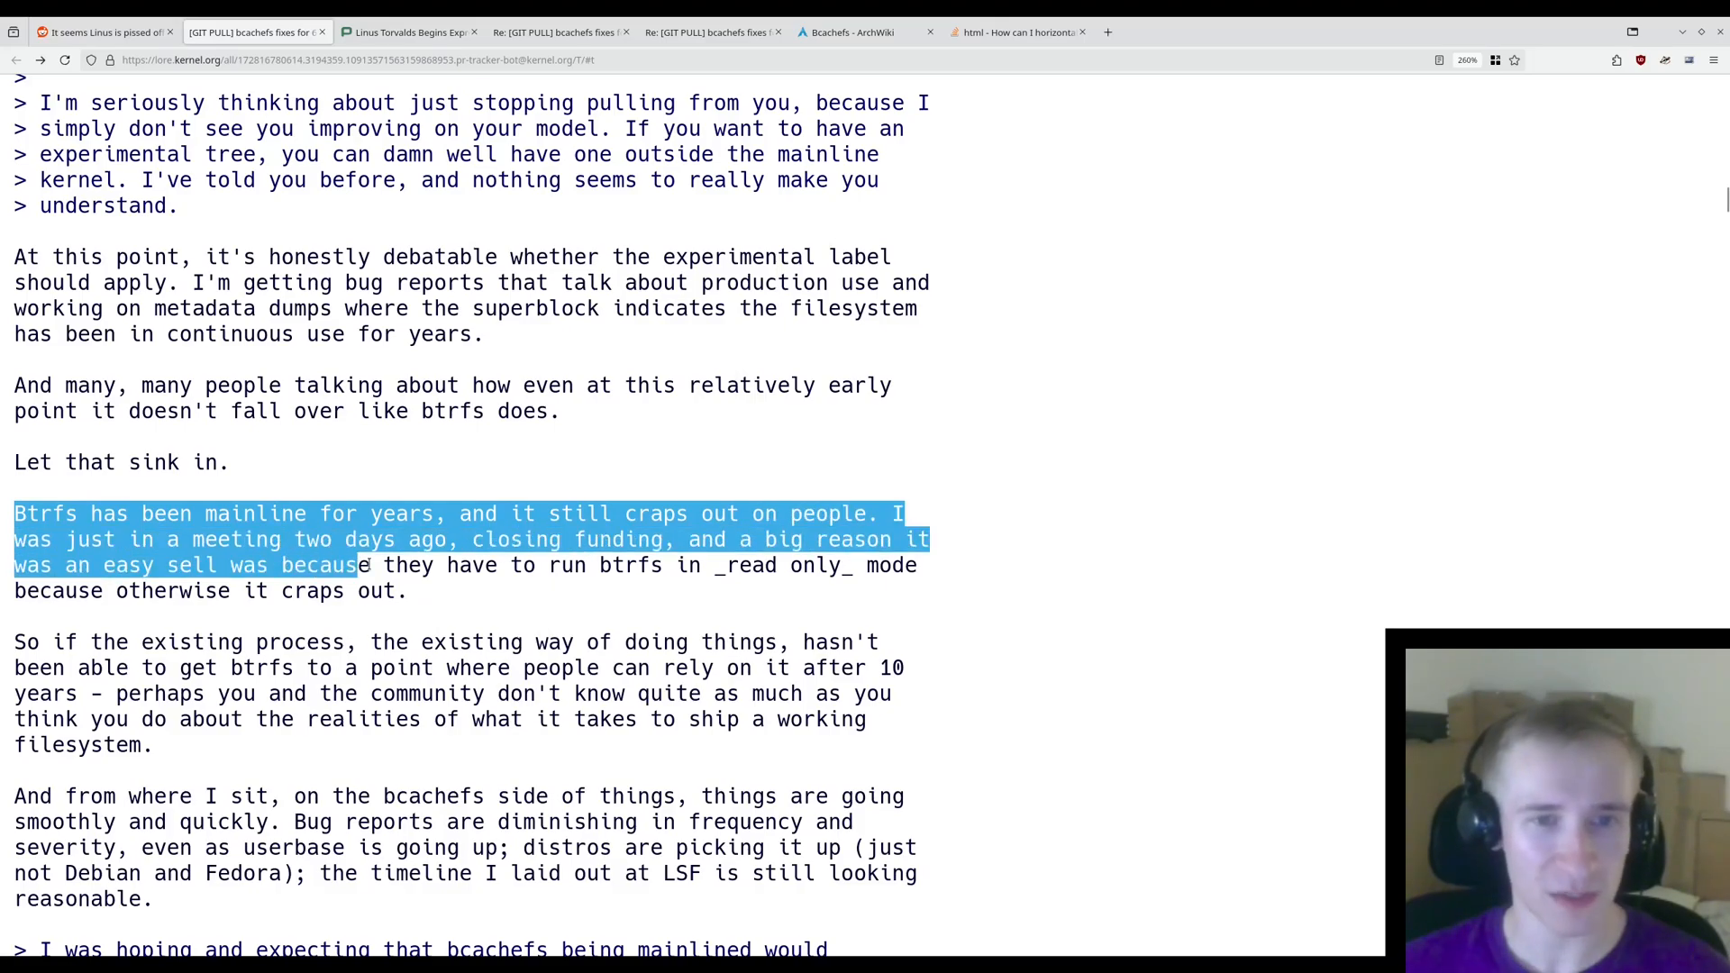
{"action": "left_click_drag", "start_coordinate": [364, 565], "coordinate": [783, 565]}
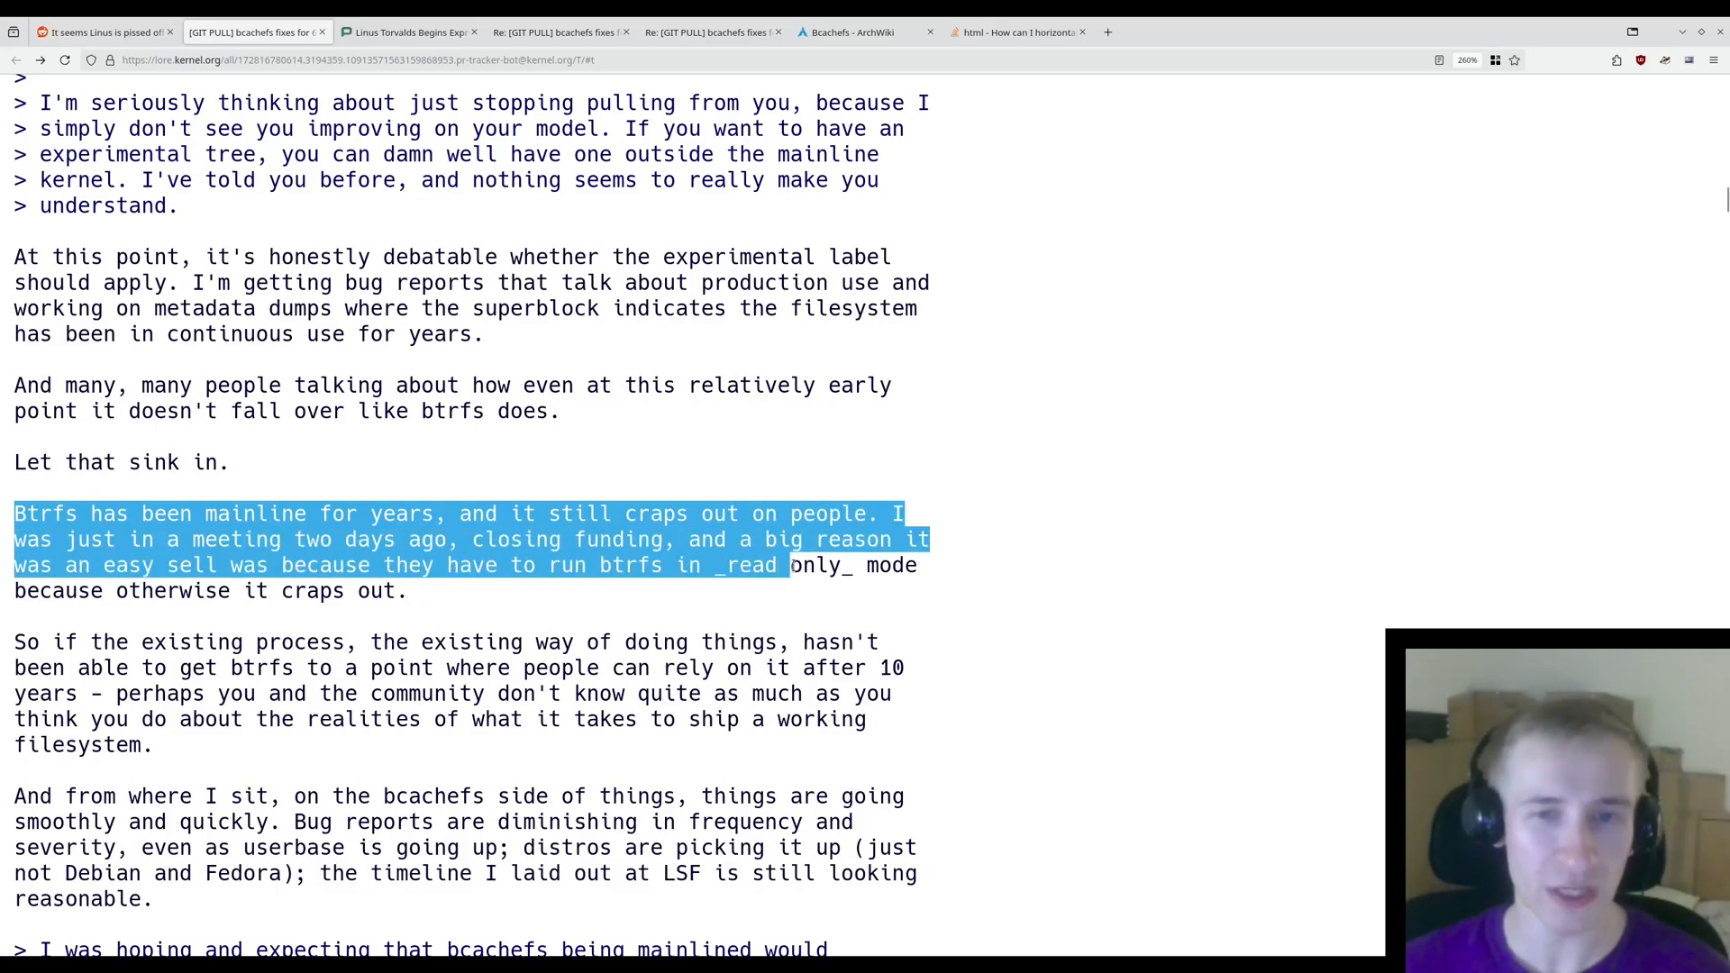
{"action": "left_click_drag", "start_coordinate": [788, 565], "coordinate": [406, 591]}
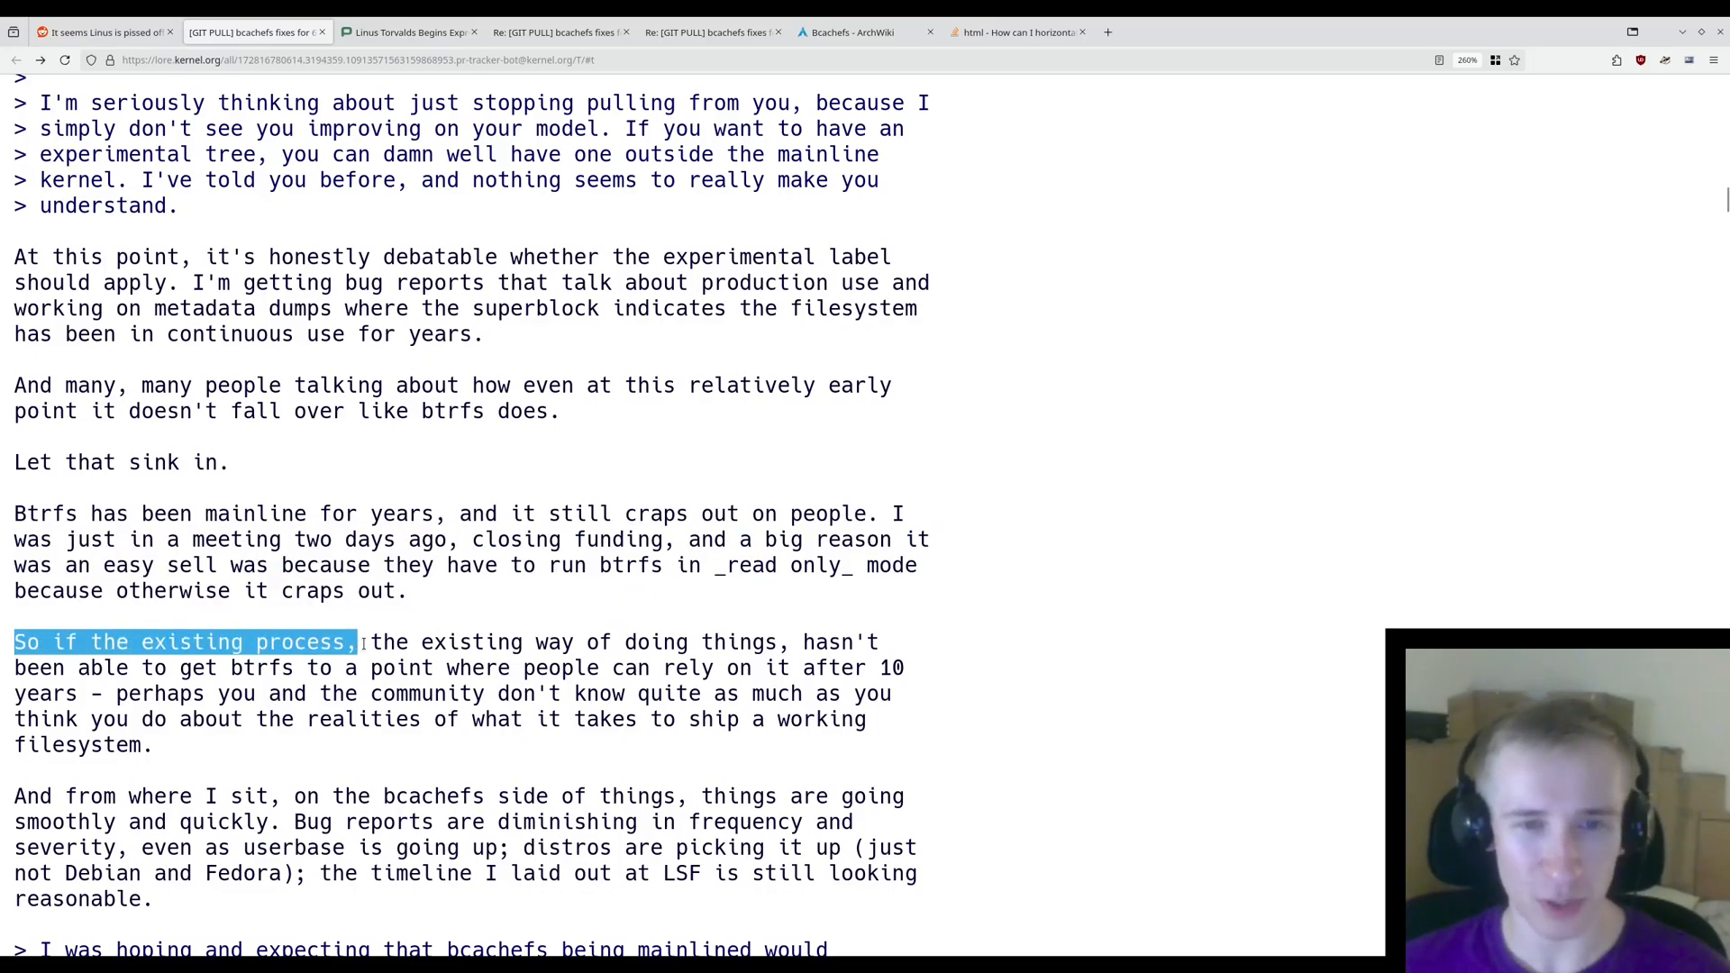
{"action": "left_click_drag", "start_coordinate": [359, 641], "coordinate": [811, 640]}
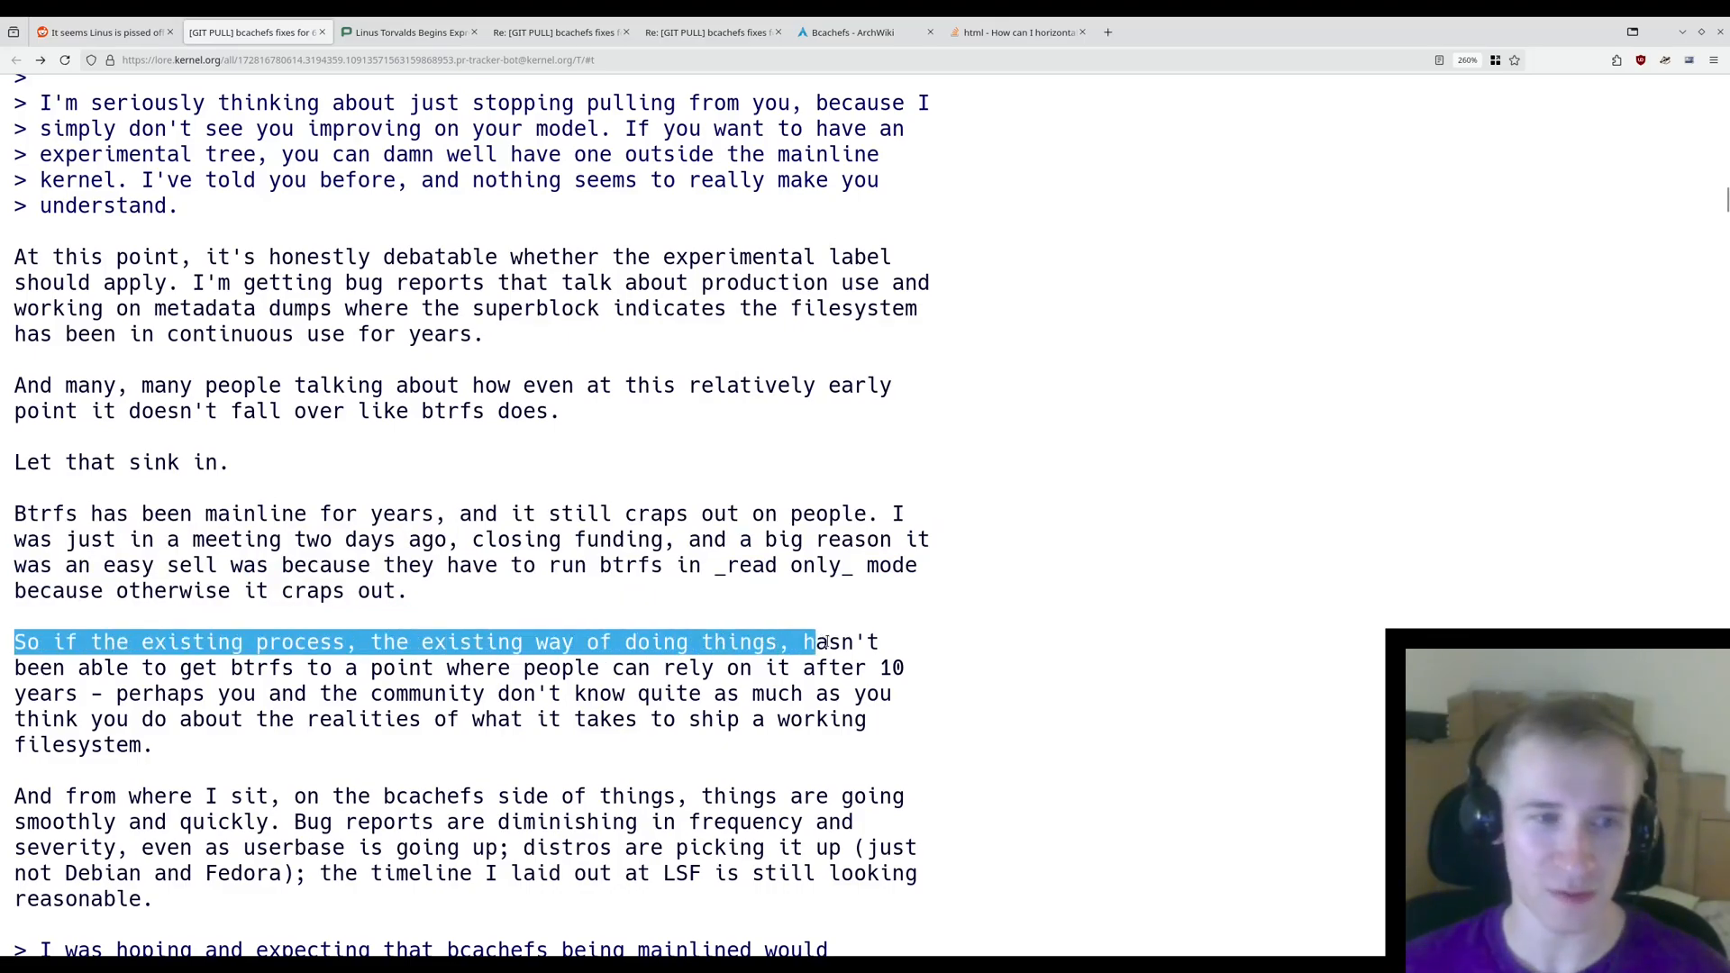
{"action": "left_click_drag", "start_coordinate": [806, 641], "coordinate": [343, 667]}
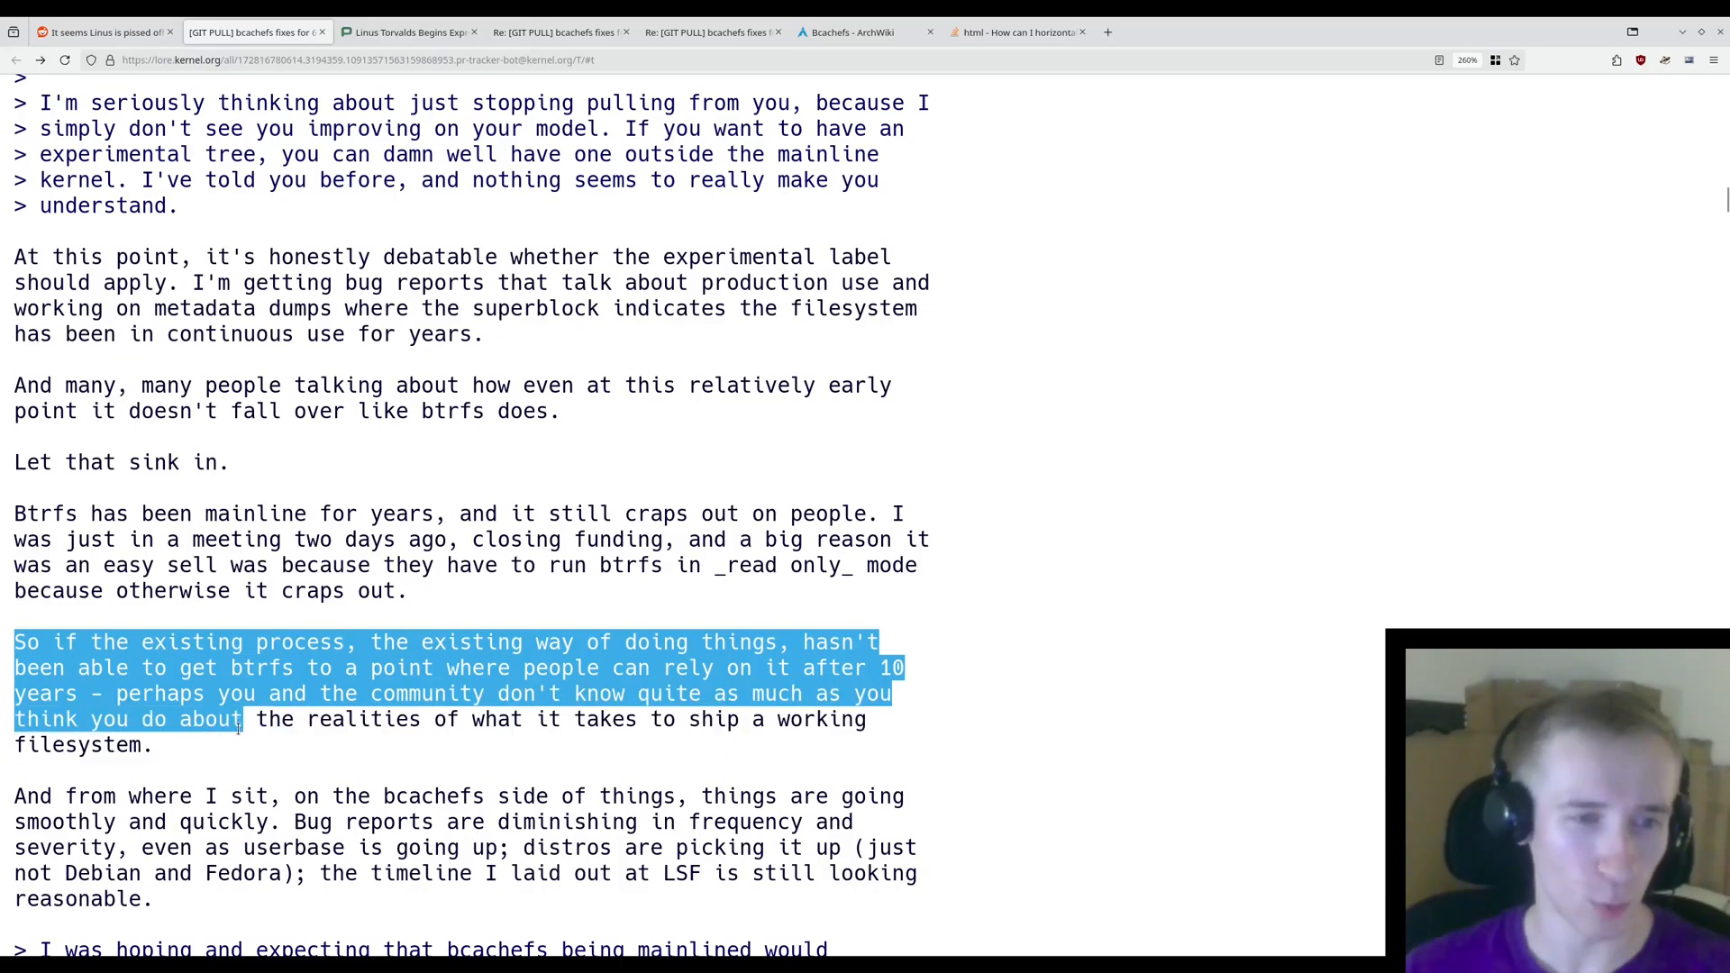
- Highlight the bcachefs-going-smoothly paragraph through the distros and timeline lines
{"action": "scroll", "scroll_direction": "down", "scroll_amount": 3}
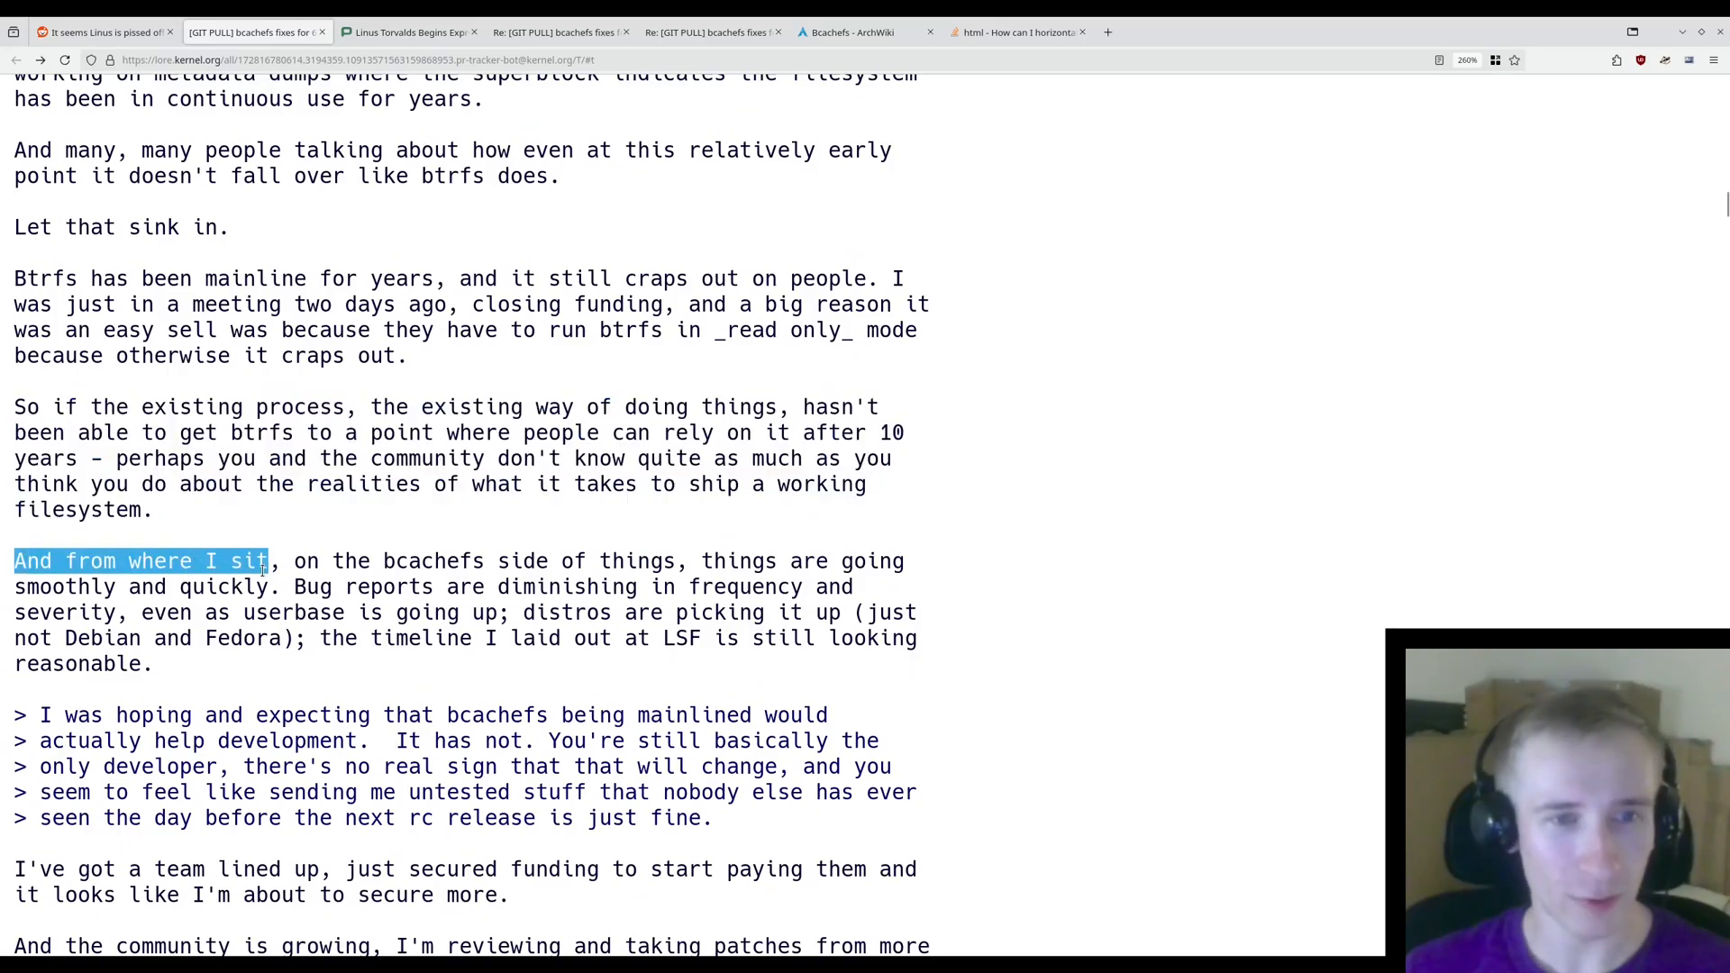
{"action": "left_click_drag", "start_coordinate": [269, 560], "coordinate": [551, 560]}
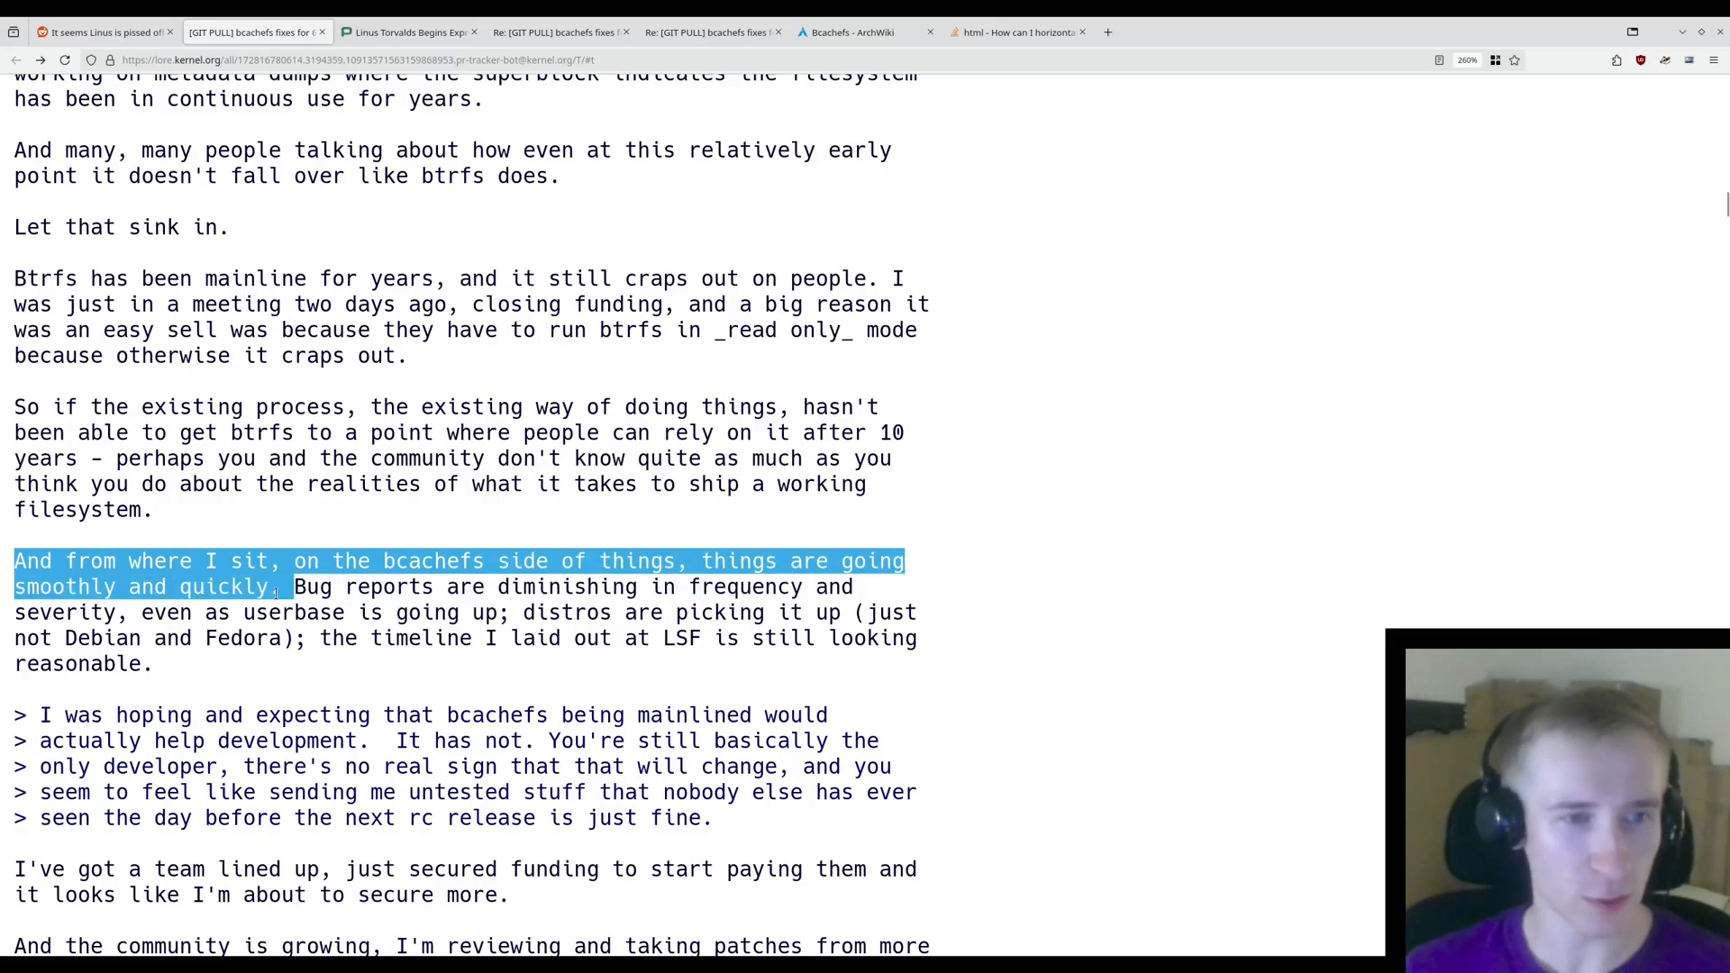
{"action": "left_click_drag", "start_coordinate": [272, 585], "coordinate": [462, 613]}
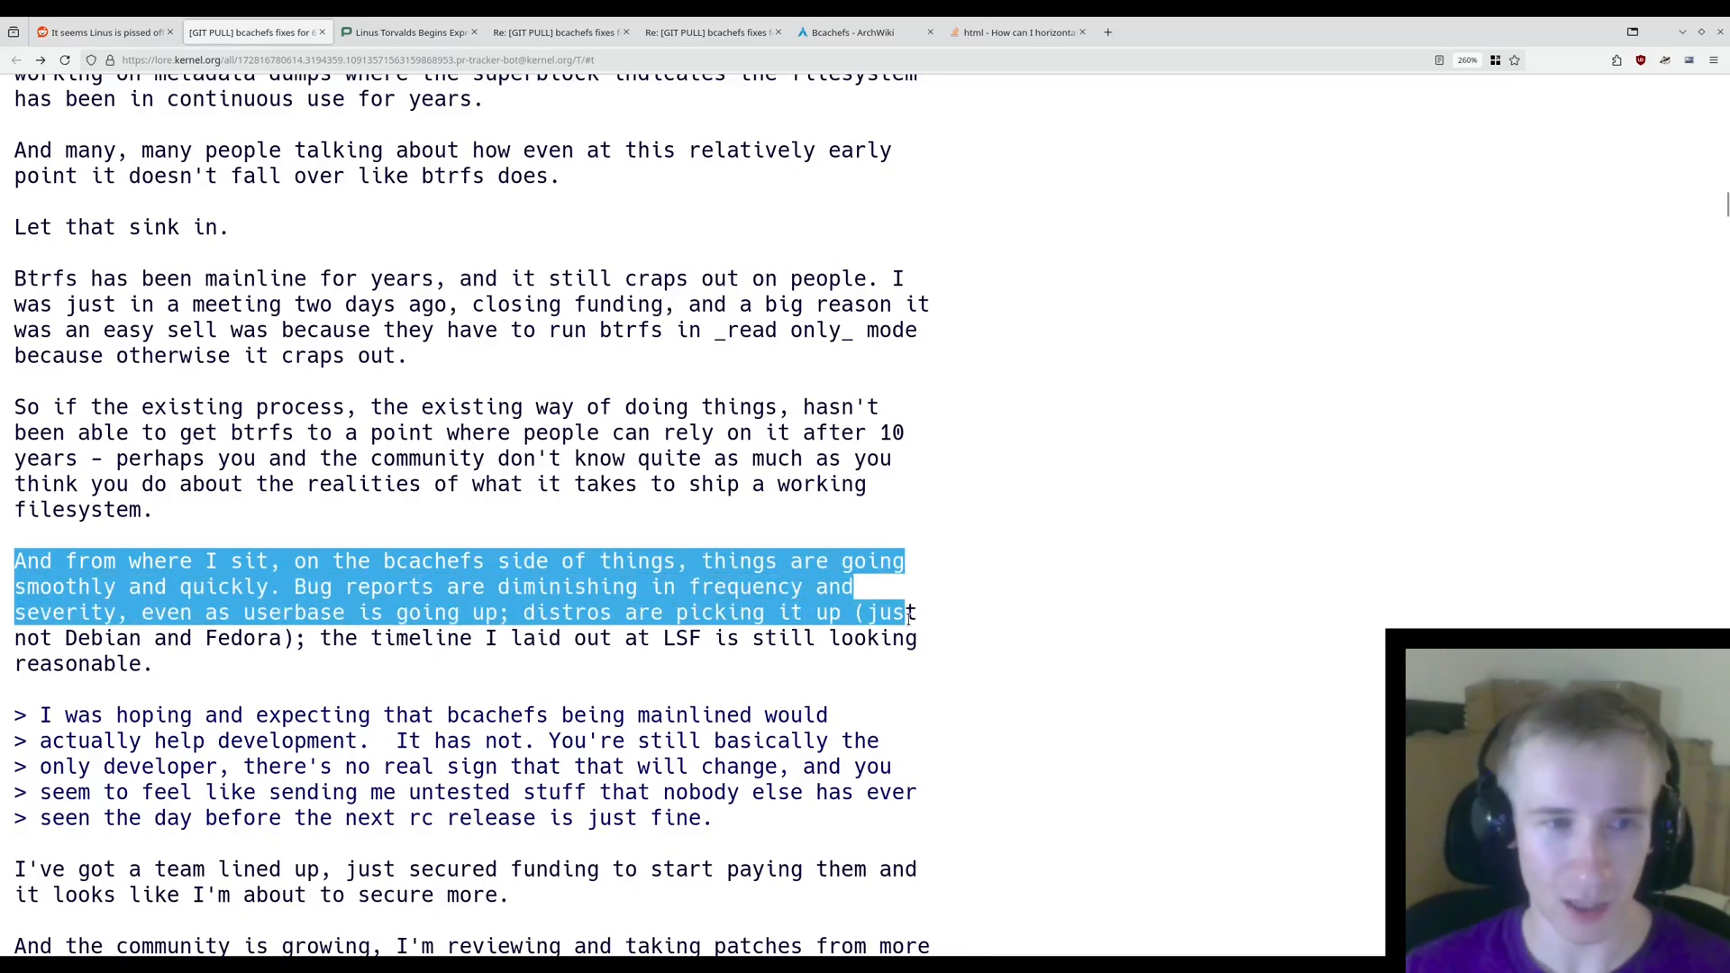
{"action": "left_click_drag", "start_coordinate": [905, 613], "coordinate": [309, 638]}
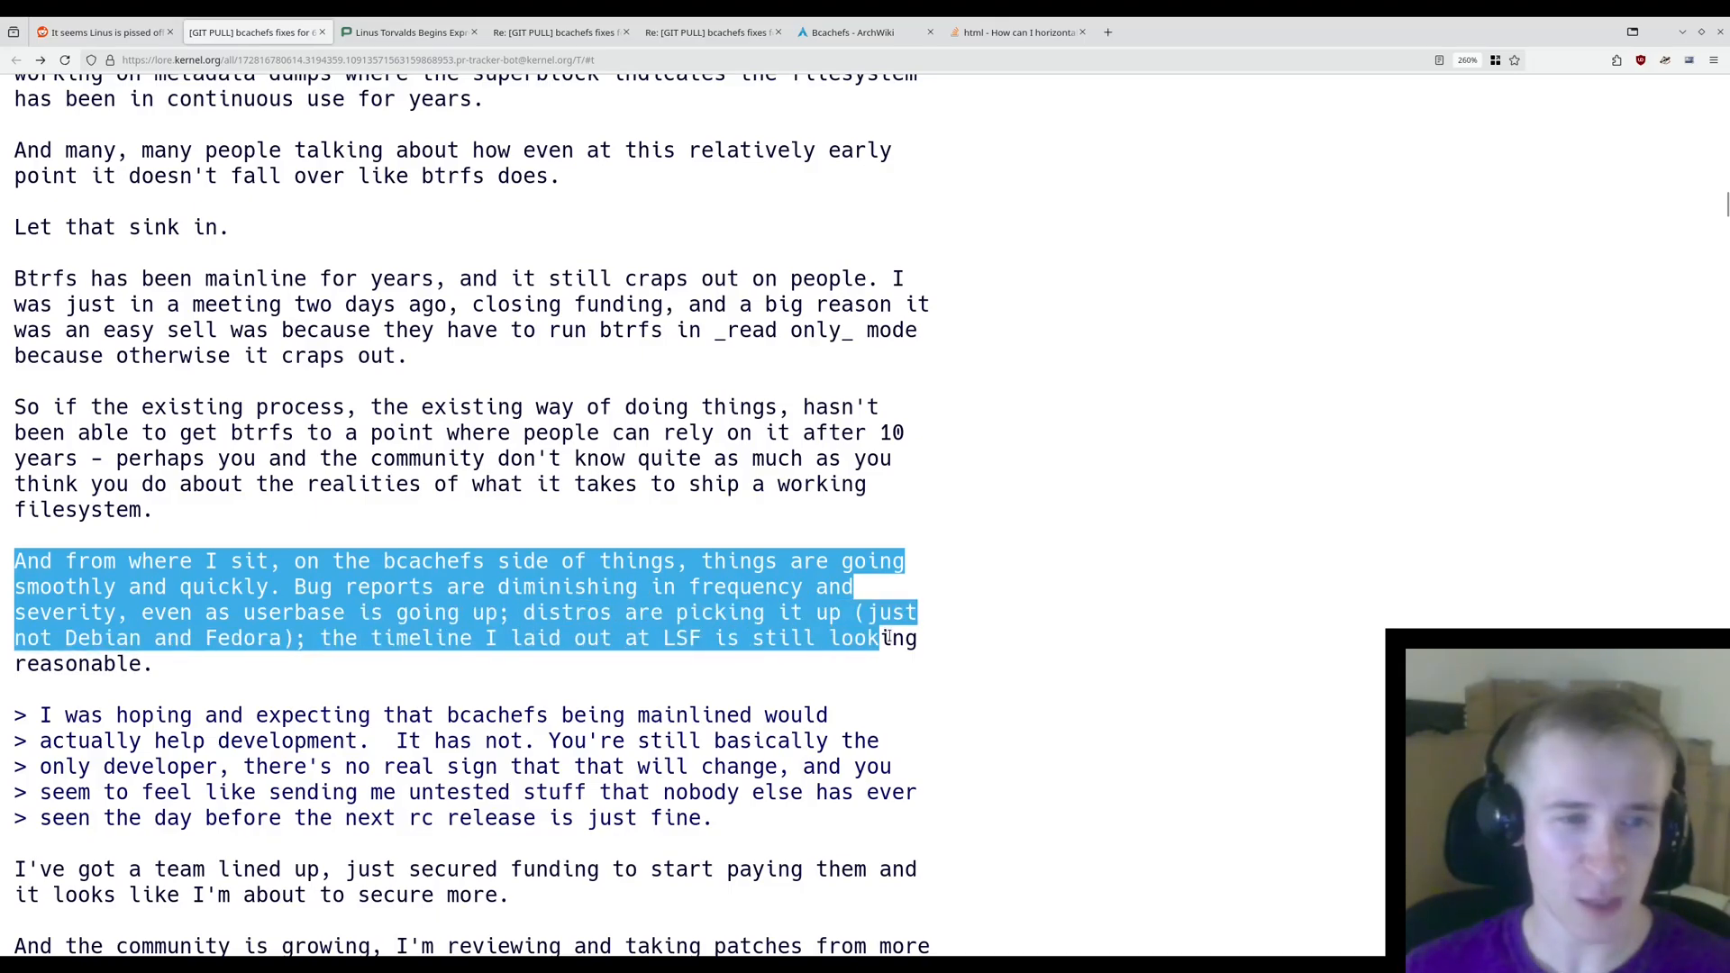
{"action": "scroll", "scroll_direction": "down", "scroll_amount": 3}
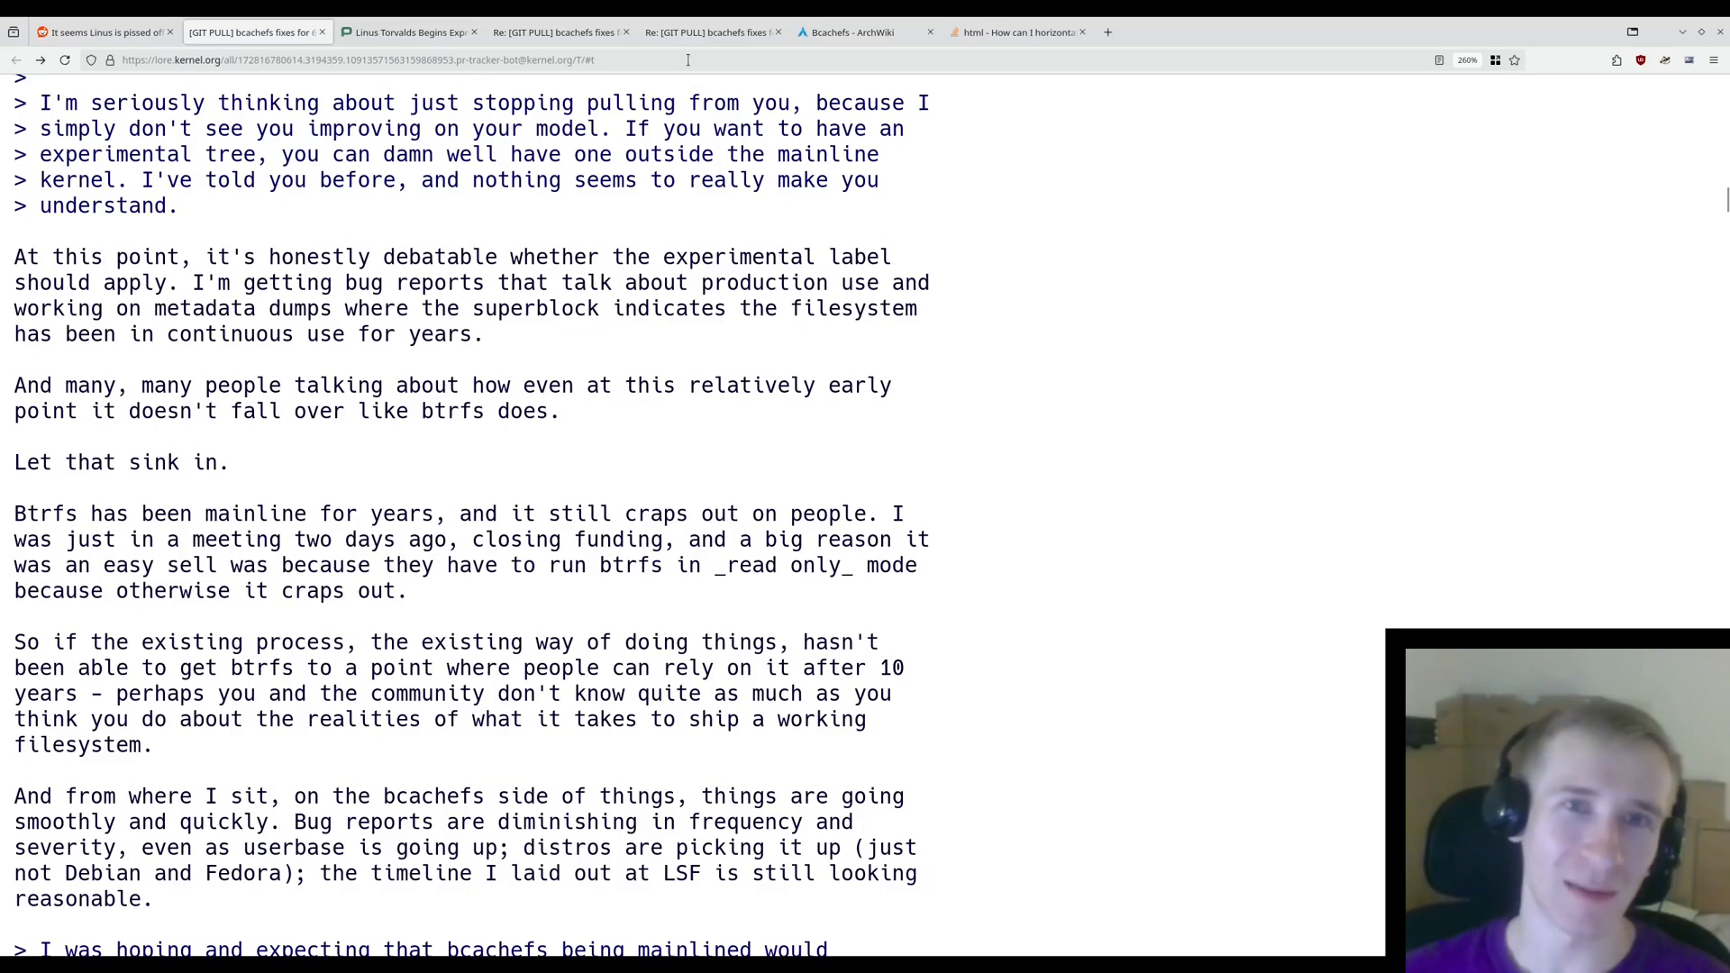
- Switch to the other 'Re: [GIT PULL] bcachefs fixes' tab and read Kent's 'Eh?' reply
{"action": "left_click", "coordinate": [712, 31]}
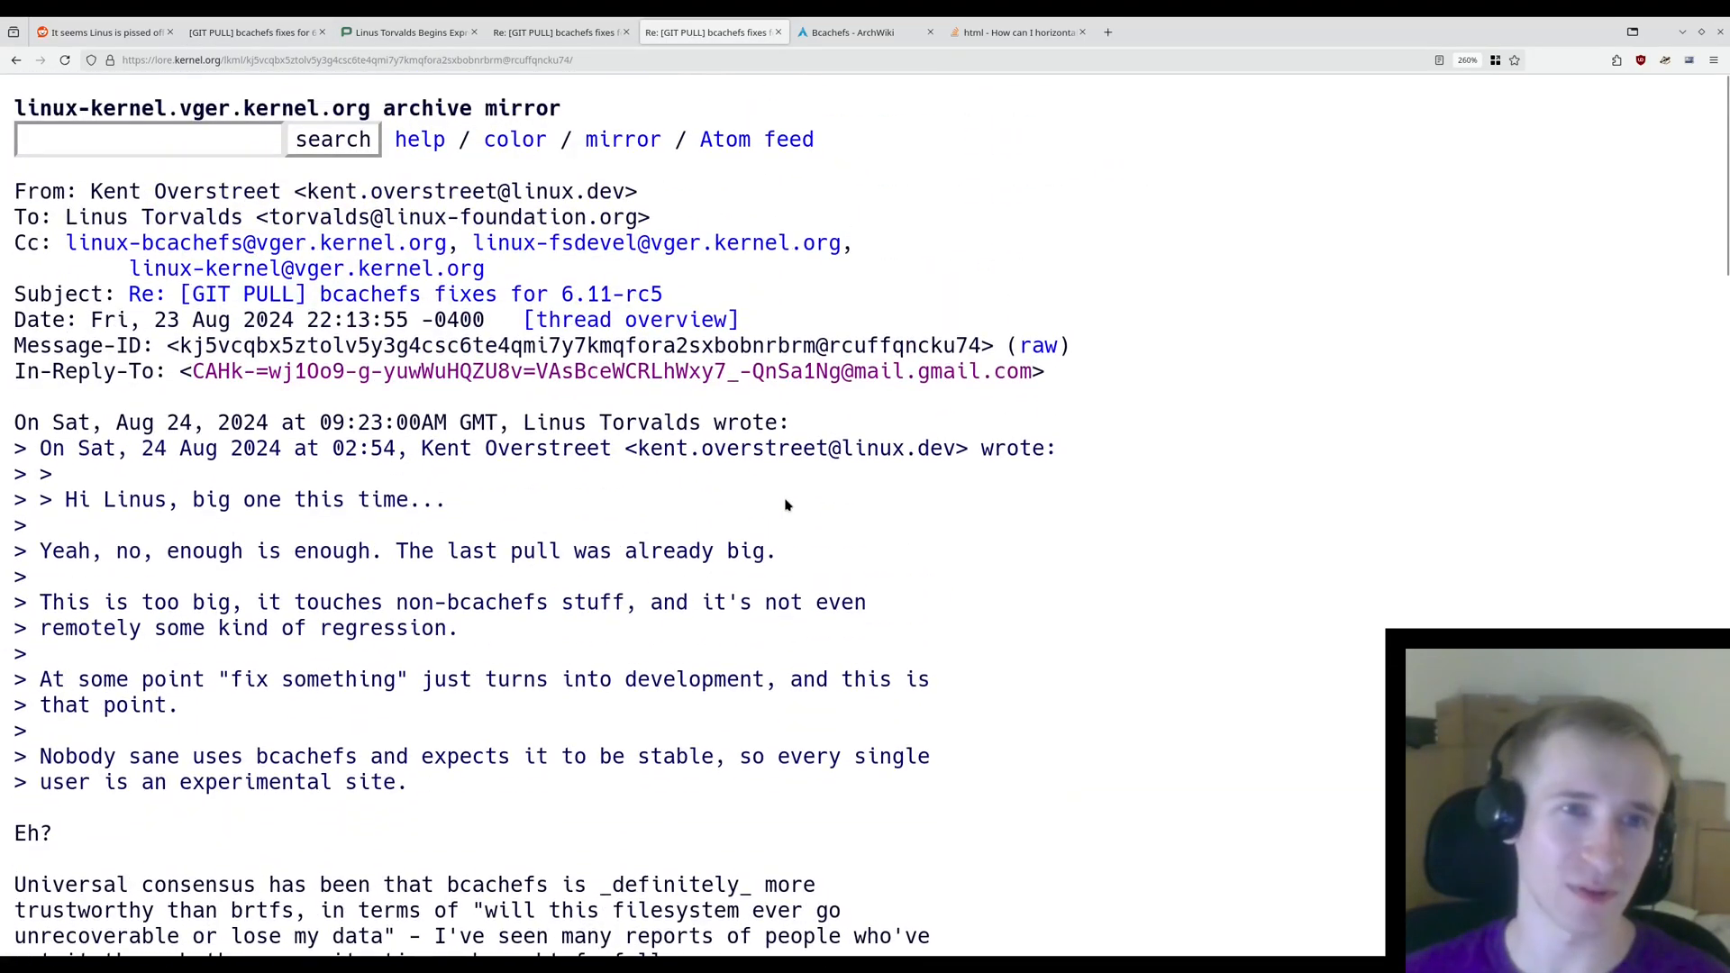
{"action": "scroll", "scroll_direction": "down", "scroll_amount": 3}
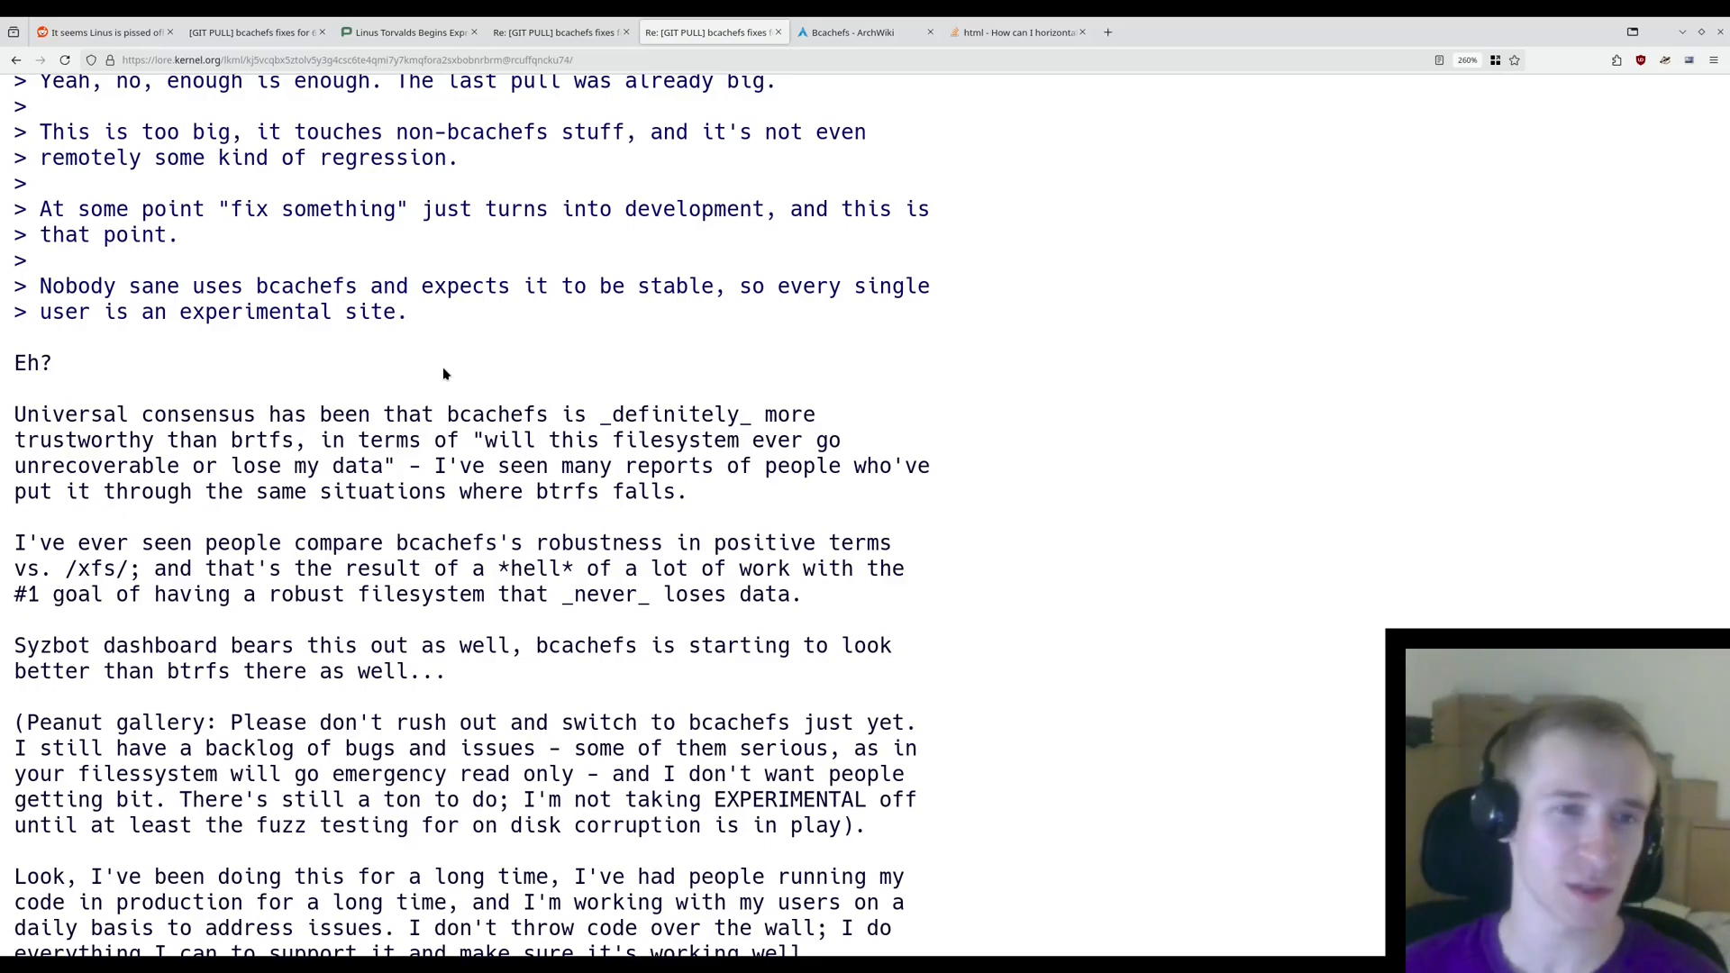
{"action": "scroll", "scroll_direction": "down", "scroll_amount": 3}
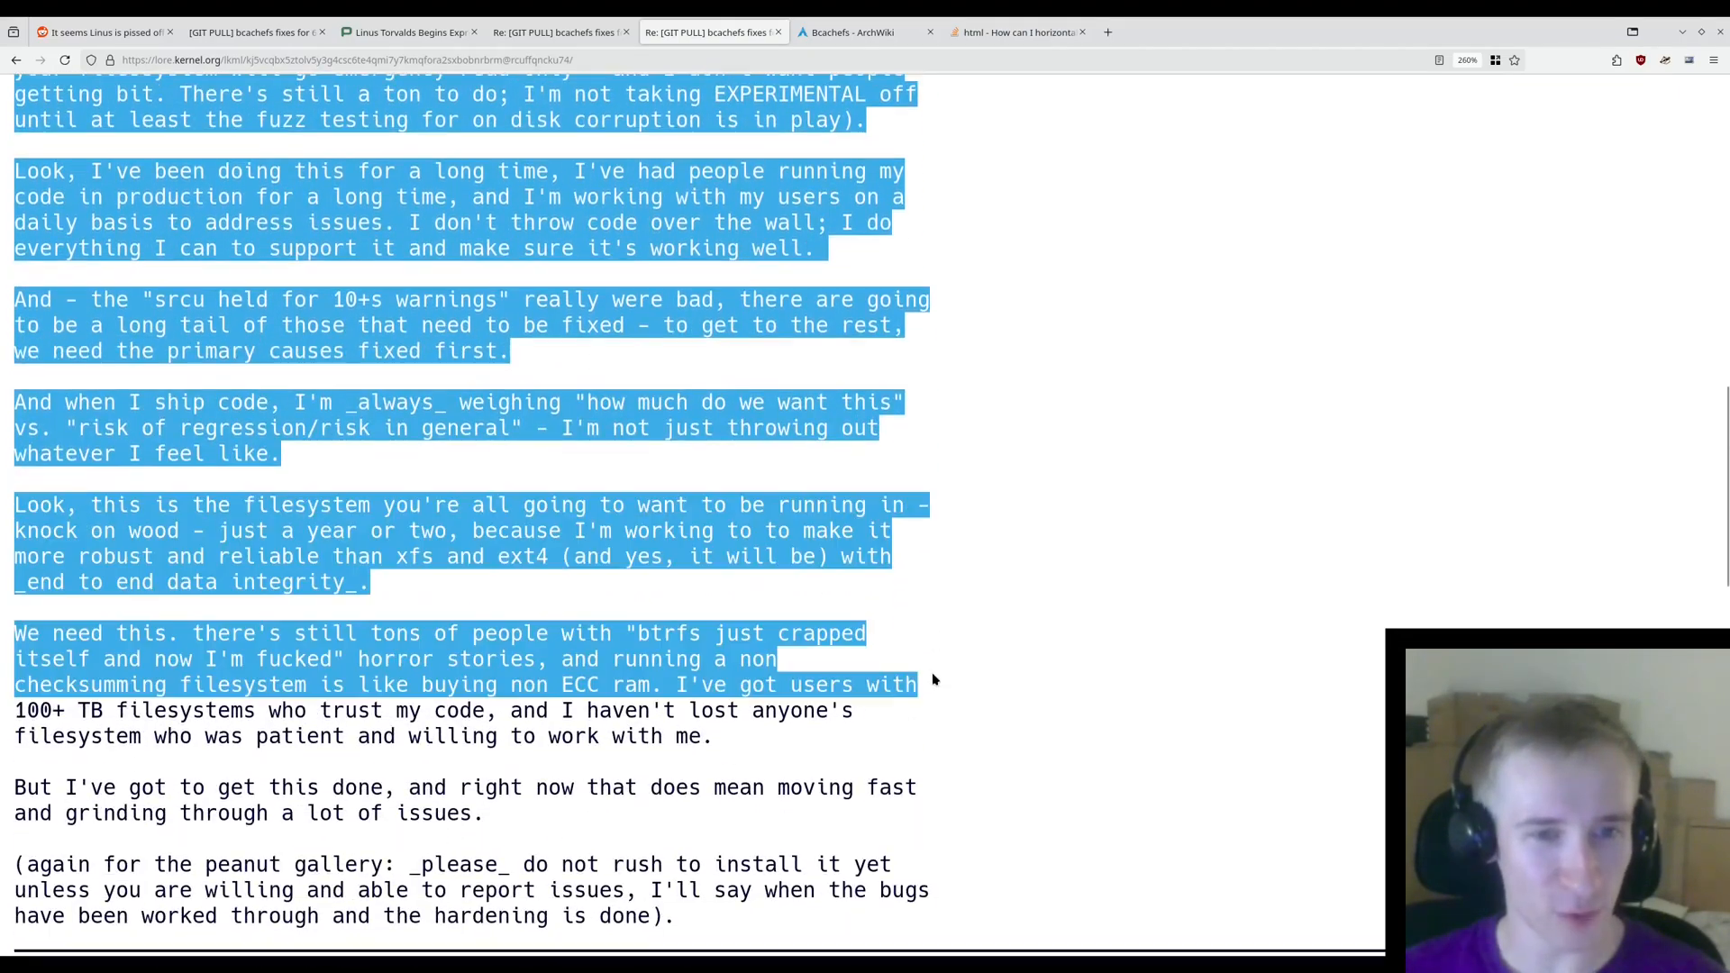
{"action": "scroll", "scroll_direction": "up", "scroll_amount": 3}
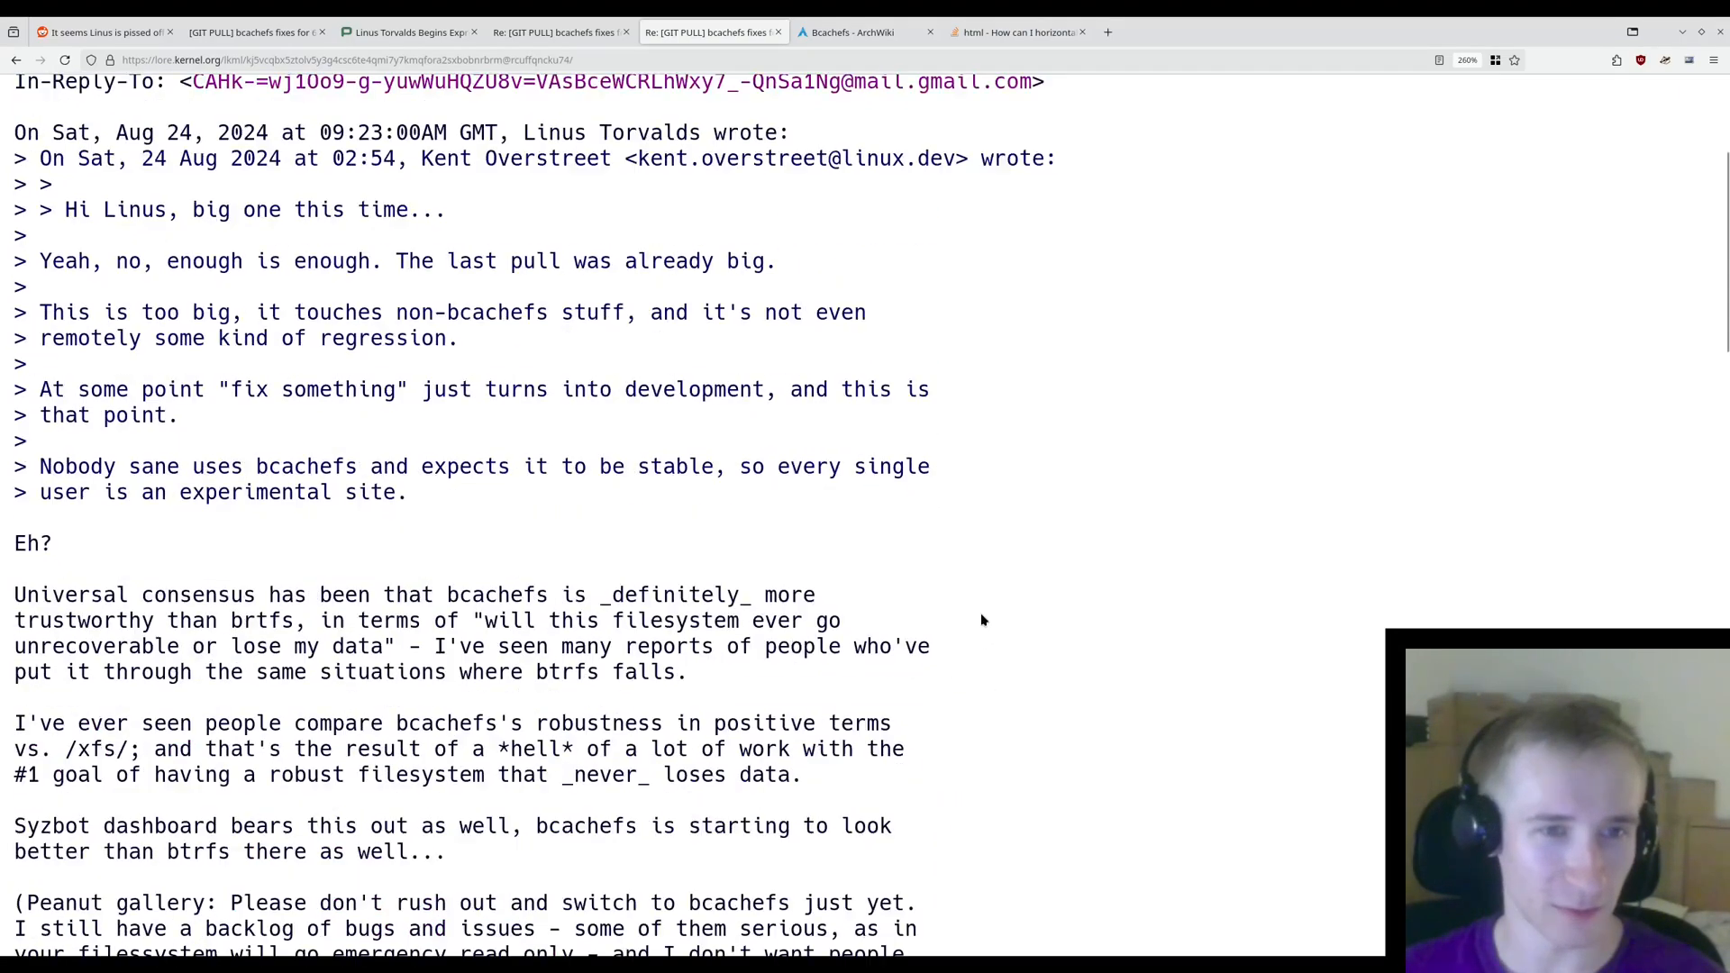
{"action": "scroll", "scroll_direction": "down", "scroll_amount": 3}
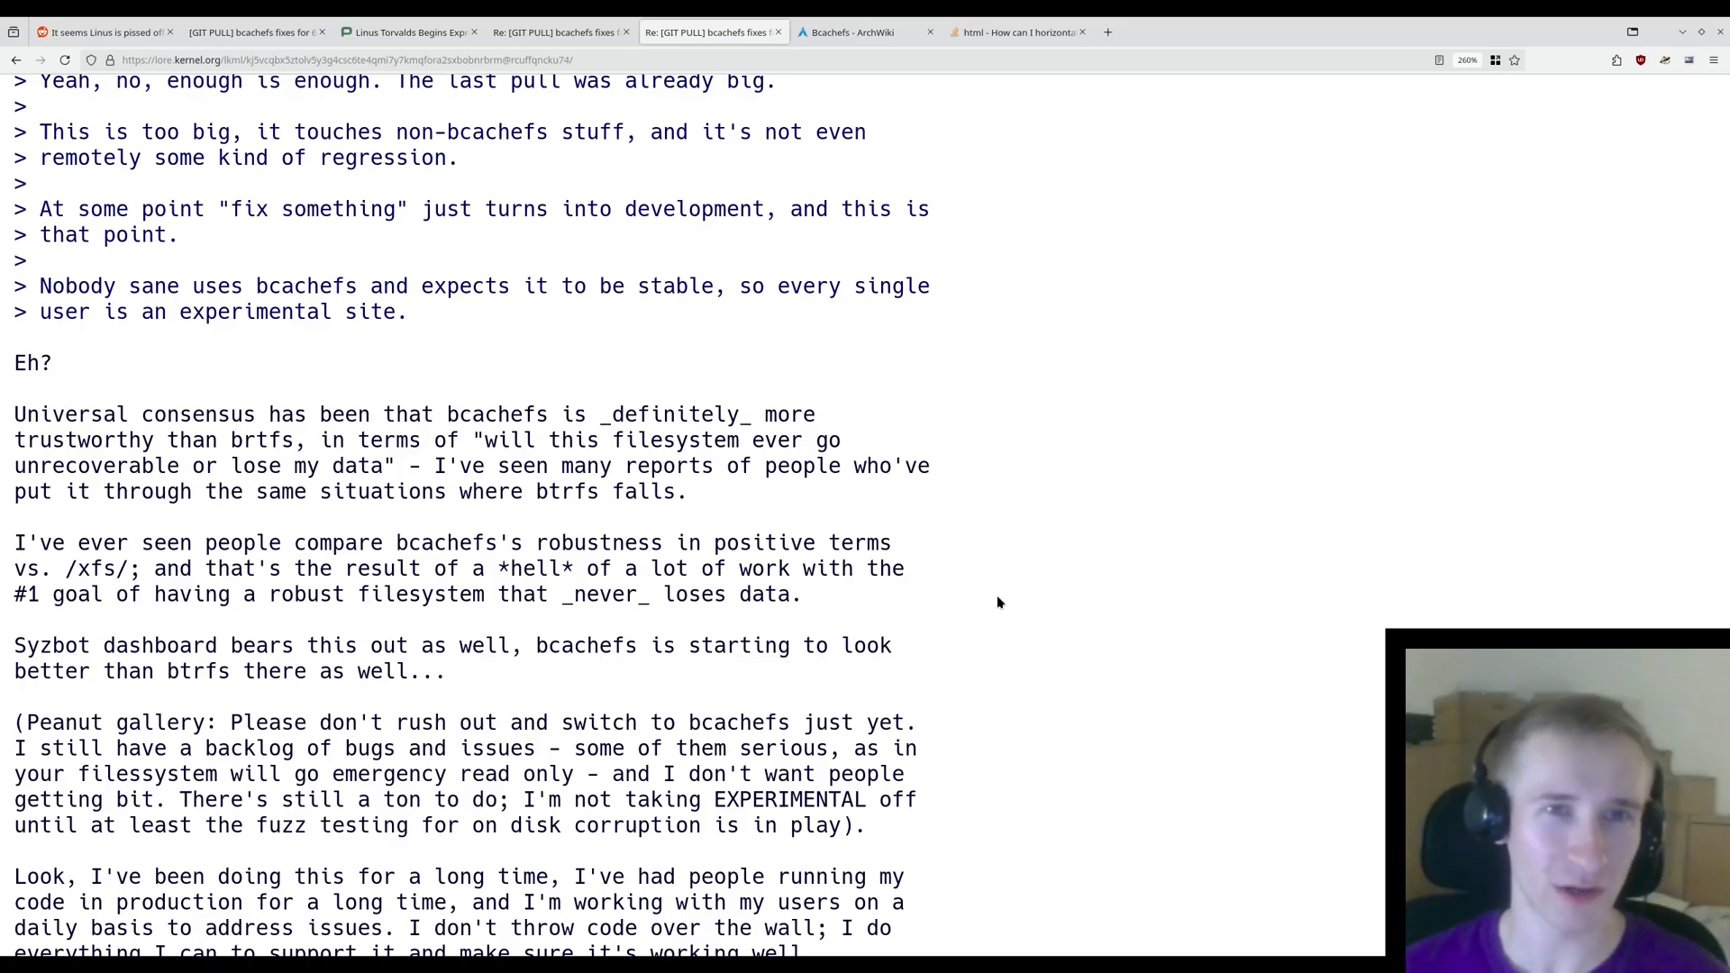
- Return to the fixes pull tab and highlight the funding, community and process-rings-hollow paragraphs
{"action": "left_click", "coordinate": [256, 31]}
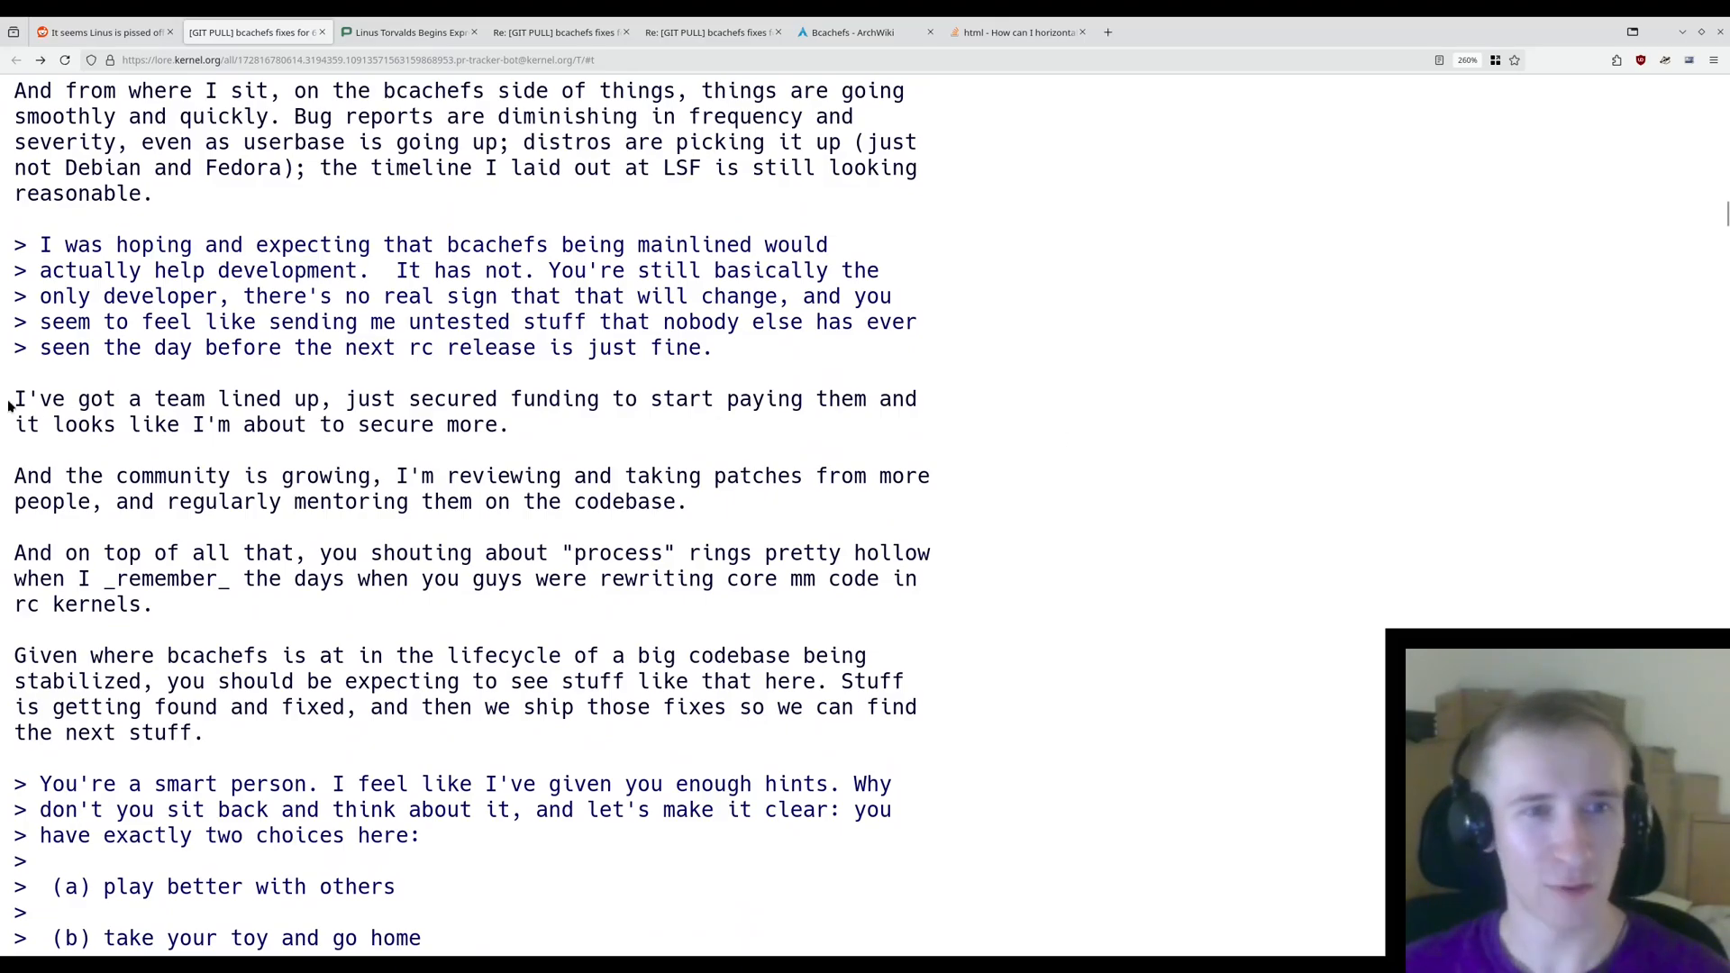
{"action": "left_click_drag", "start_coordinate": [14, 398], "coordinate": [715, 398]}
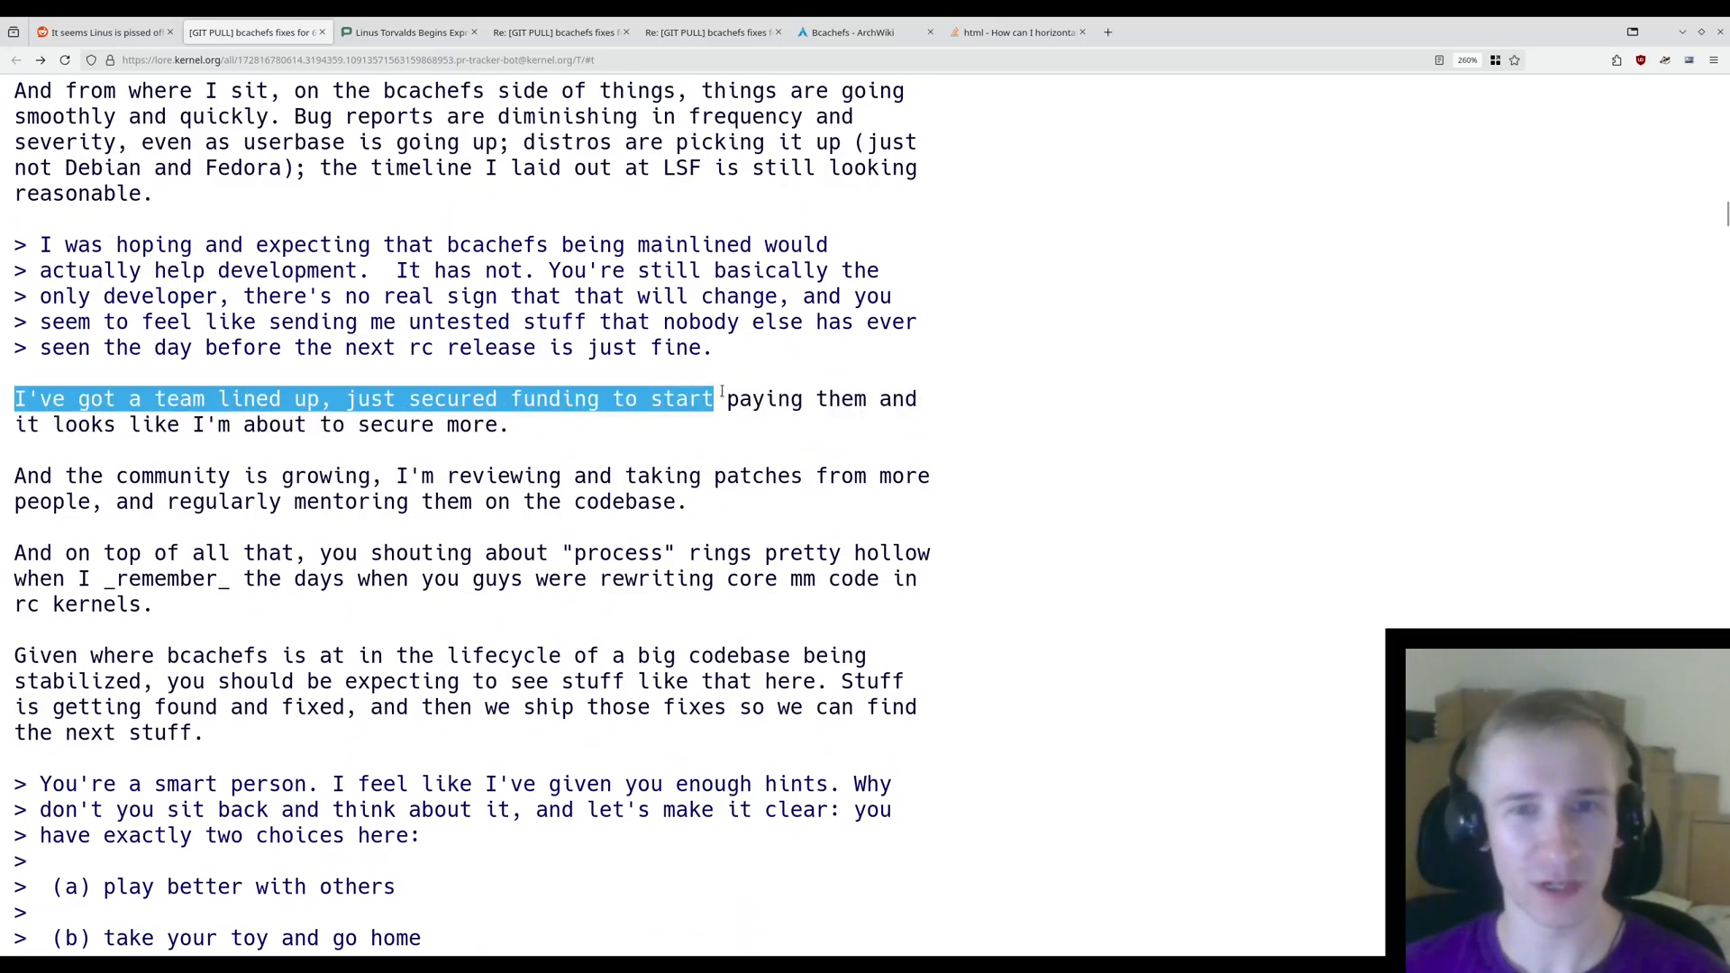
{"action": "left_click_drag", "start_coordinate": [715, 398], "coordinate": [508, 425]}
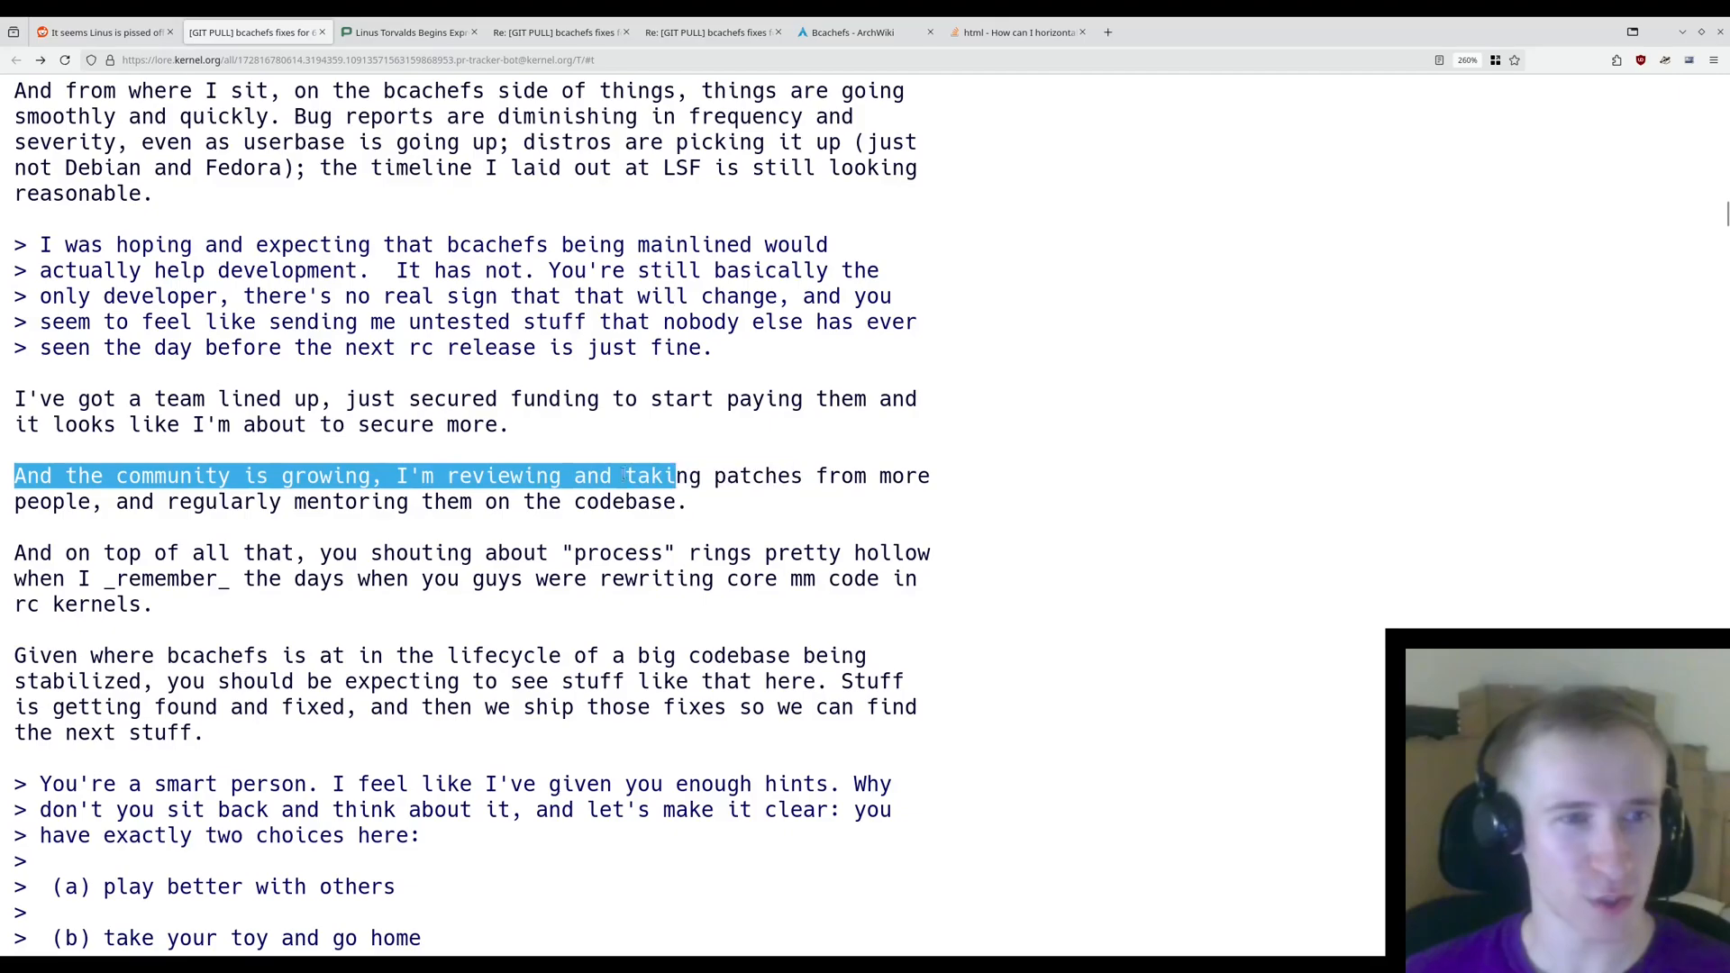
{"action": "left_click_drag", "start_coordinate": [662, 475], "coordinate": [690, 501]}
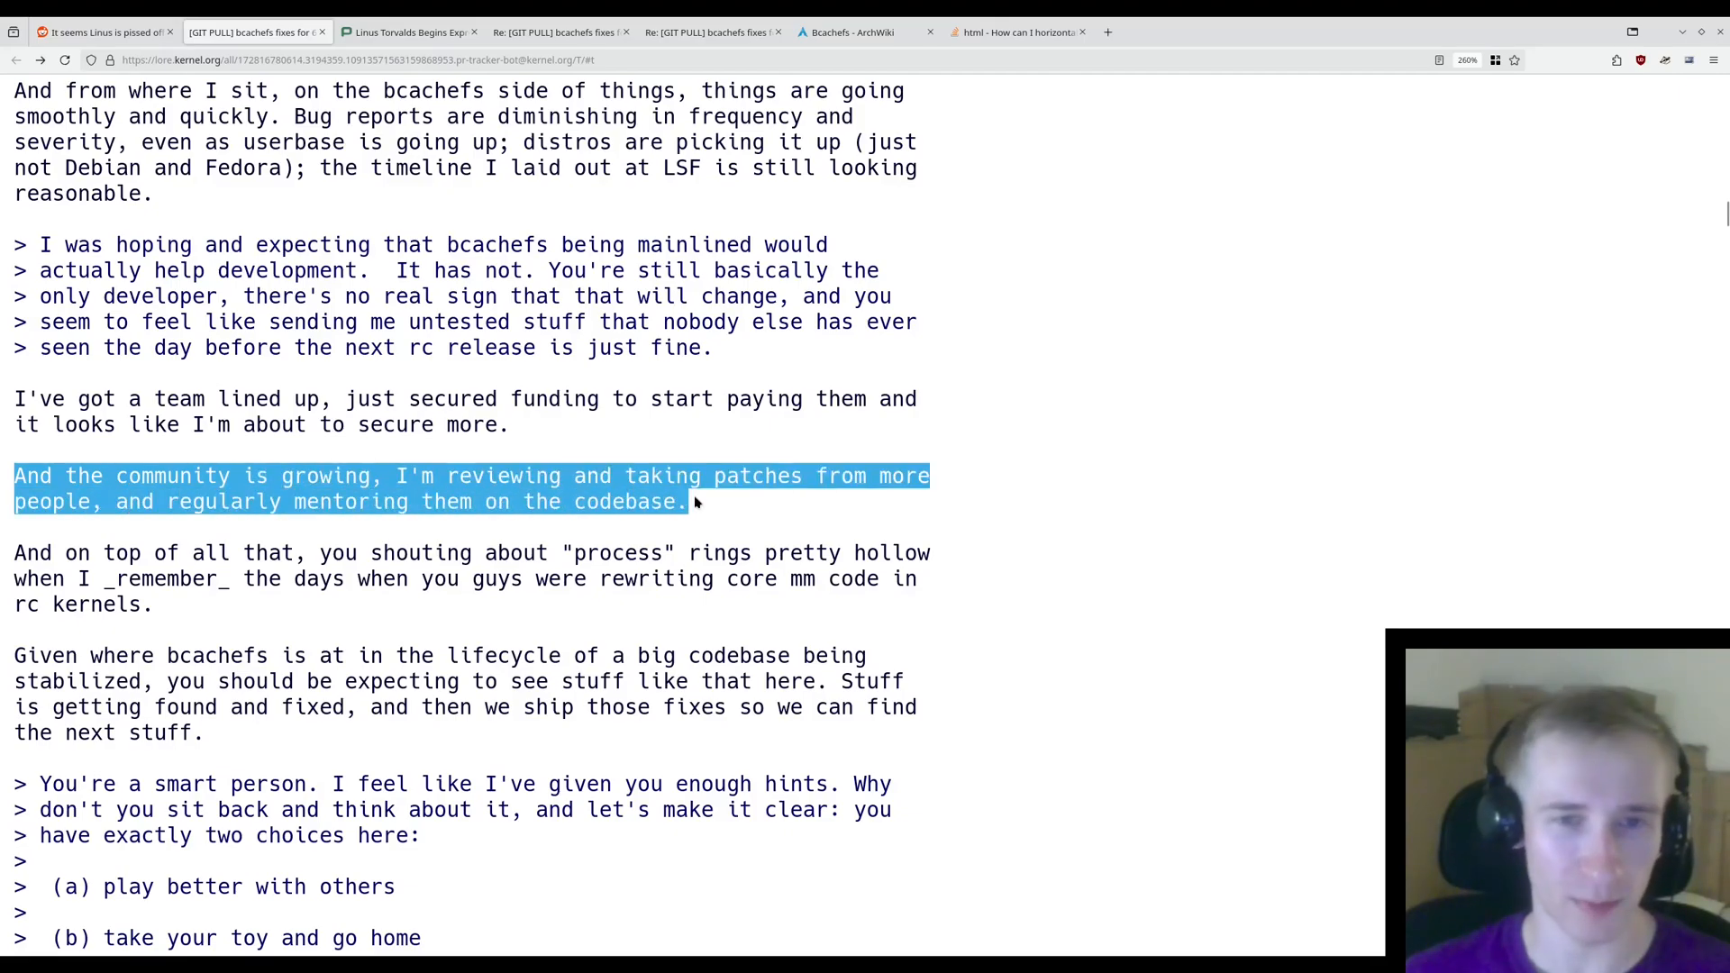
{"action": "left_click_drag", "start_coordinate": [15, 552], "coordinate": [309, 553]}
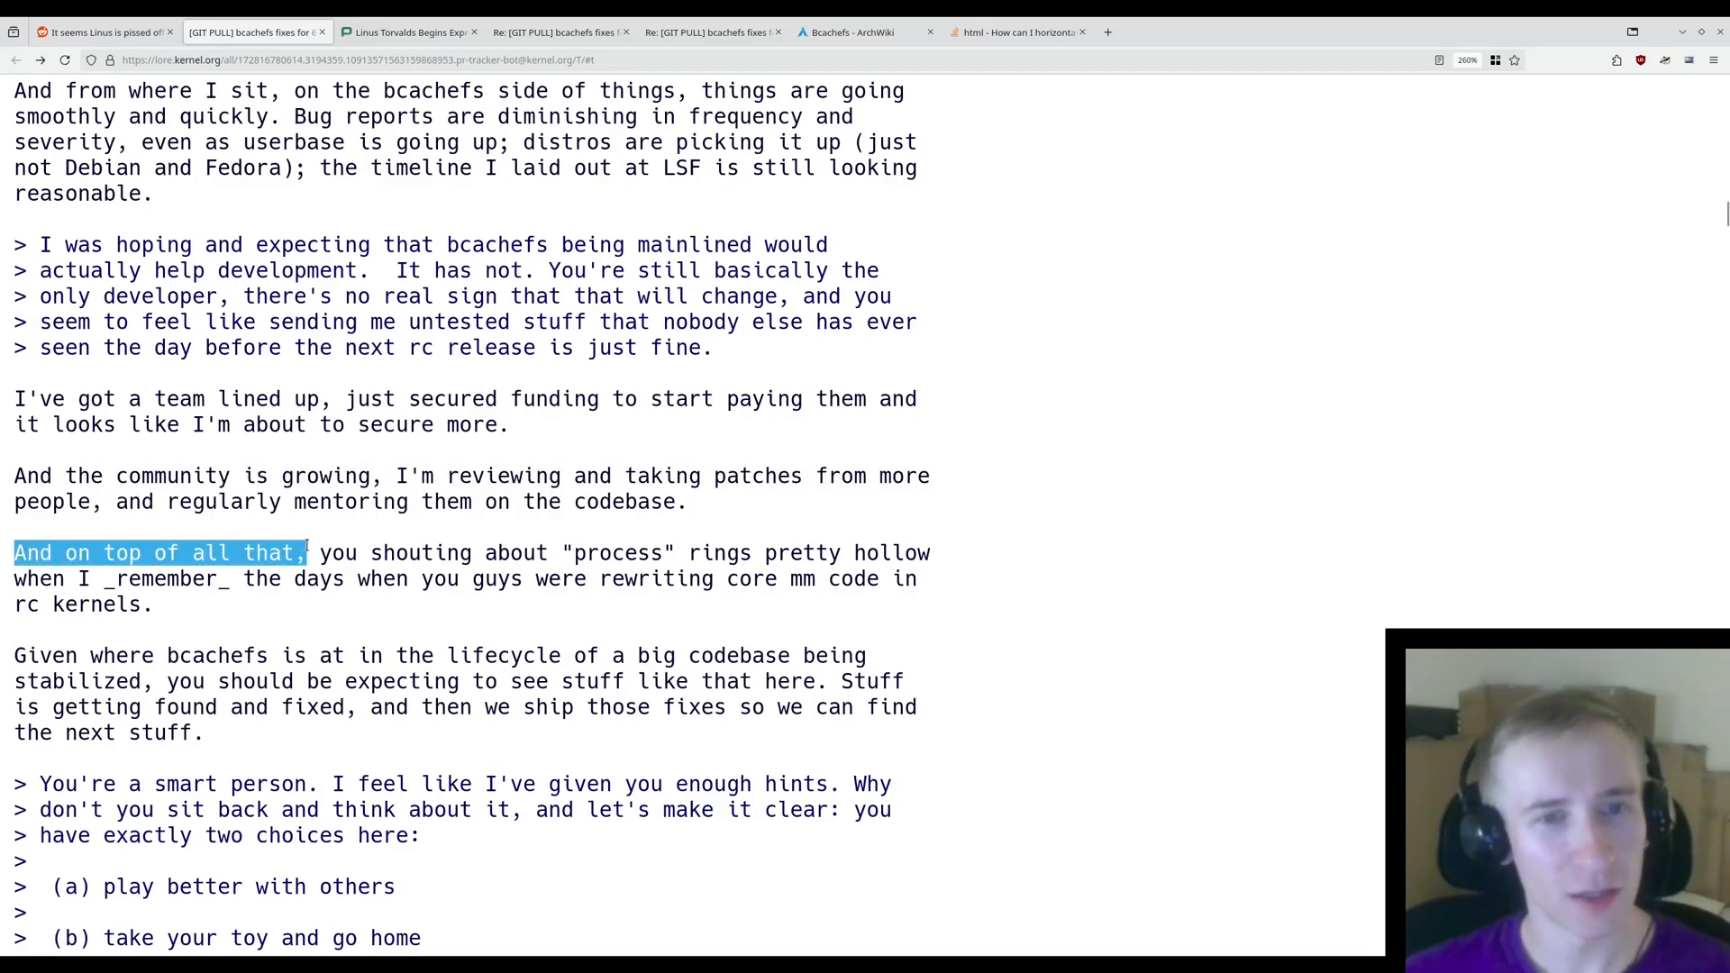
{"action": "left_click_drag", "start_coordinate": [305, 553], "coordinate": [859, 552]}
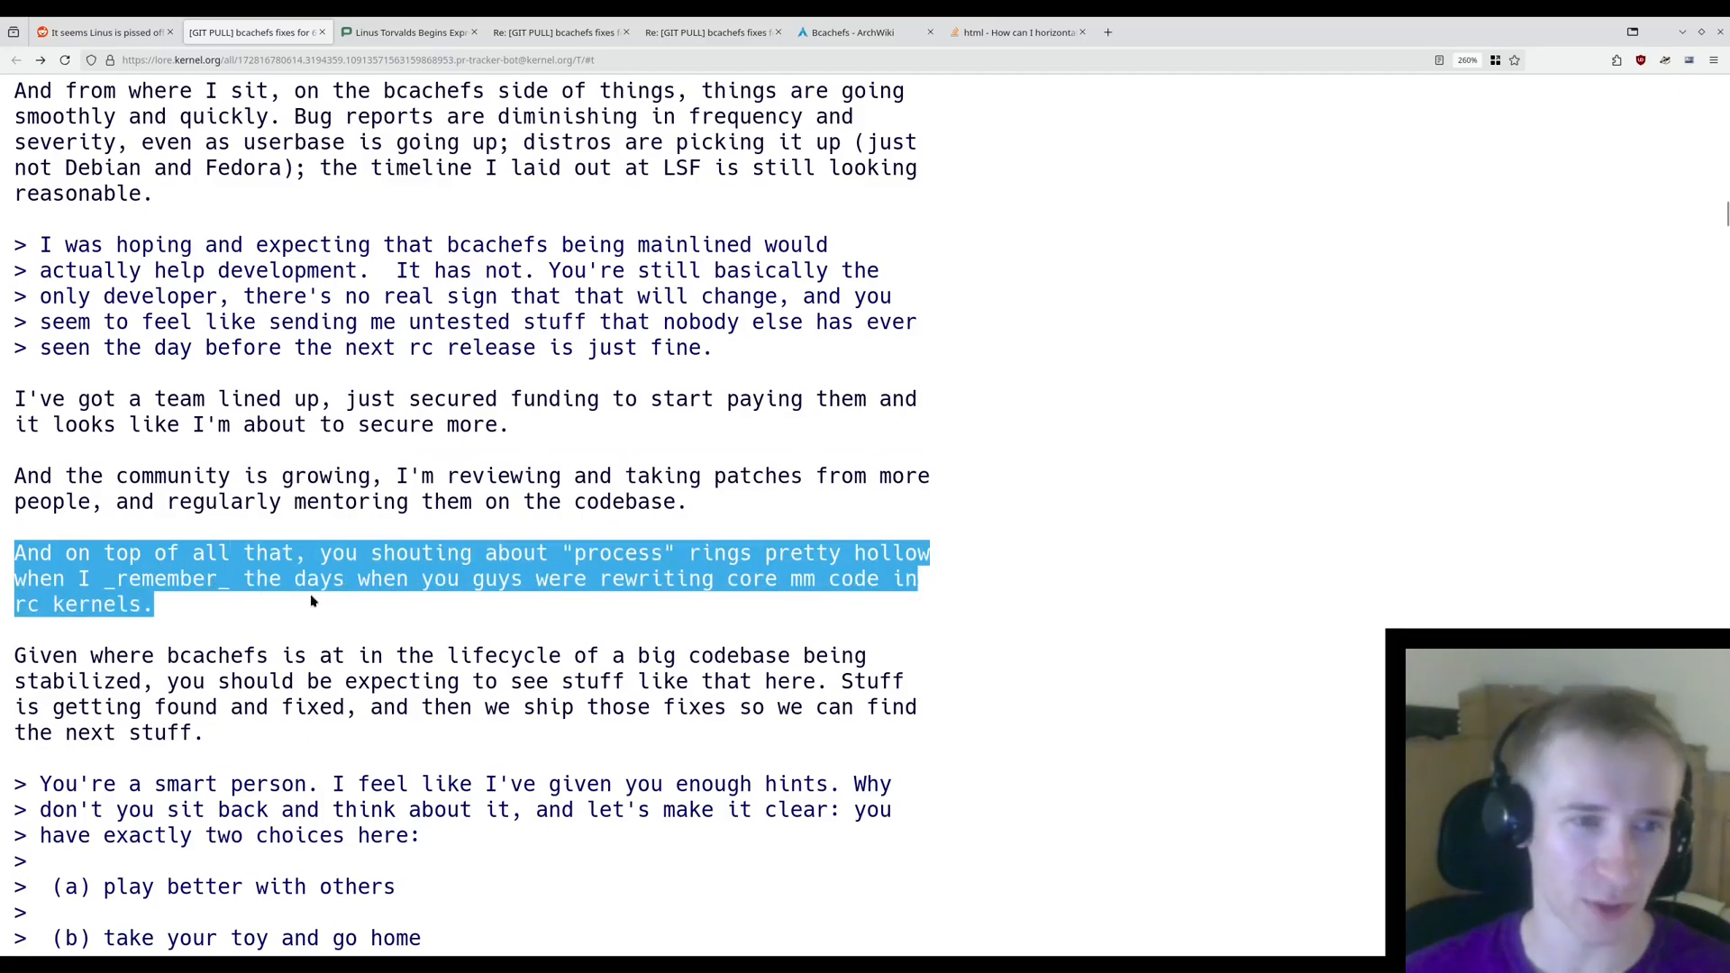
- Highlight the codebase-lifecycle and bcachefs-being-stabilized paragraphs, then clear the selection
{"action": "scroll", "scroll_direction": "down", "scroll_amount": 3}
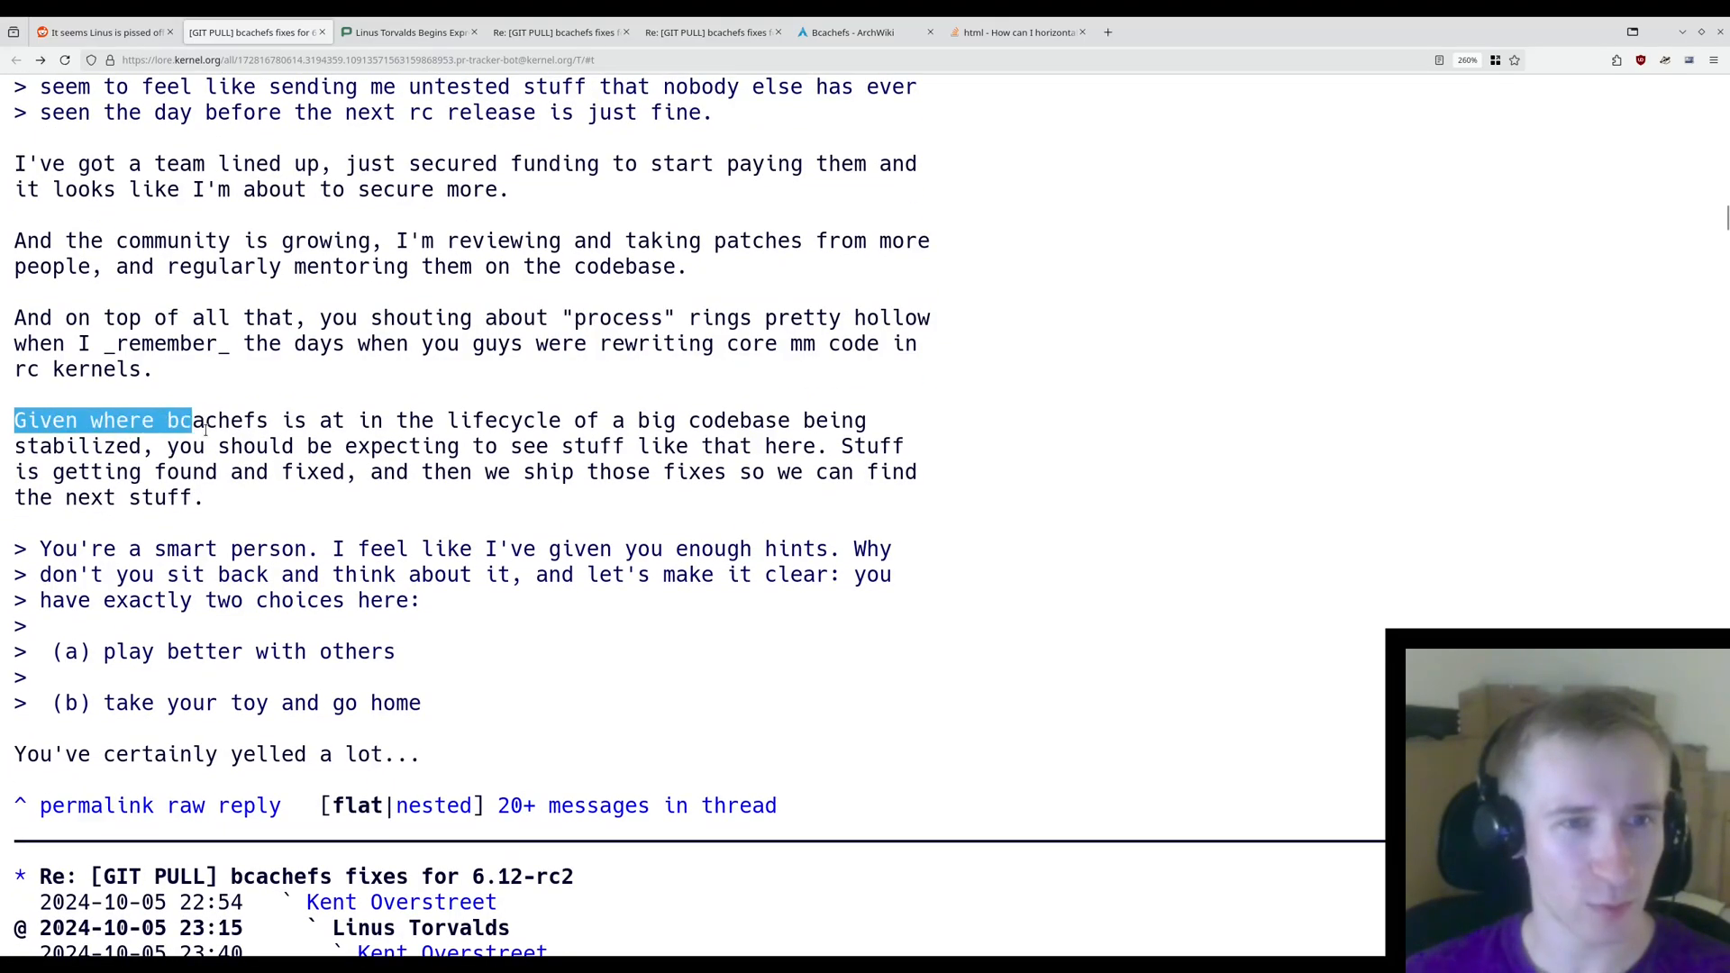
{"action": "left_click_drag", "start_coordinate": [187, 421], "coordinate": [475, 421]}
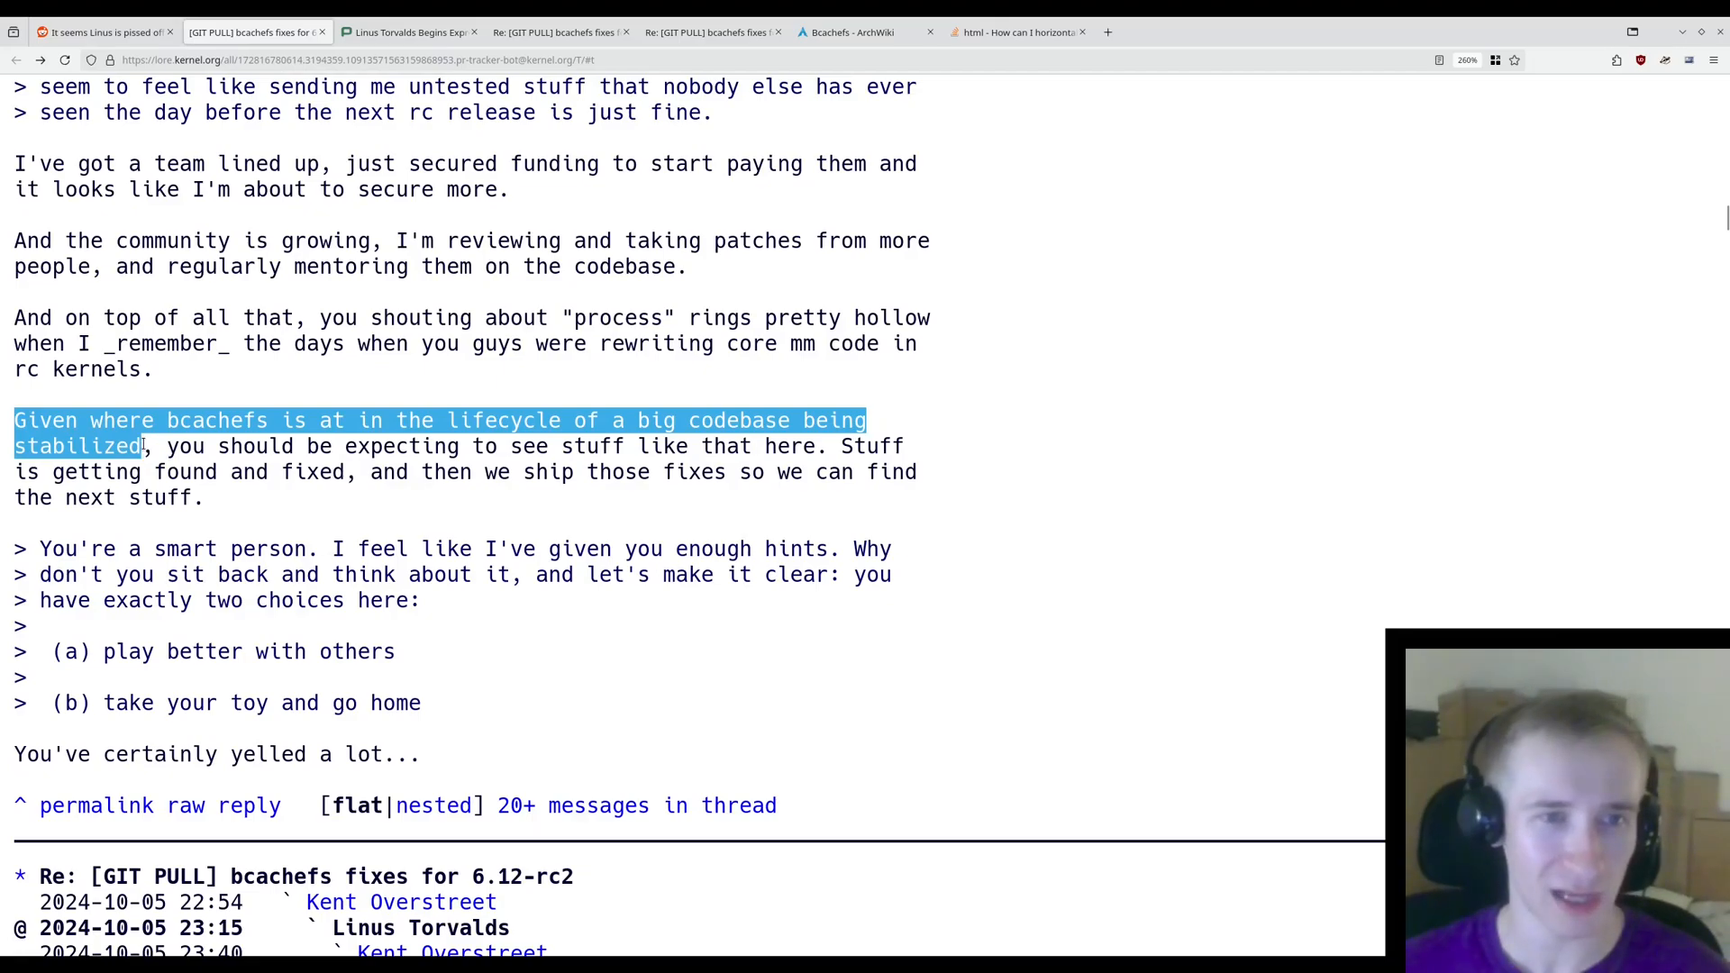
{"action": "left_click_drag", "start_coordinate": [144, 446], "coordinate": [806, 446]}
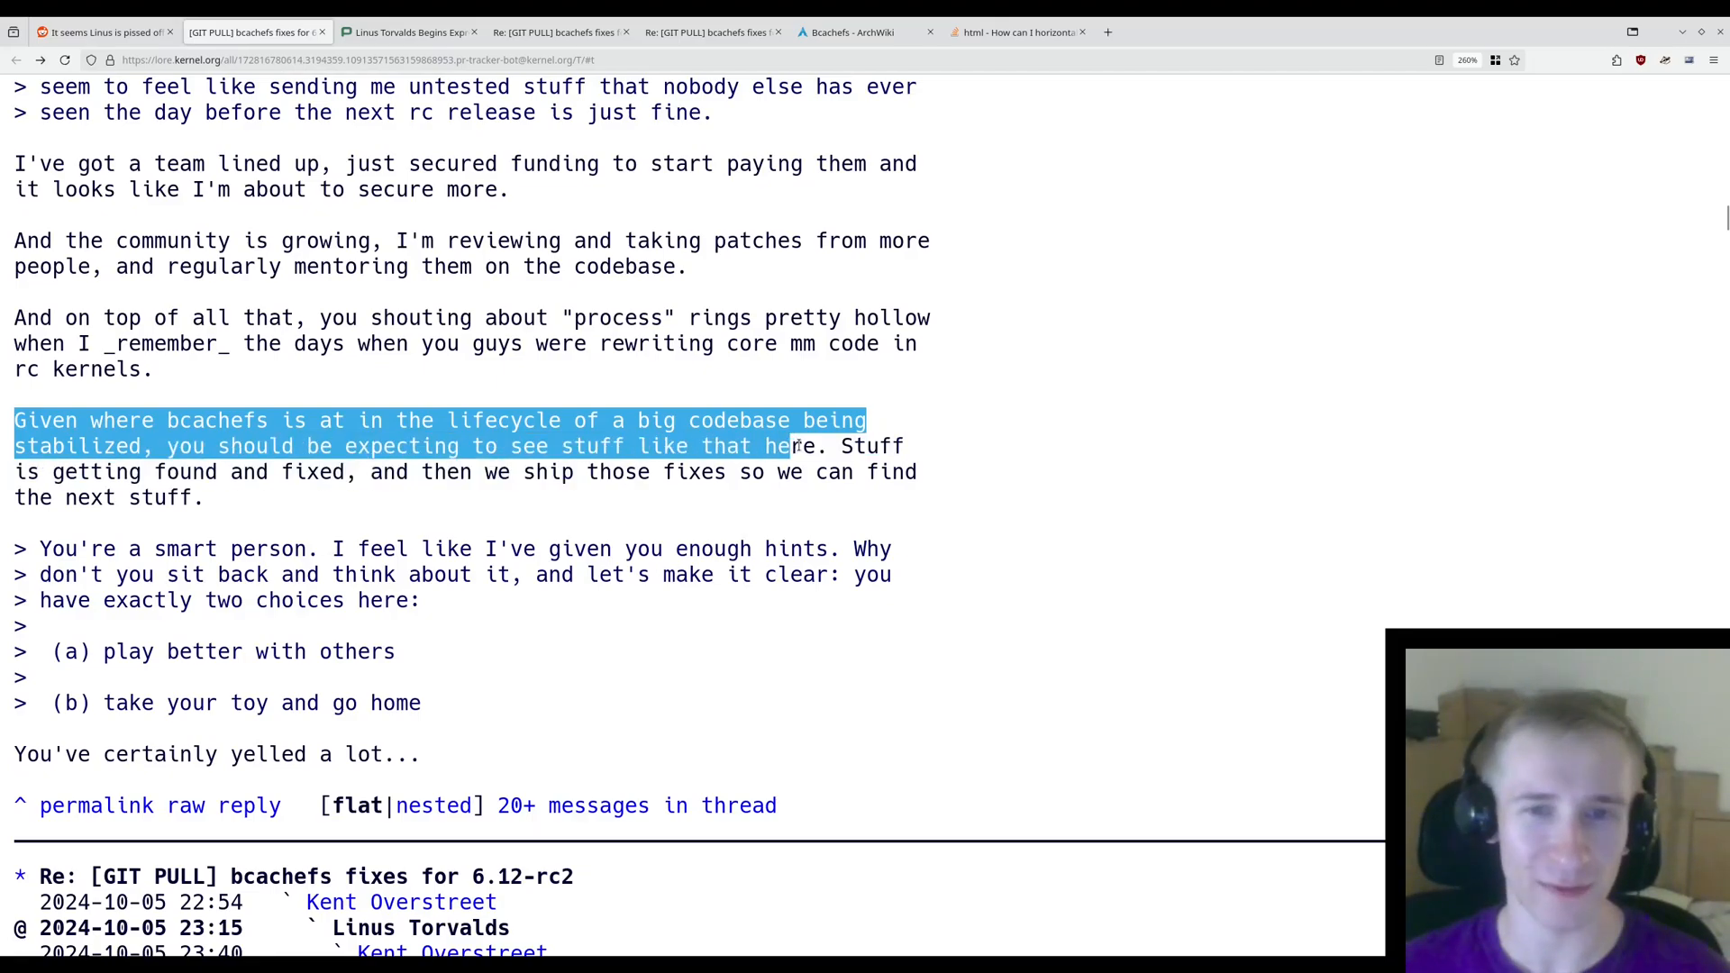
{"action": "left_click_drag", "start_coordinate": [793, 446], "coordinate": [355, 472]}
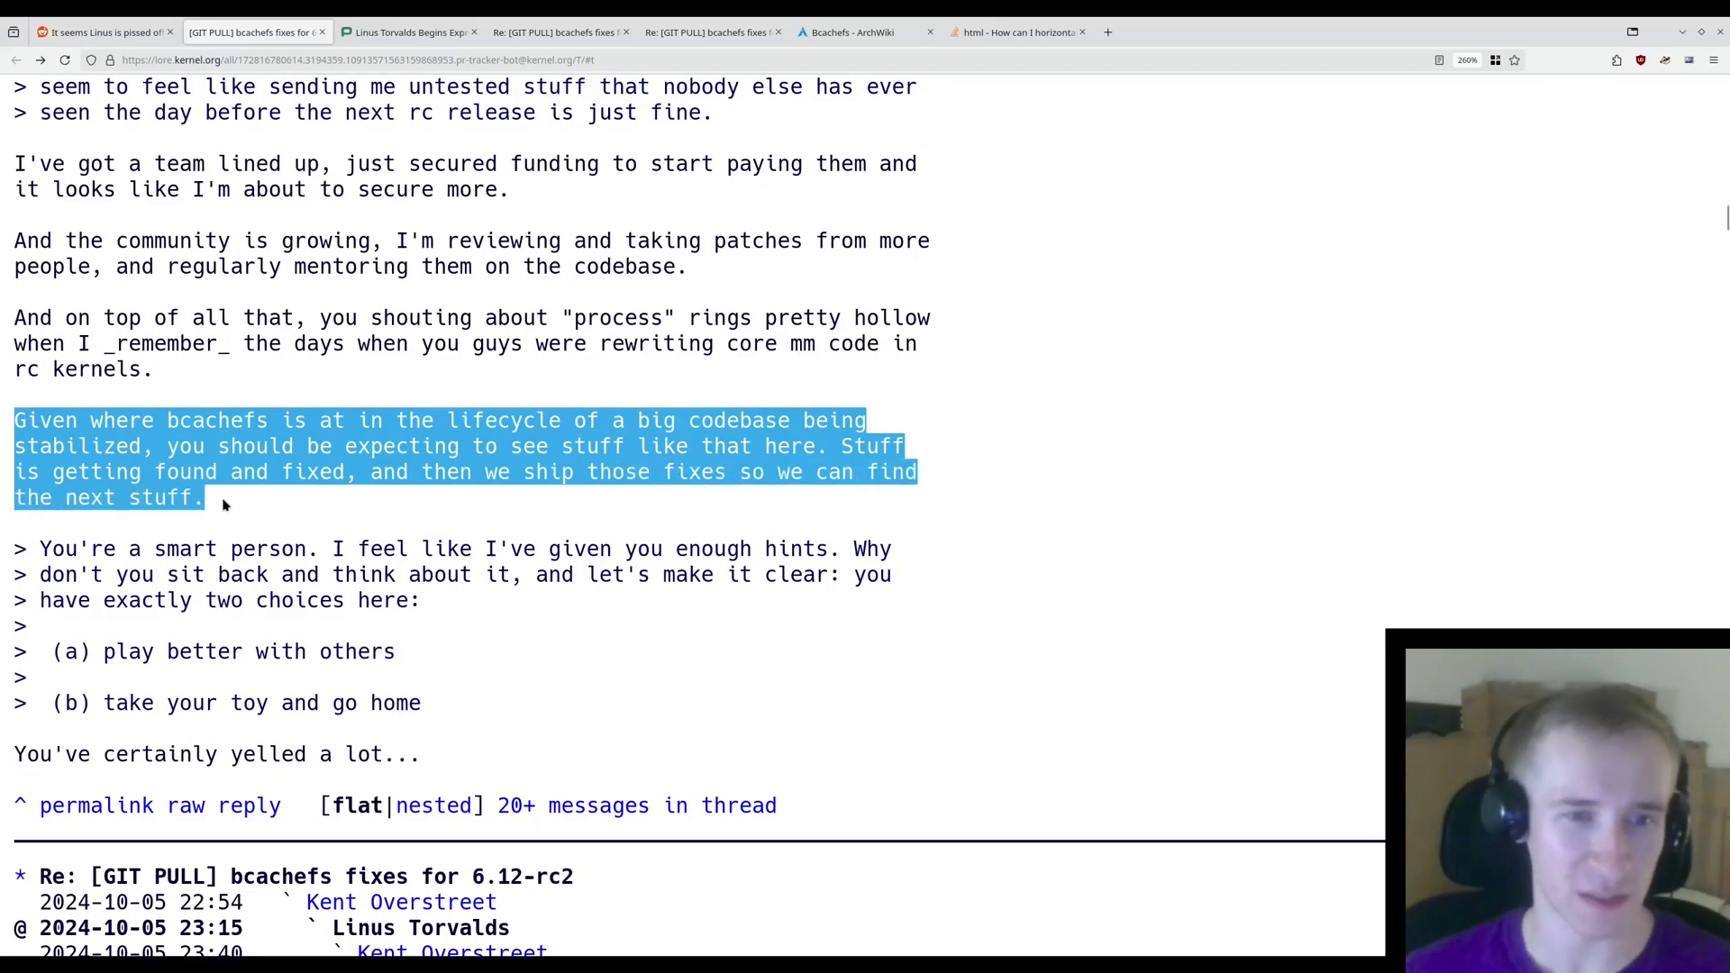
{"action": "scroll", "scroll_direction": "down", "scroll_amount": 3}
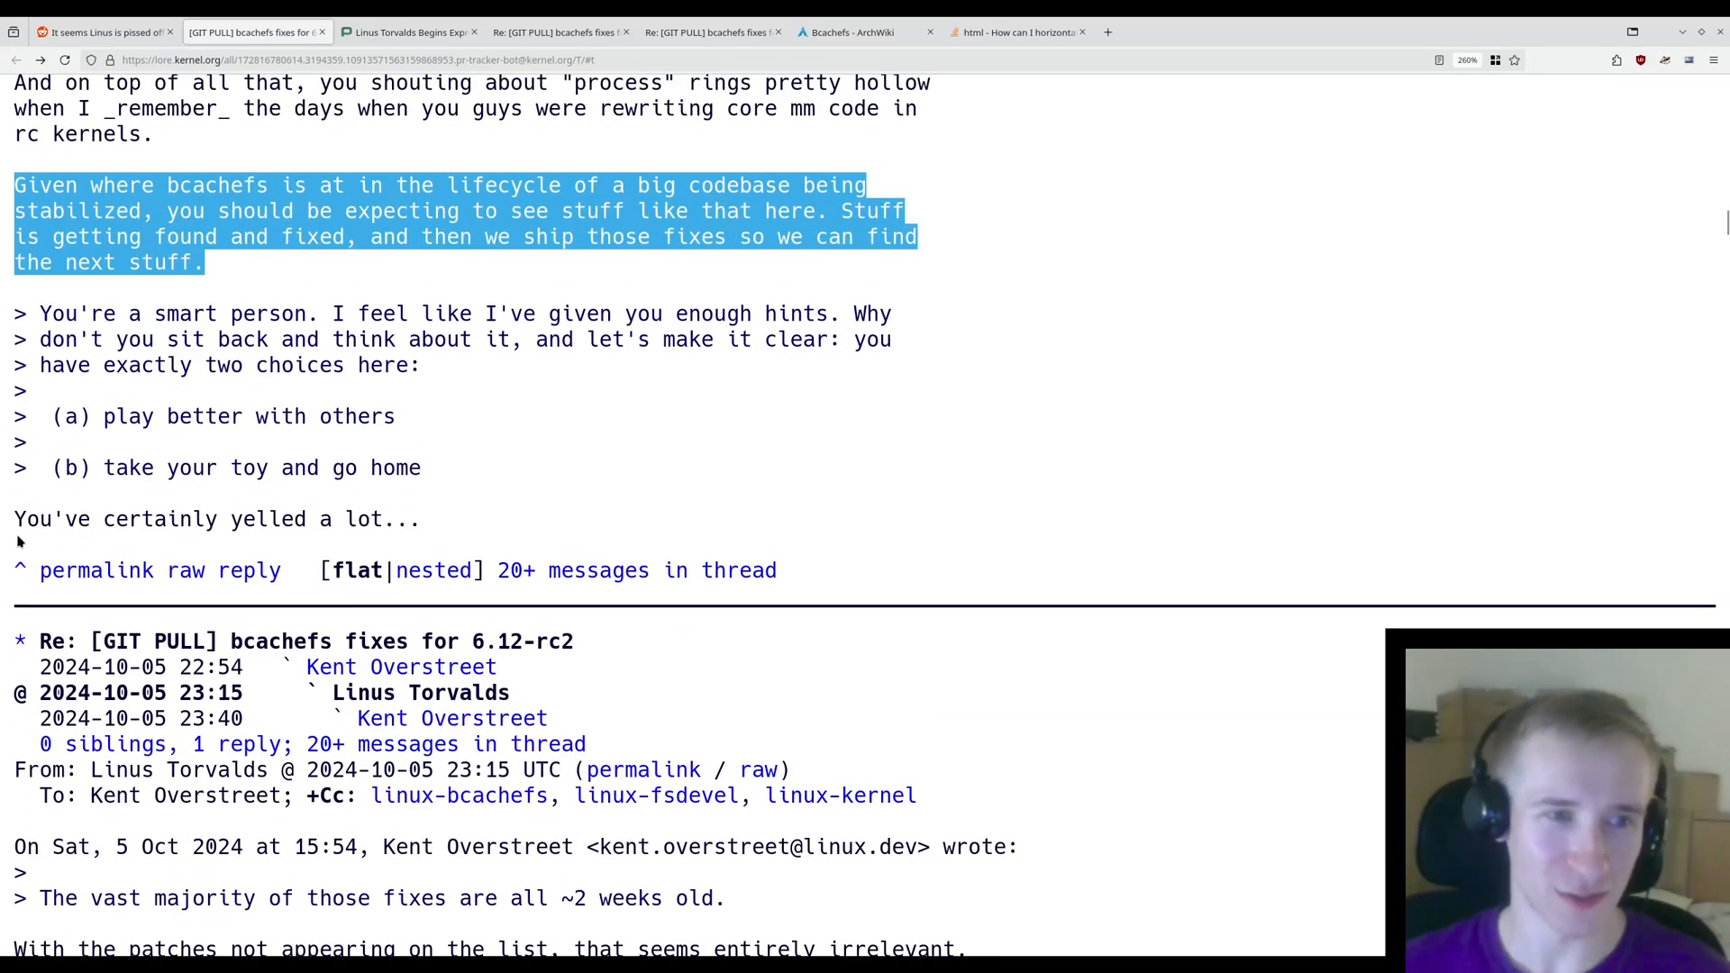
{"action": "left_click", "coordinate": [573, 525]}
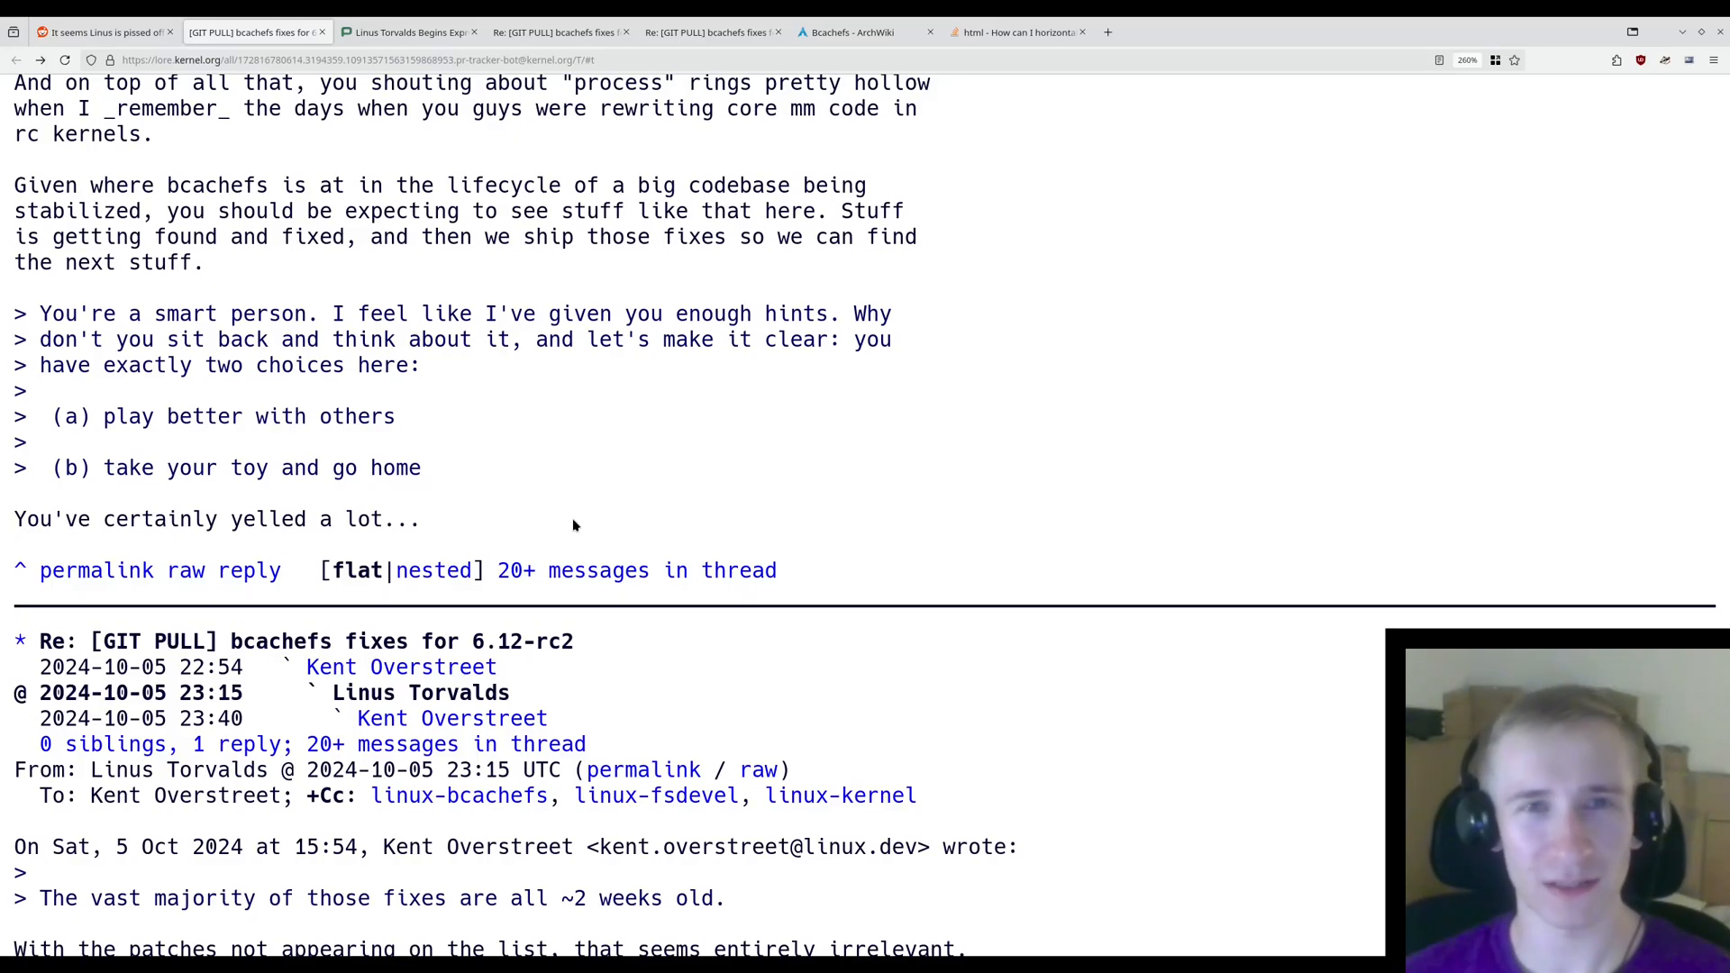
- Scroll the thread to Linus's 'WORK WITH OTHERS' reply
{"action": "scroll", "scroll_direction": "up", "scroll_amount": 3}
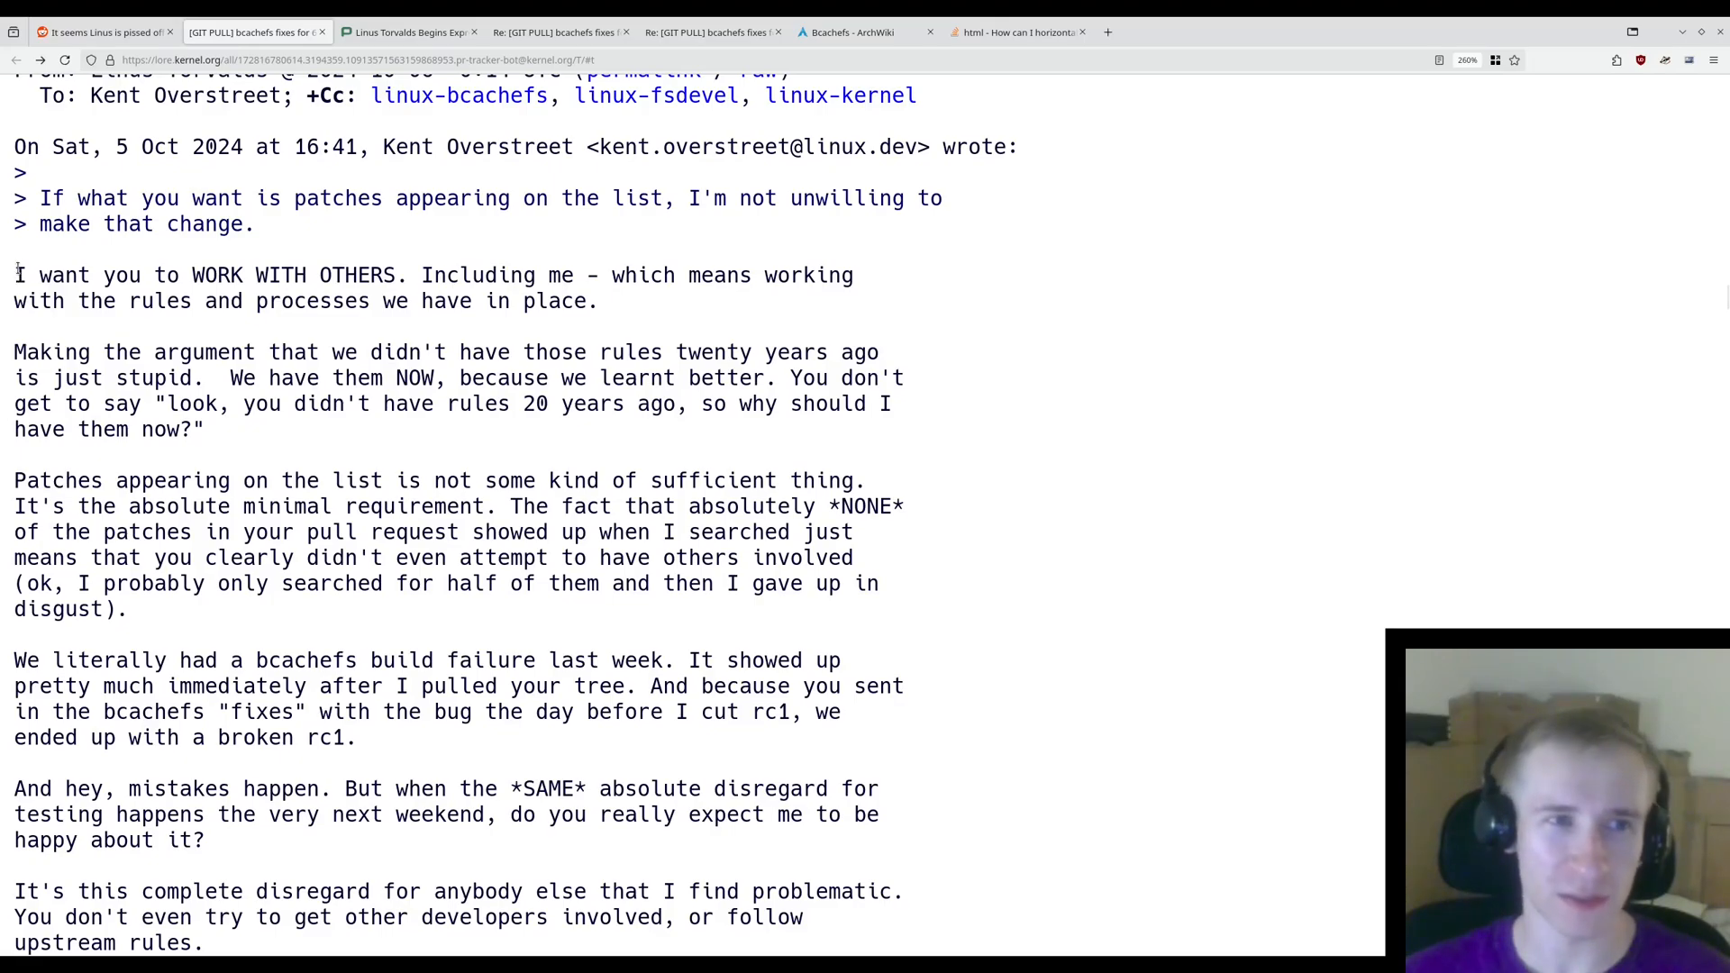
- Highlight the 'WORK WITH OTHERS', rules-twenty-years-ago, and patches-on-the-list paragraphs
{"action": "left_click_drag", "start_coordinate": [15, 275], "coordinate": [383, 275]}
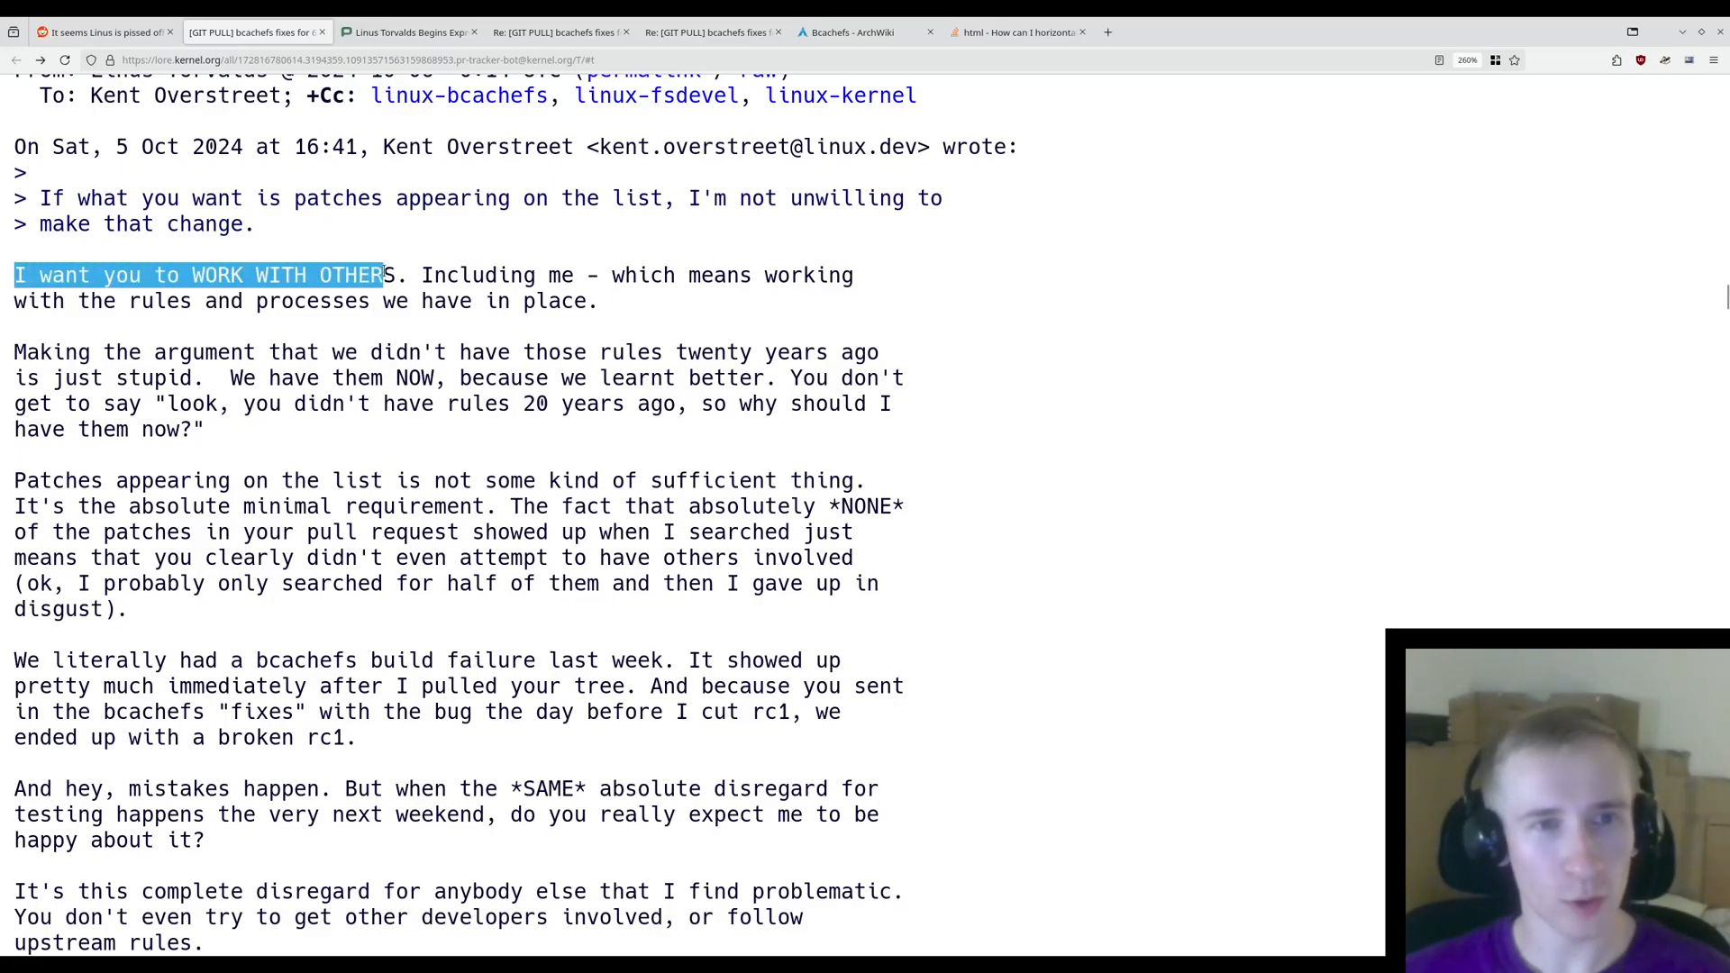
{"action": "left_click_drag", "start_coordinate": [380, 275], "coordinate": [252, 274]}
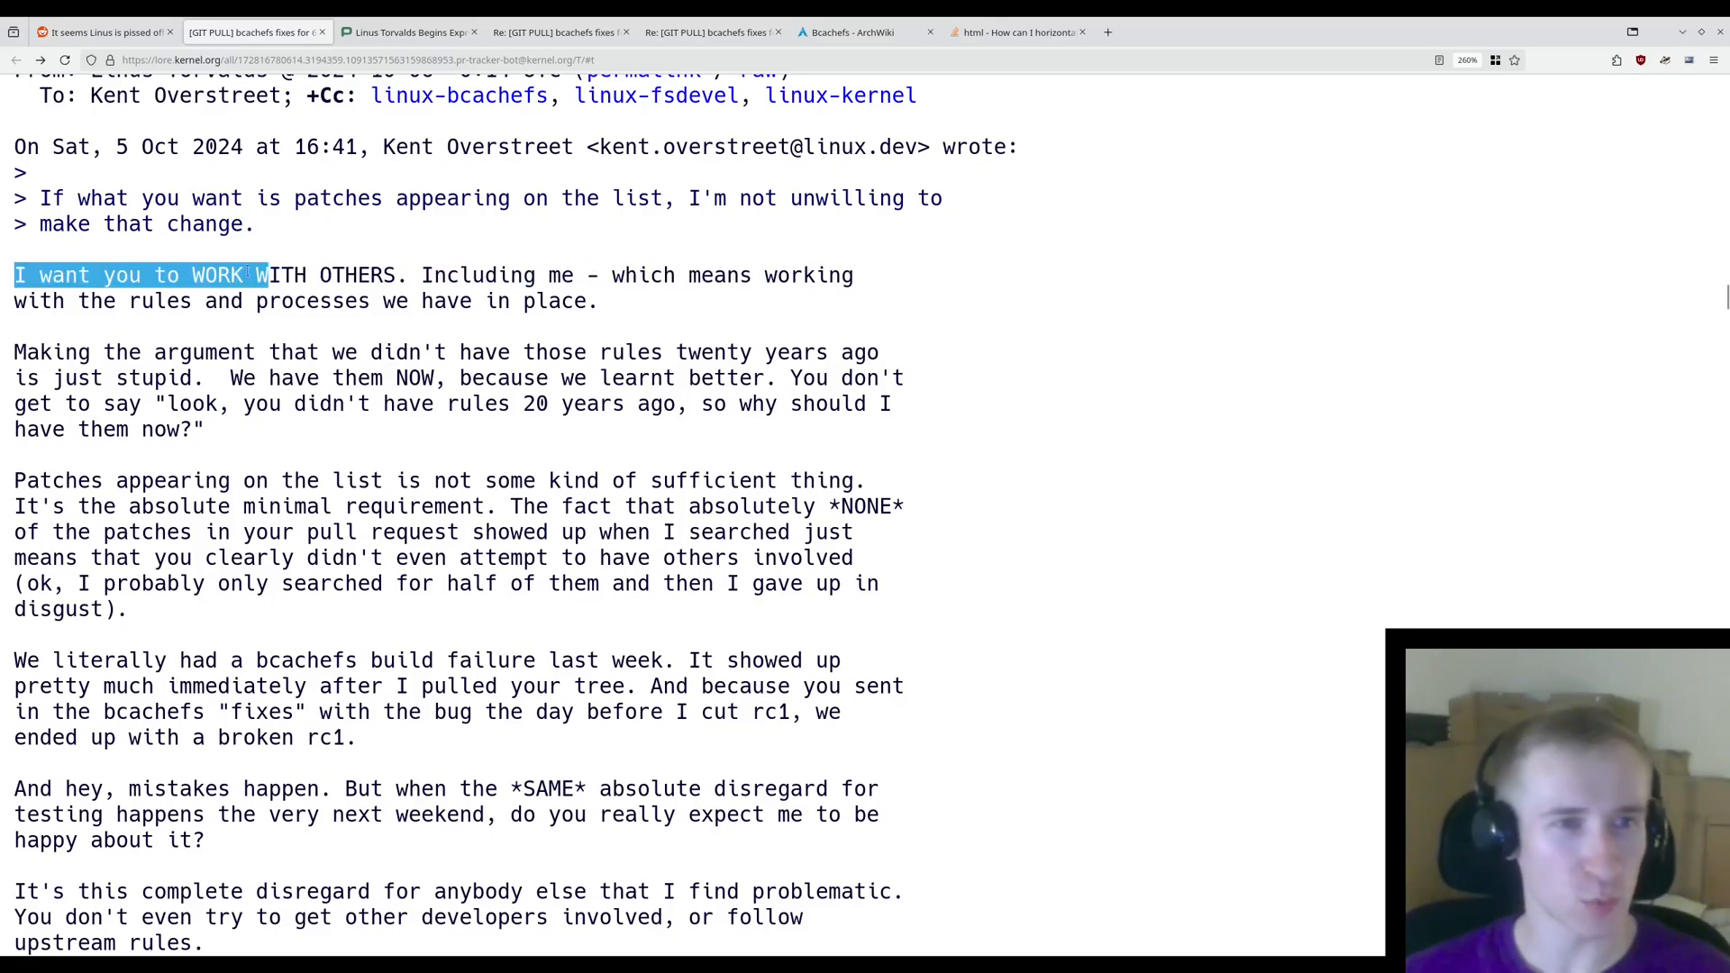
{"action": "left_click_drag", "start_coordinate": [264, 275], "coordinate": [590, 301]}
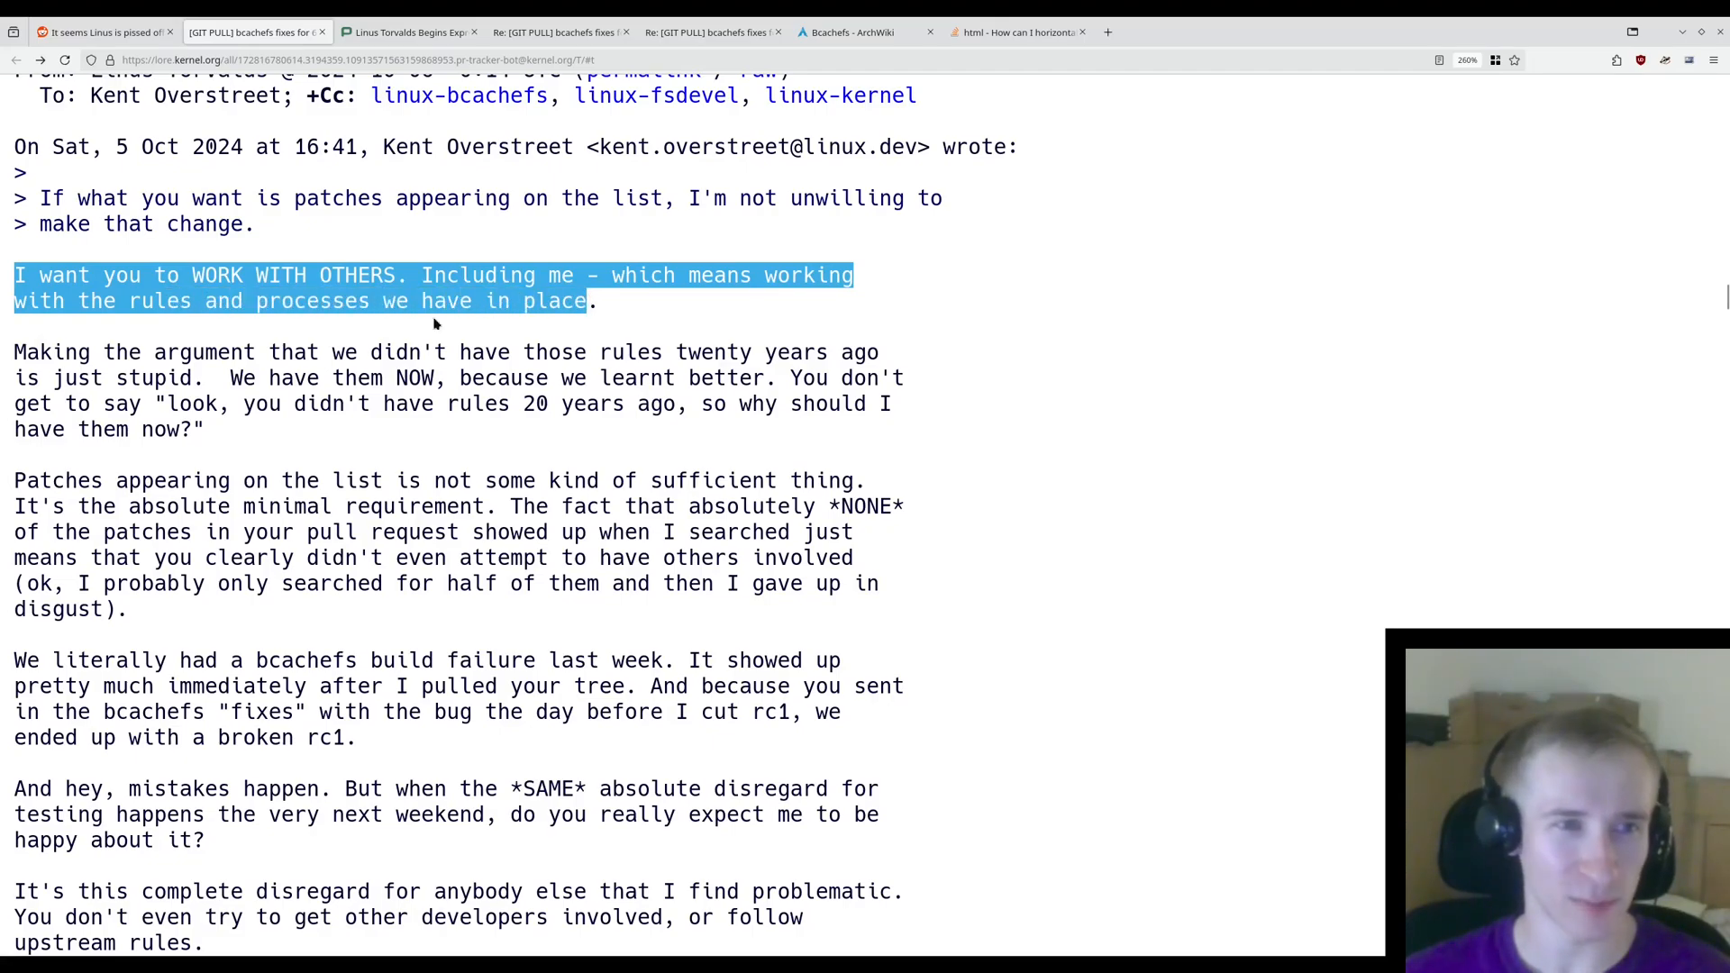
{"action": "left_click_drag", "start_coordinate": [13, 353], "coordinate": [551, 352]}
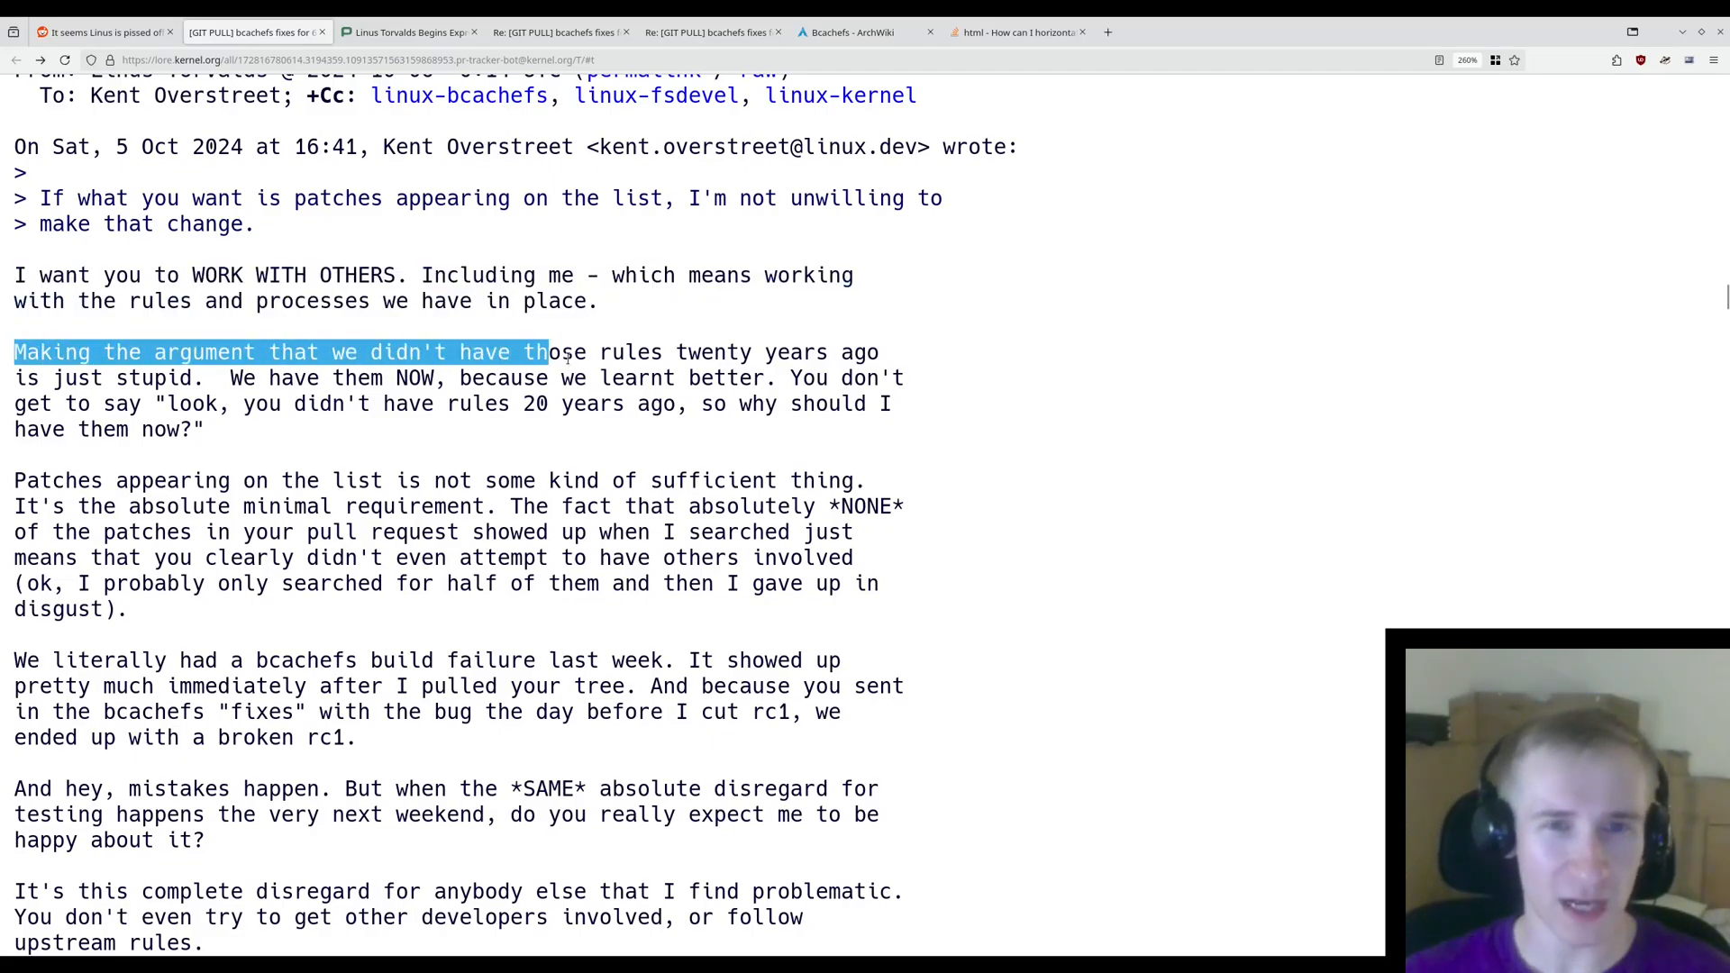
{"action": "left_click_drag", "start_coordinate": [540, 352], "coordinate": [210, 378]}
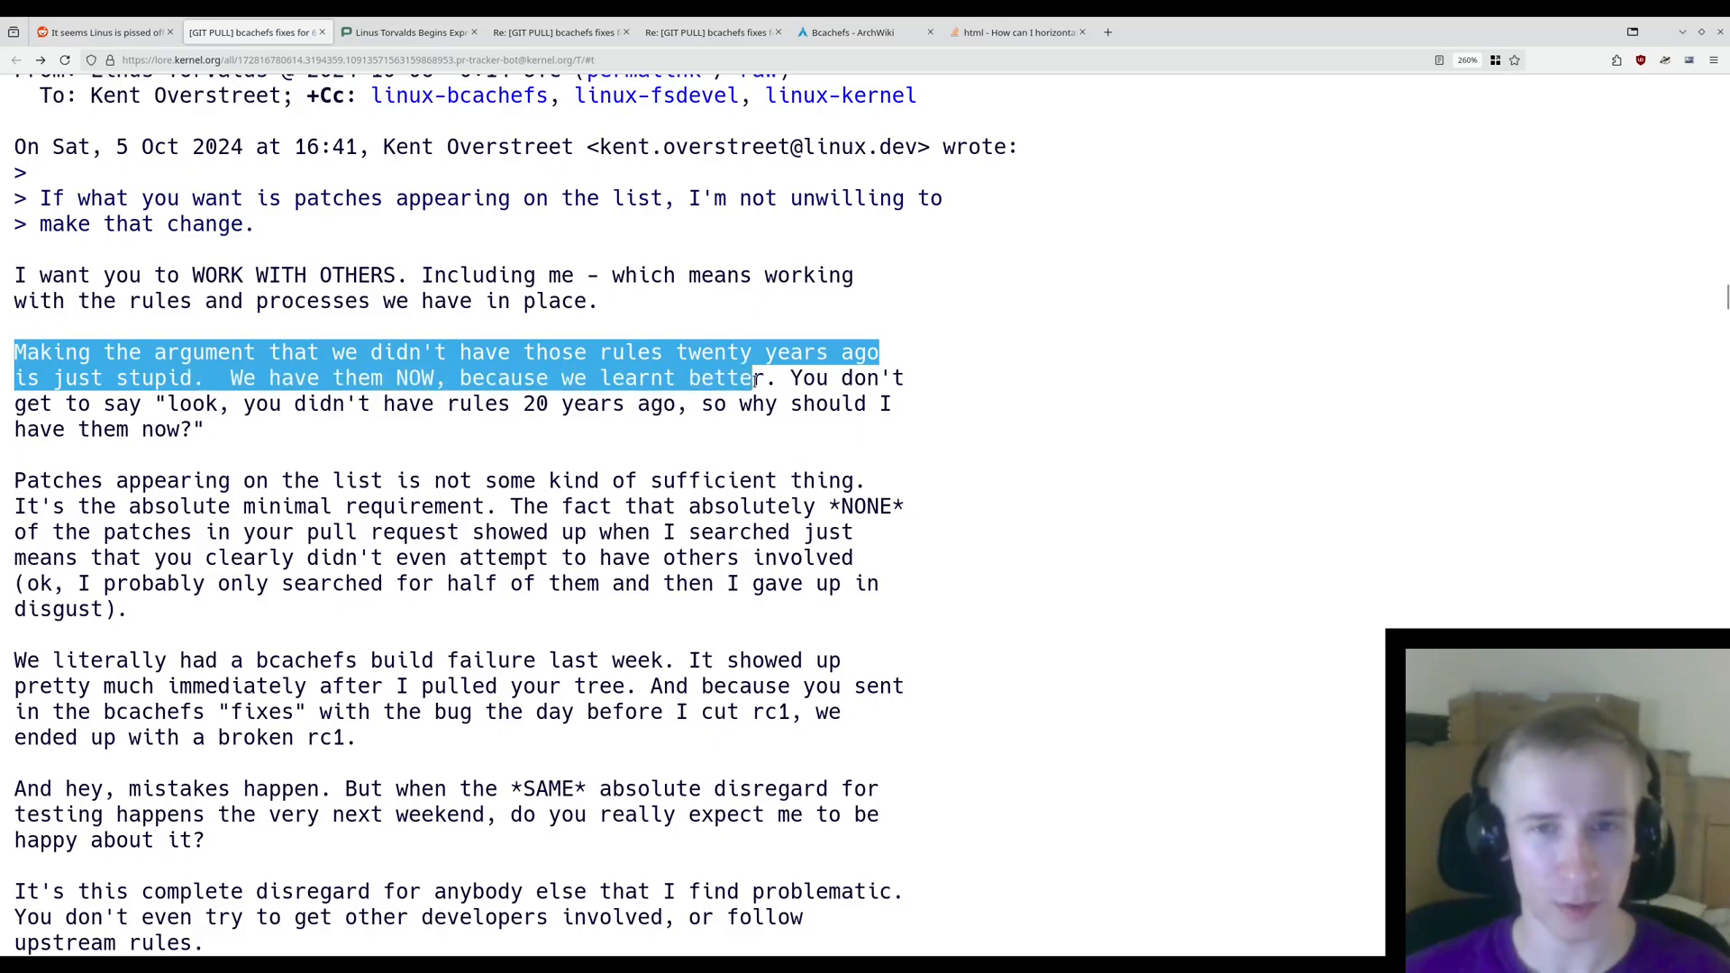
{"action": "left_click_drag", "start_coordinate": [757, 378], "coordinate": [373, 403]}
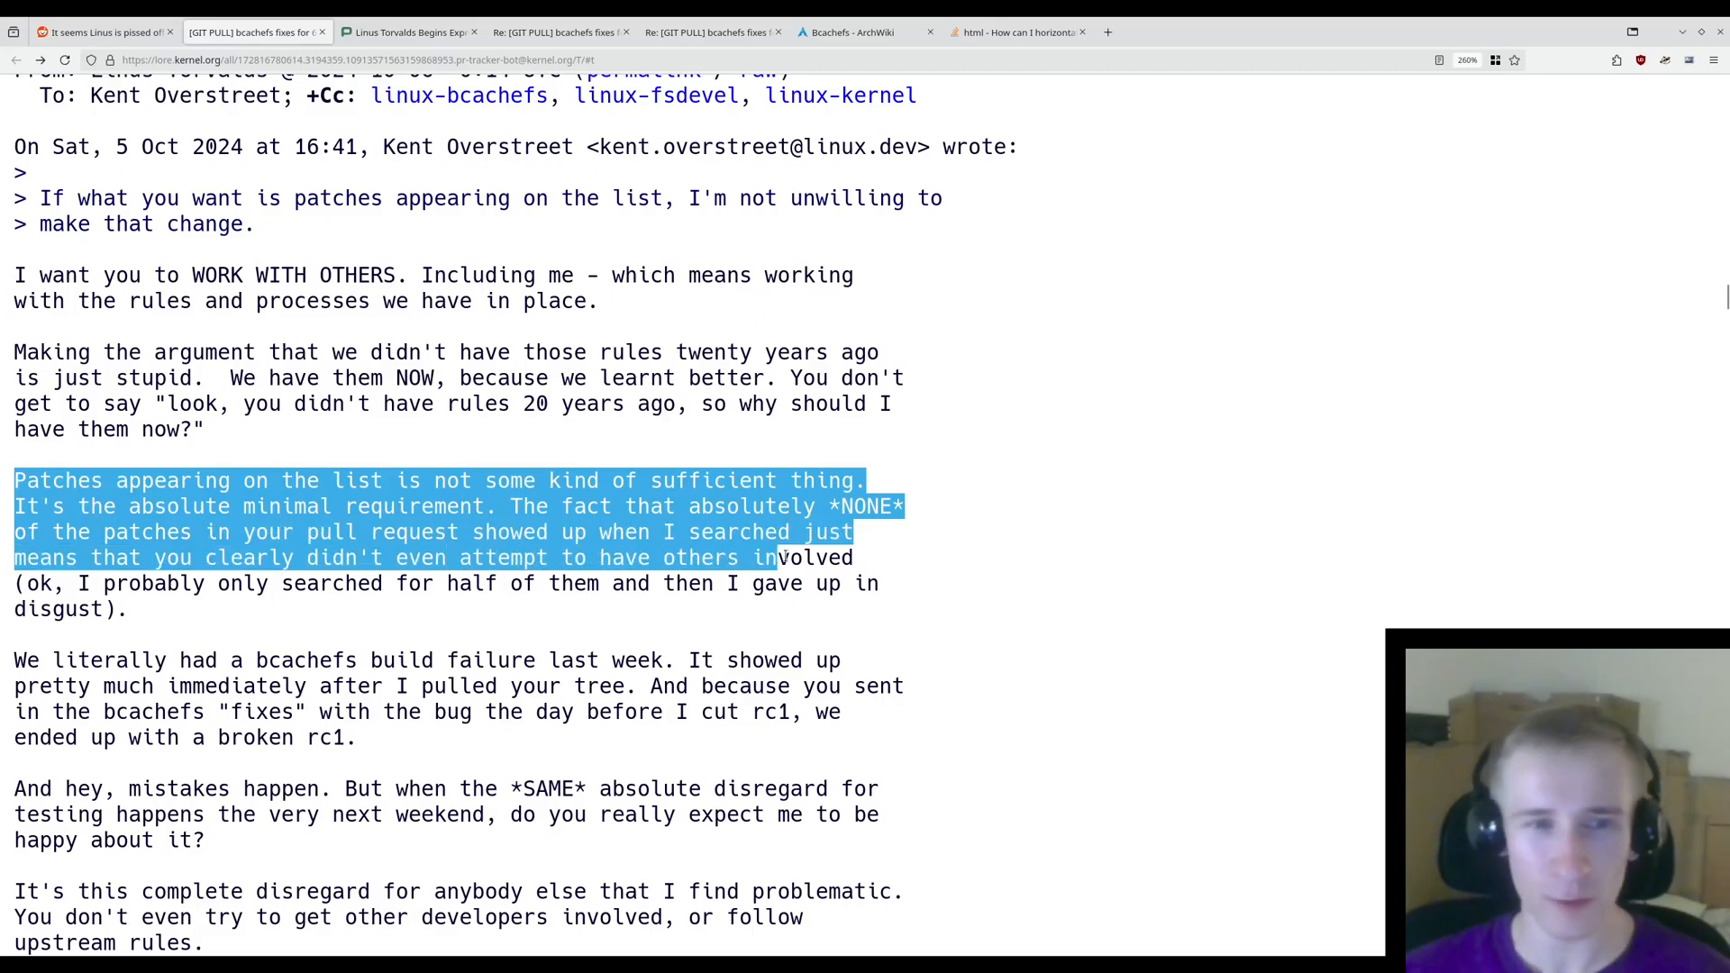
{"action": "left_click_drag", "start_coordinate": [775, 557], "coordinate": [486, 583]}
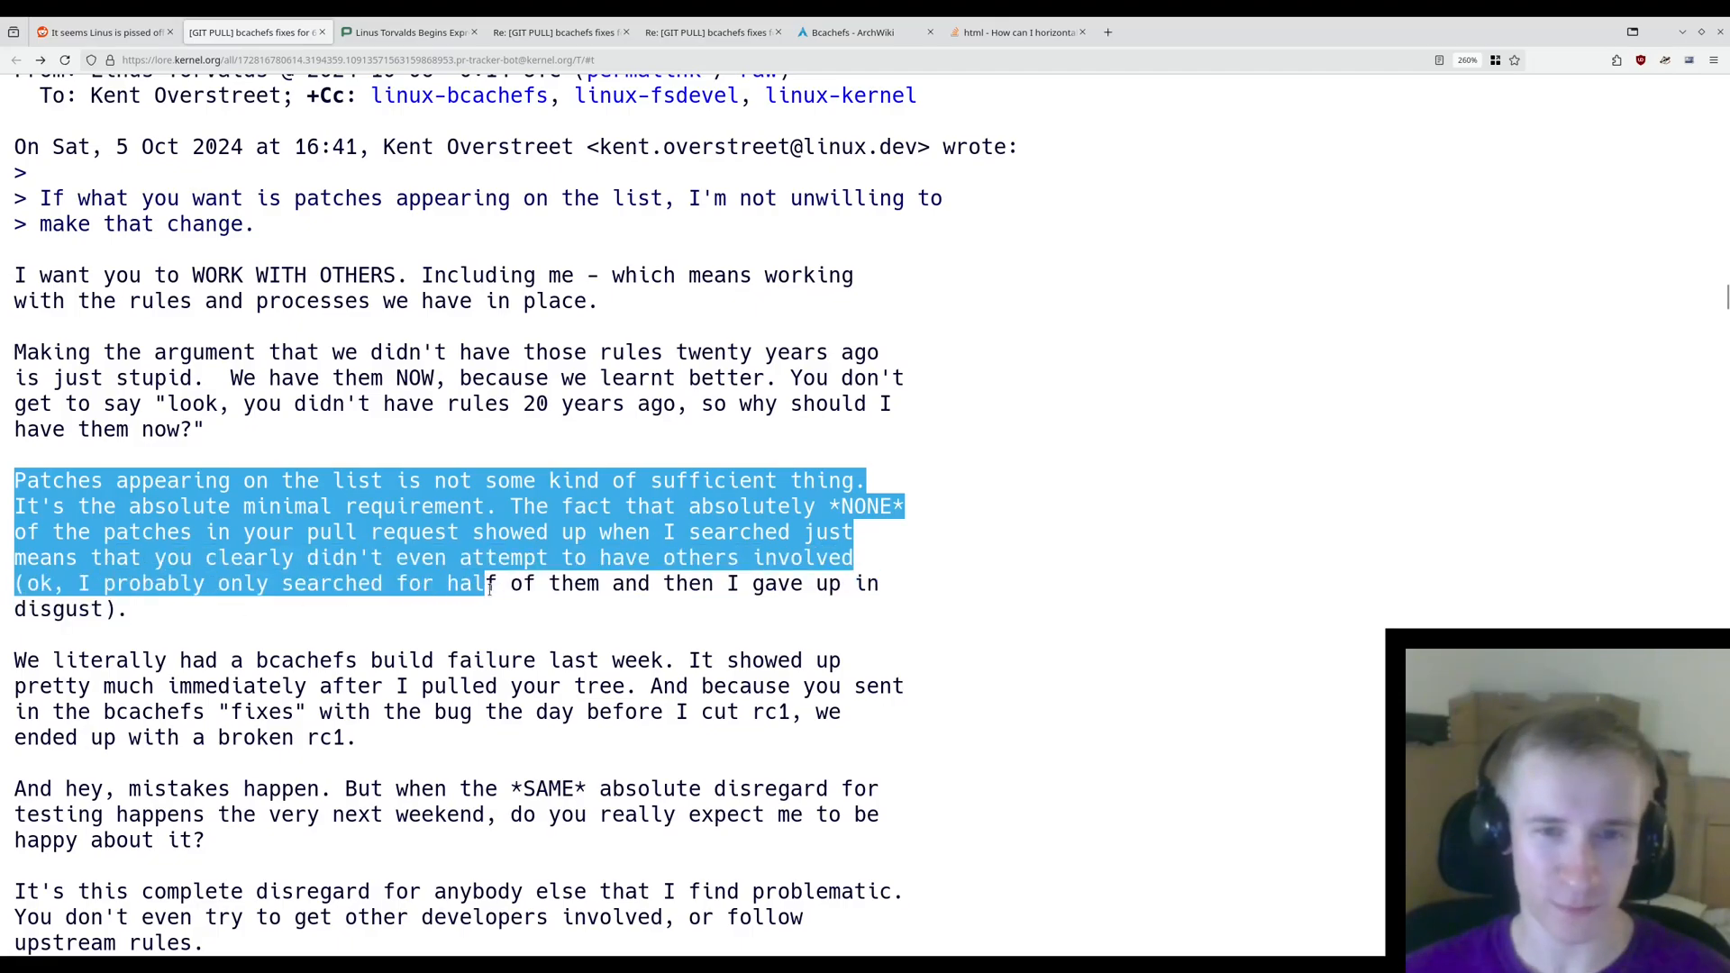
- Highlight Linus's paragraph about last week's build failure
{"action": "scroll", "scroll_direction": "down", "scroll_amount": 3}
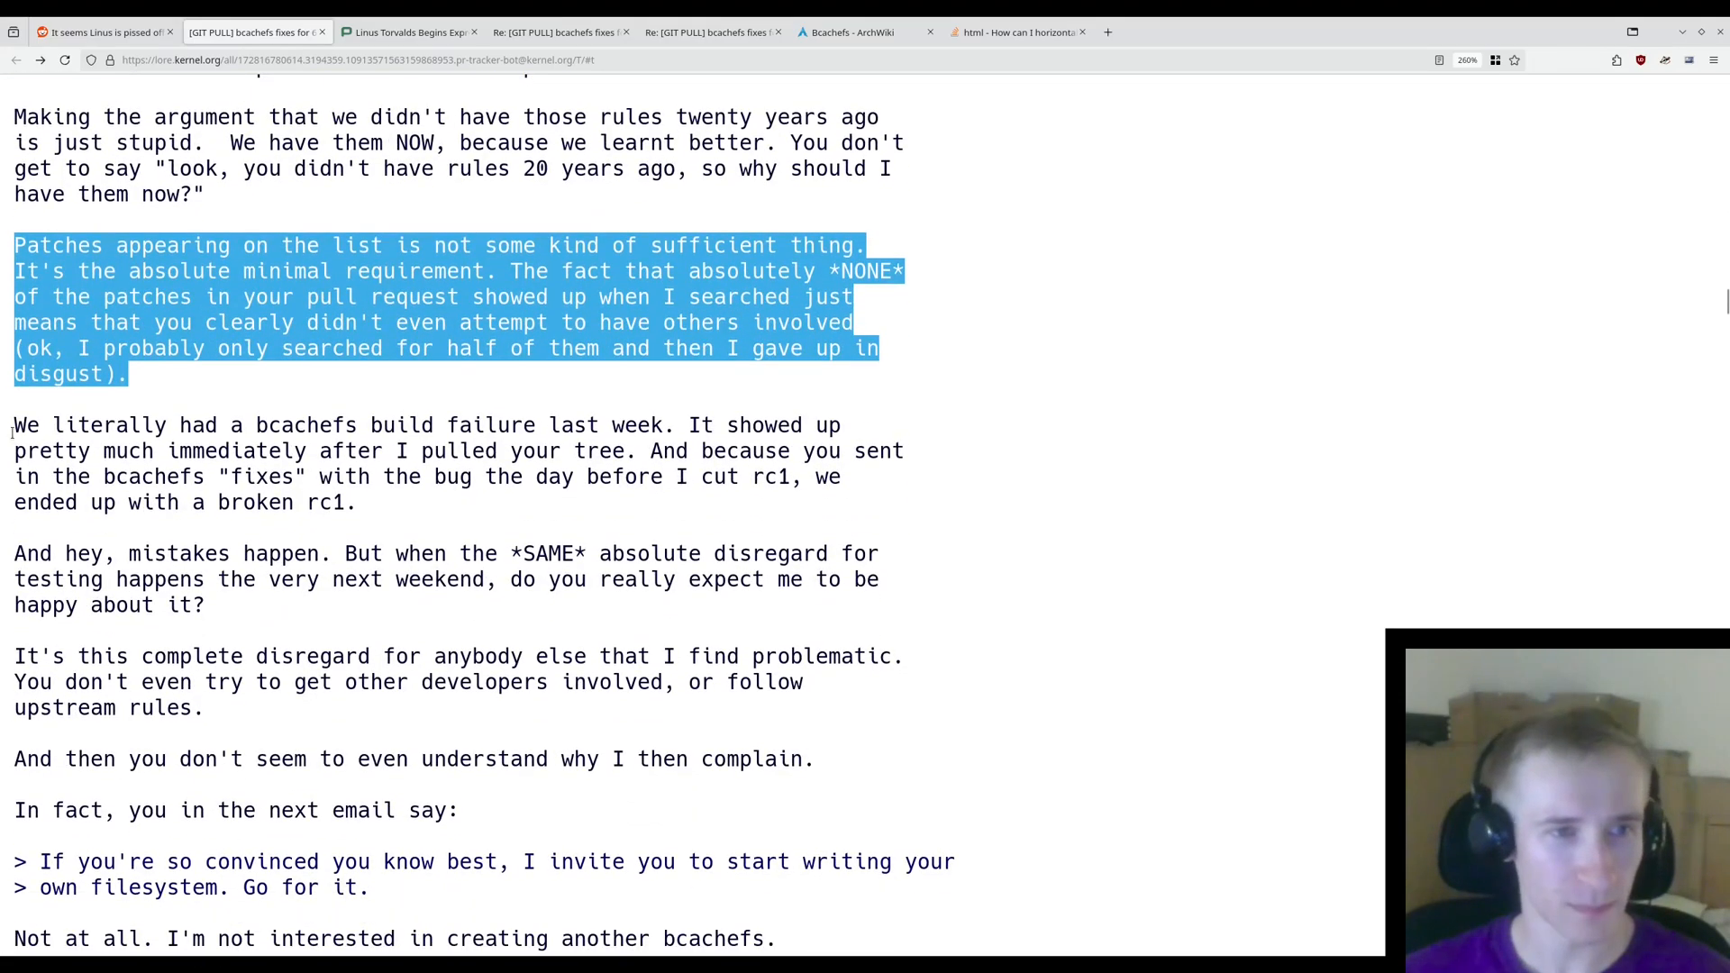
{"action": "left_click_drag", "start_coordinate": [14, 425], "coordinate": [482, 425]}
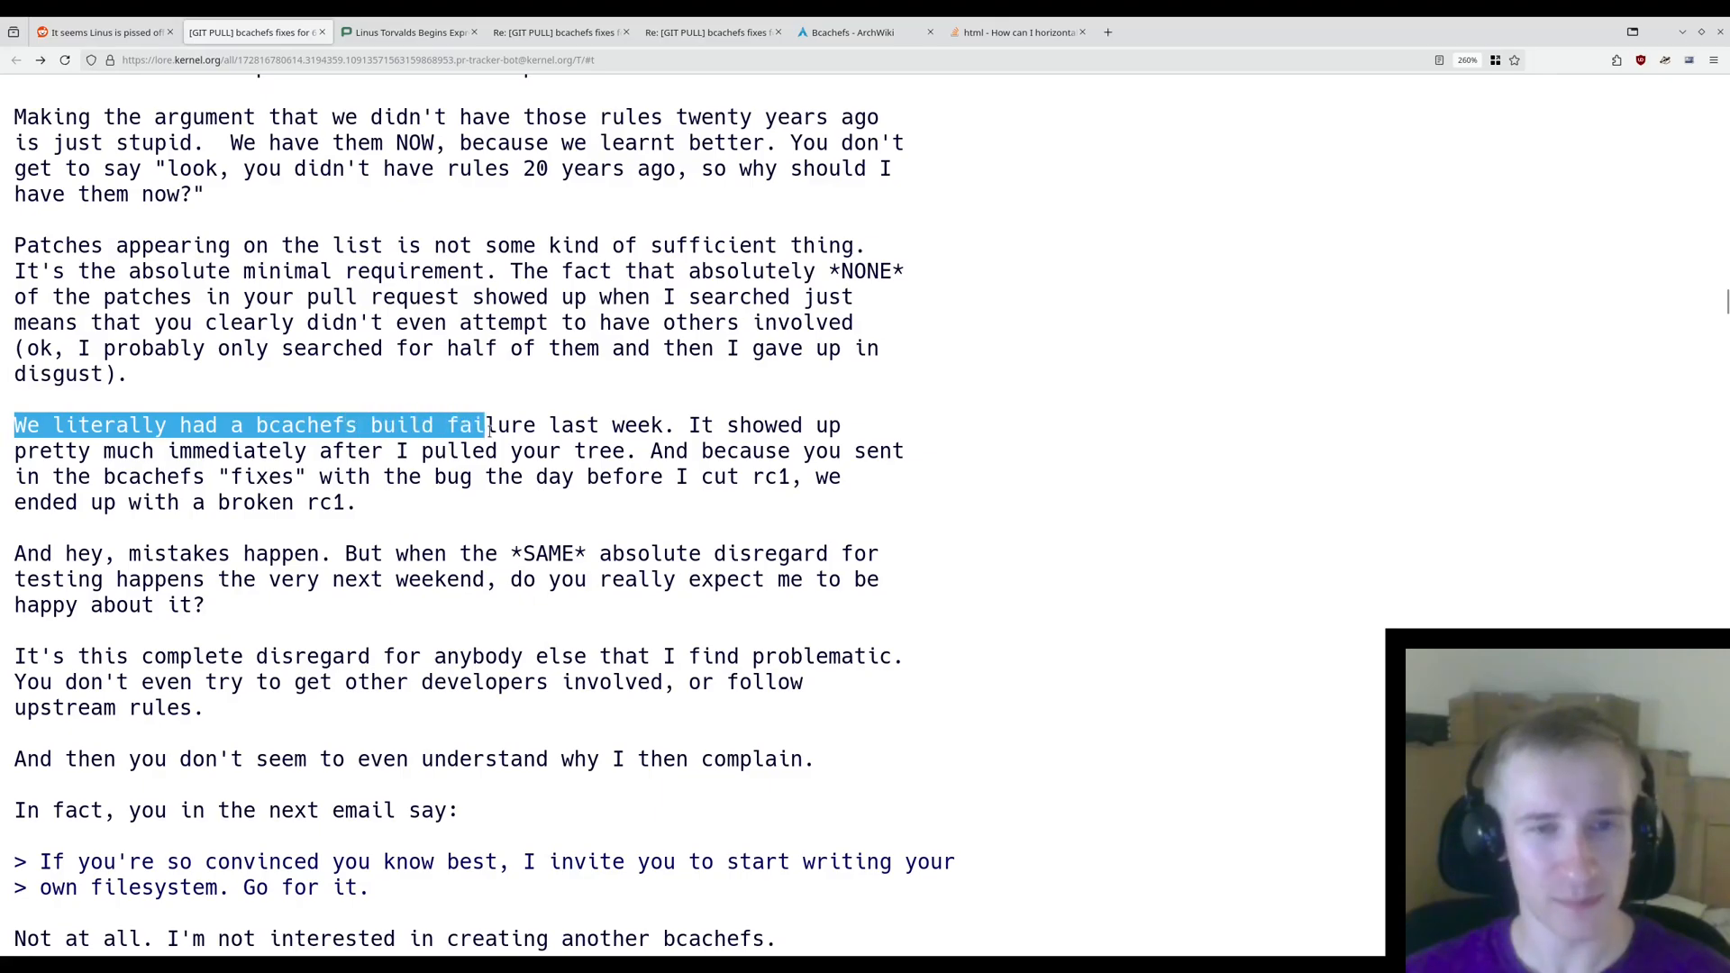
{"action": "left_click_drag", "start_coordinate": [481, 425], "coordinate": [281, 450]}
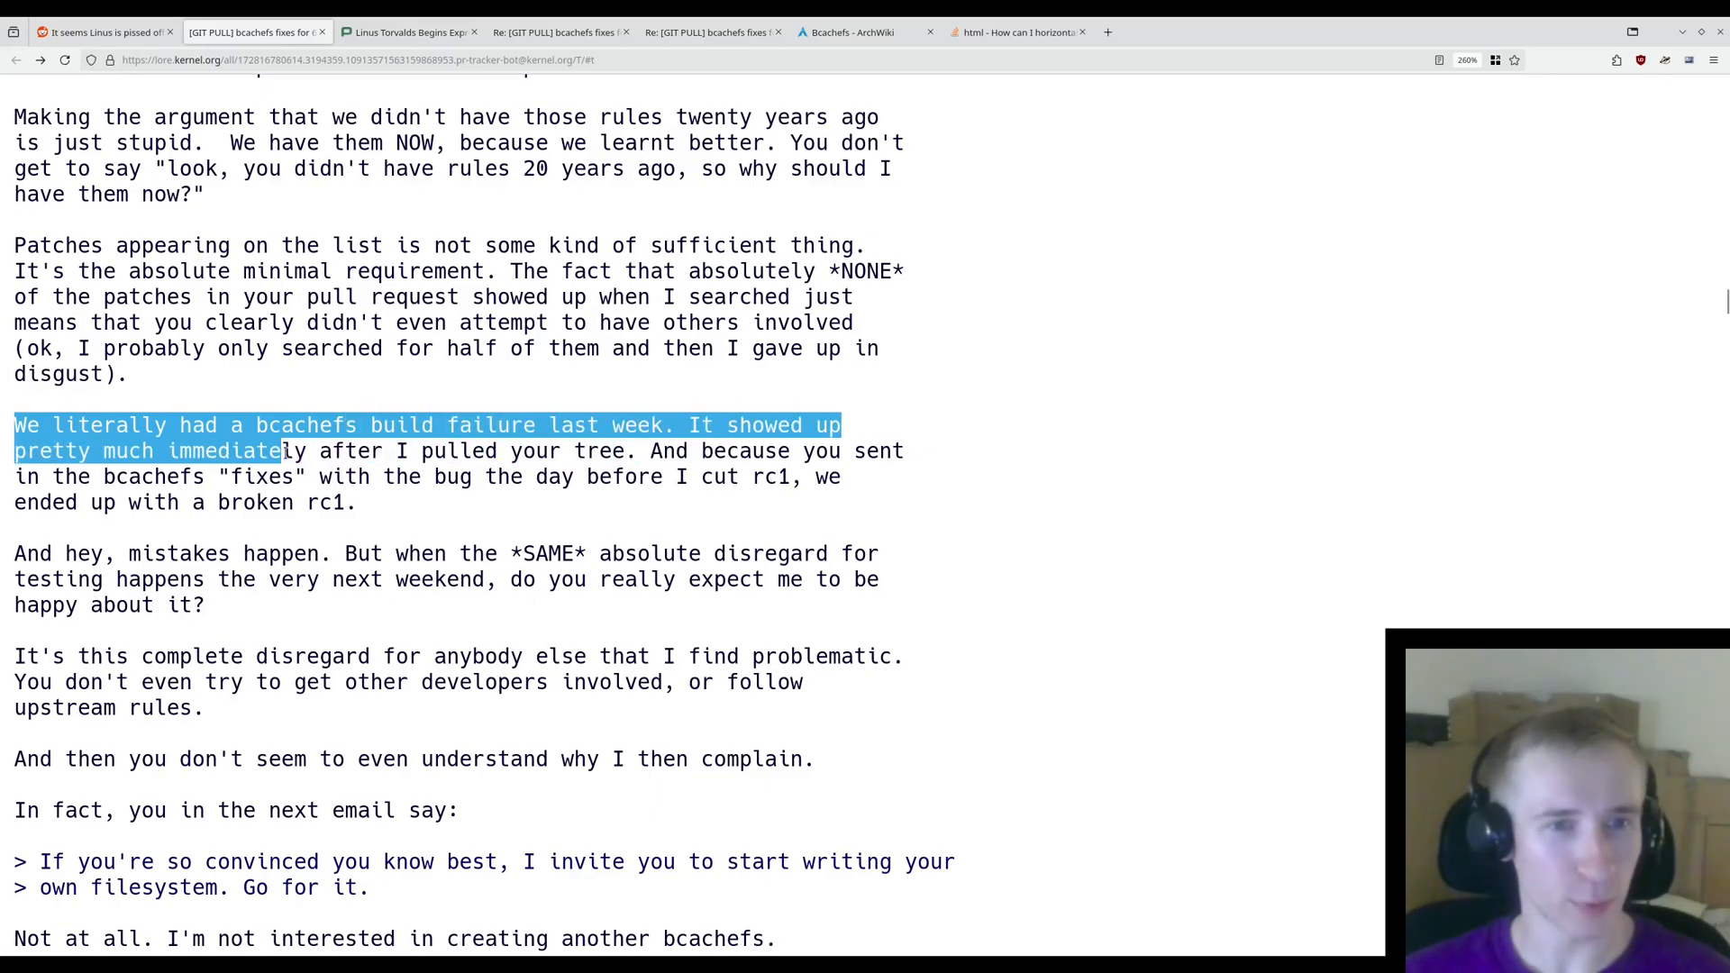
{"action": "left_click_drag", "start_coordinate": [281, 451], "coordinate": [628, 451]}
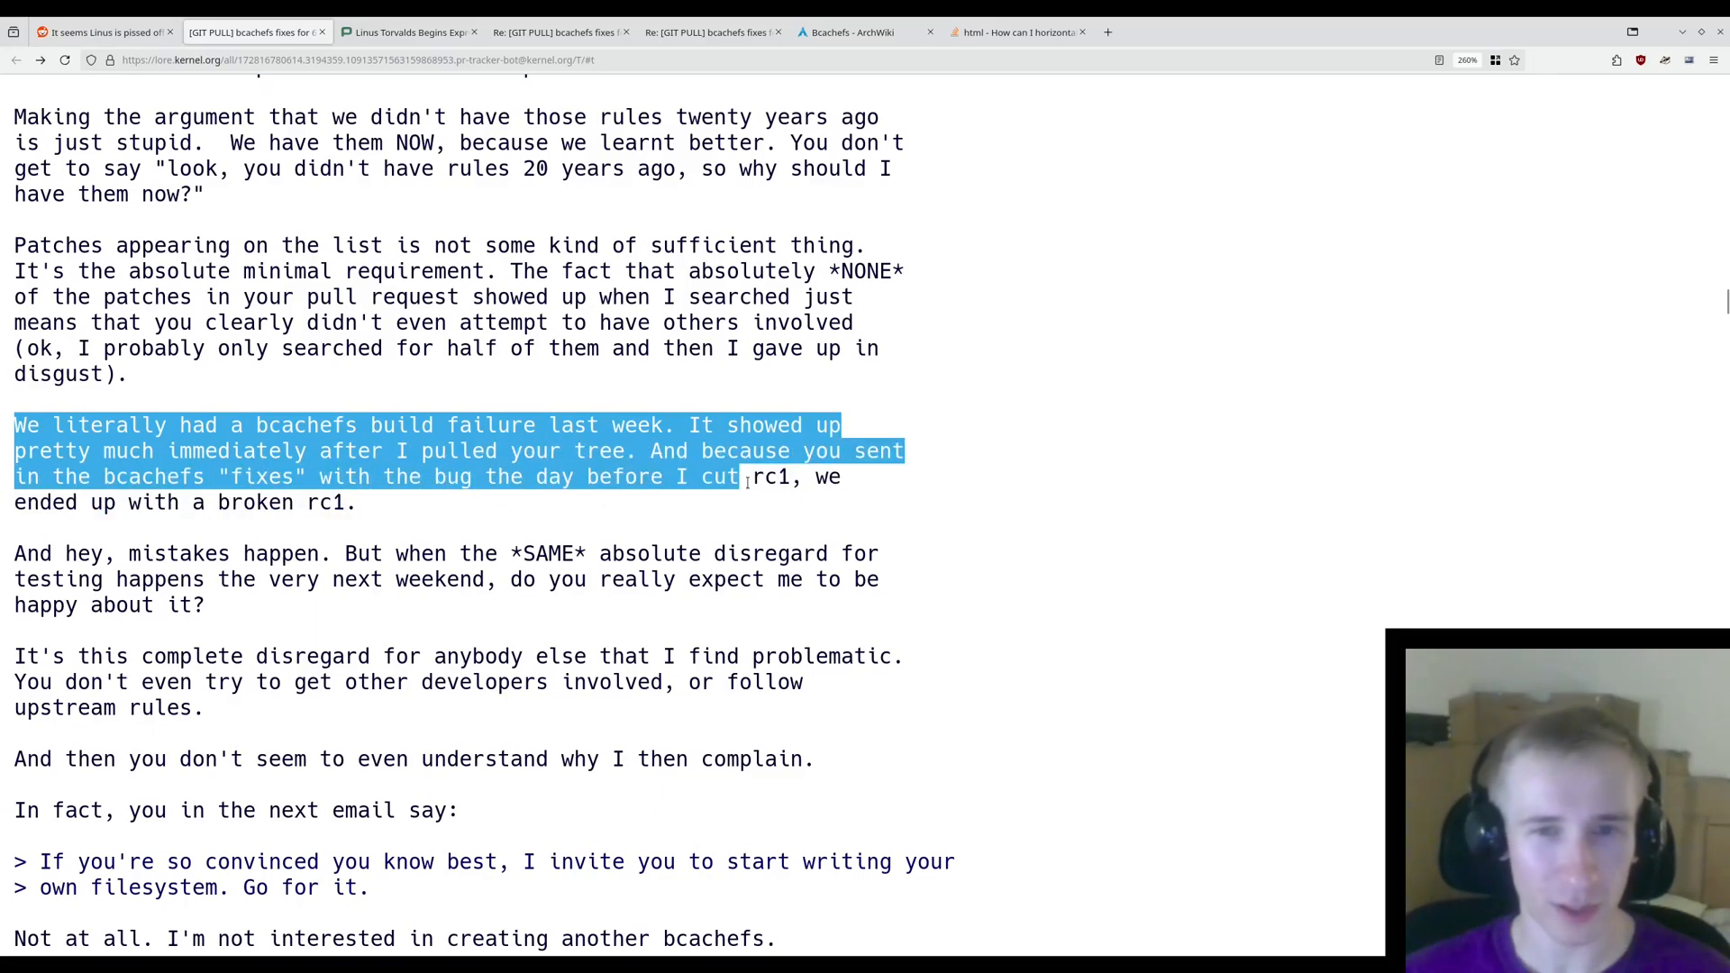
- Highlight the broken-rc1 remark, 'And hey, mistakes happen', and the 'complete disregard for anybody else' paragraph
{"action": "left_click_drag", "start_coordinate": [745, 477], "coordinate": [355, 502]}
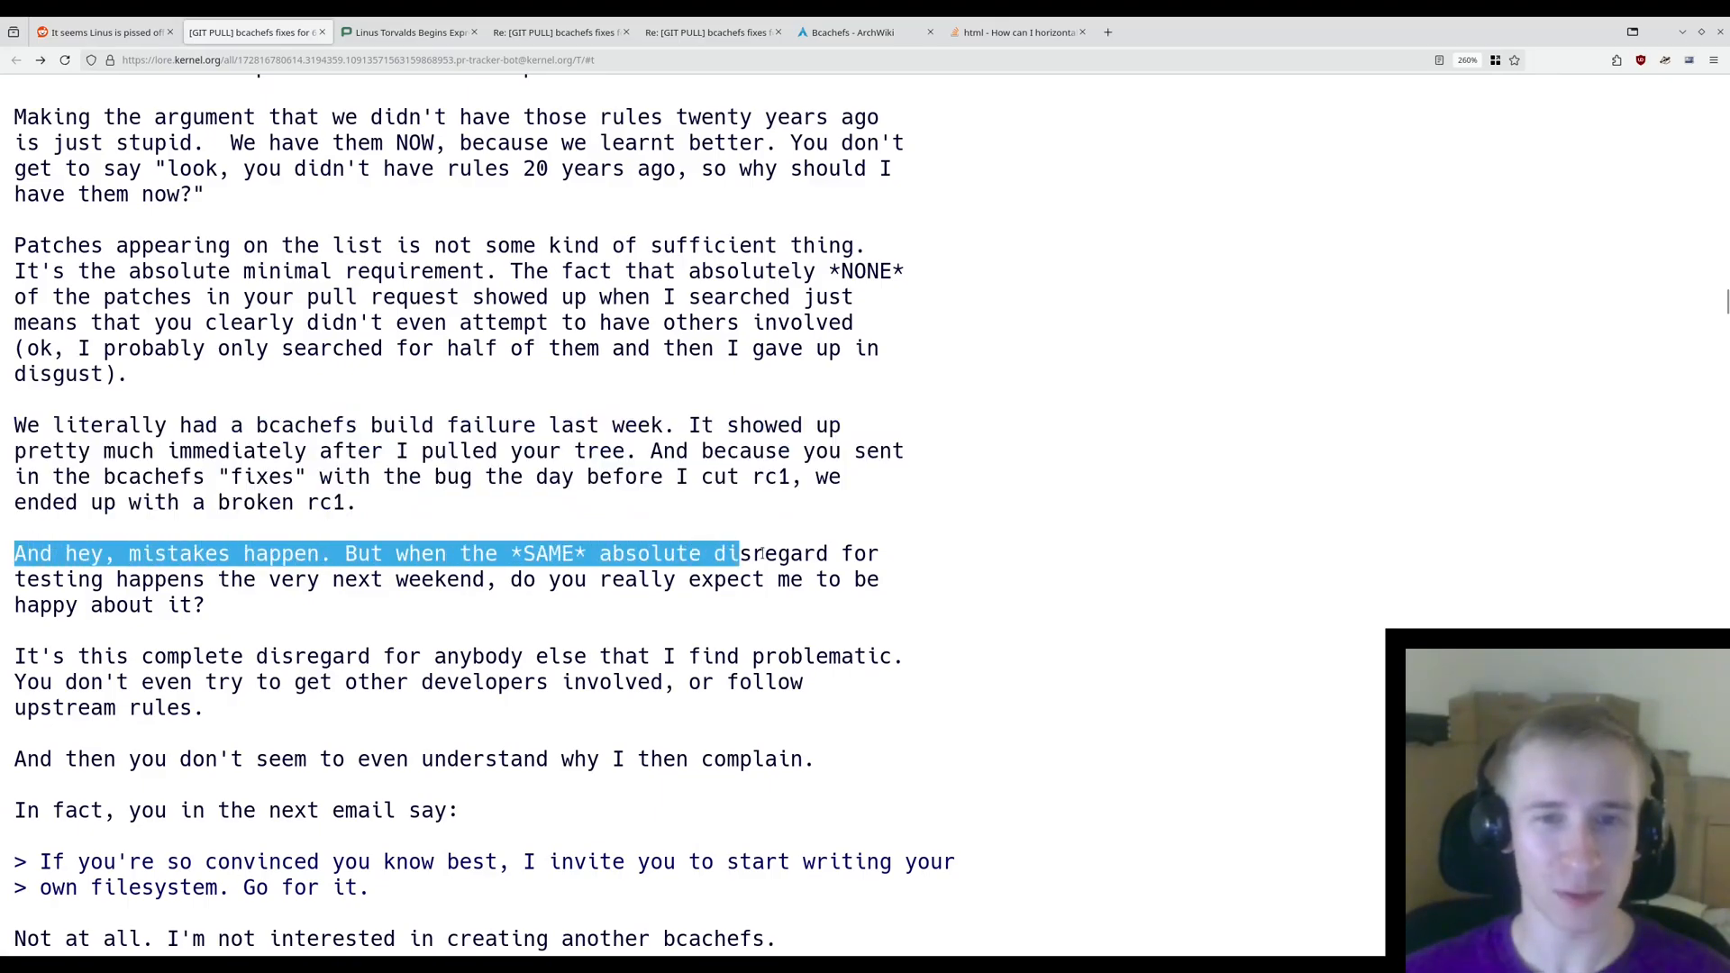
{"action": "left_click_drag", "start_coordinate": [739, 553], "coordinate": [496, 579]}
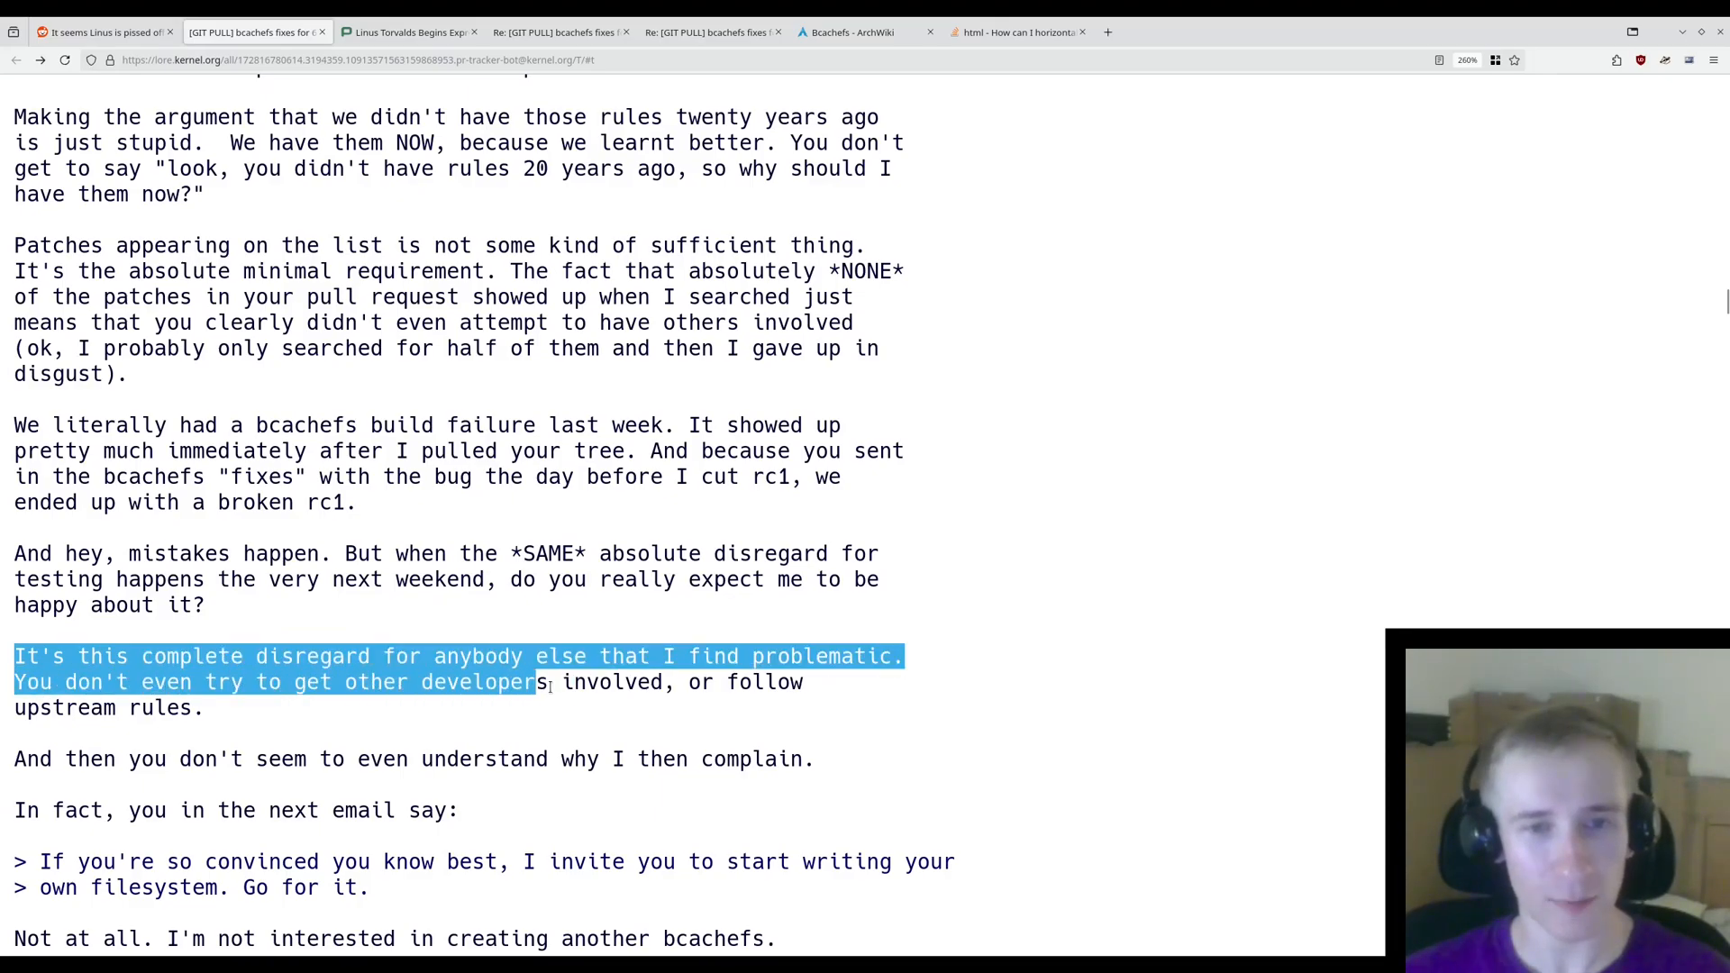
{"action": "left_click_drag", "start_coordinate": [537, 681], "coordinate": [202, 708]}
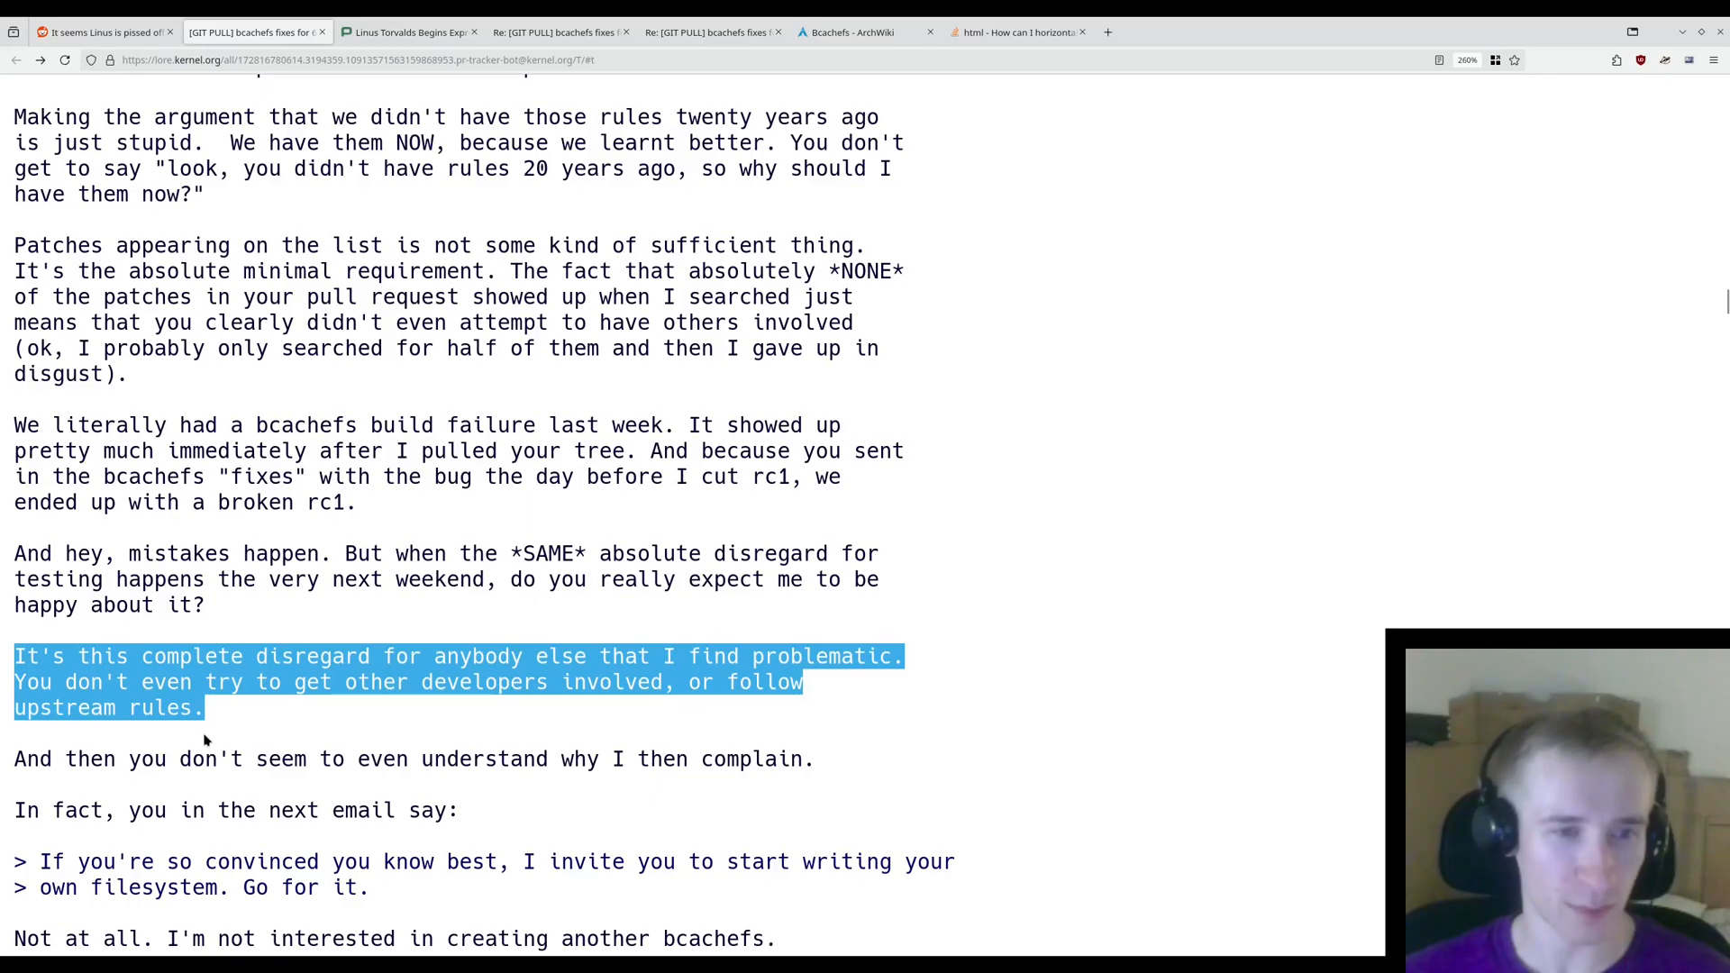
- Highlight the 'start writing your own filesystem' sentence, the removal reason, and 'play in your own sandbox' paragraph
{"action": "scroll", "scroll_direction": "down", "scroll_amount": 3}
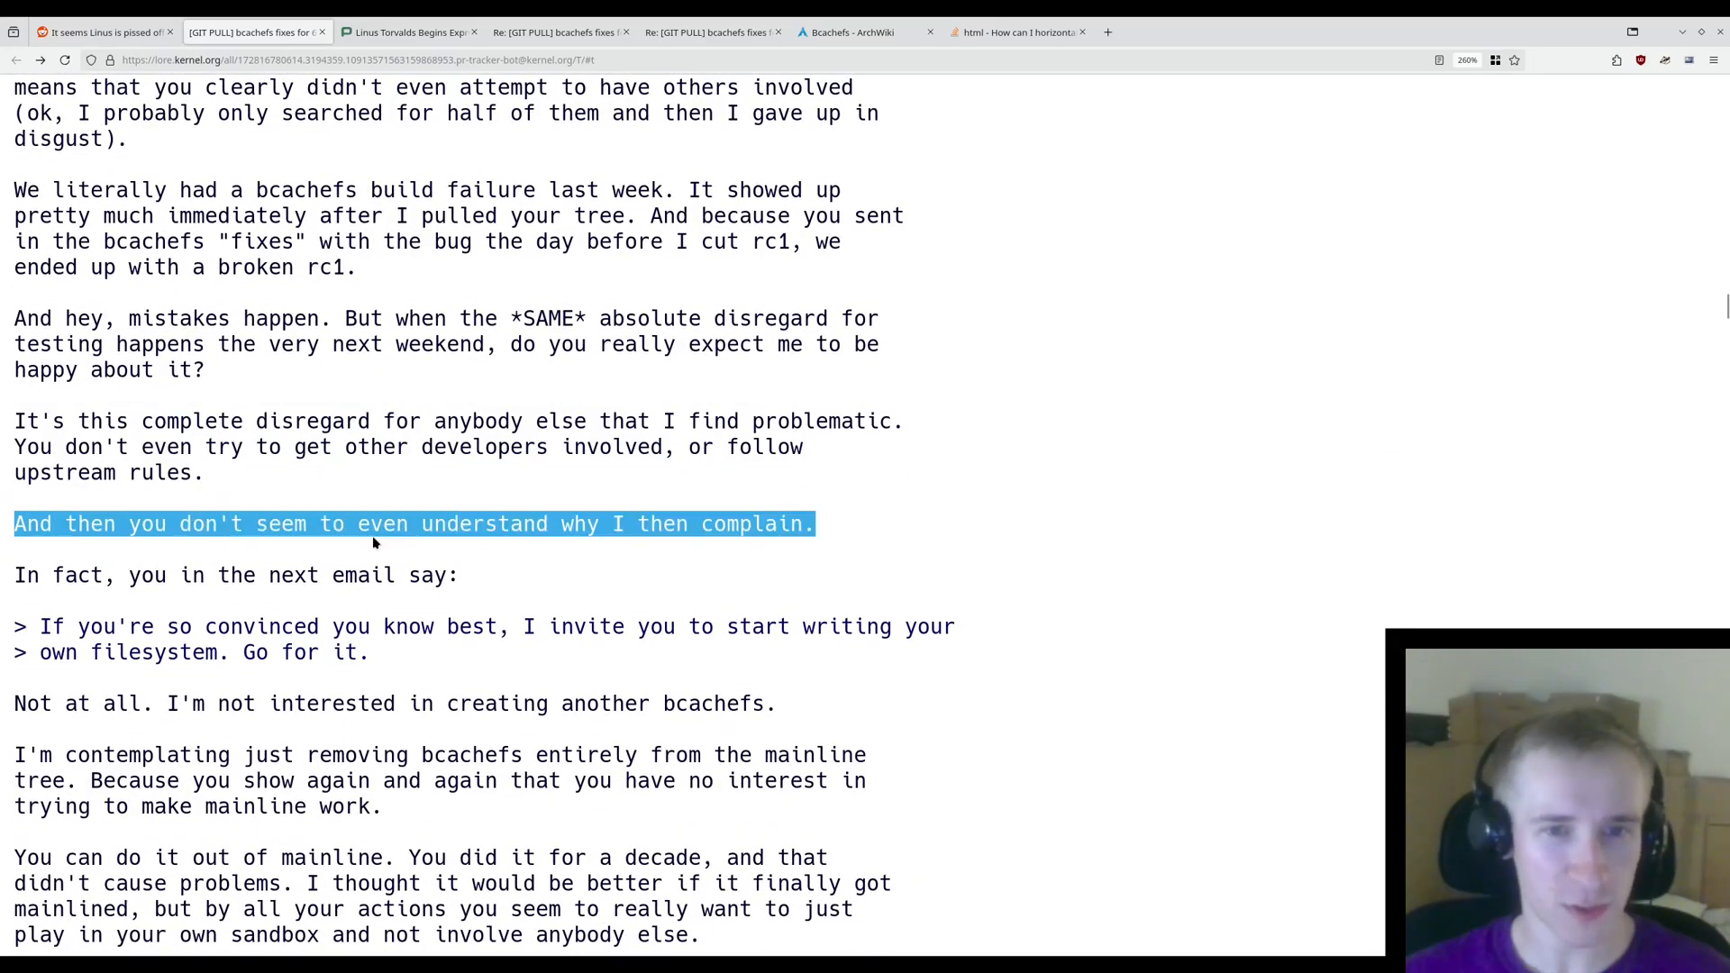
{"action": "mouse_move", "coordinate": [412, 564]}
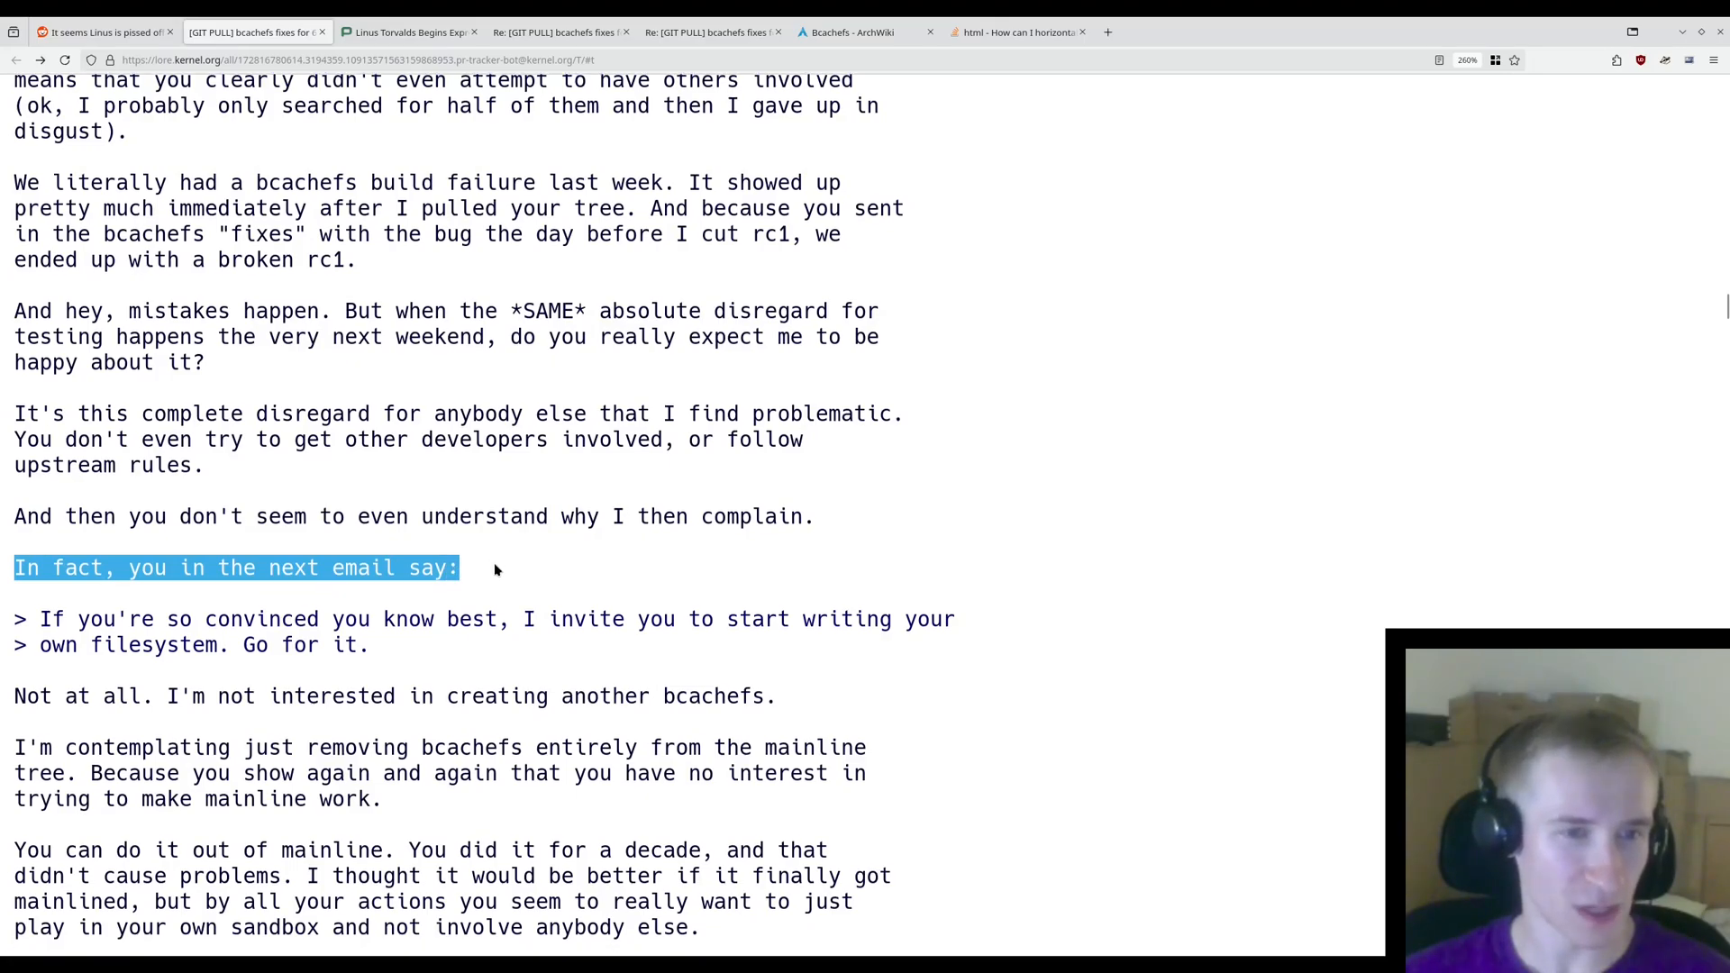
{"action": "scroll", "scroll_direction": "down", "scroll_amount": 3}
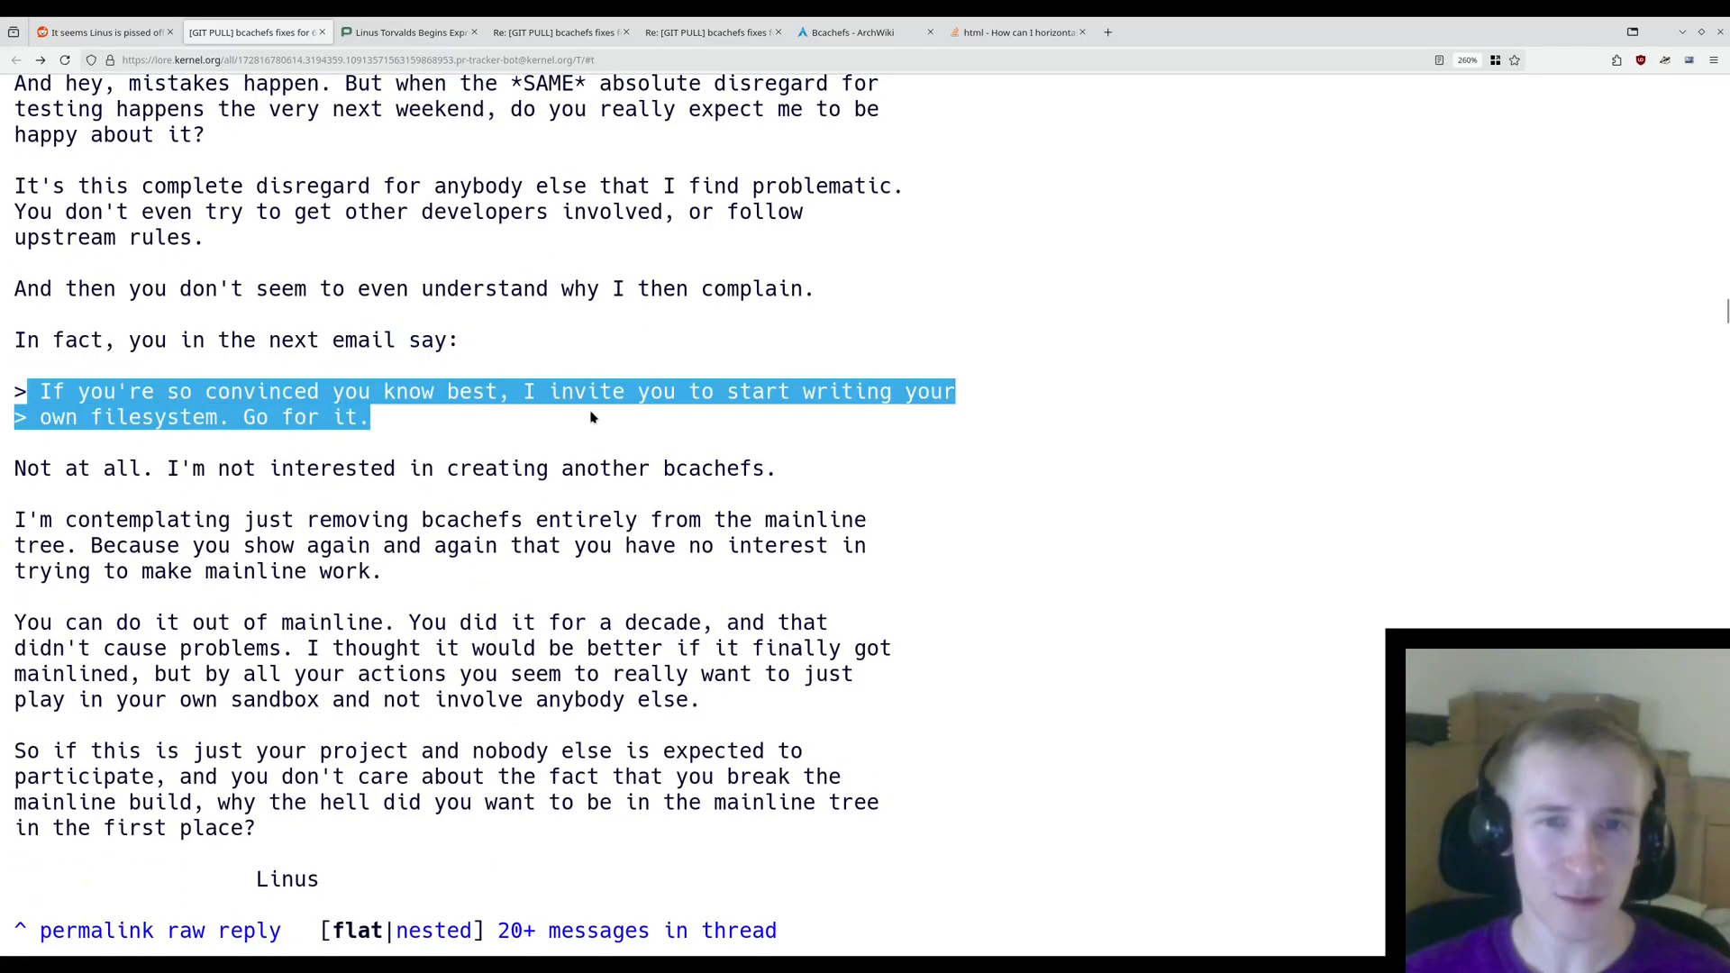
{"action": "mouse_move", "coordinate": [372, 439]}
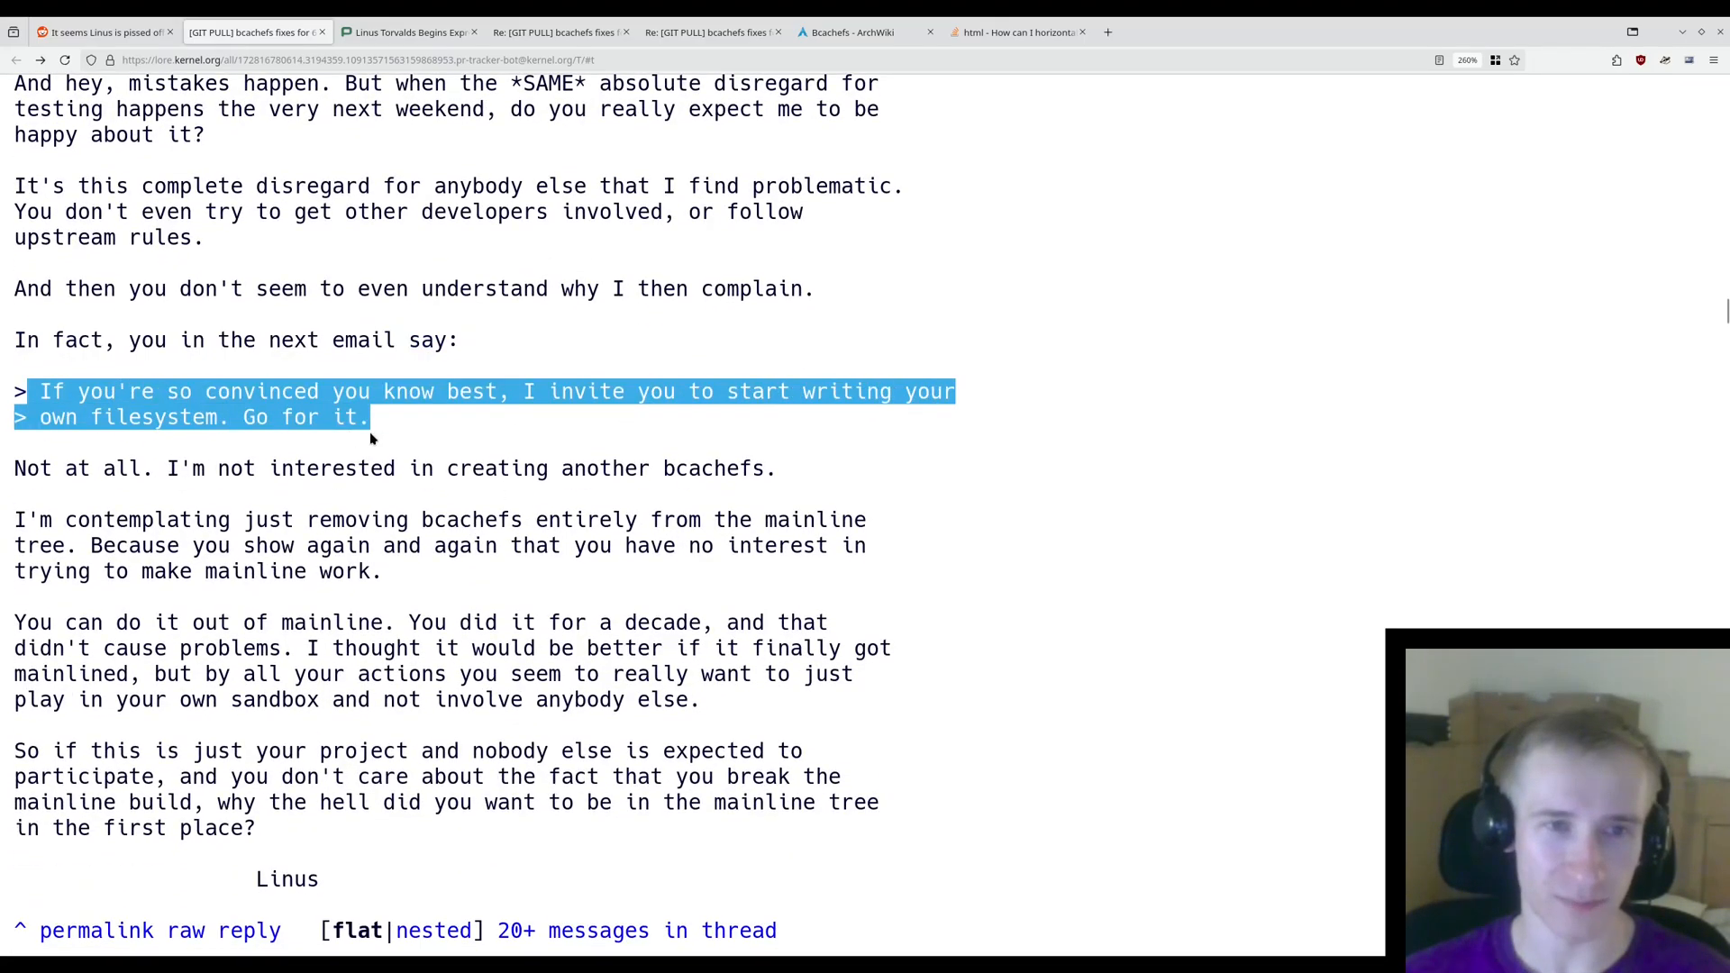
{"action": "mouse_move", "coordinate": [11, 475]}
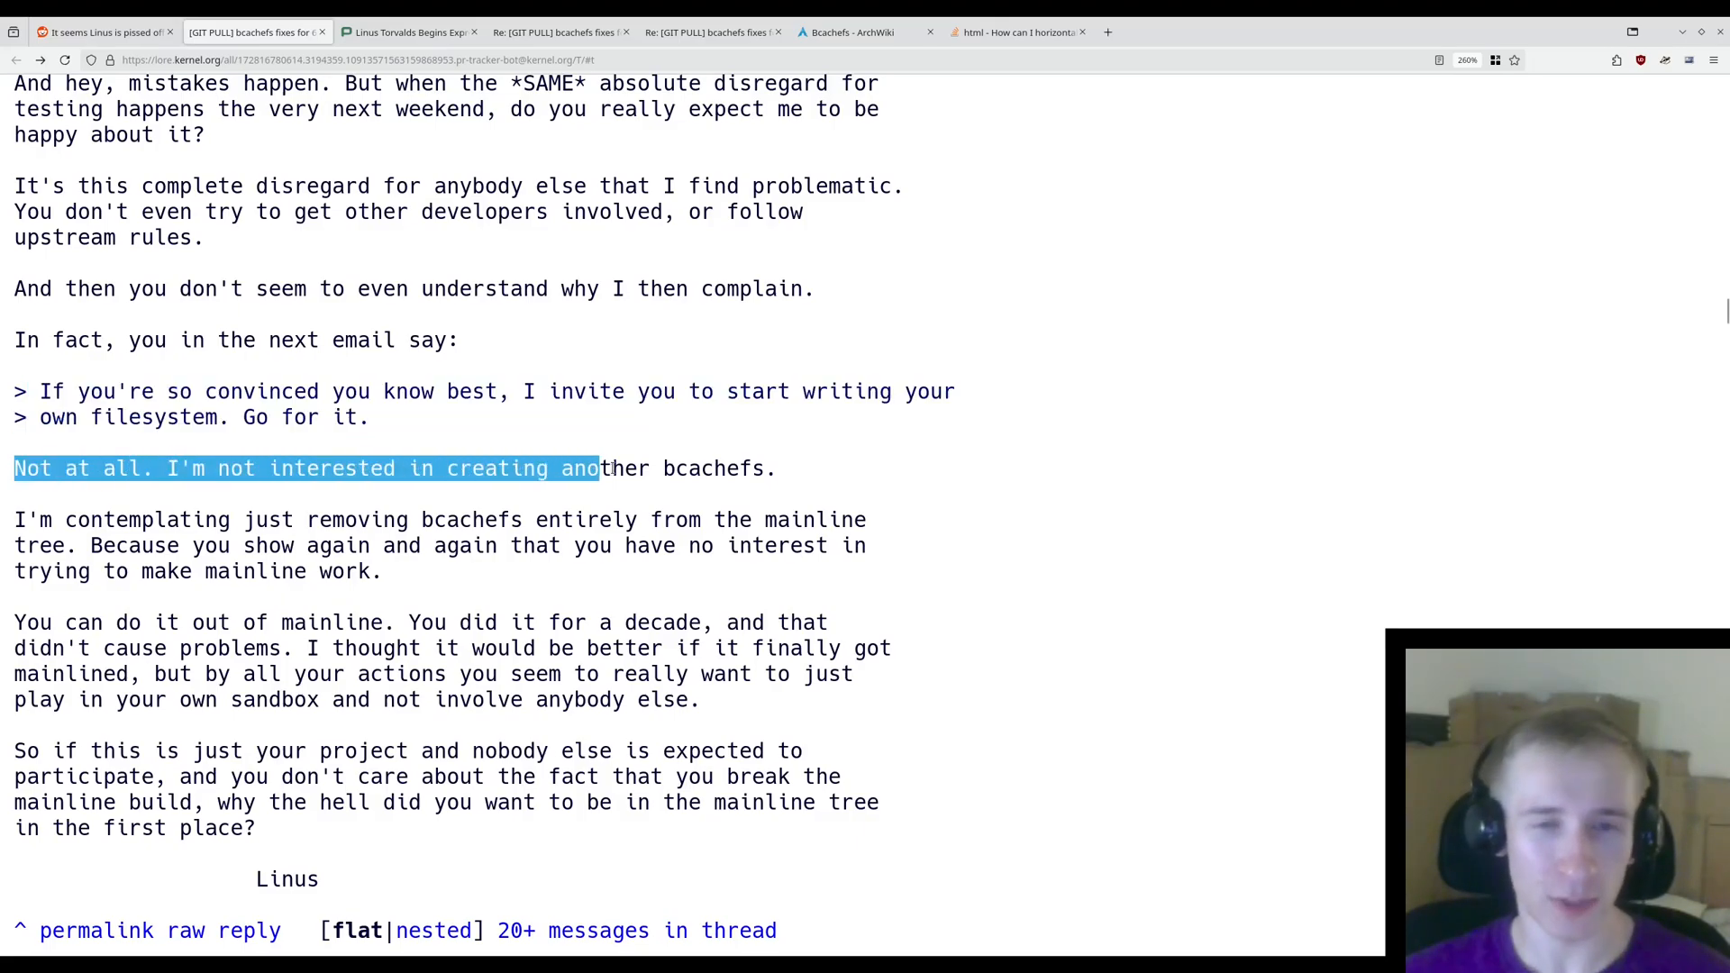
{"action": "left_click_drag", "start_coordinate": [599, 467], "coordinate": [199, 520]}
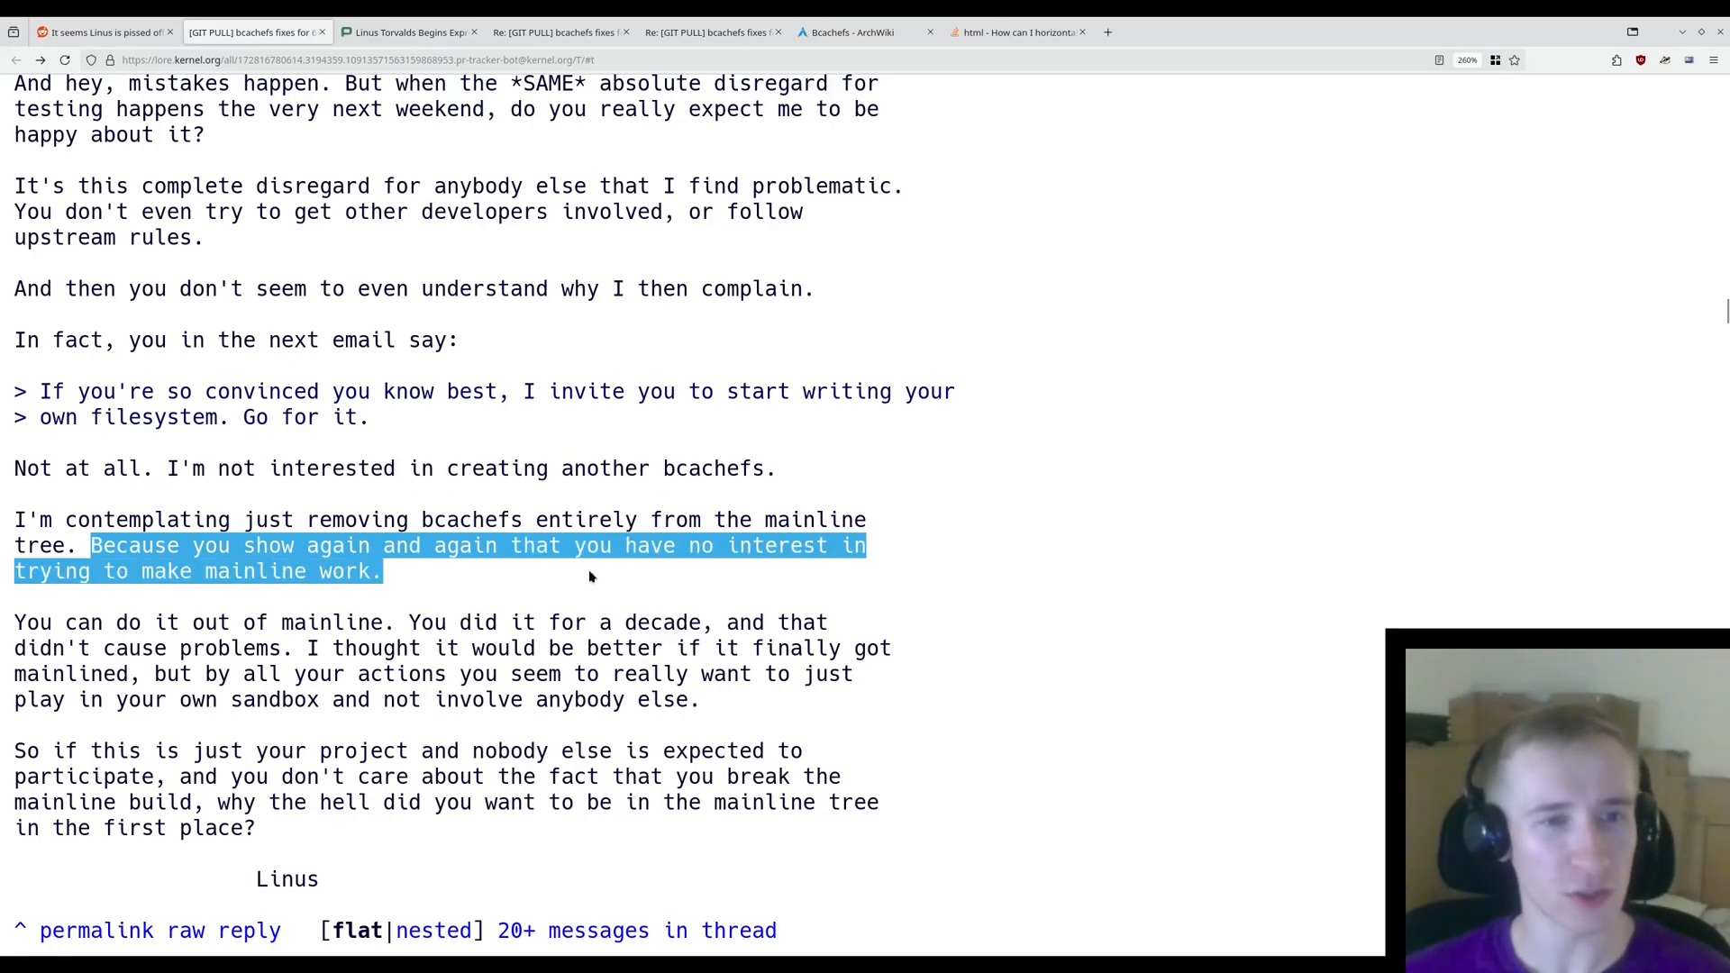
{"action": "left_click_drag", "start_coordinate": [15, 621], "coordinate": [343, 621]}
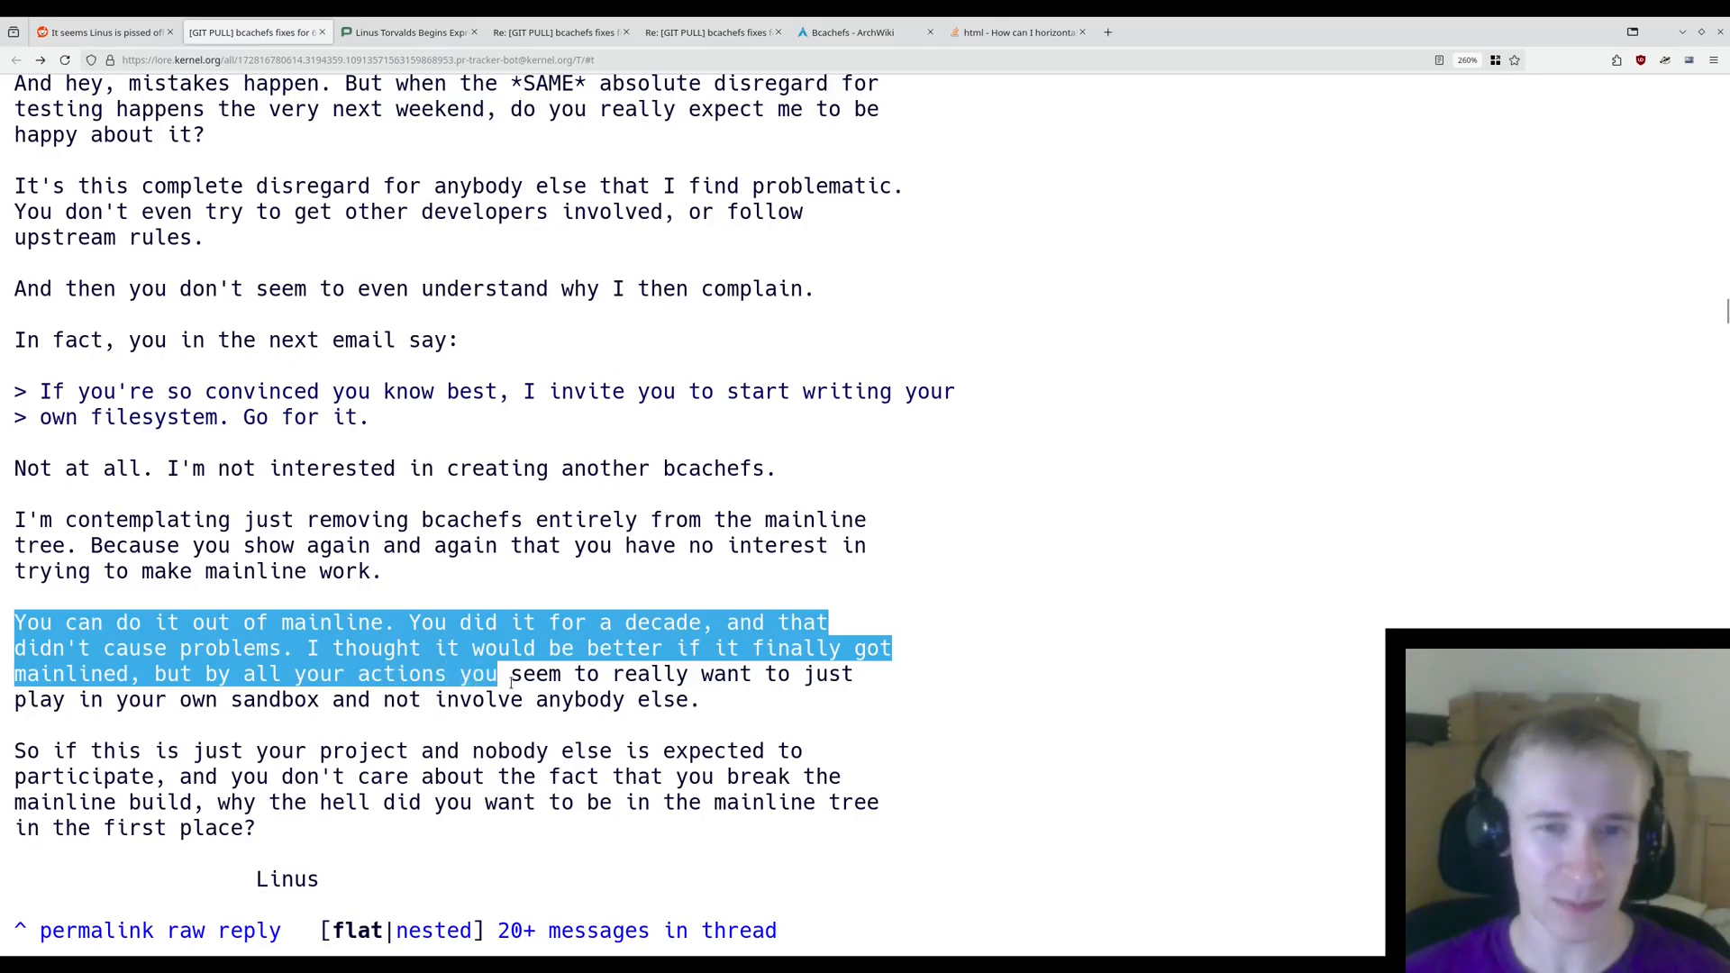
{"action": "left_click_drag", "start_coordinate": [507, 674], "coordinate": [313, 700]}
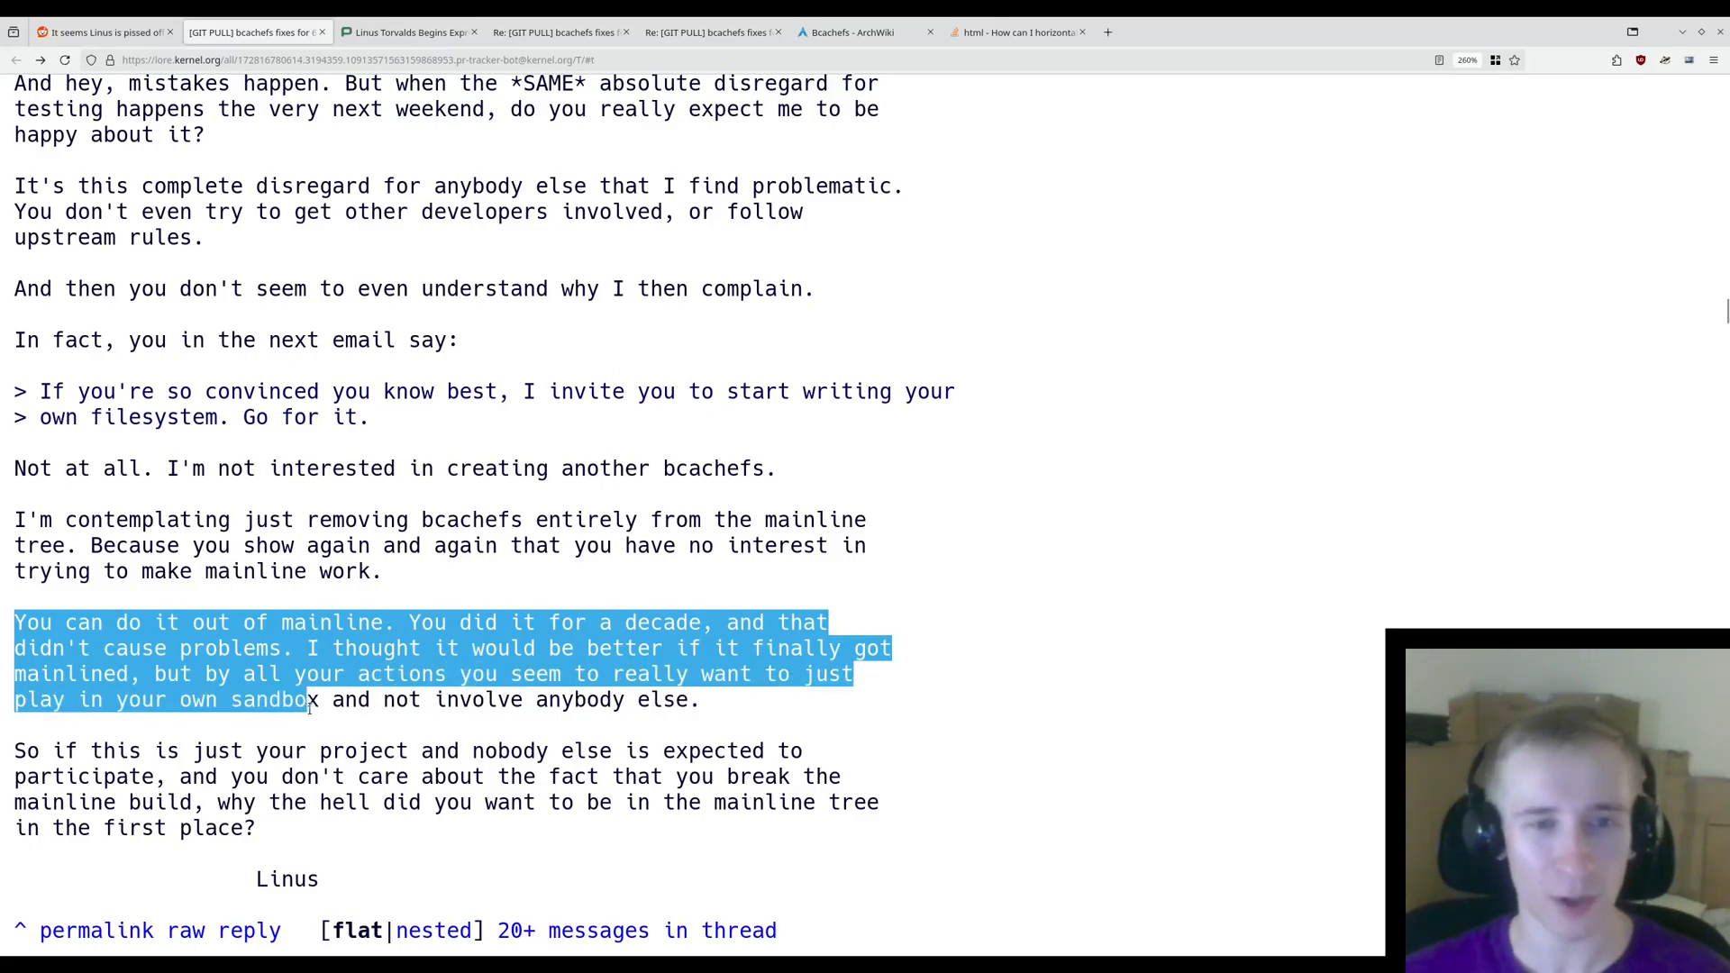
- Highlight the 'So if this is just your project' paragraph questioning mainline inclusion
{"action": "scroll", "scroll_direction": "down", "scroll_amount": 3}
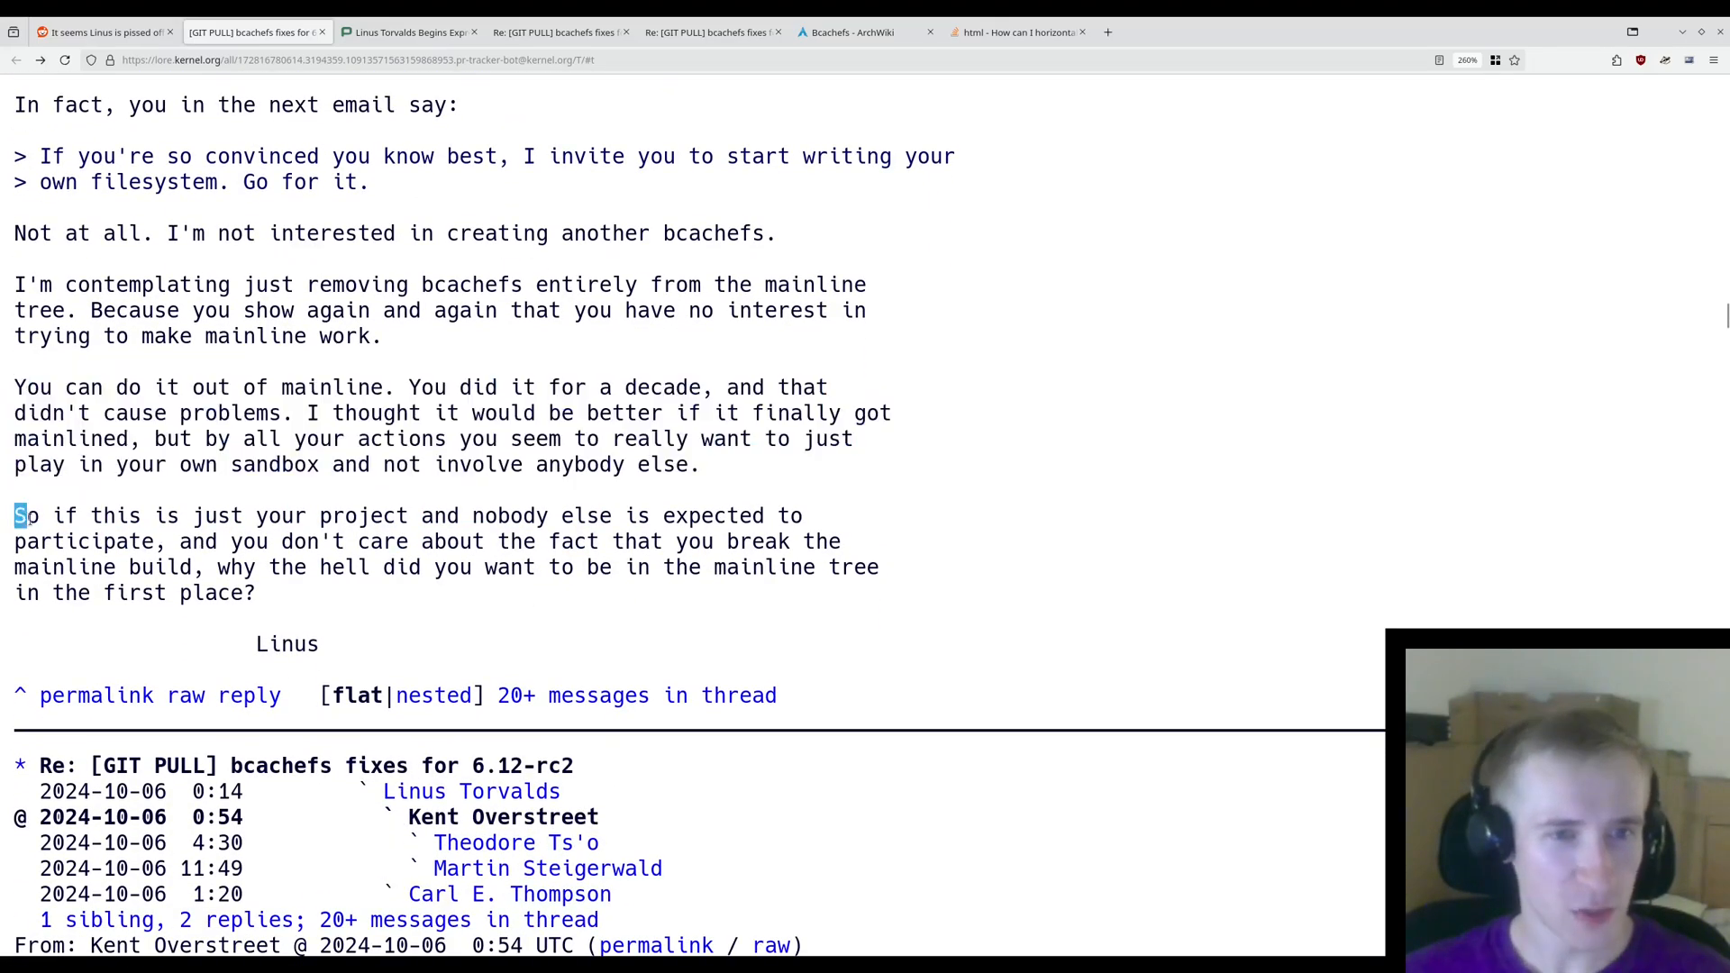
{"action": "left_click_drag", "start_coordinate": [15, 515], "coordinate": [745, 515]}
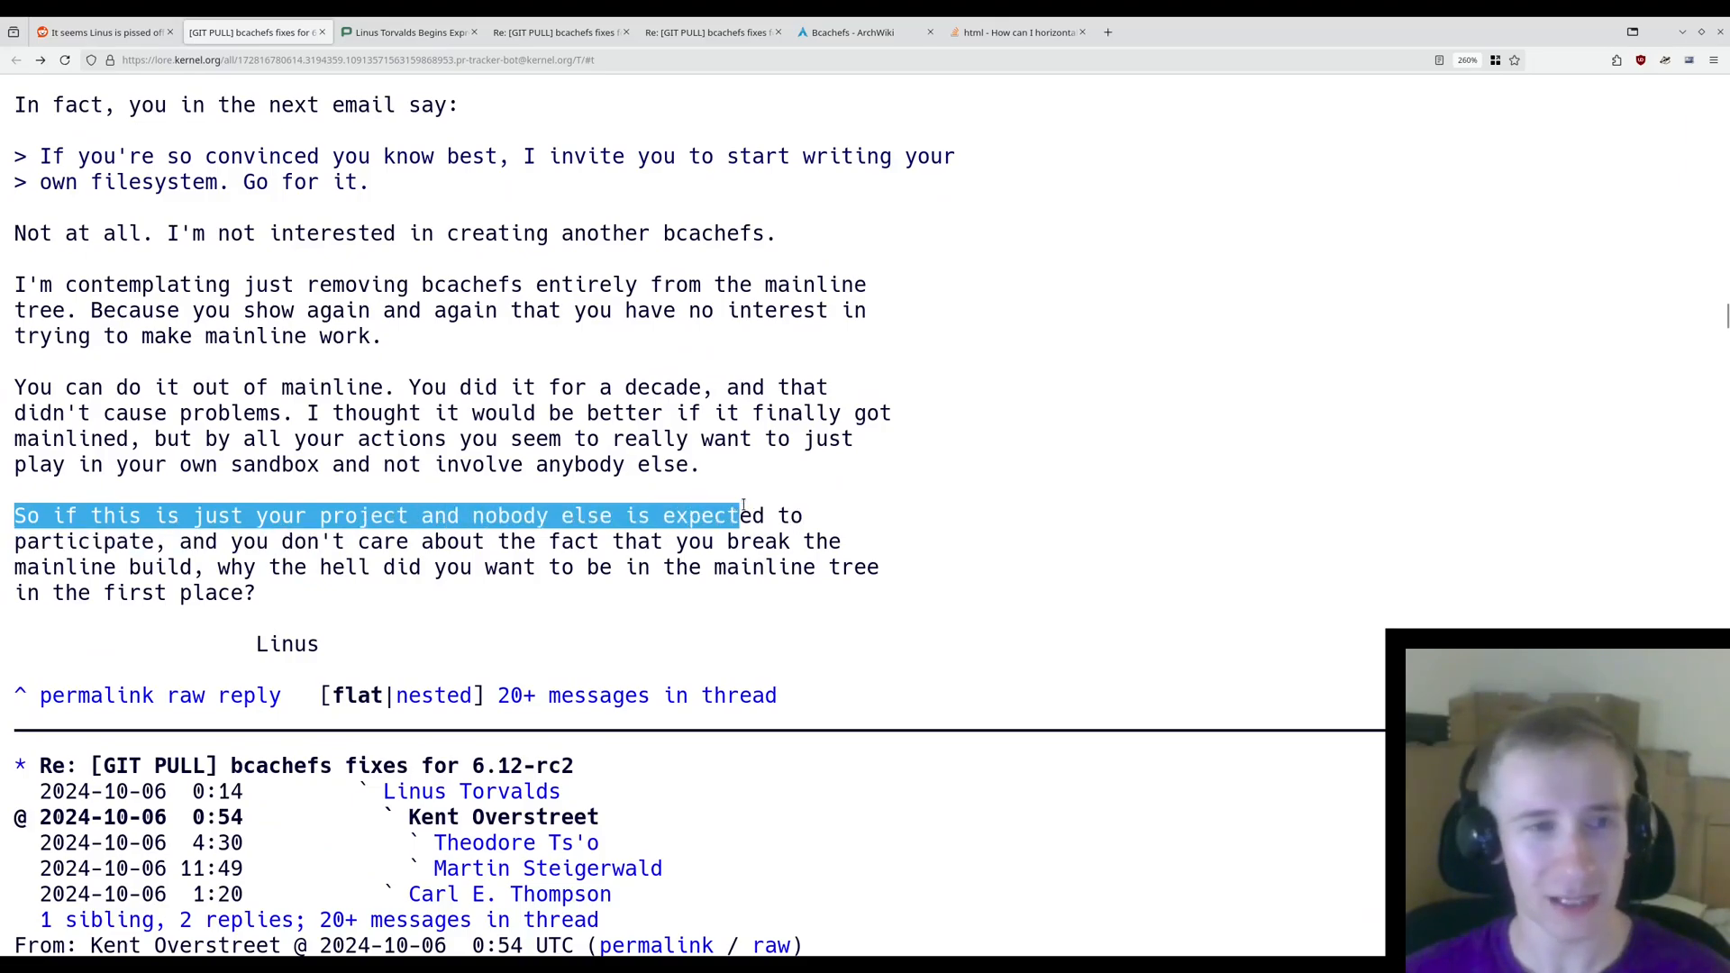
{"action": "left_click_drag", "start_coordinate": [751, 515], "coordinate": [284, 566]}
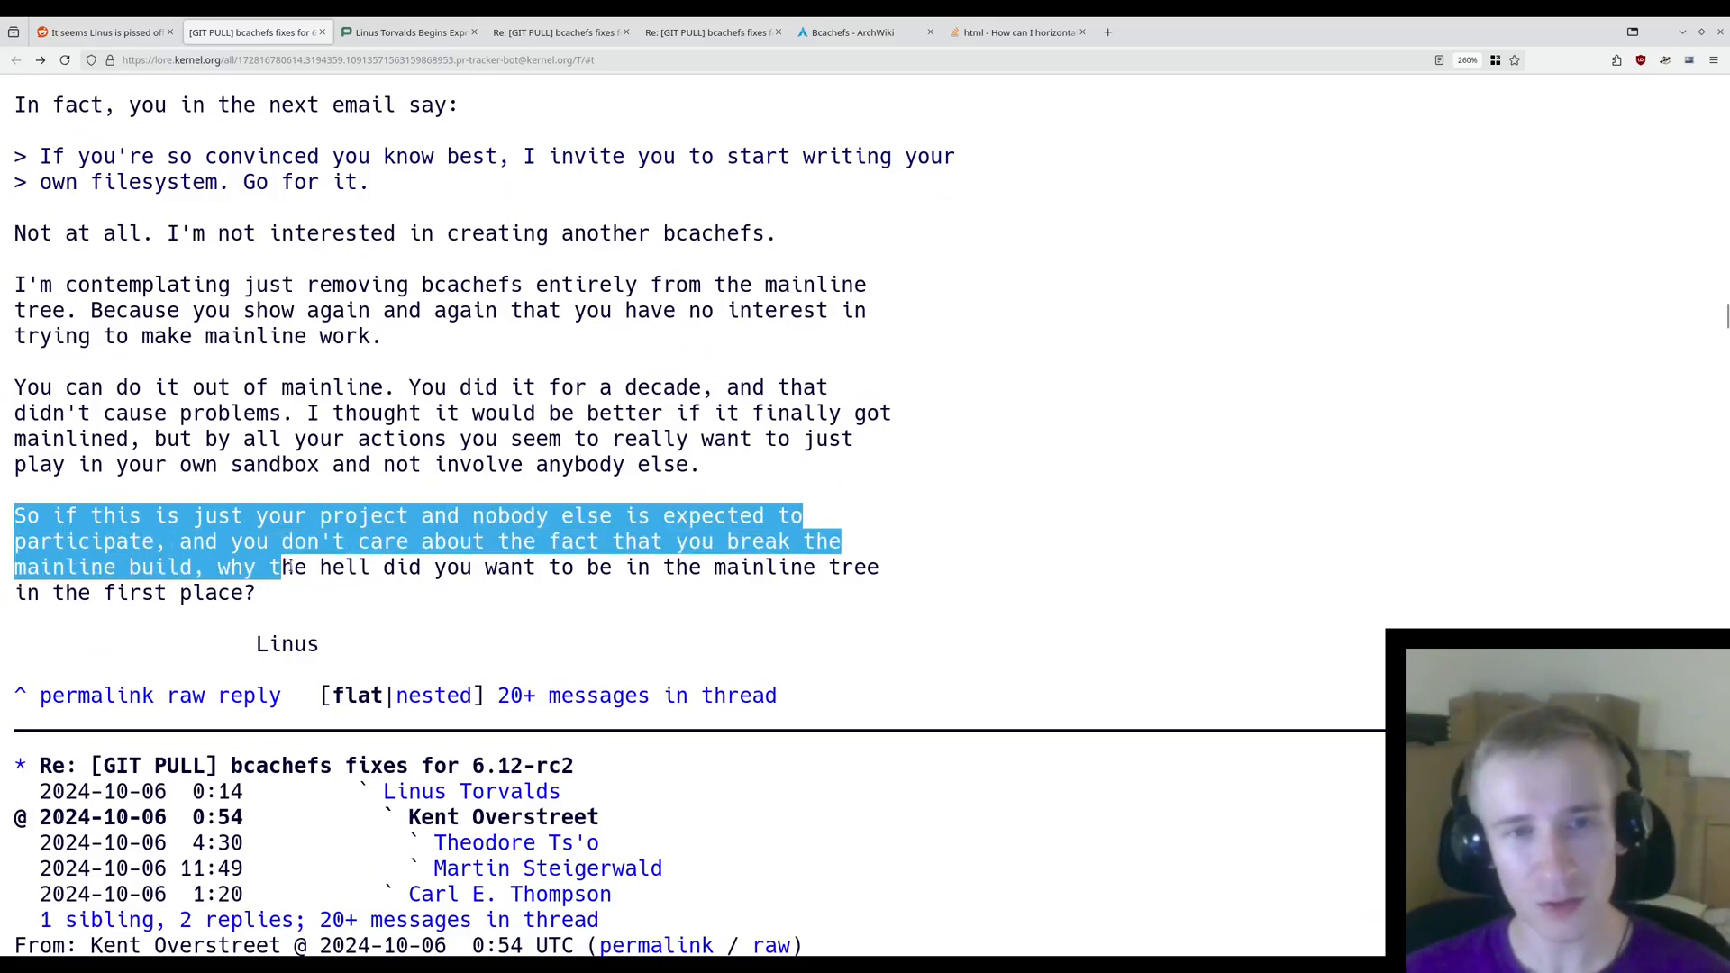